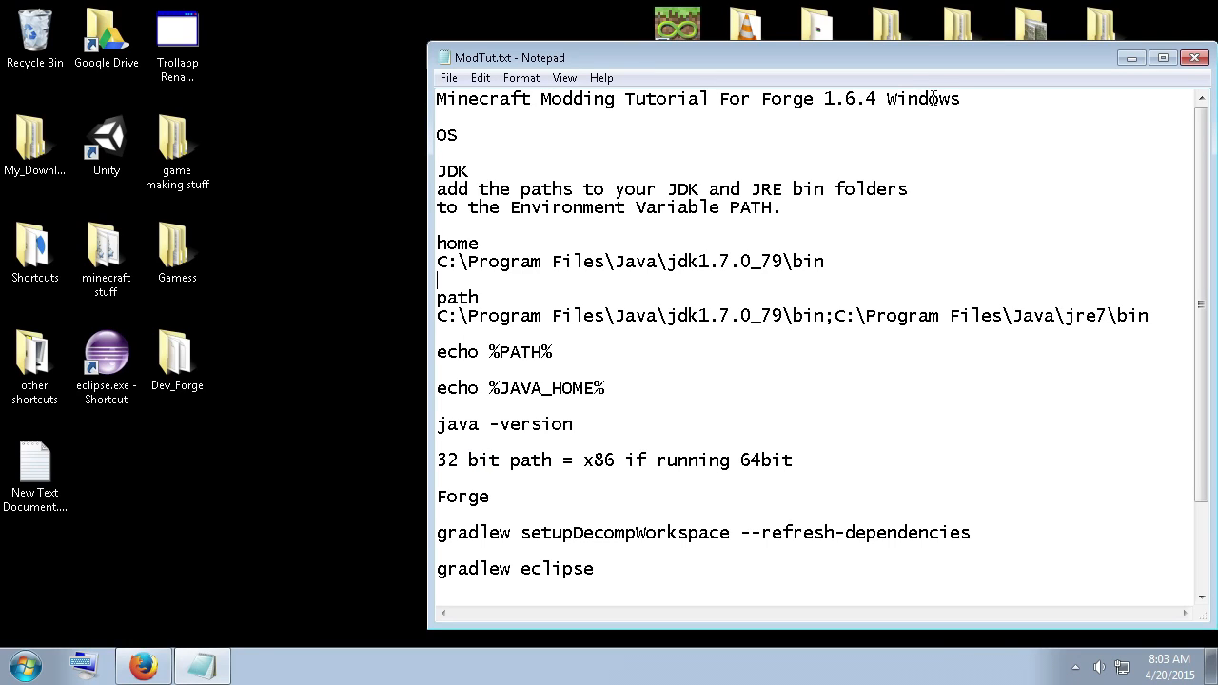
Check the computer's basic system information from Start > Computer, then close it.
double_click(922, 98)
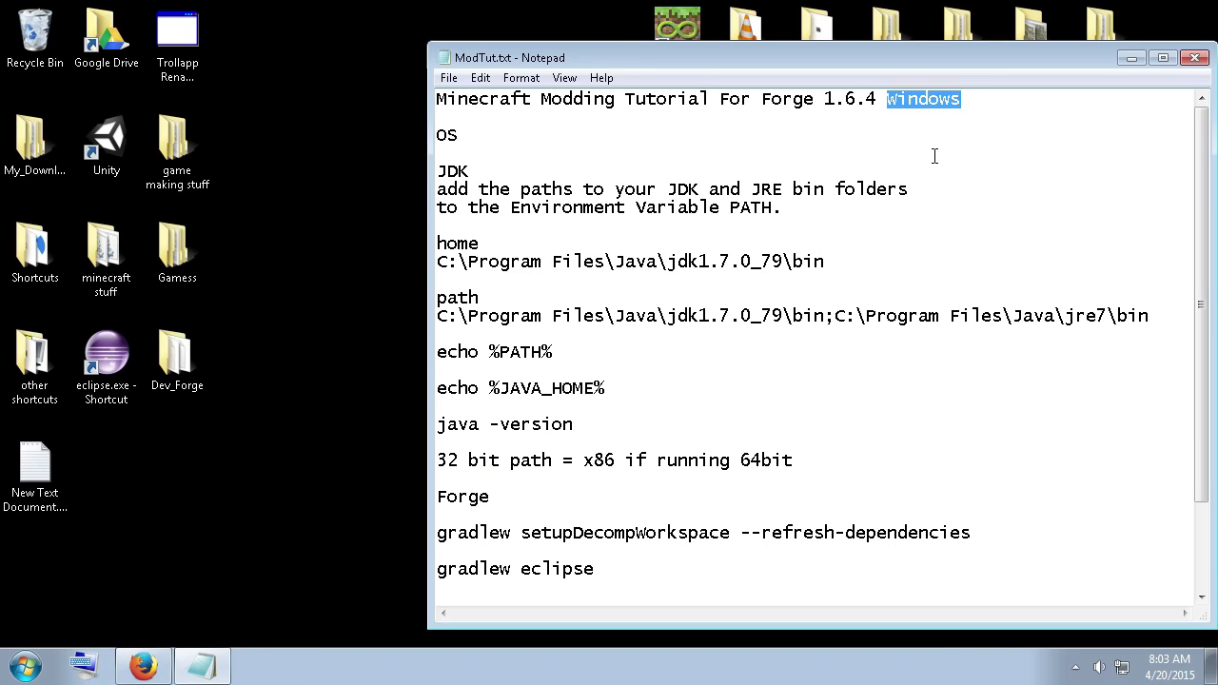
mouse_move(893, 235)
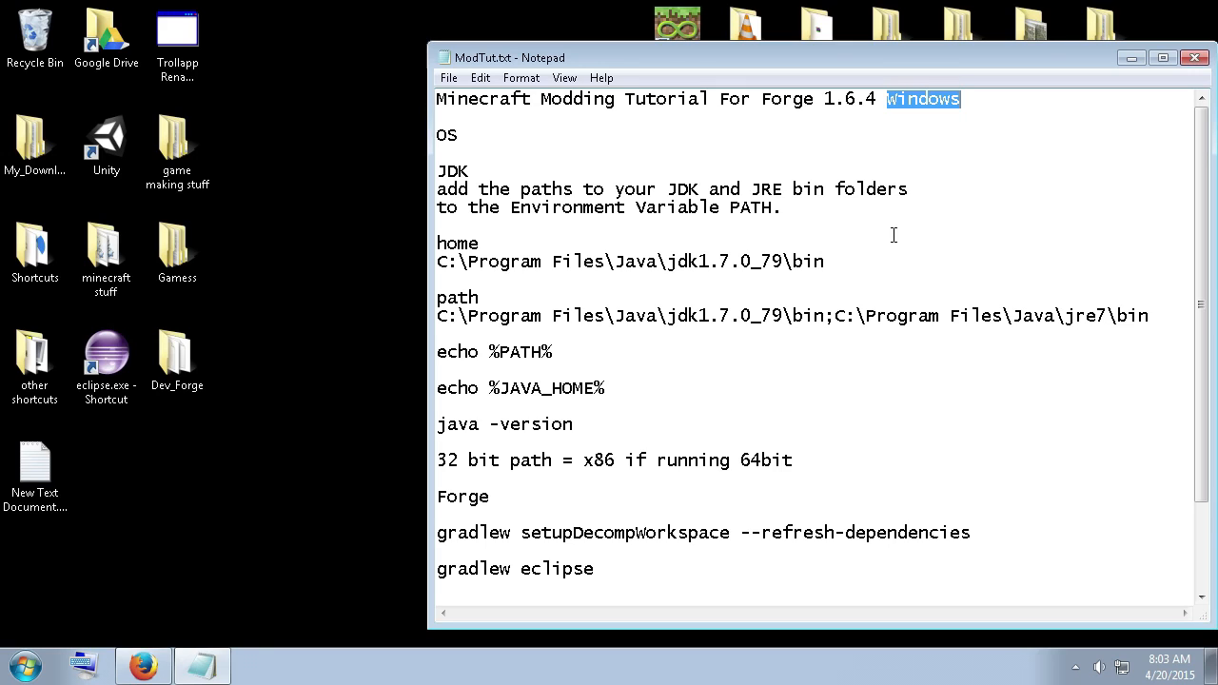
mouse_move(897, 265)
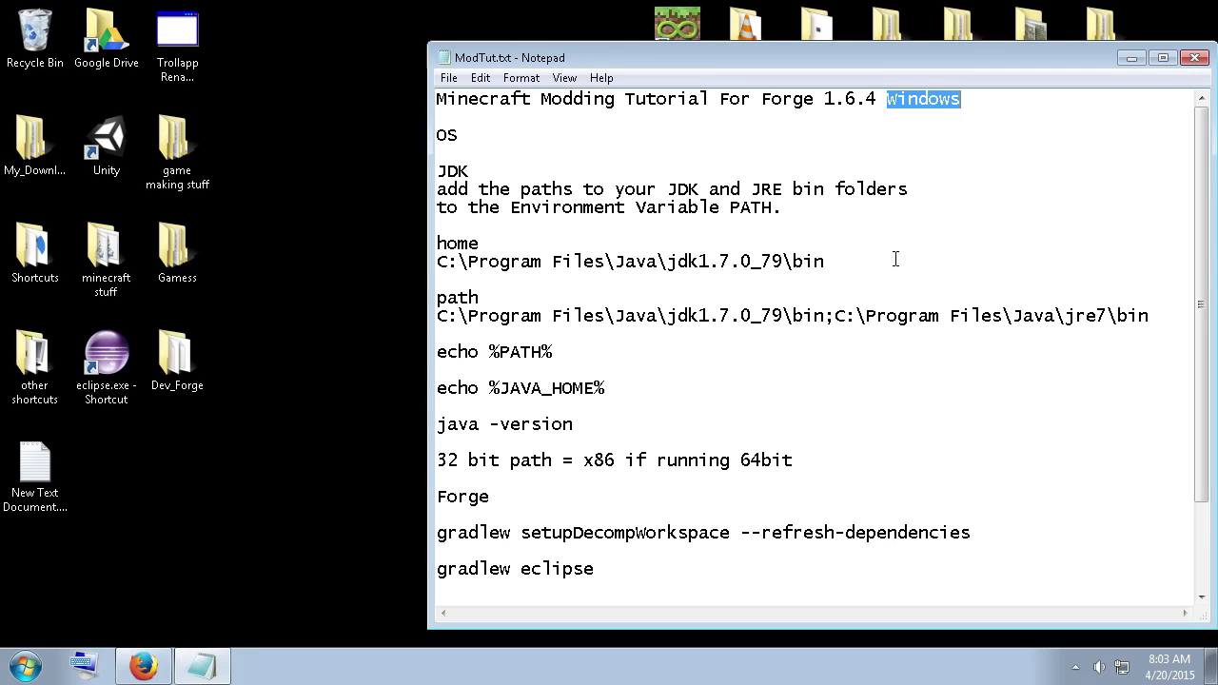
mouse_move(869, 283)
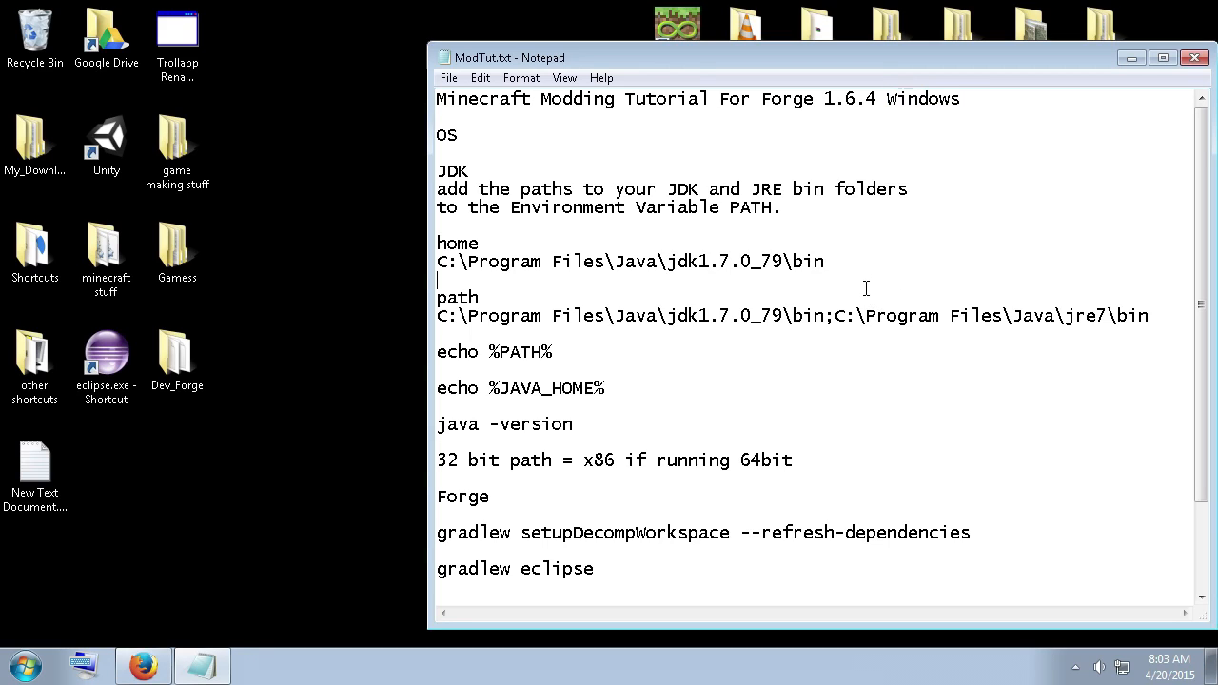
mouse_move(866, 321)
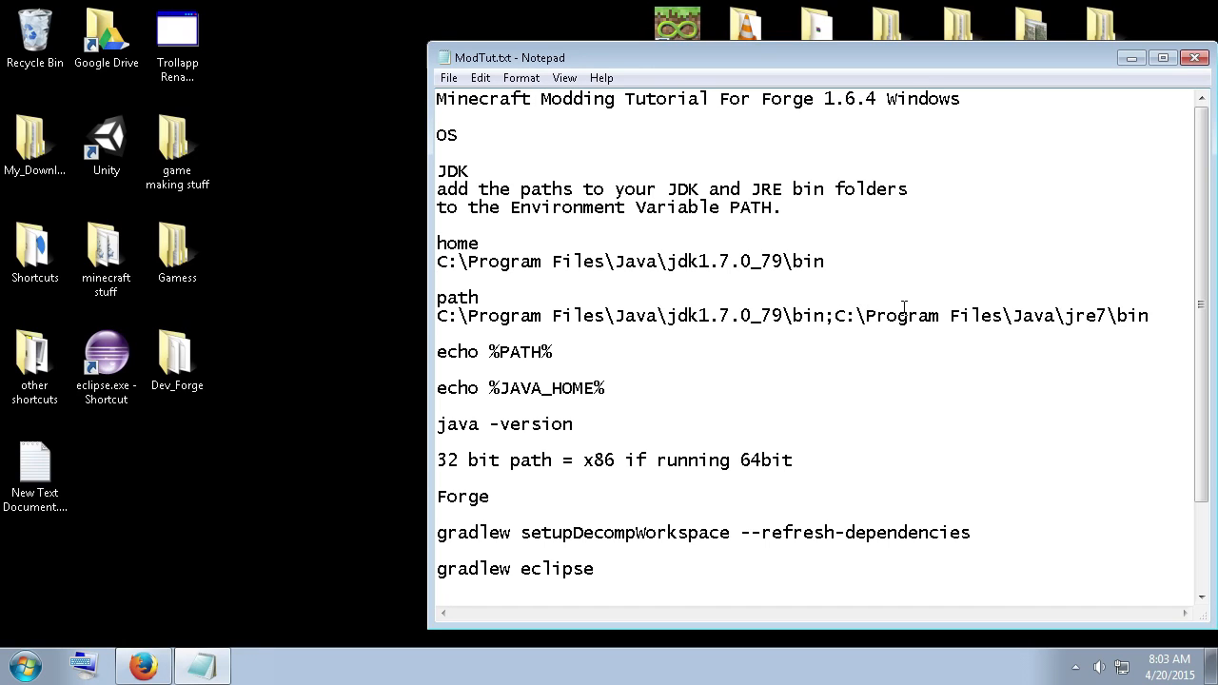
mouse_move(935, 288)
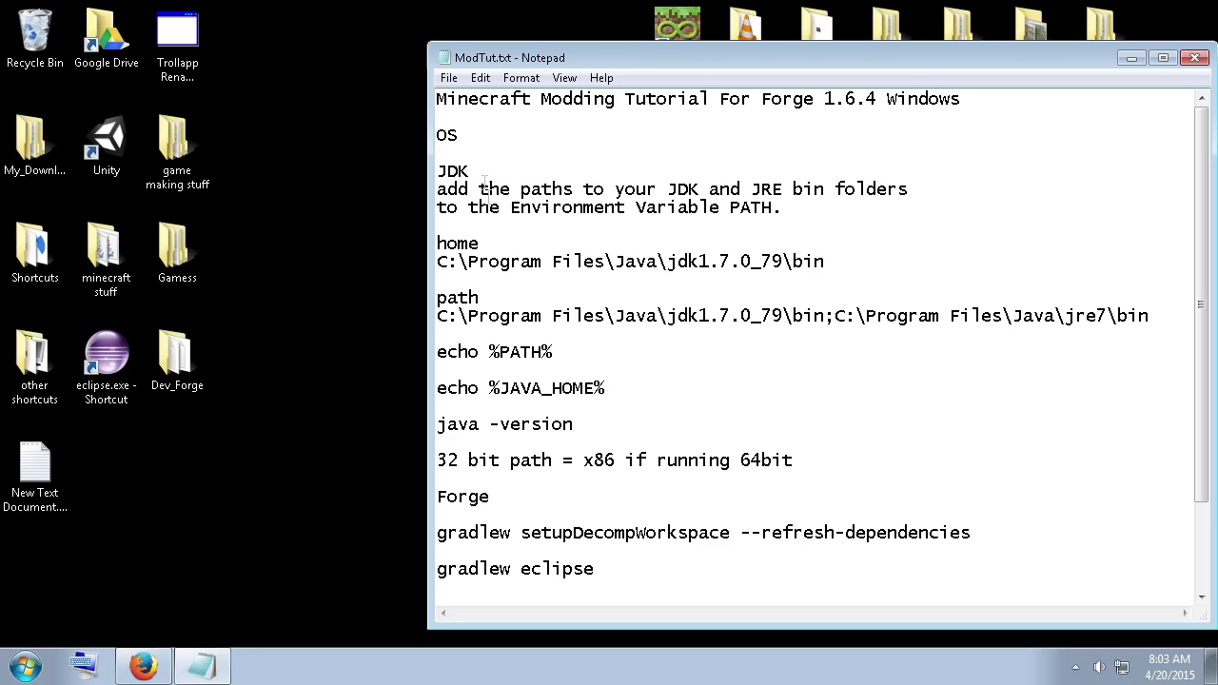
mouse_move(657, 143)
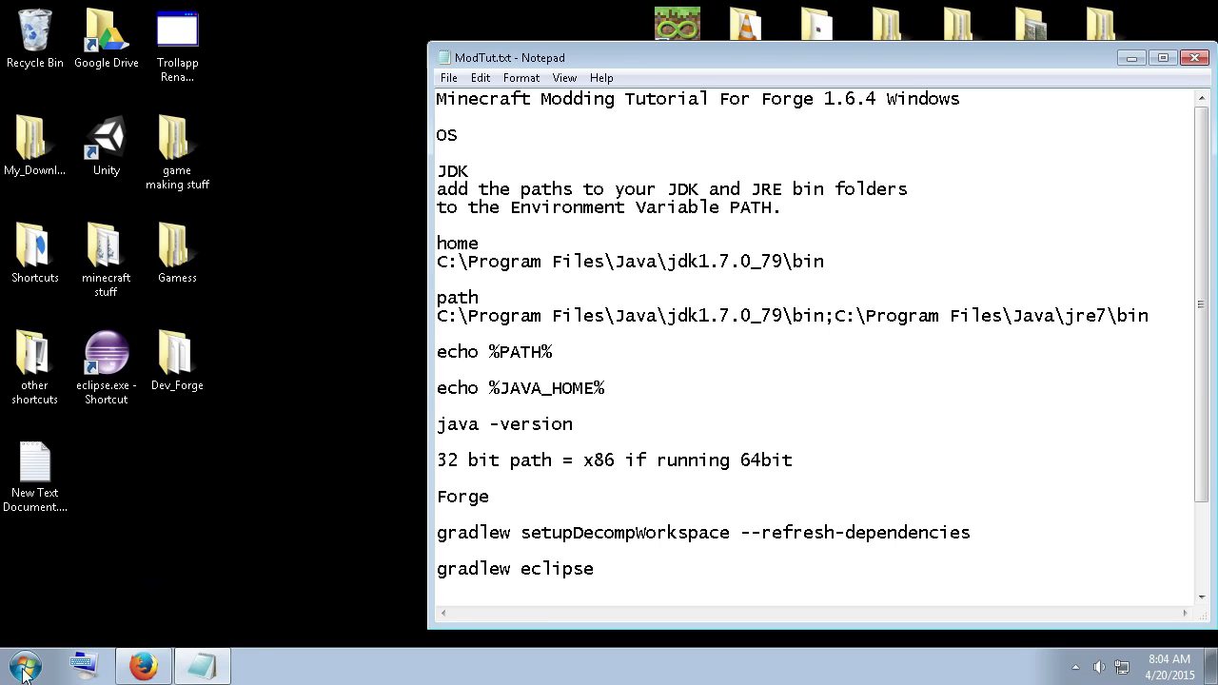
left_click(24, 664)
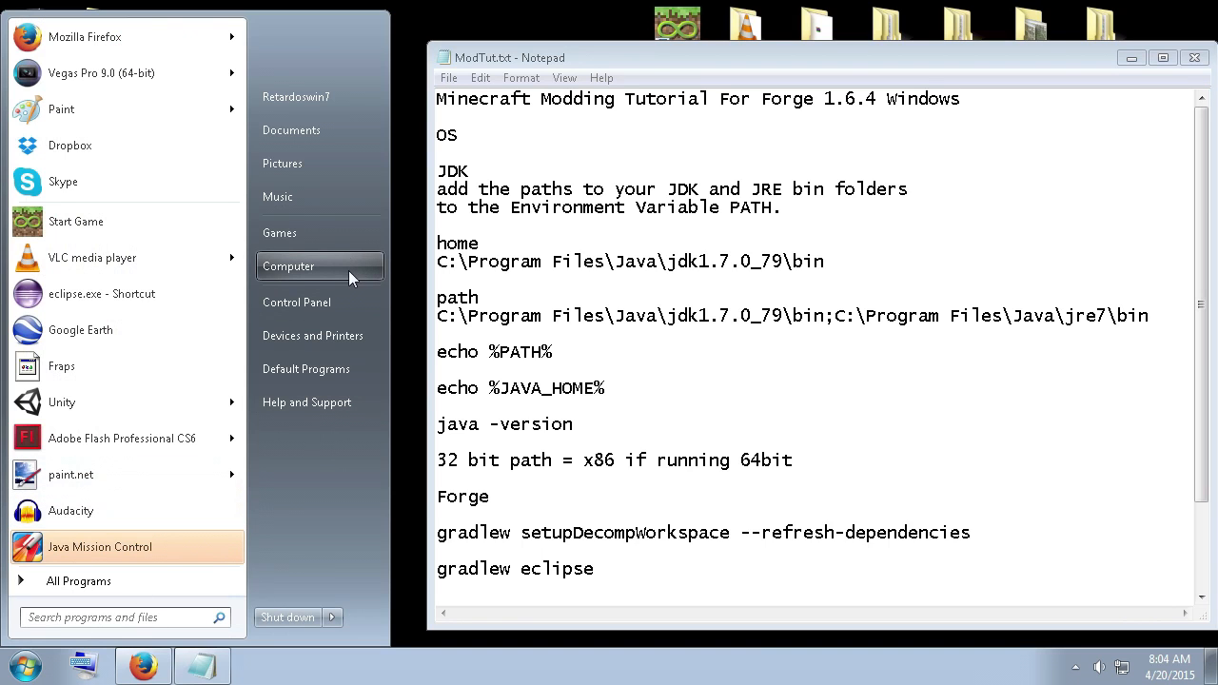
right_click(287, 265)
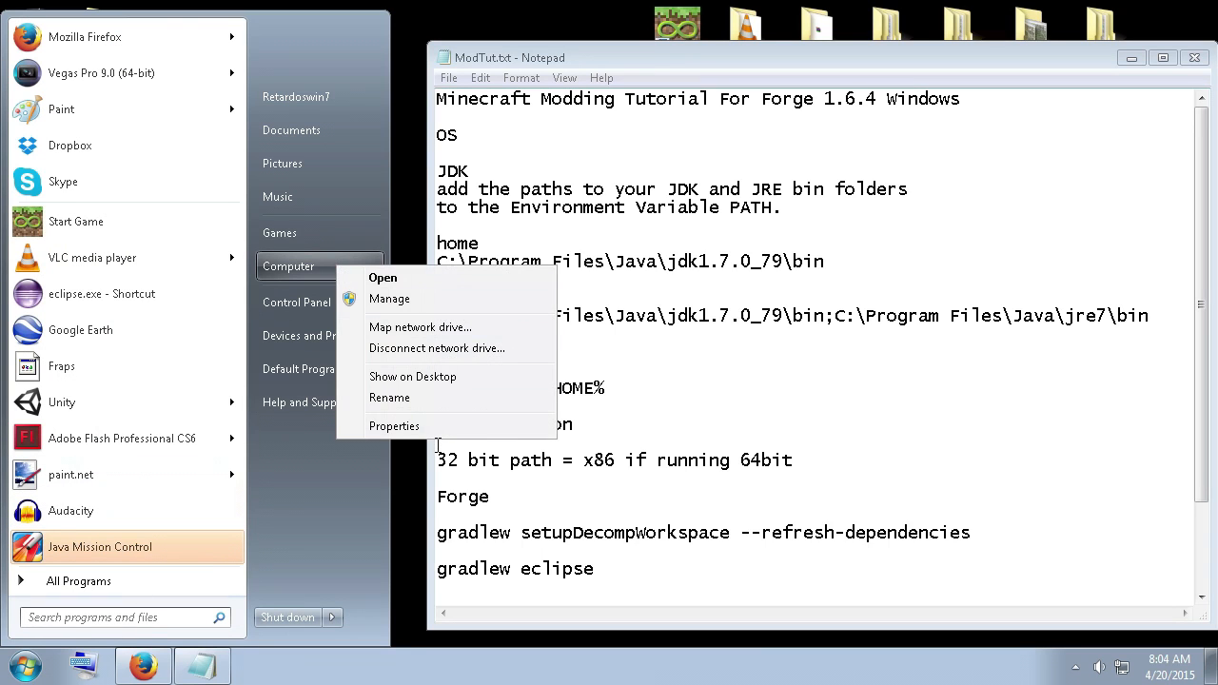
left_click(394, 425)
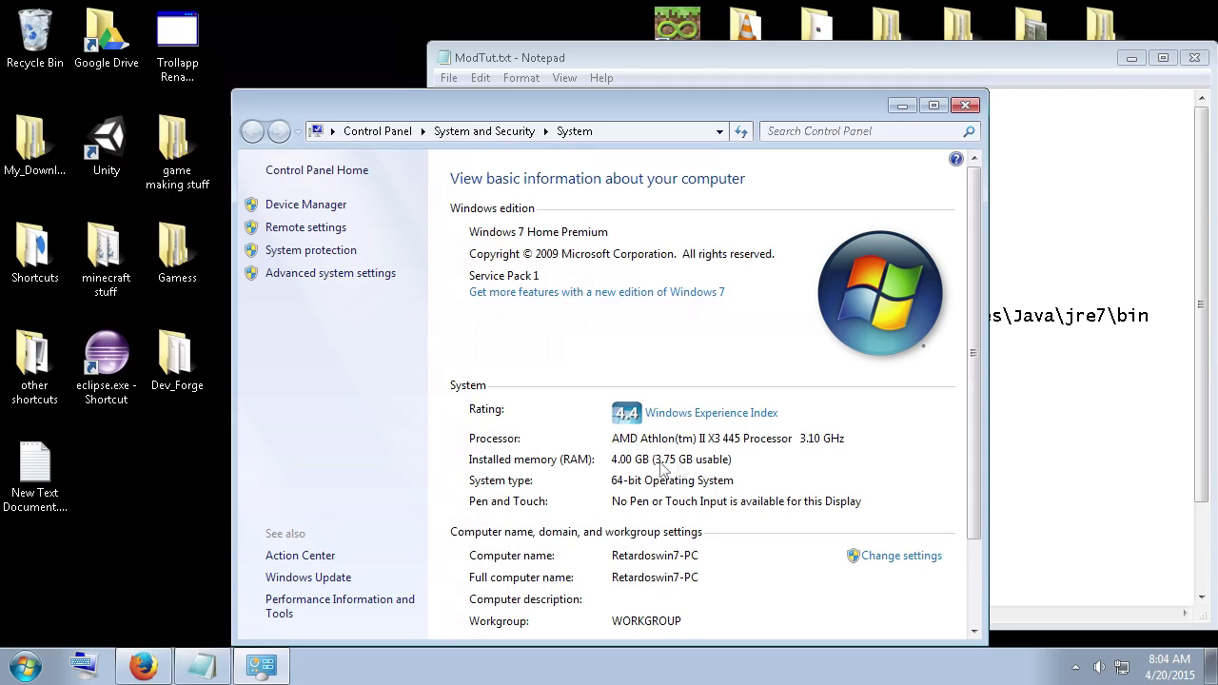
mouse_move(690, 495)
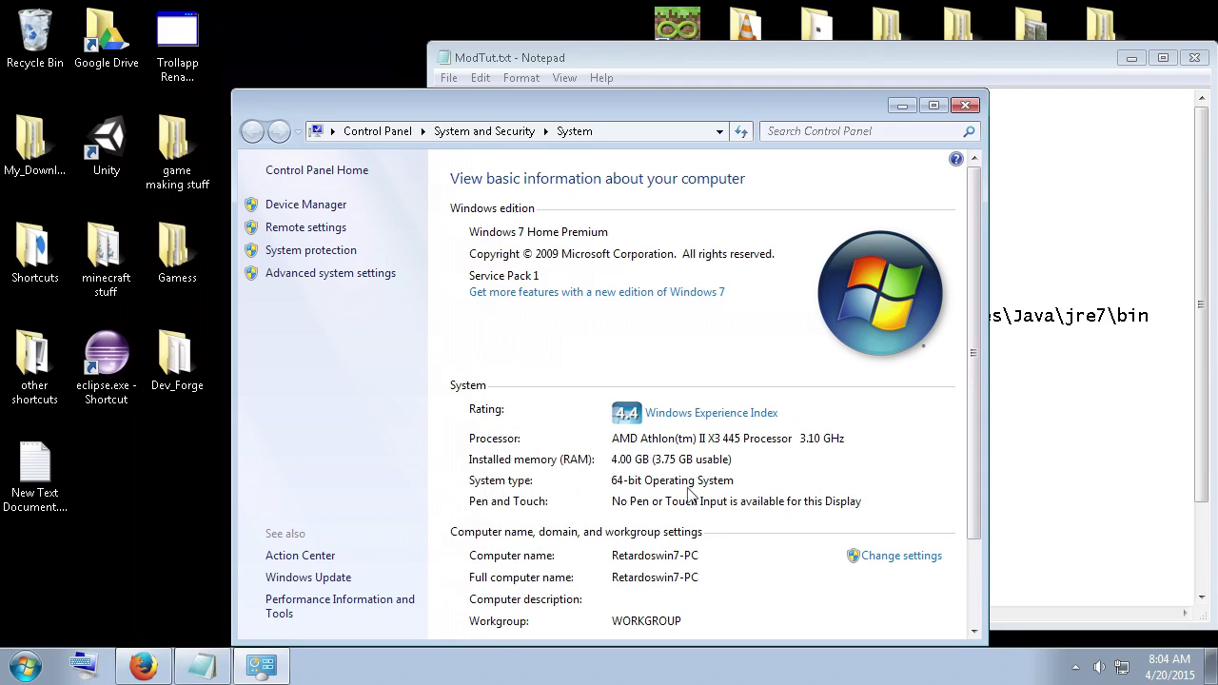
mouse_move(609, 492)
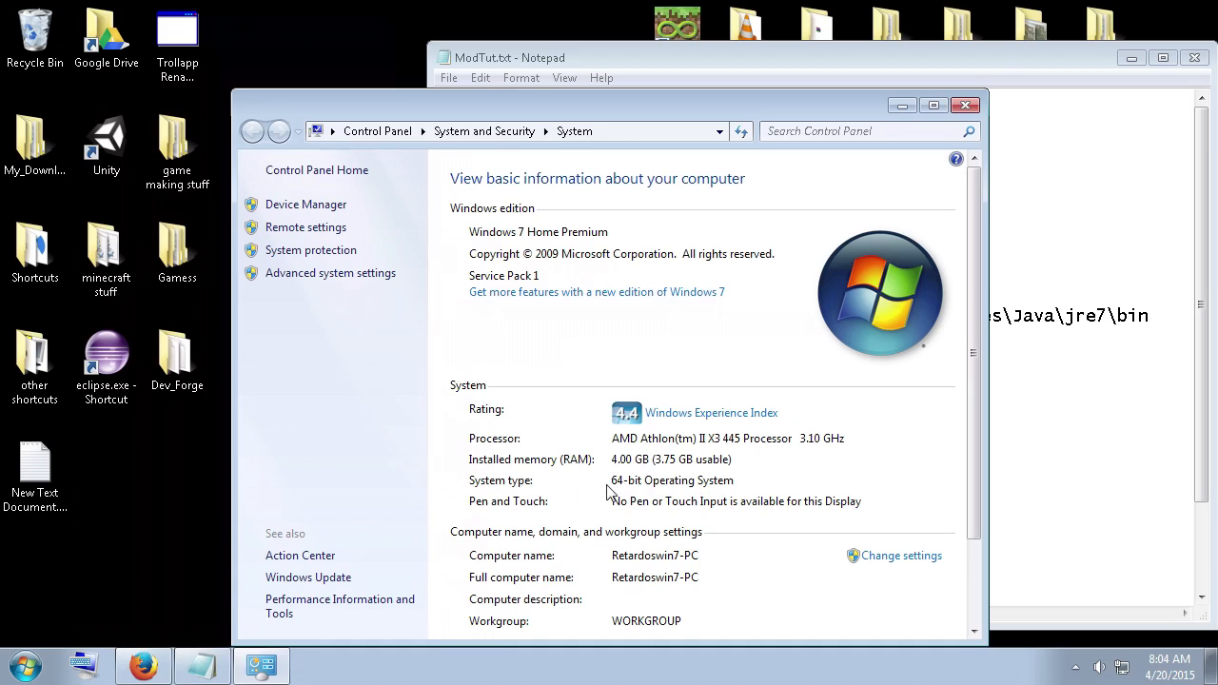
mouse_move(728, 490)
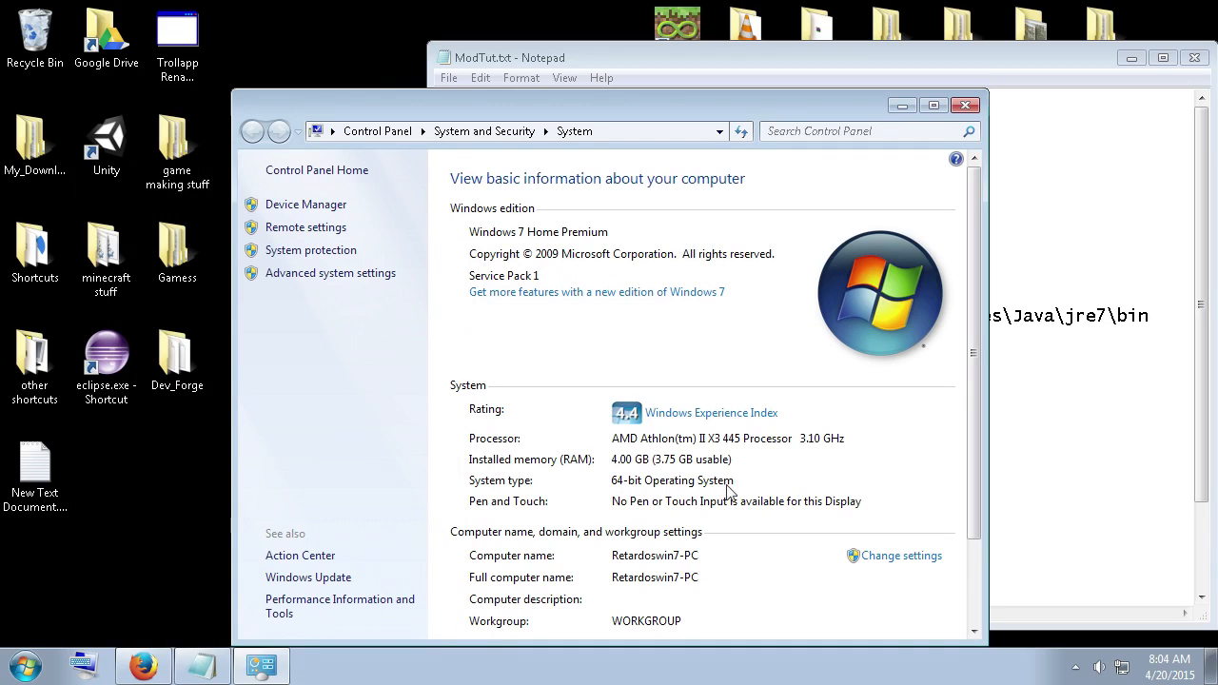
mouse_move(619, 488)
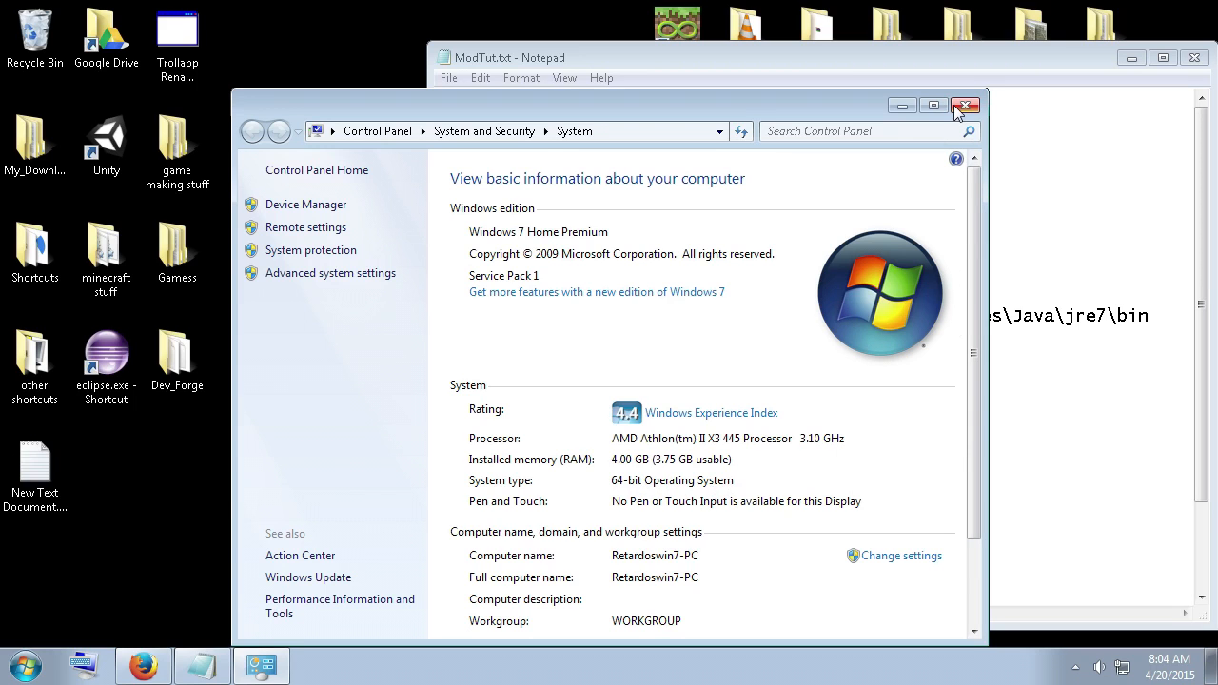
left_click(965, 105)
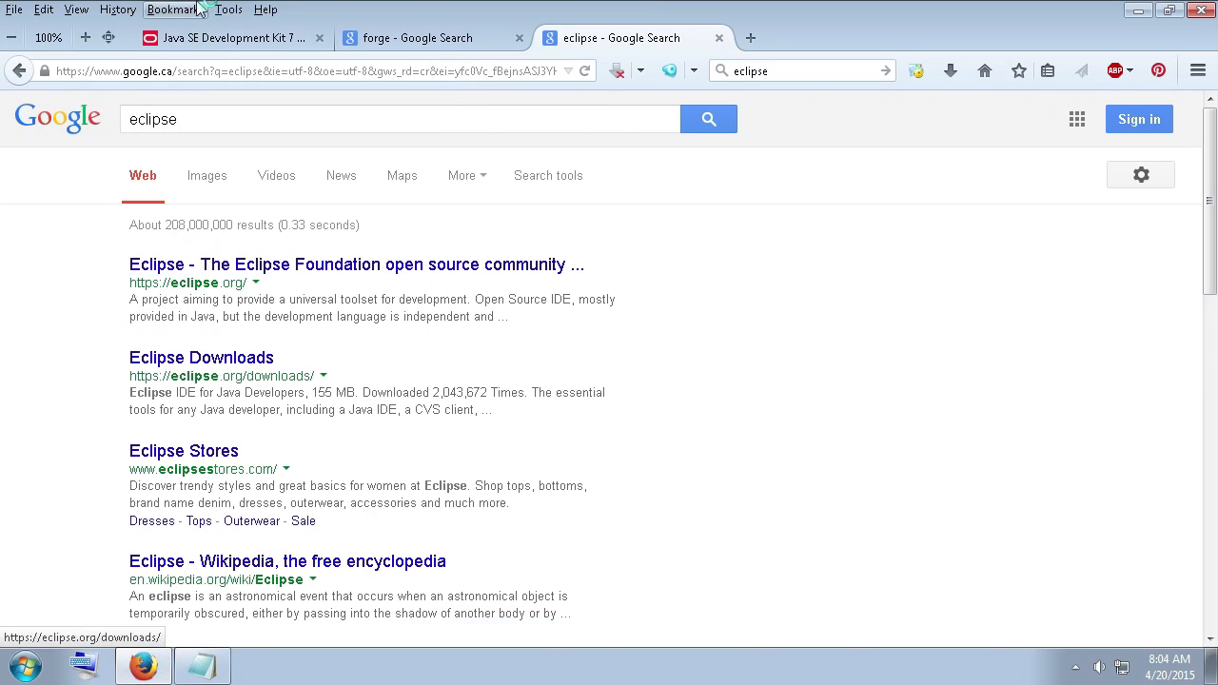
On the JDK search tab, reach the 7u79 downloads and accept the license agreement.
left_click(229, 37)
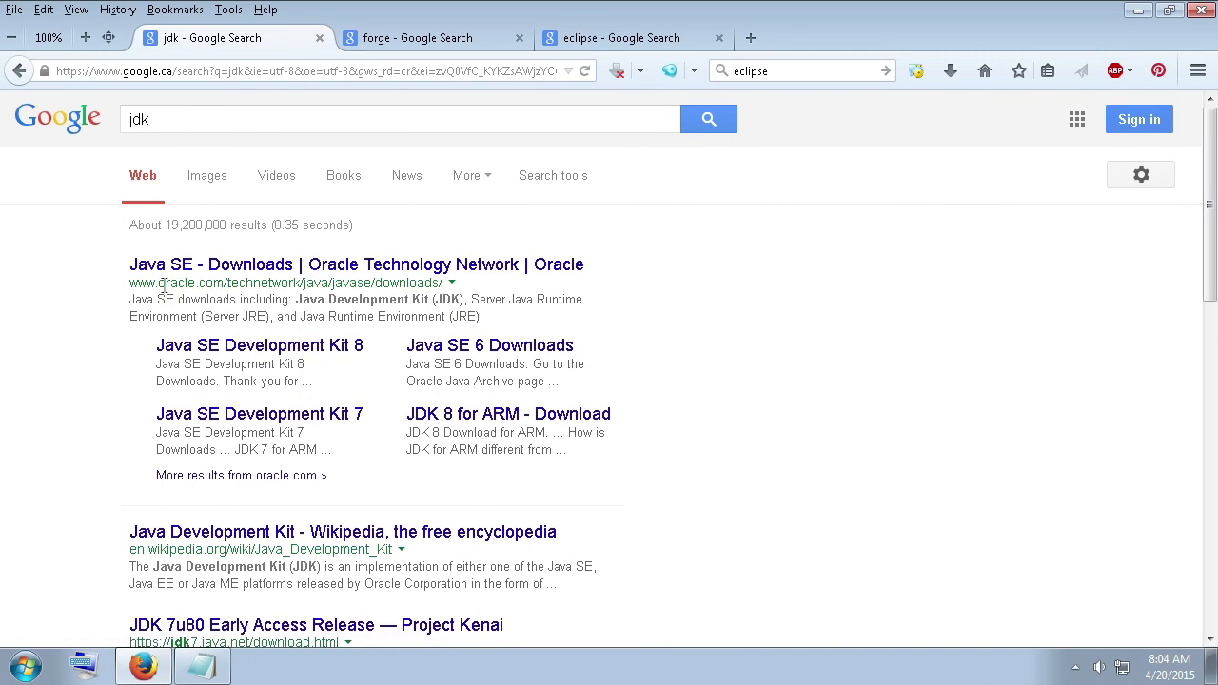
mouse_move(259, 413)
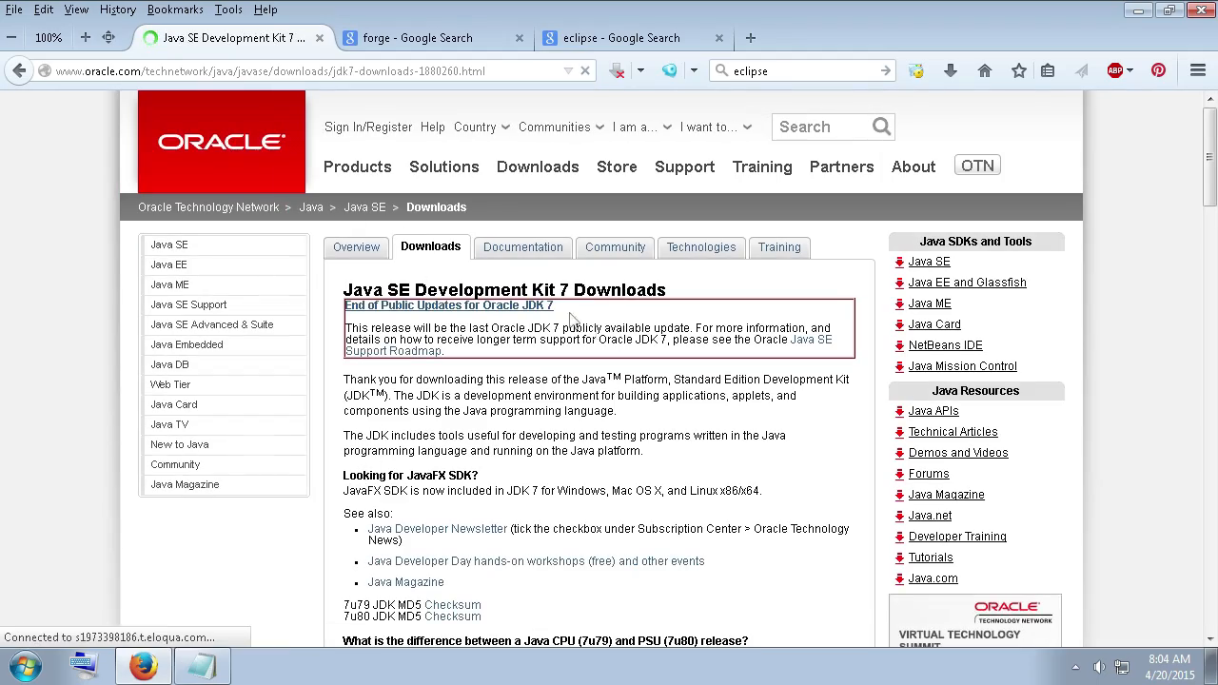
scroll("down", 3)
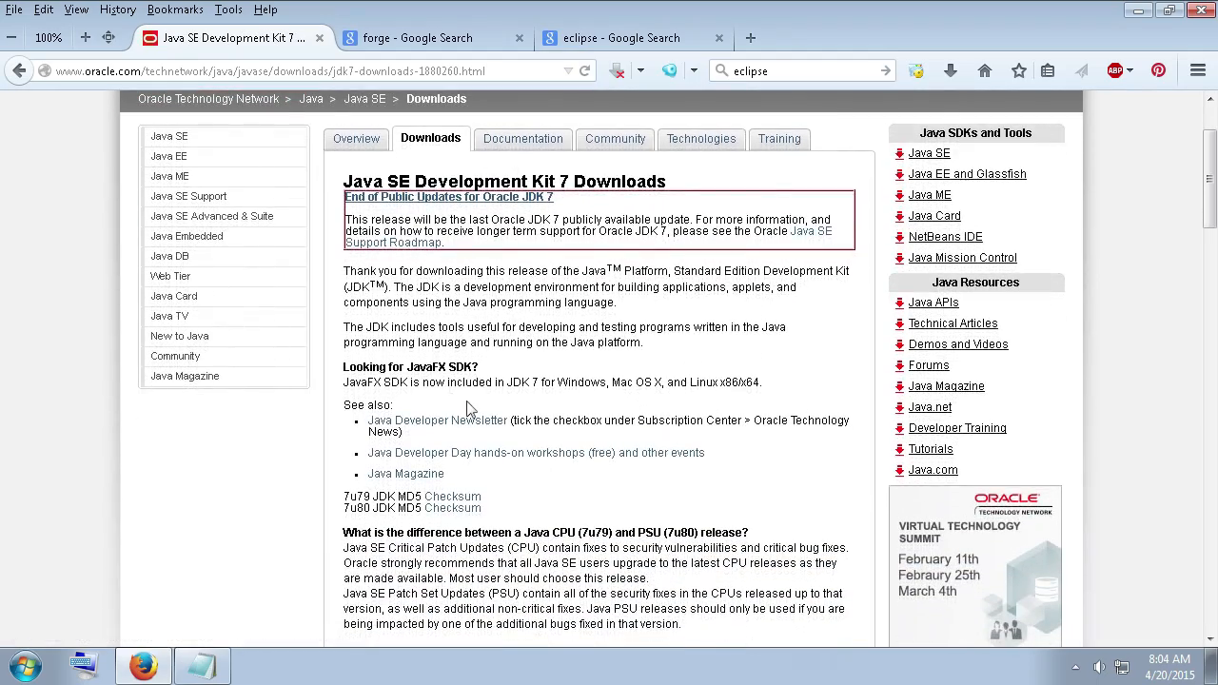
scroll("down", 3)
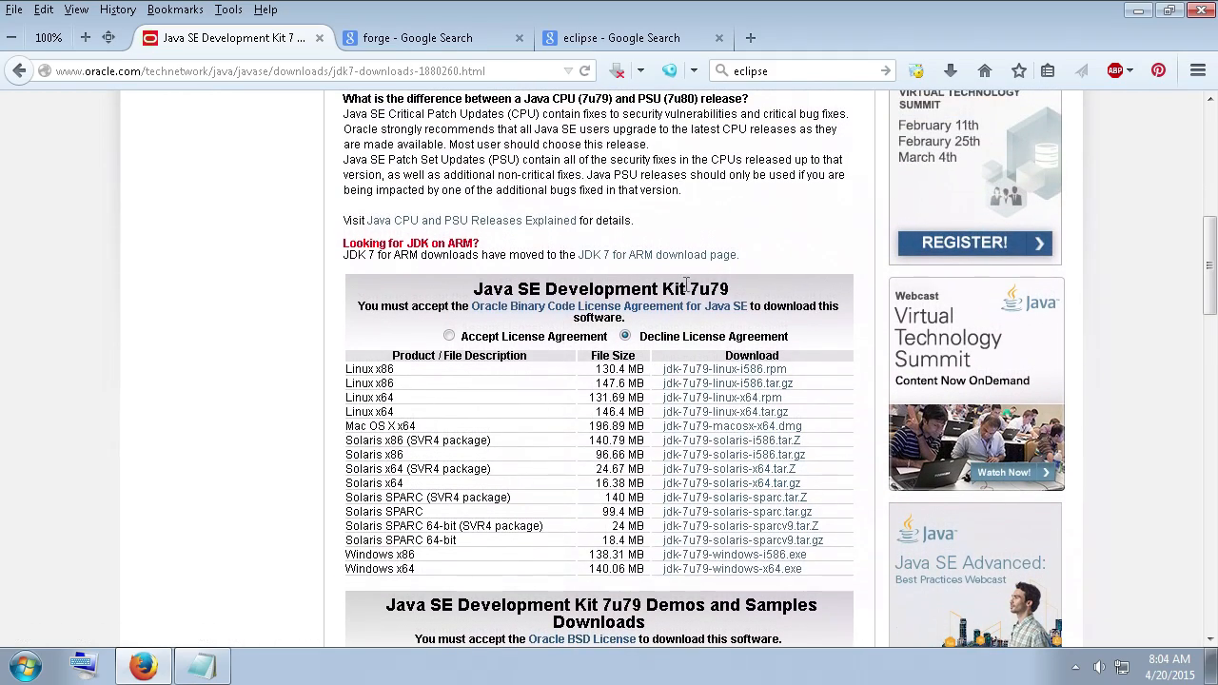
double_click(690, 288)
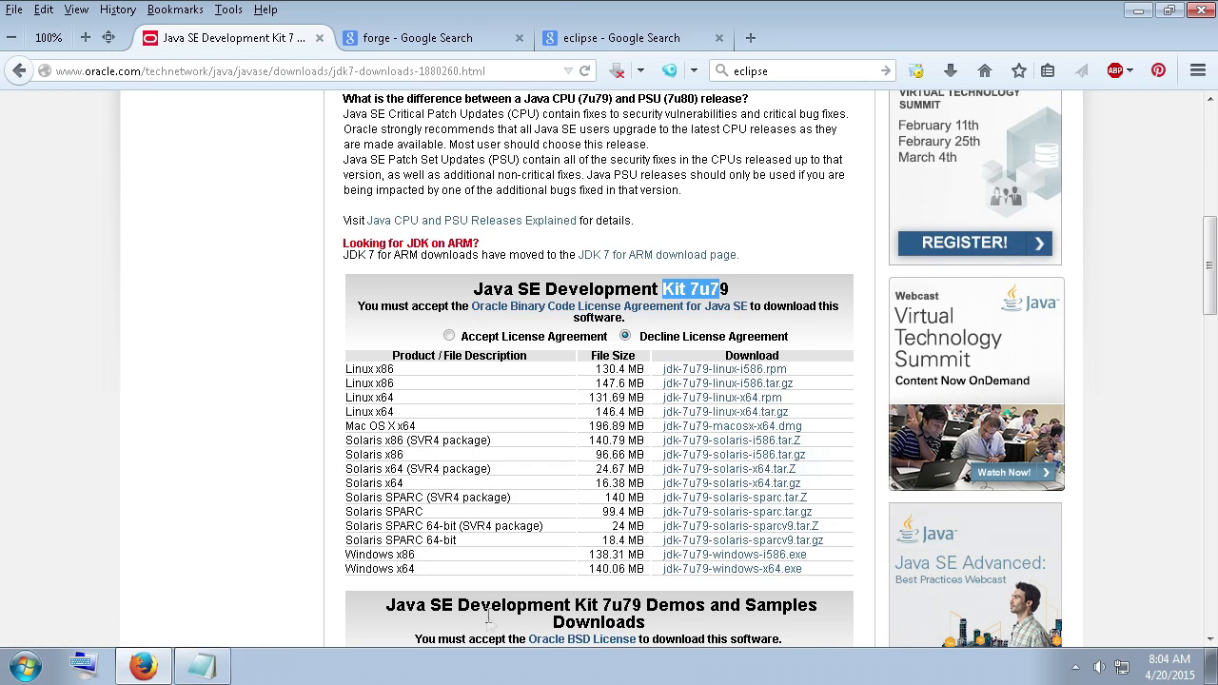
mouse_move(426, 582)
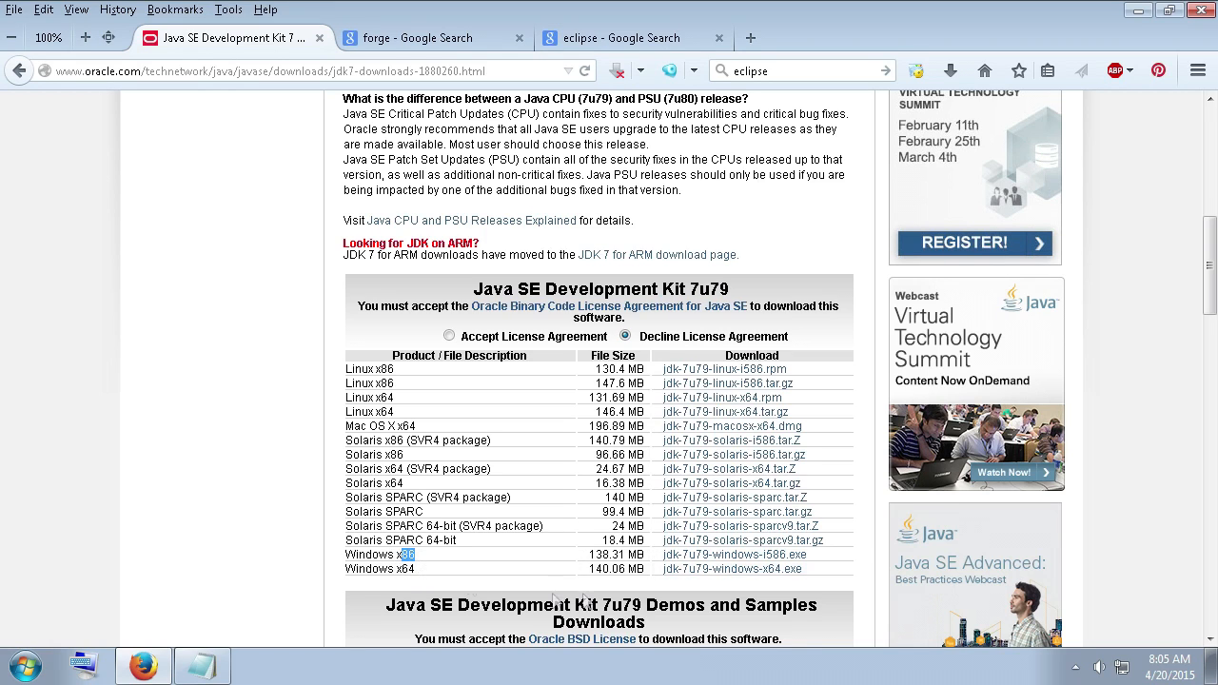
left_click(448, 335)
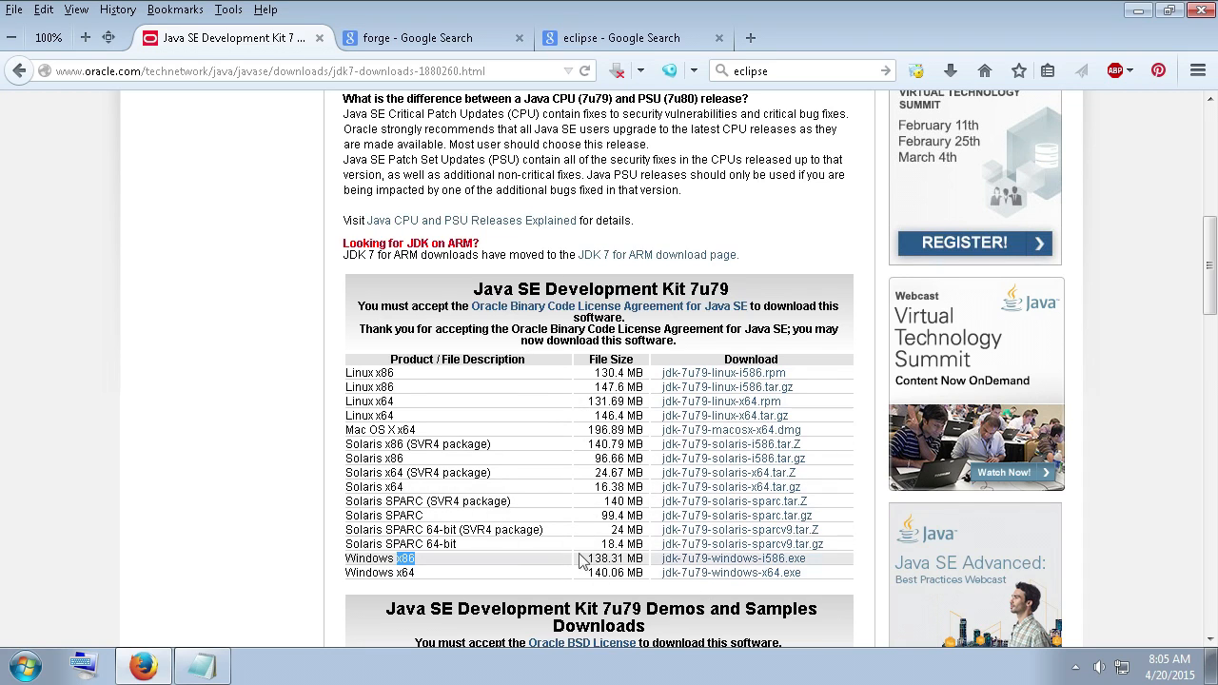
mouse_move(582, 383)
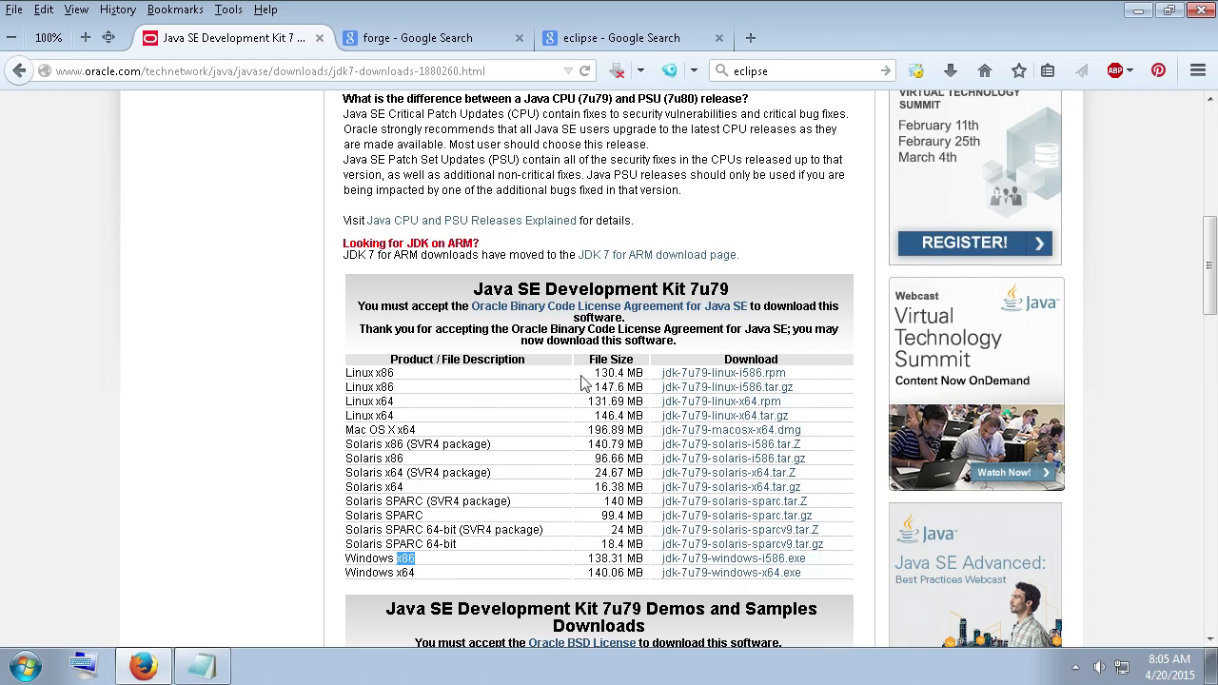
mouse_move(513, 7)
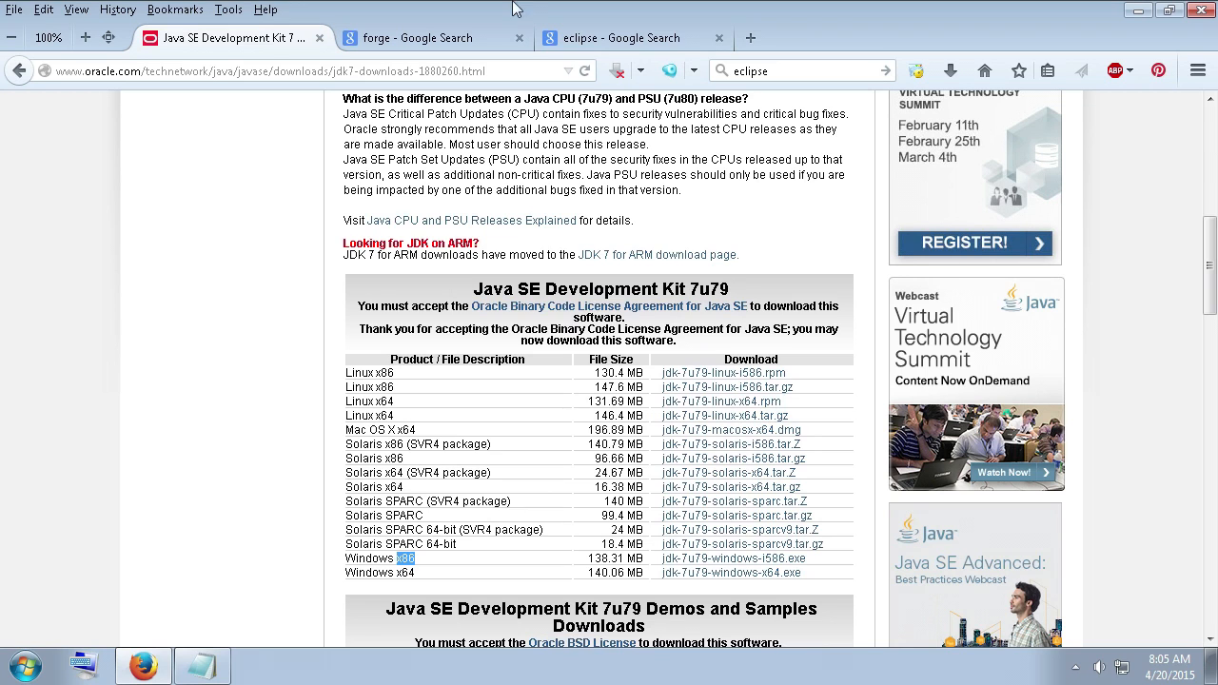
mouse_move(453, 424)
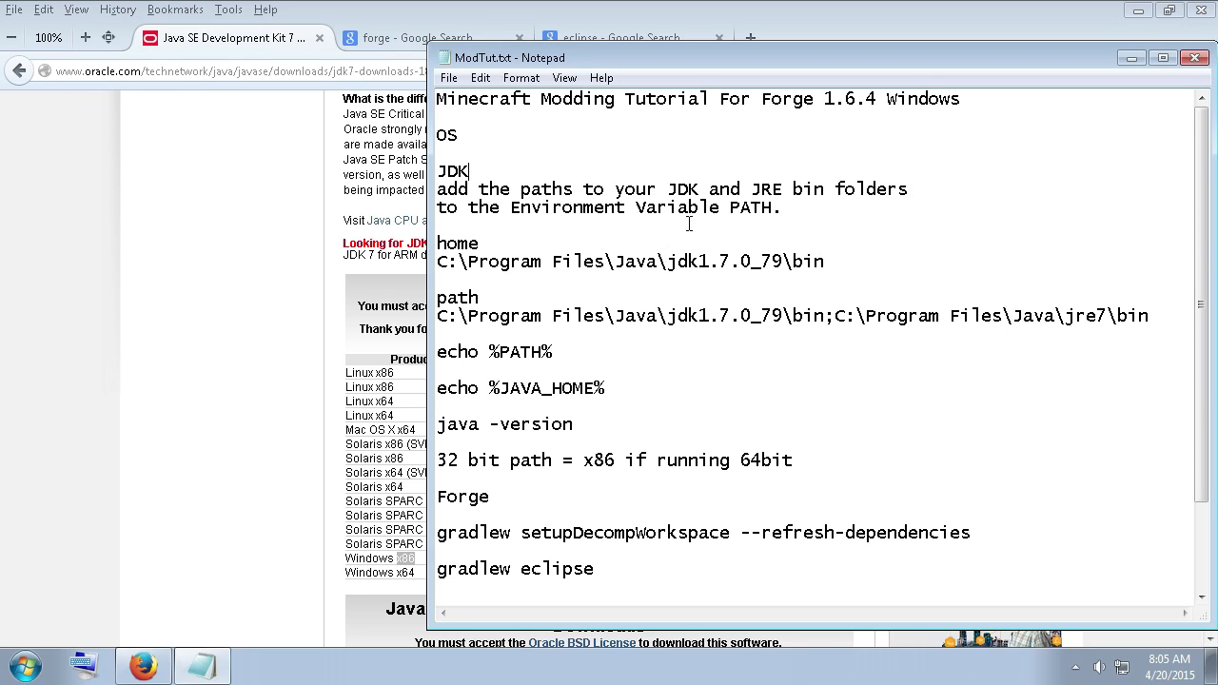
Select the PATH sentence in the notes and bring up Computer's options from Start.
left_click(793, 208)
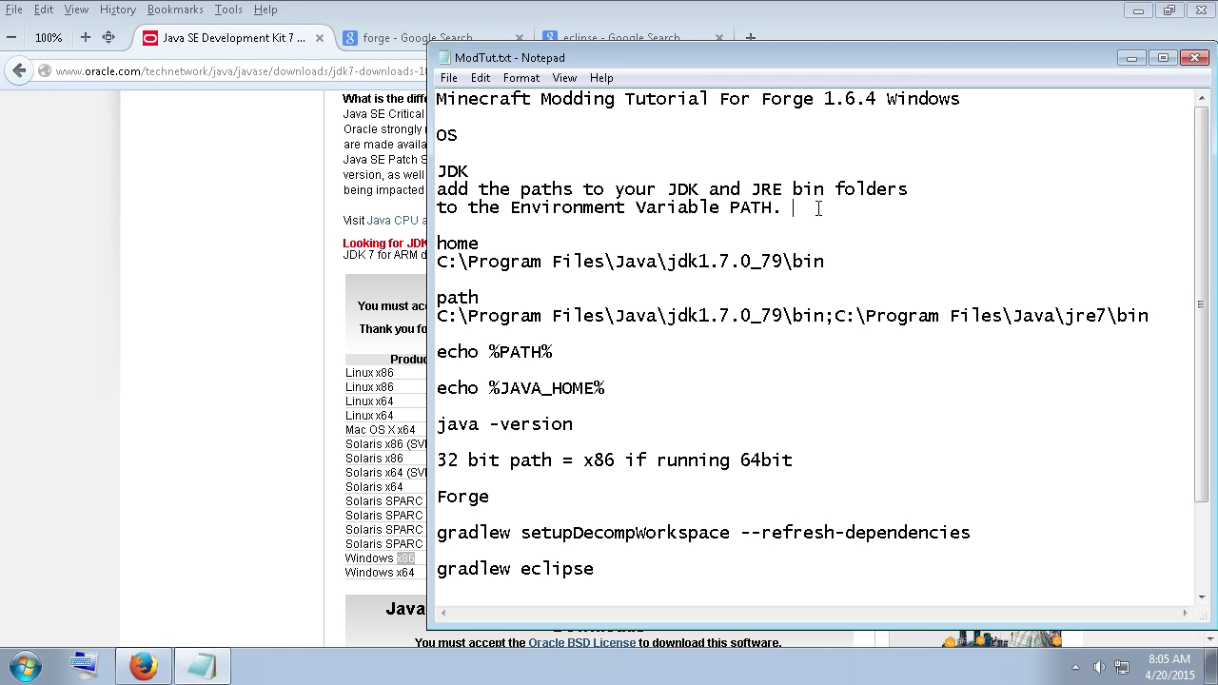
left_click_drag(437, 188, 780, 207)
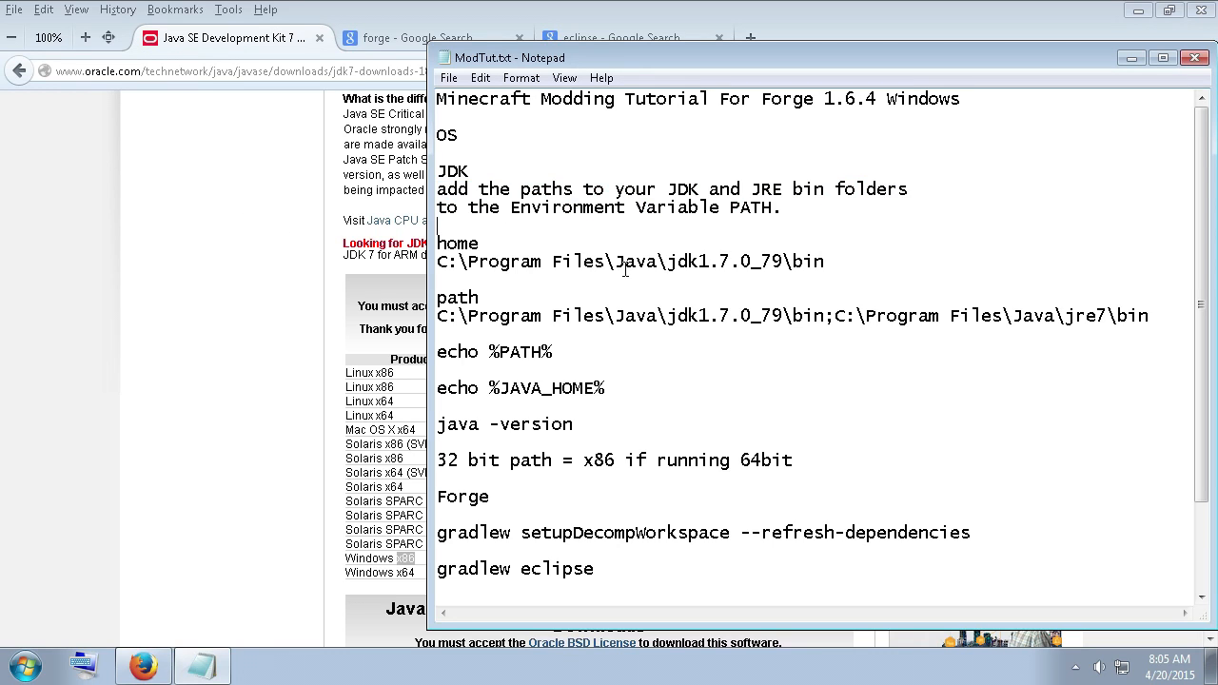
mouse_move(633, 227)
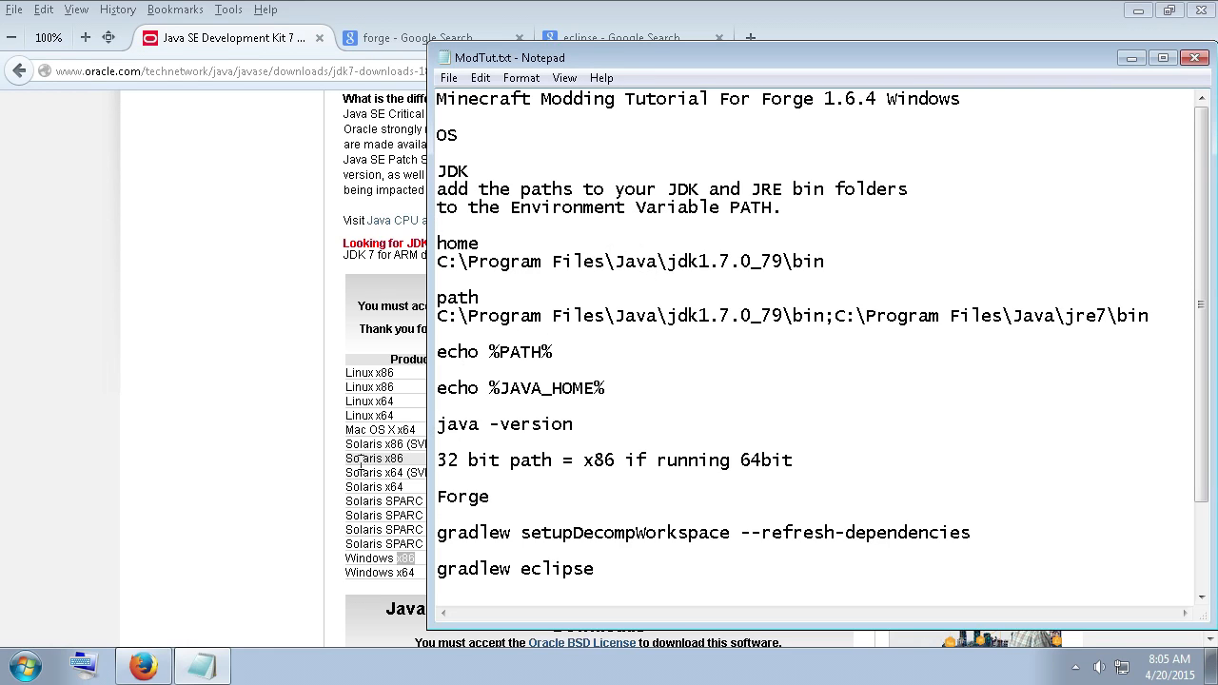
left_click(21, 664)
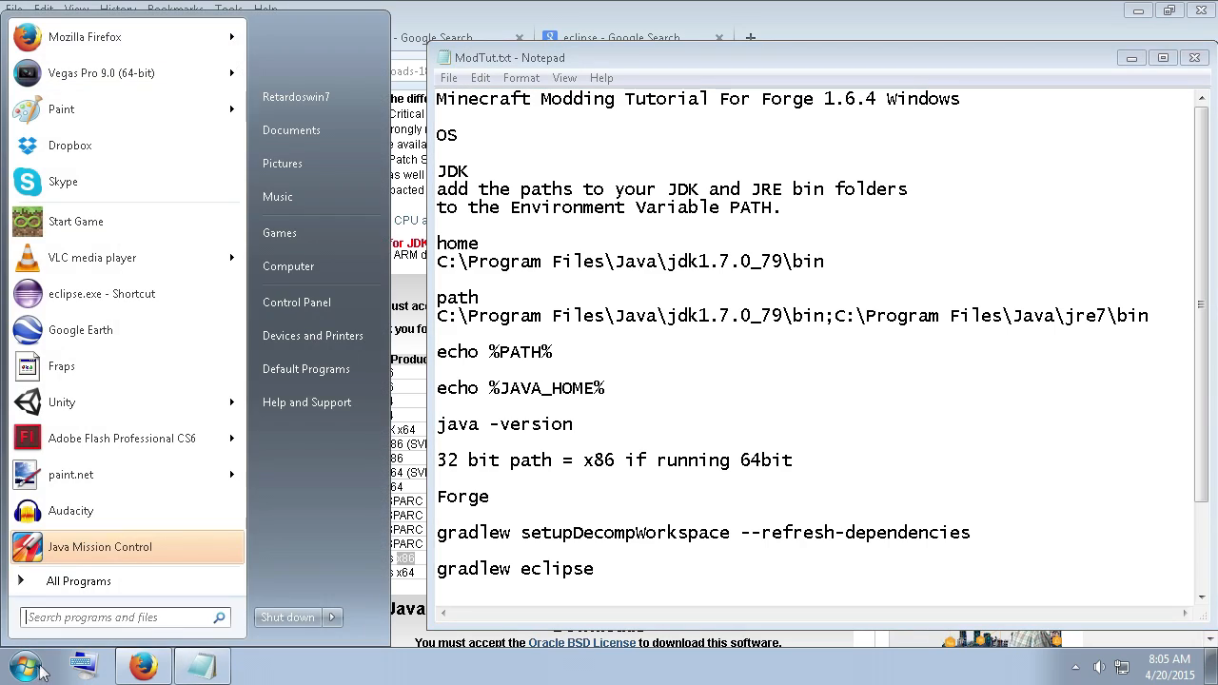
mouse_move(319, 266)
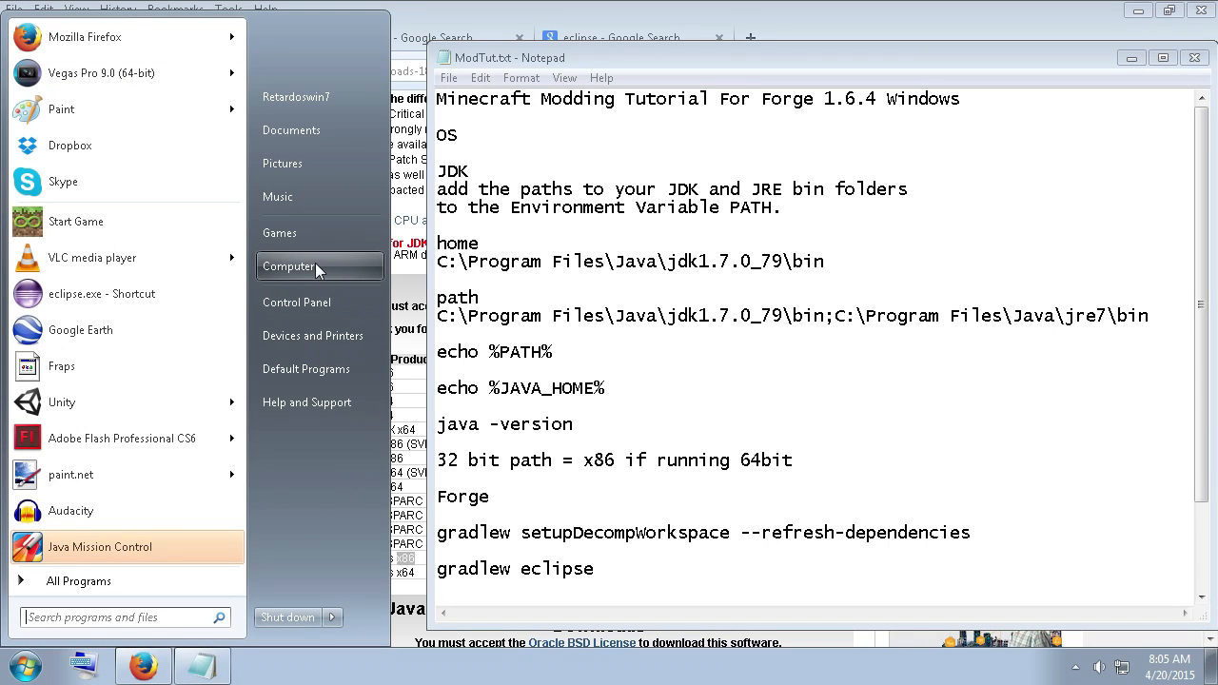
right_click(288, 266)
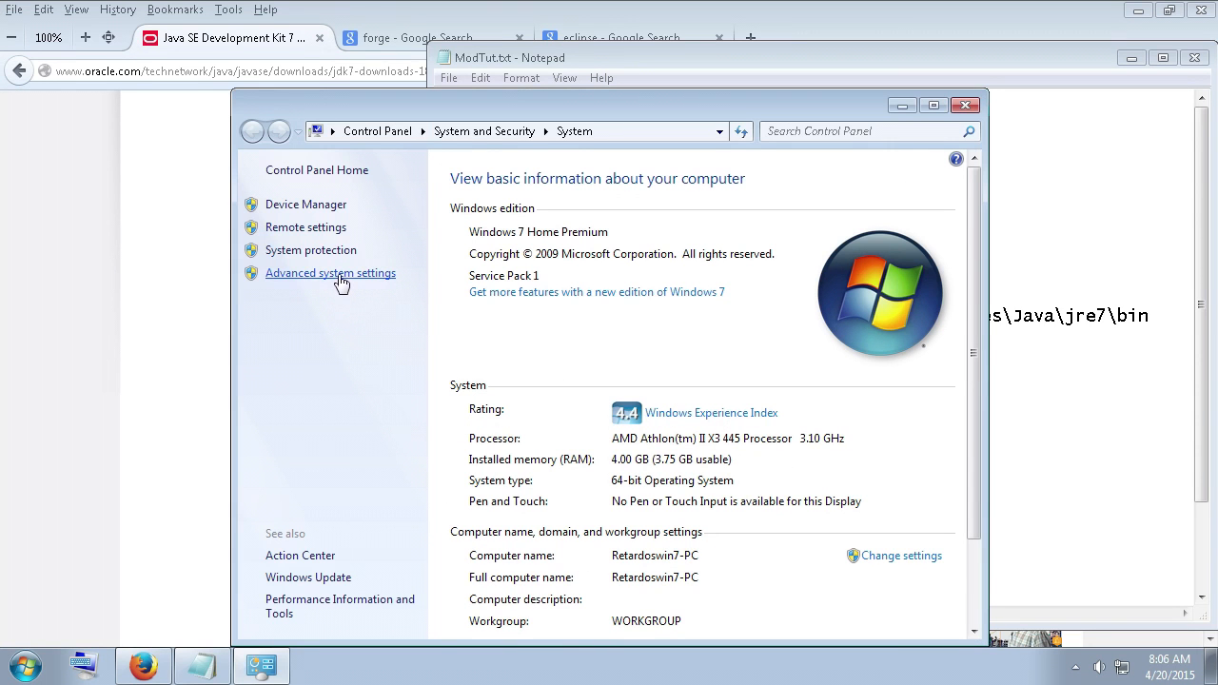
Review the PATH system variable in Environment Variables, cancelling New and Edit without changes.
left_click(330, 273)
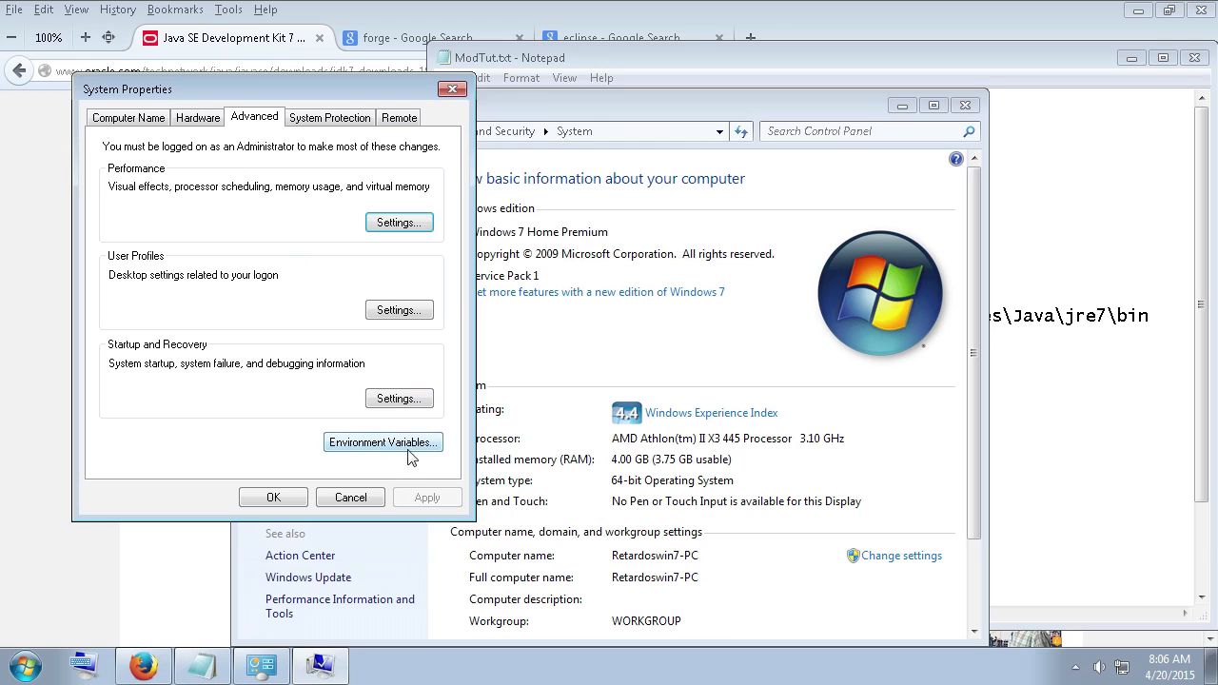
left_click(382, 442)
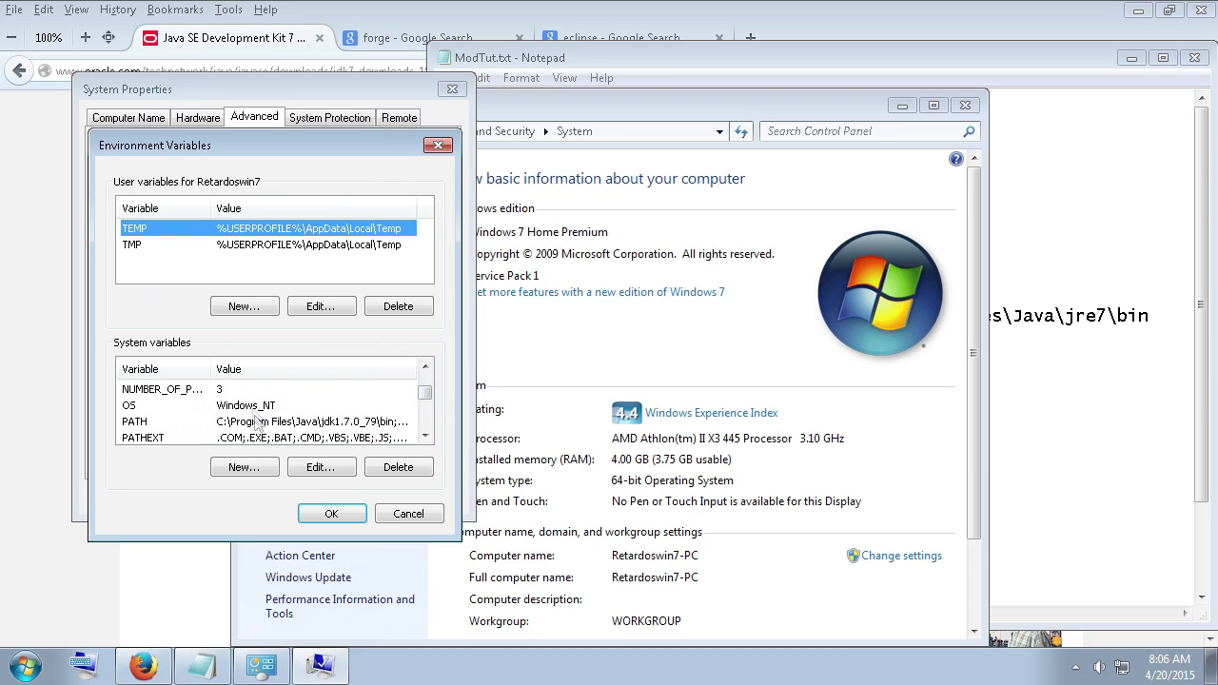
left_click(134, 421)
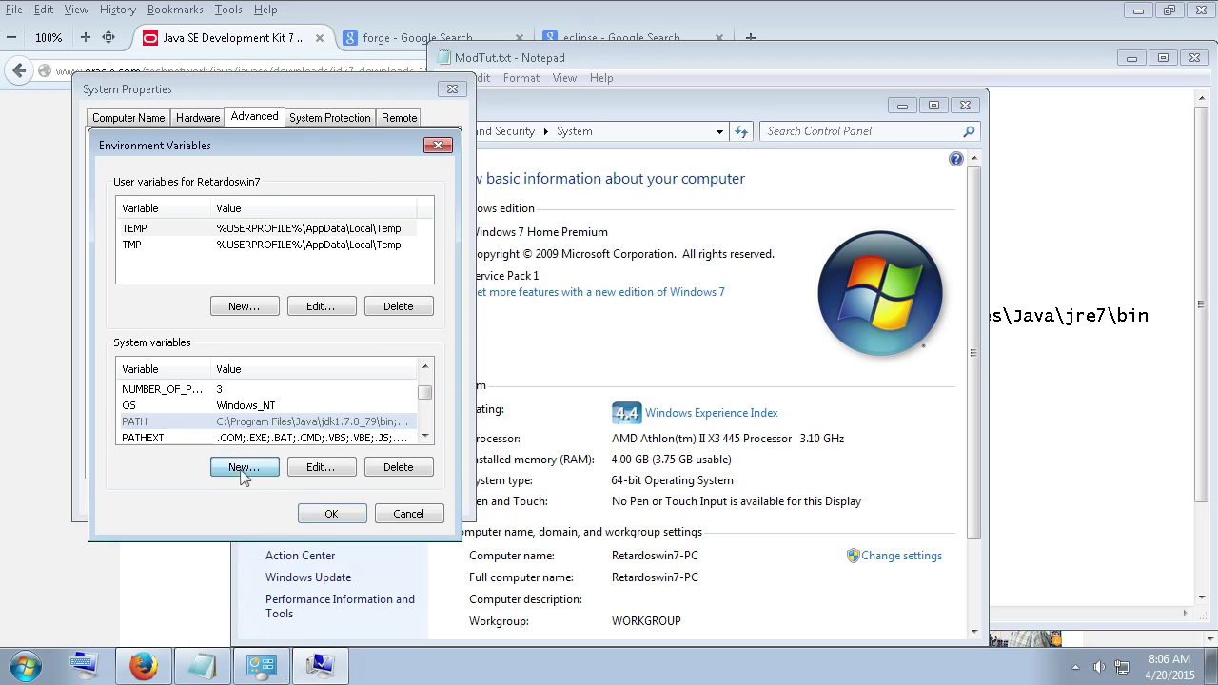
left_click(244, 466)
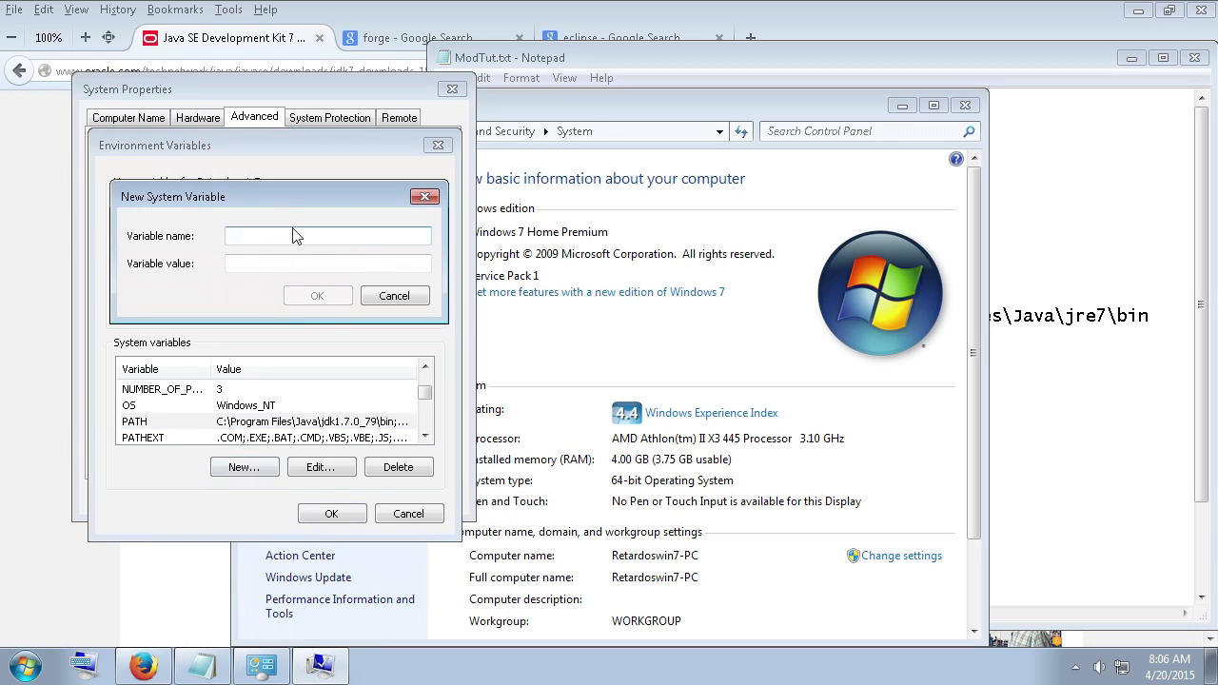
type("PATH")
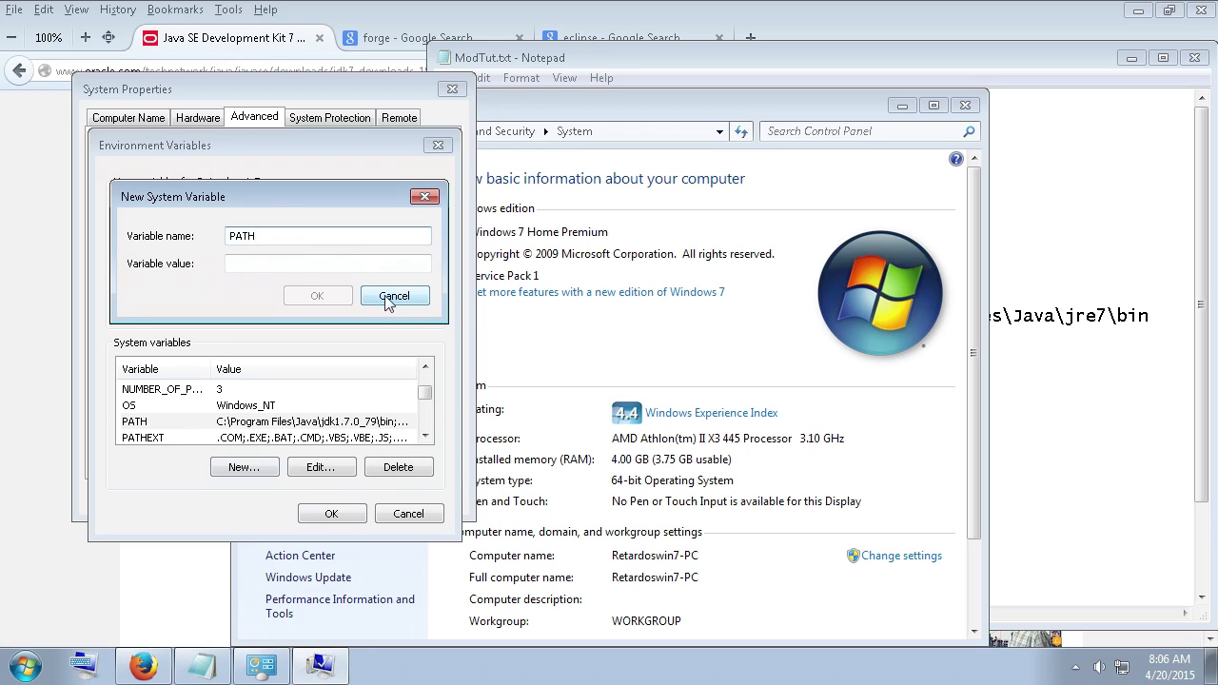
left_click(394, 294)
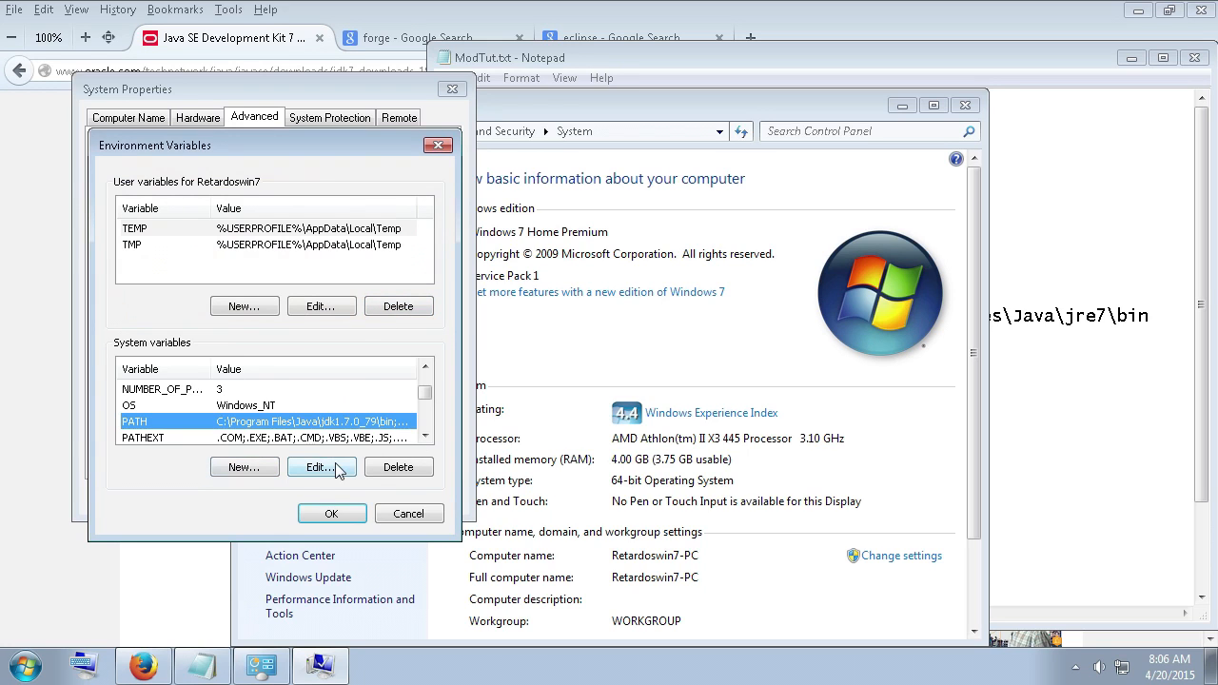
left_click(321, 467)
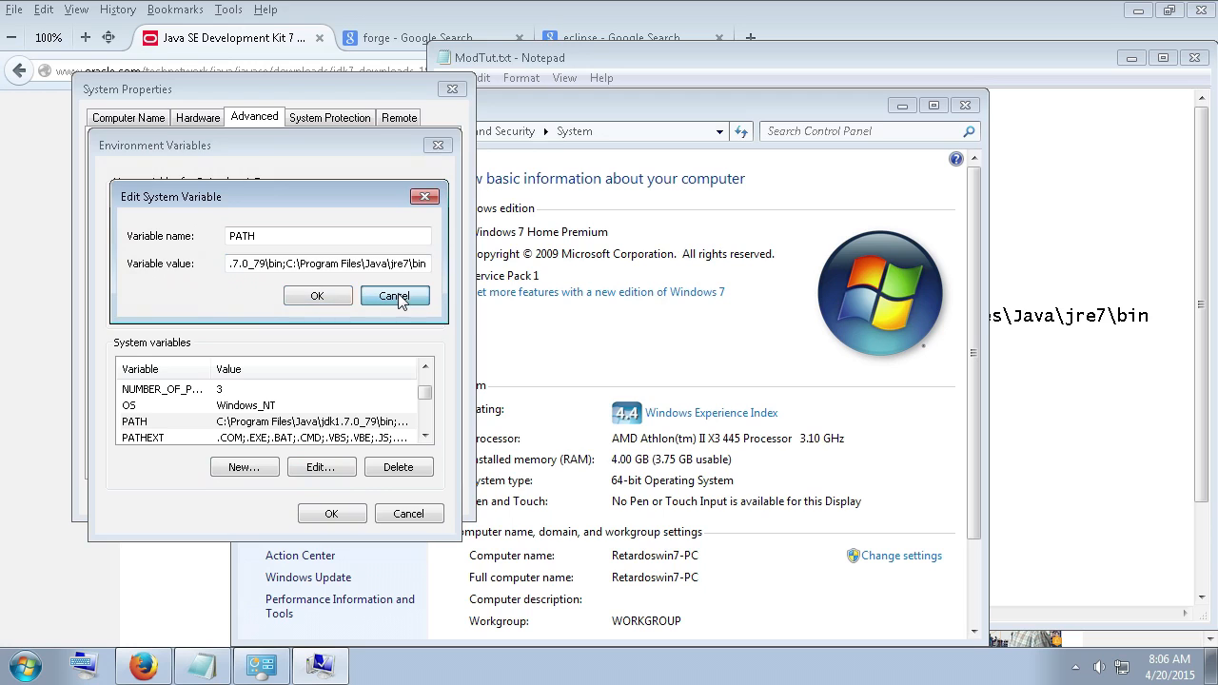
left_click(395, 295)
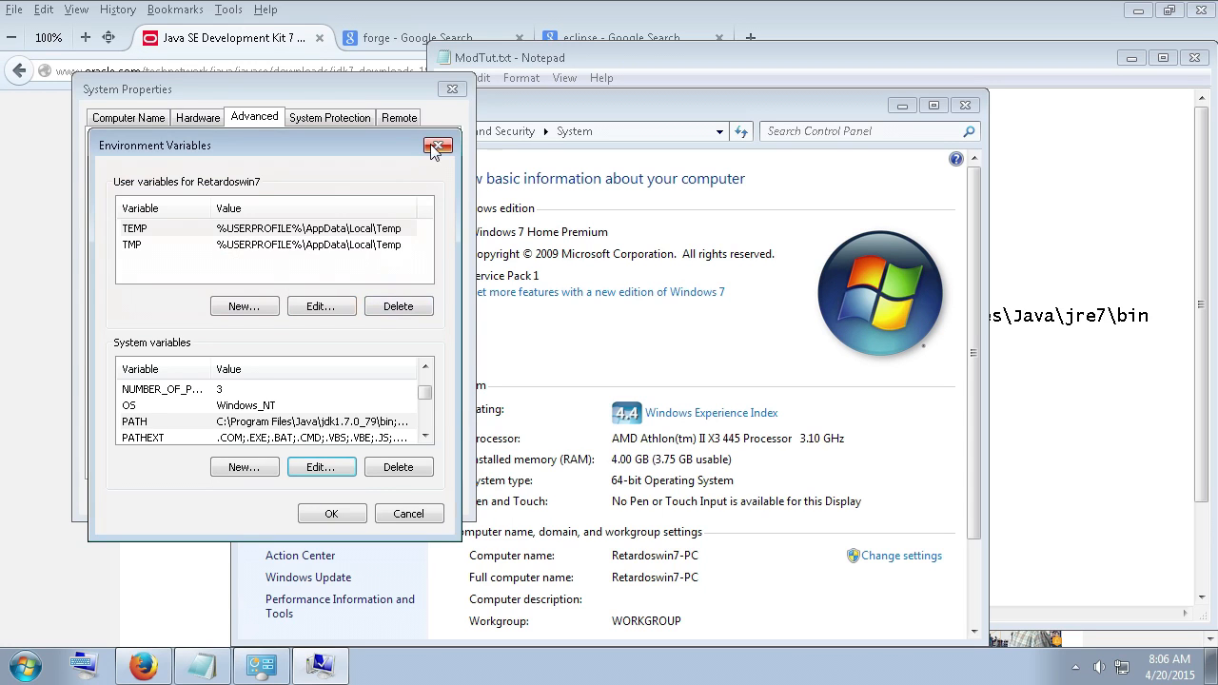
left_click(437, 145)
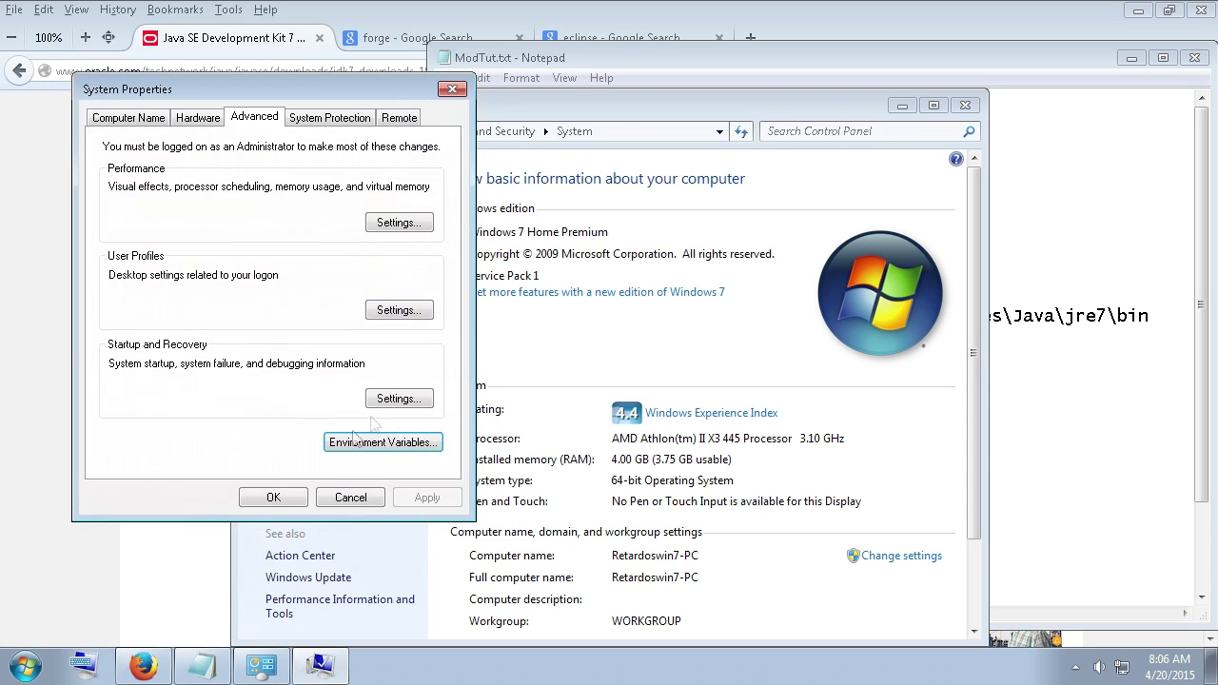
left_click_drag(127, 89, 97, 401)
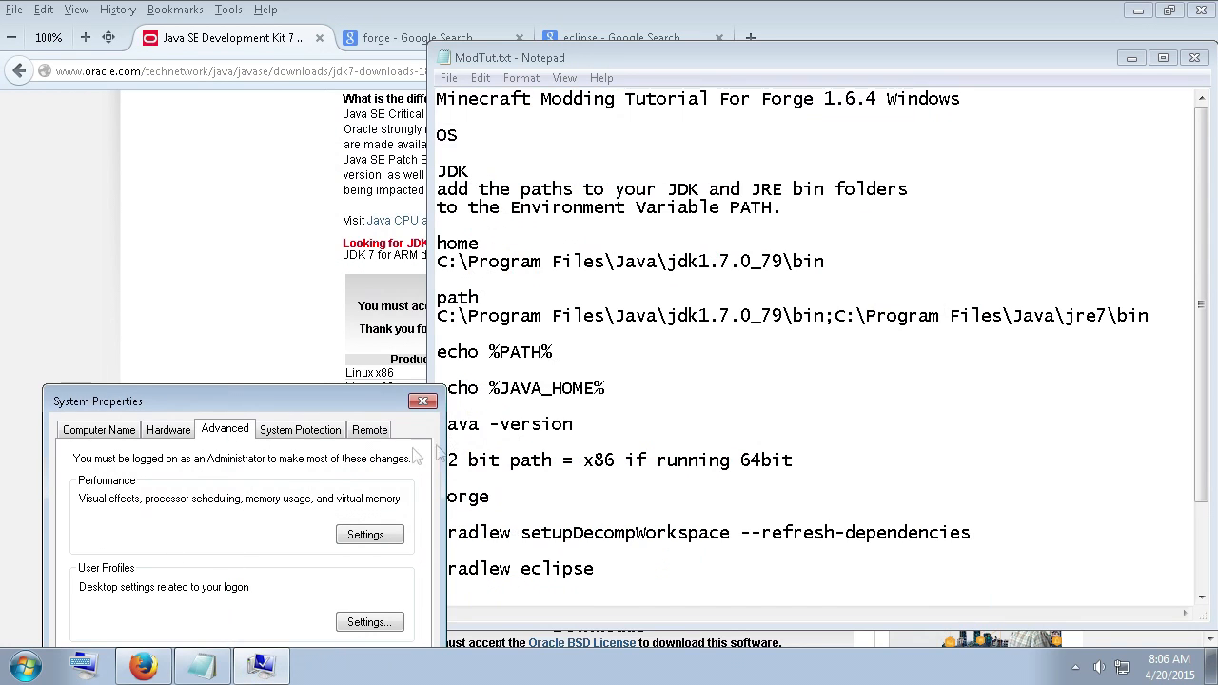
Browse to C:\Program Files\Java and select the jdk1.7.0_79 folder beside the notes.
left_click(23, 663)
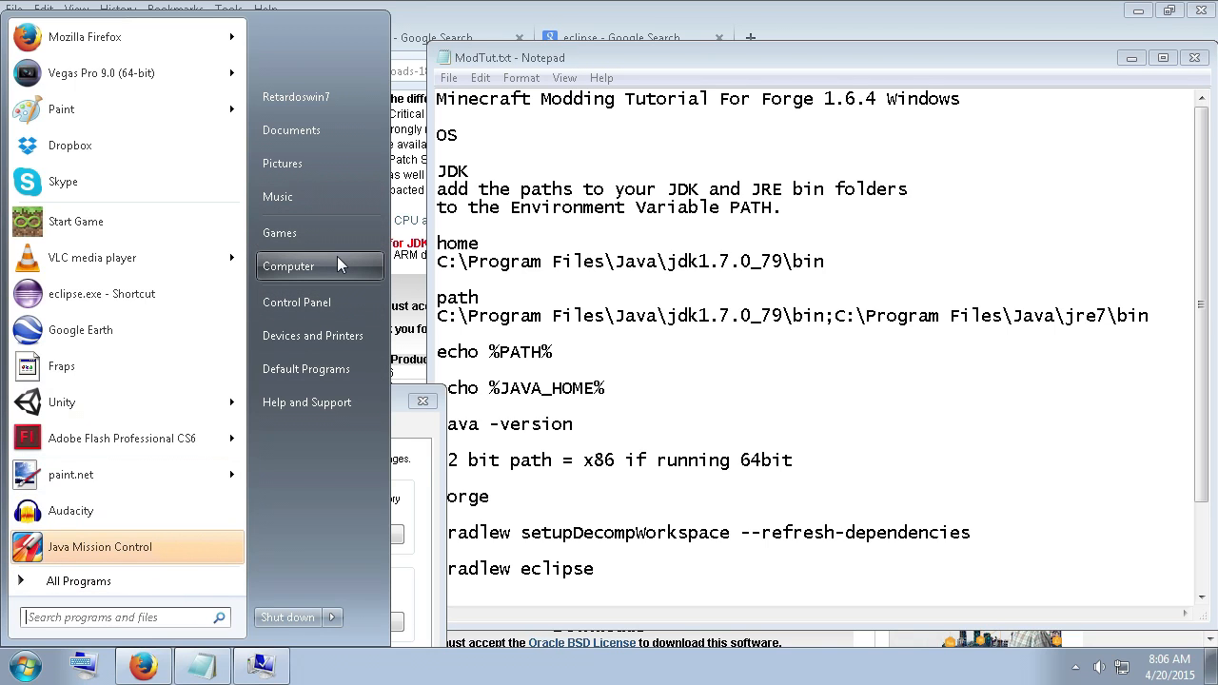
left_click(289, 266)
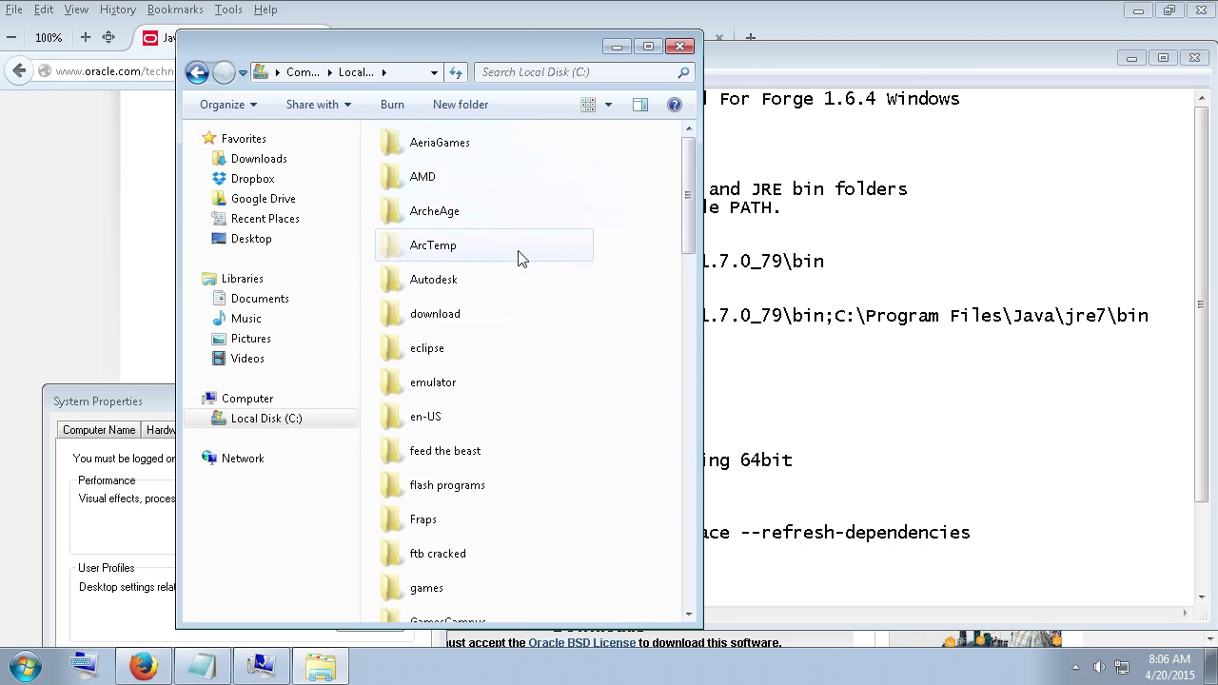
scroll("down", 3)
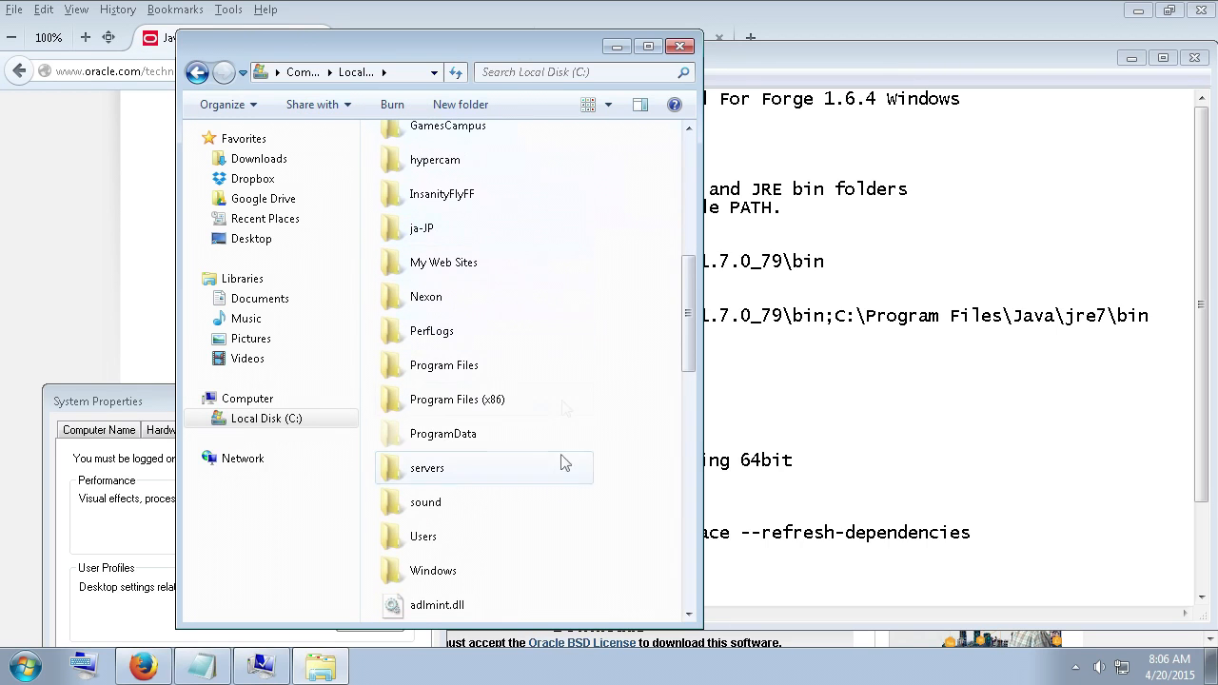
left_click(443, 365)
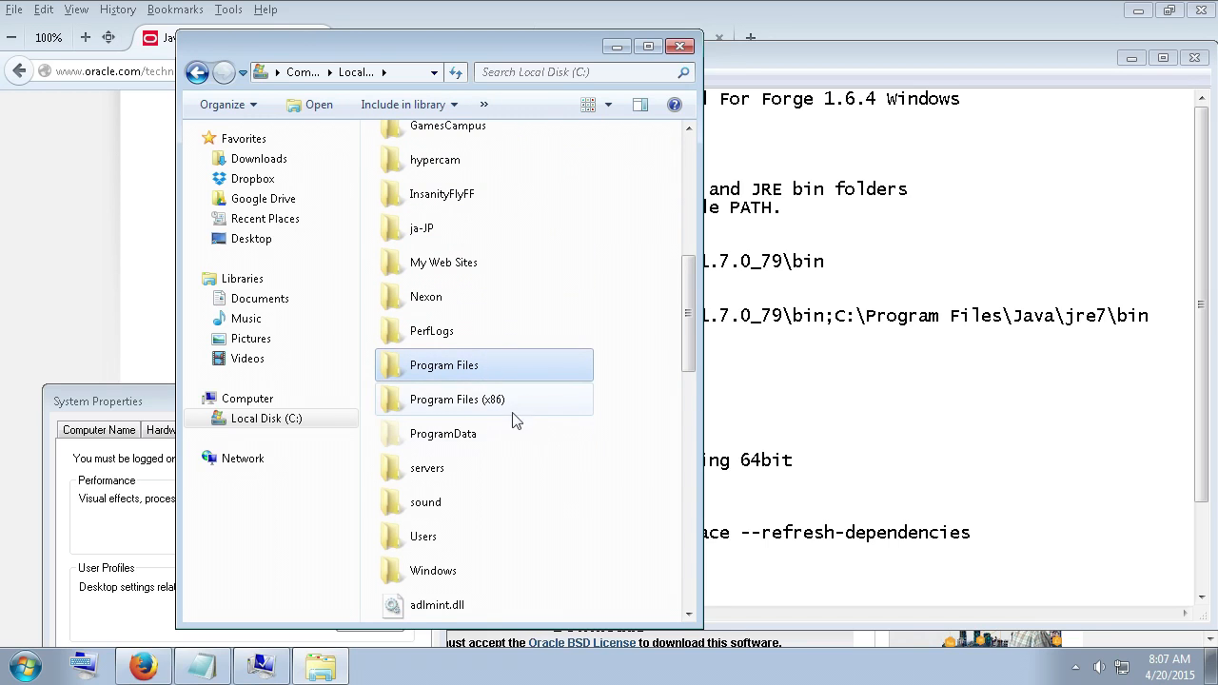
mouse_move(443, 364)
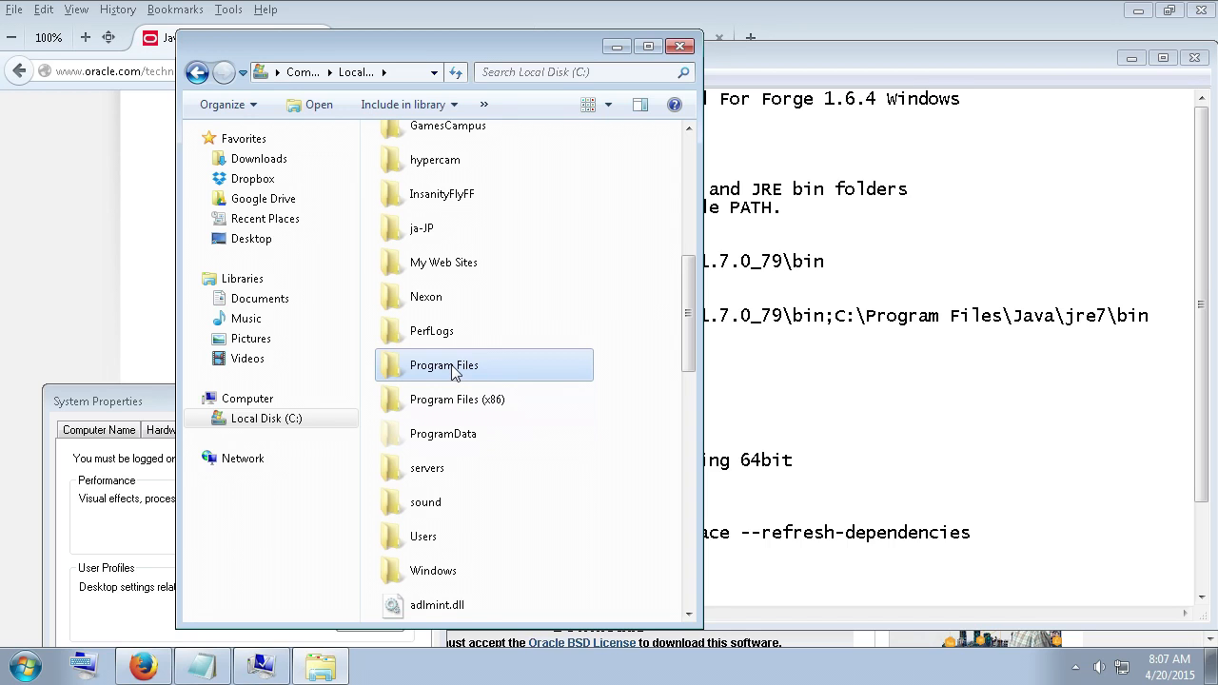
double_click(443, 364)
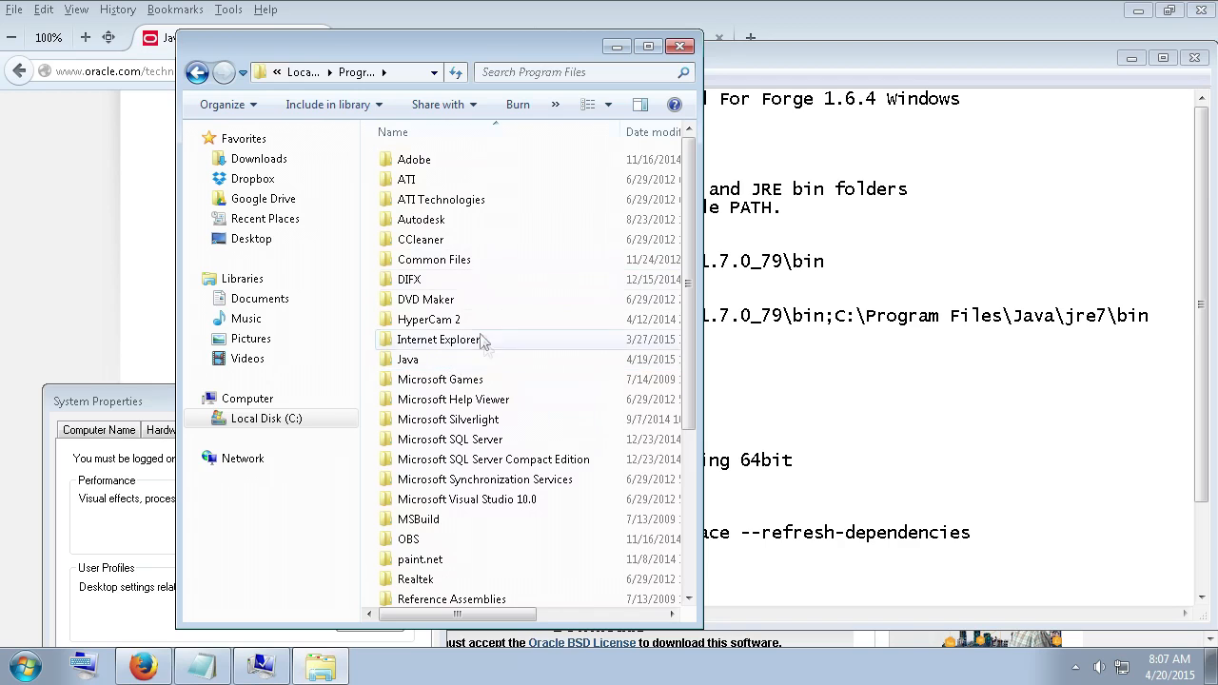
left_click(407, 359)
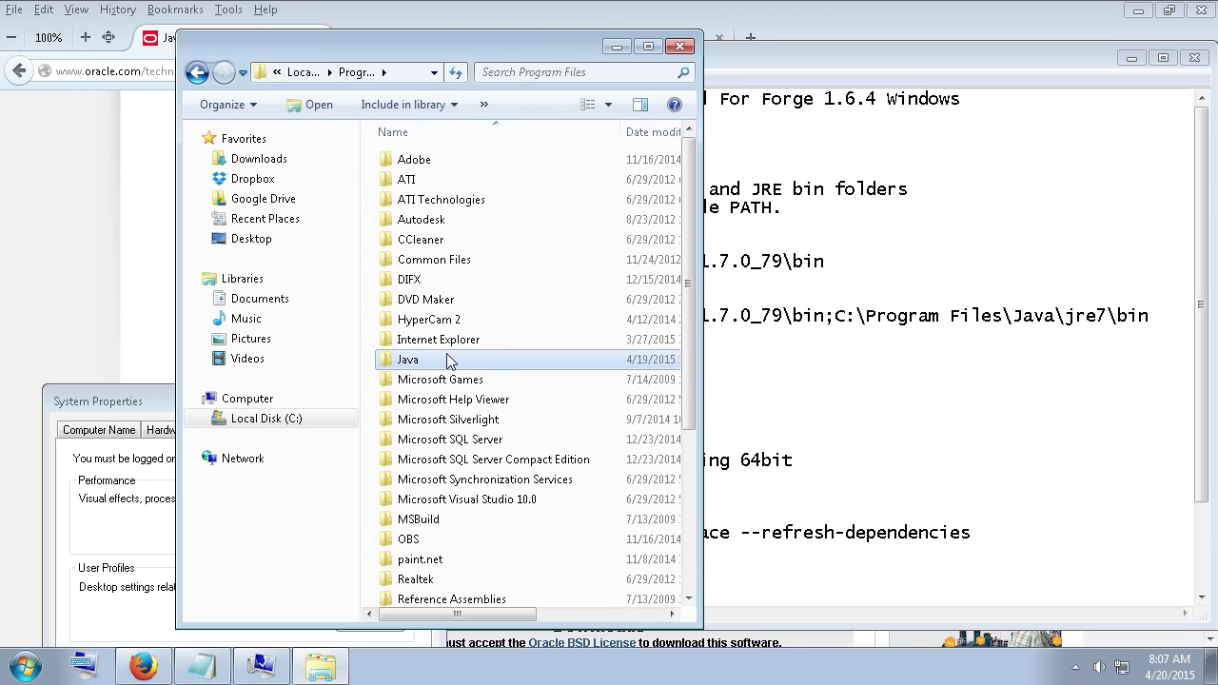
double_click(407, 358)
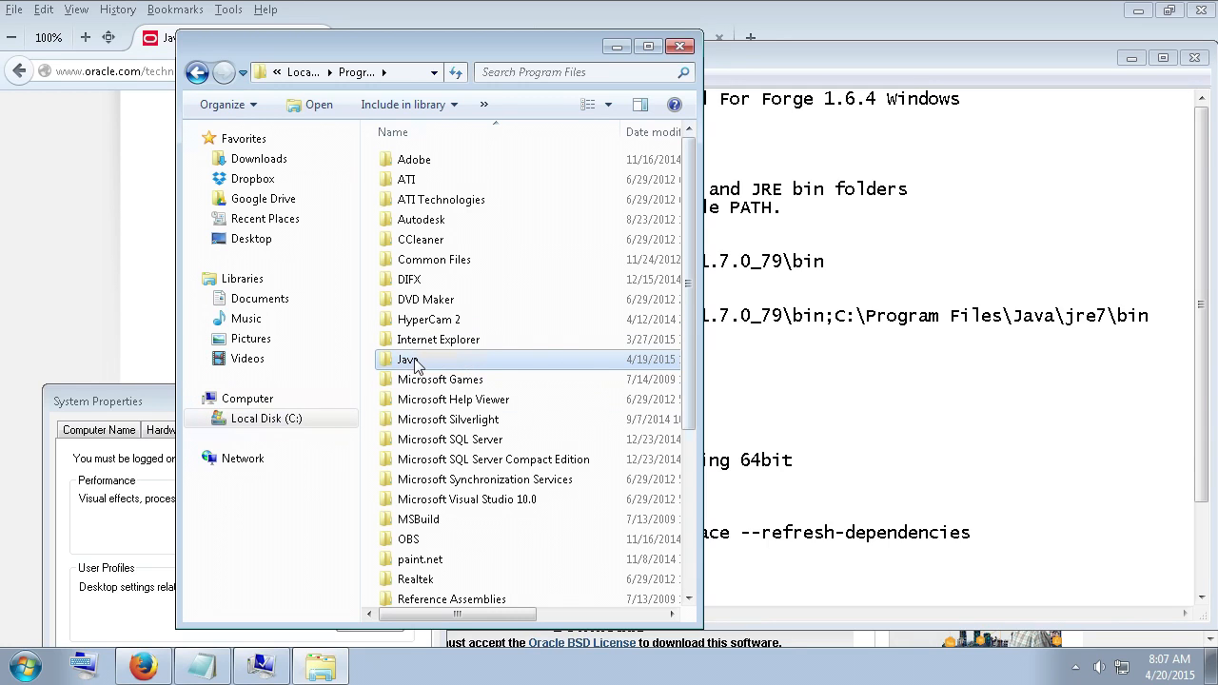
double_click(408, 359)
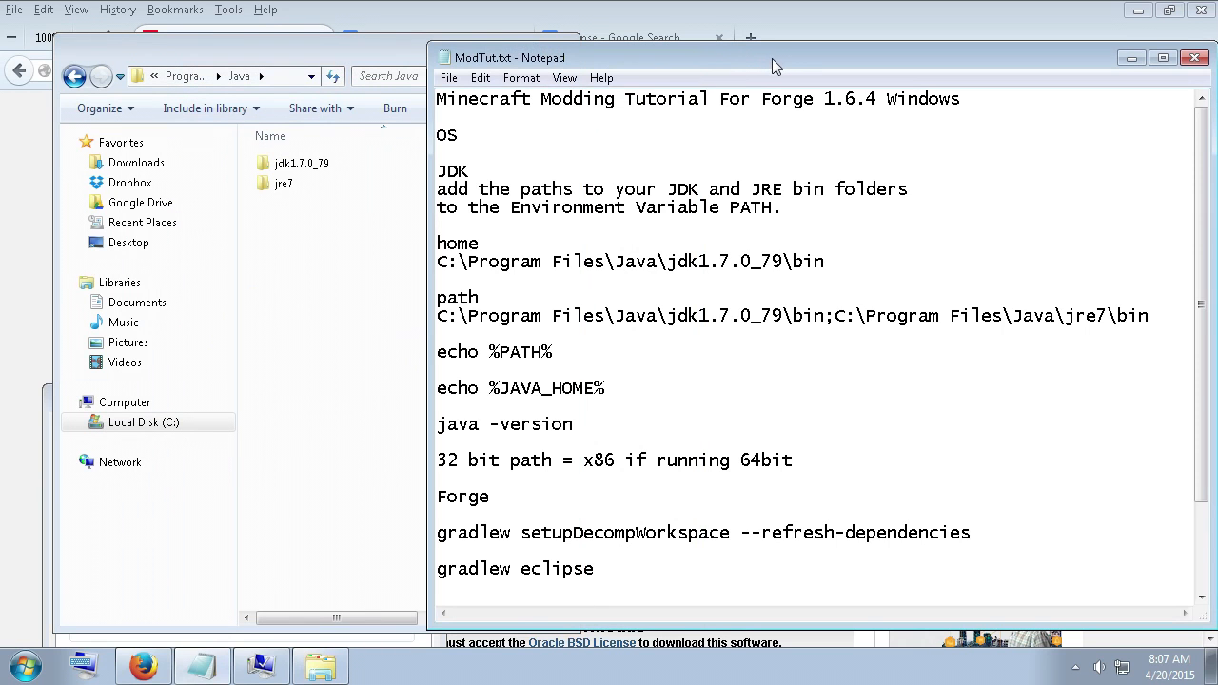
left_click_drag(776, 61, 771, 59)
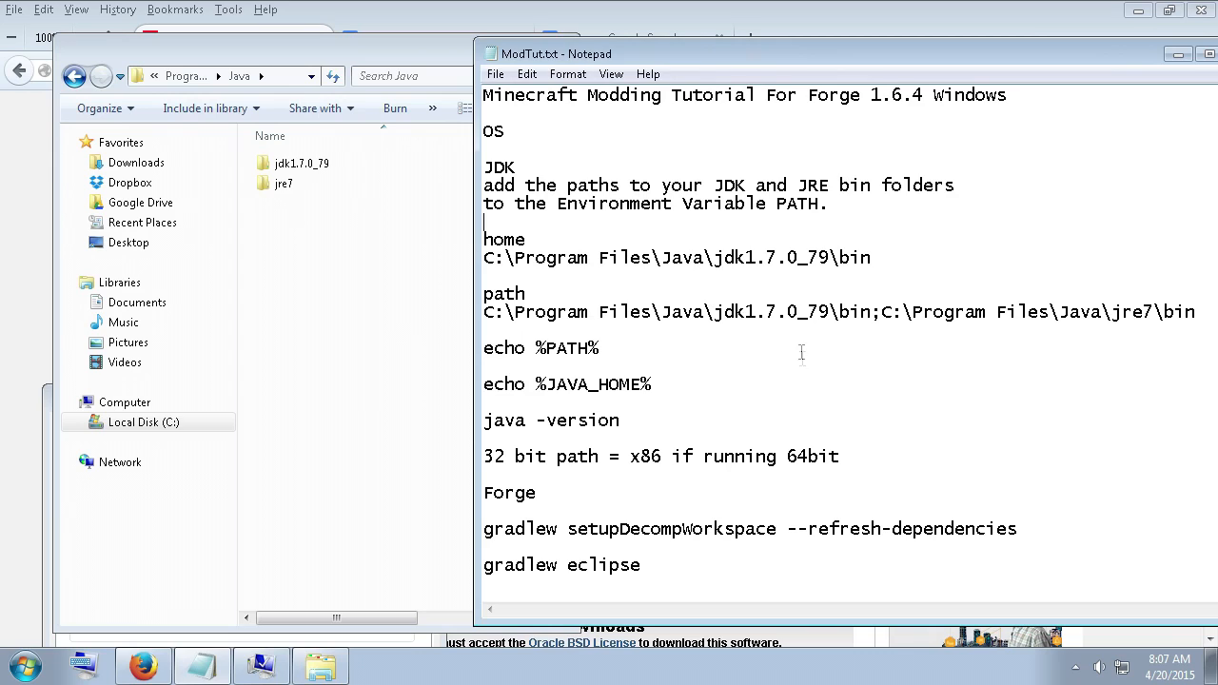
mouse_move(585, 277)
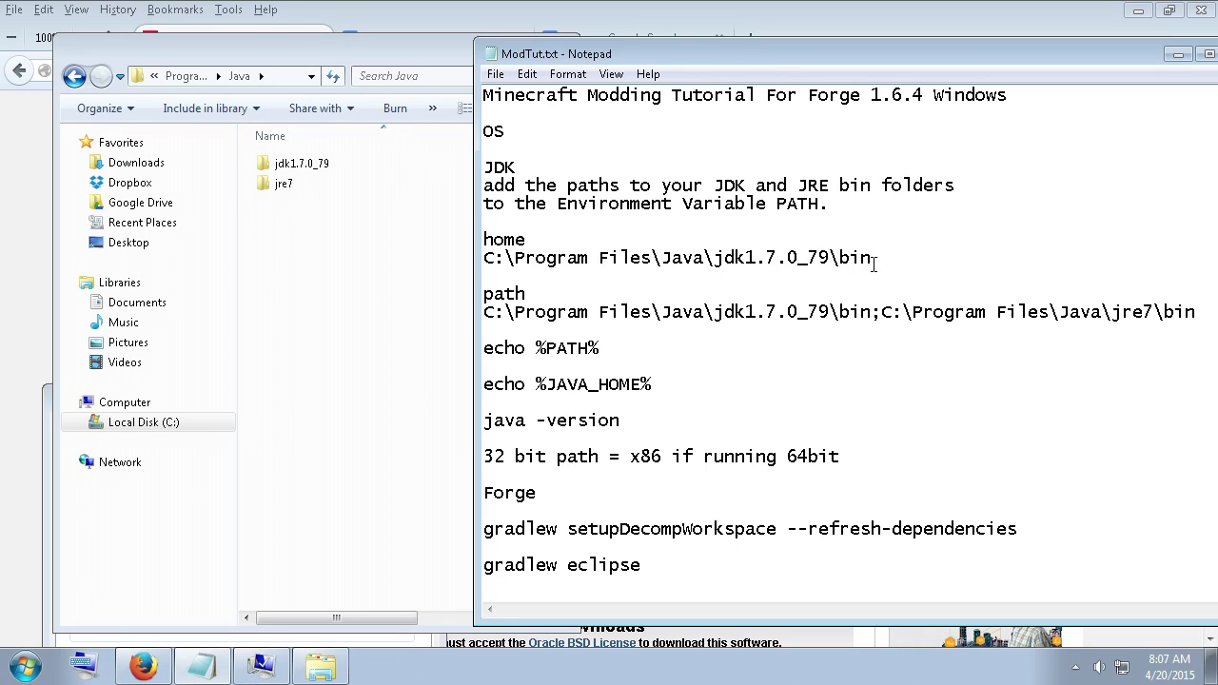
left_click(302, 163)
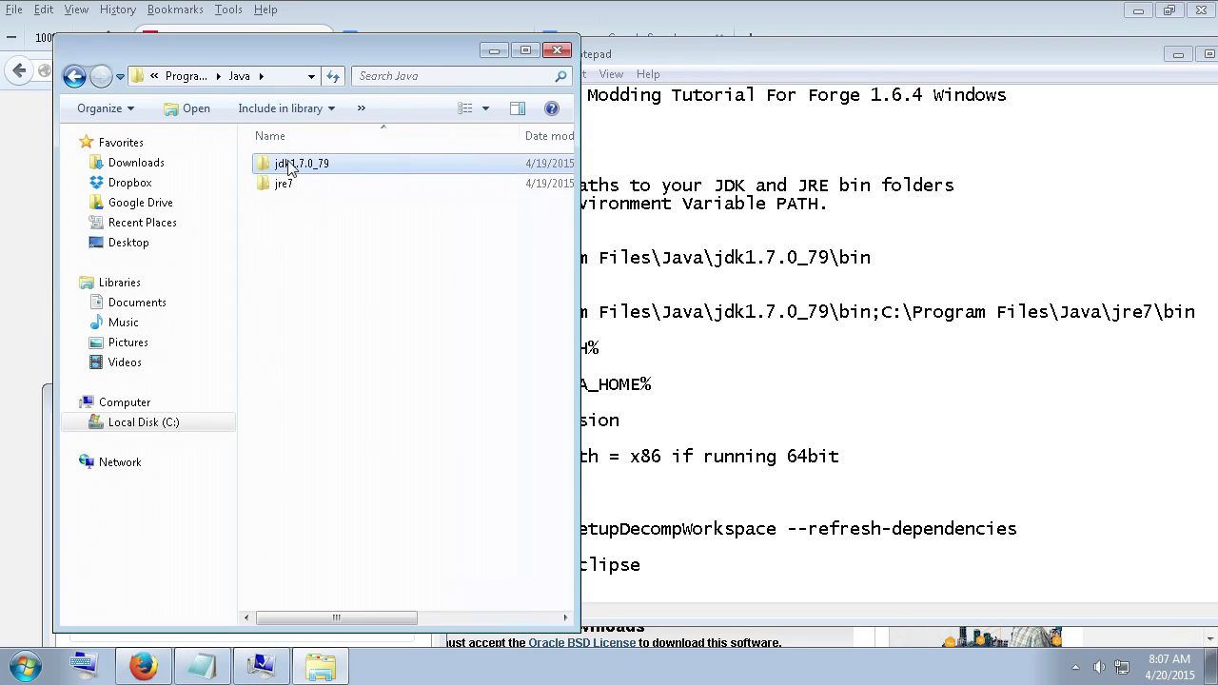
Open the JDK bin folder and record C:\Program Files\Java\jdk1.7.0_79\bin in the notes.
double_click(301, 162)
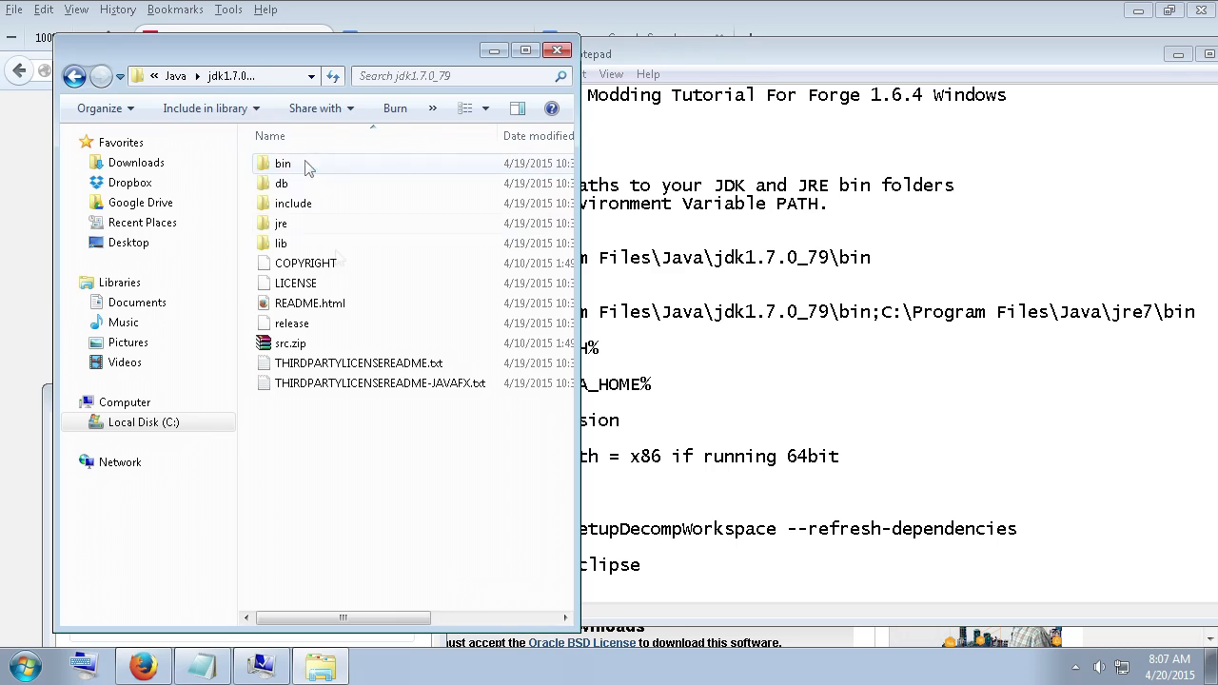
left_click(281, 163)
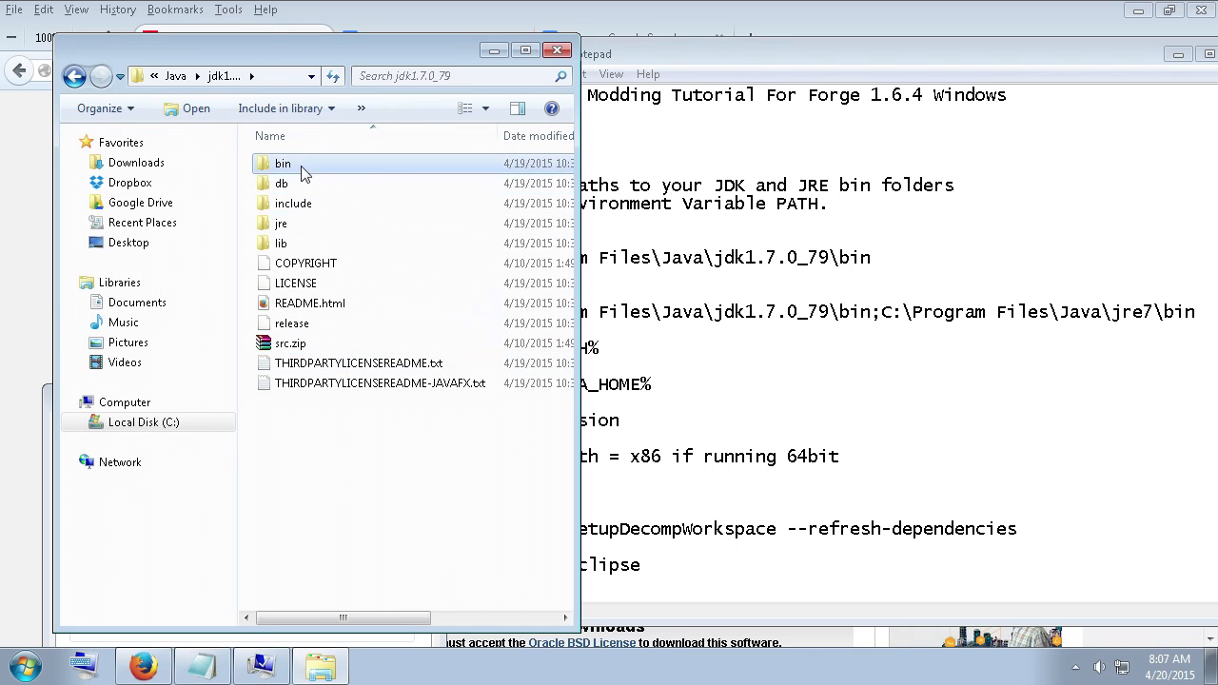
double_click(283, 163)
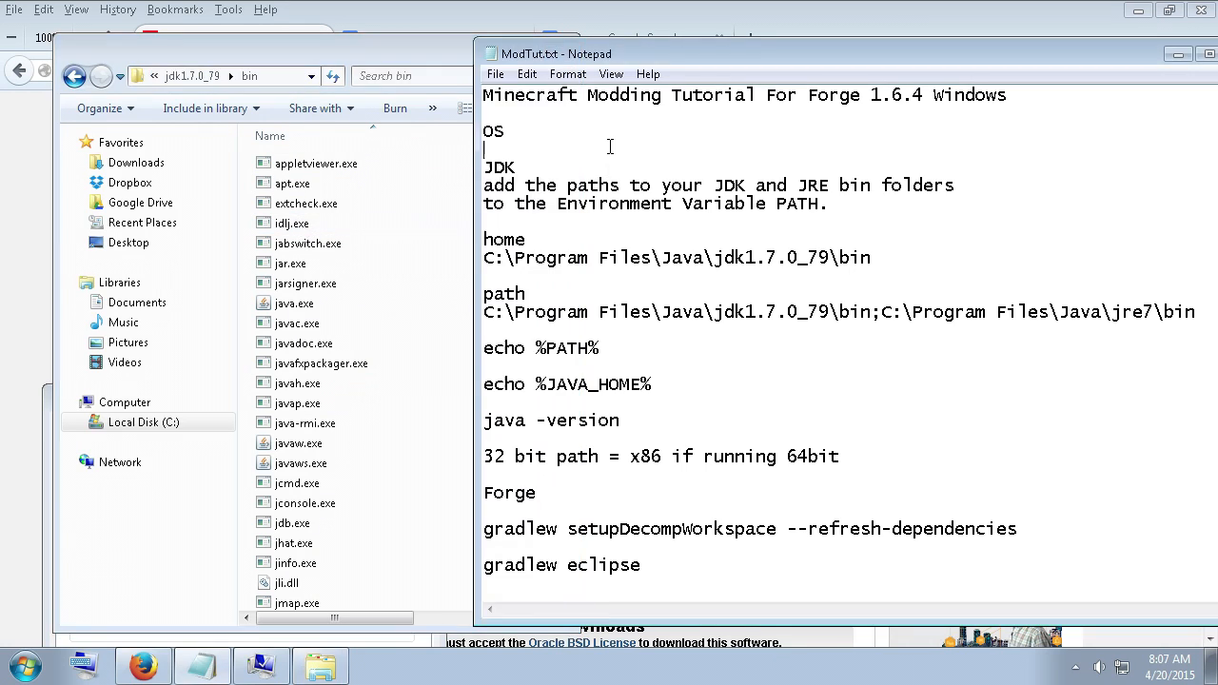
type("C:\\Program Files\\Java\\jdk1.7.0_79\\bin")
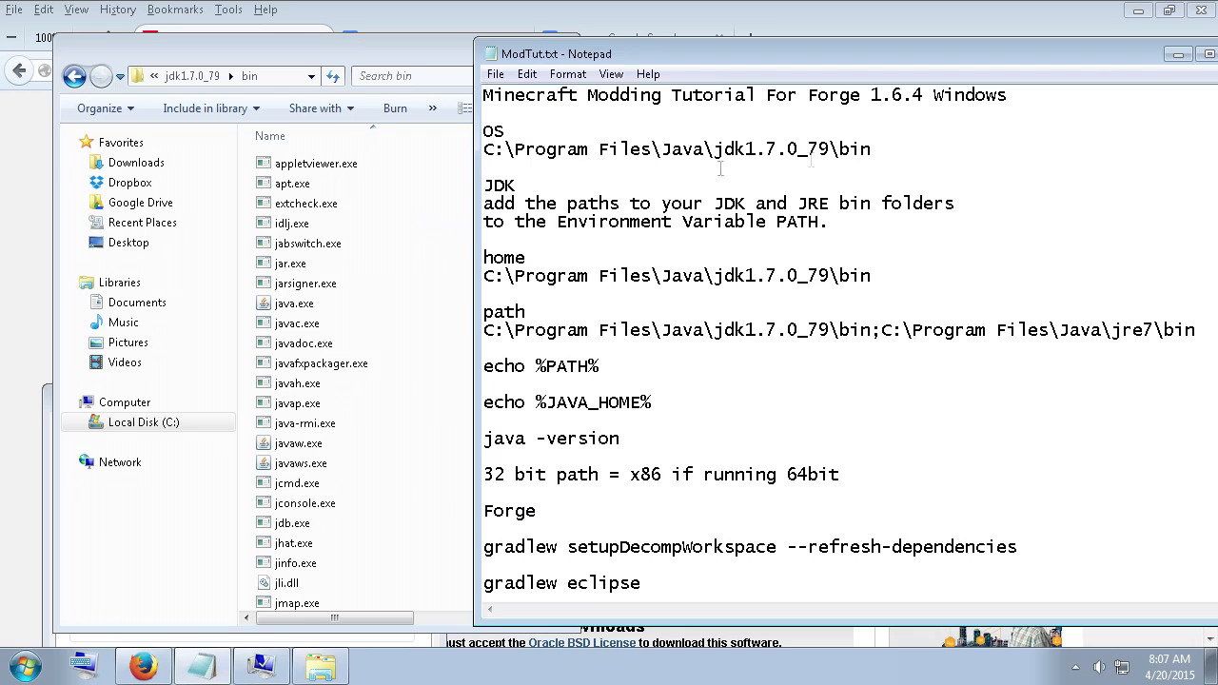
left_click(74, 76)
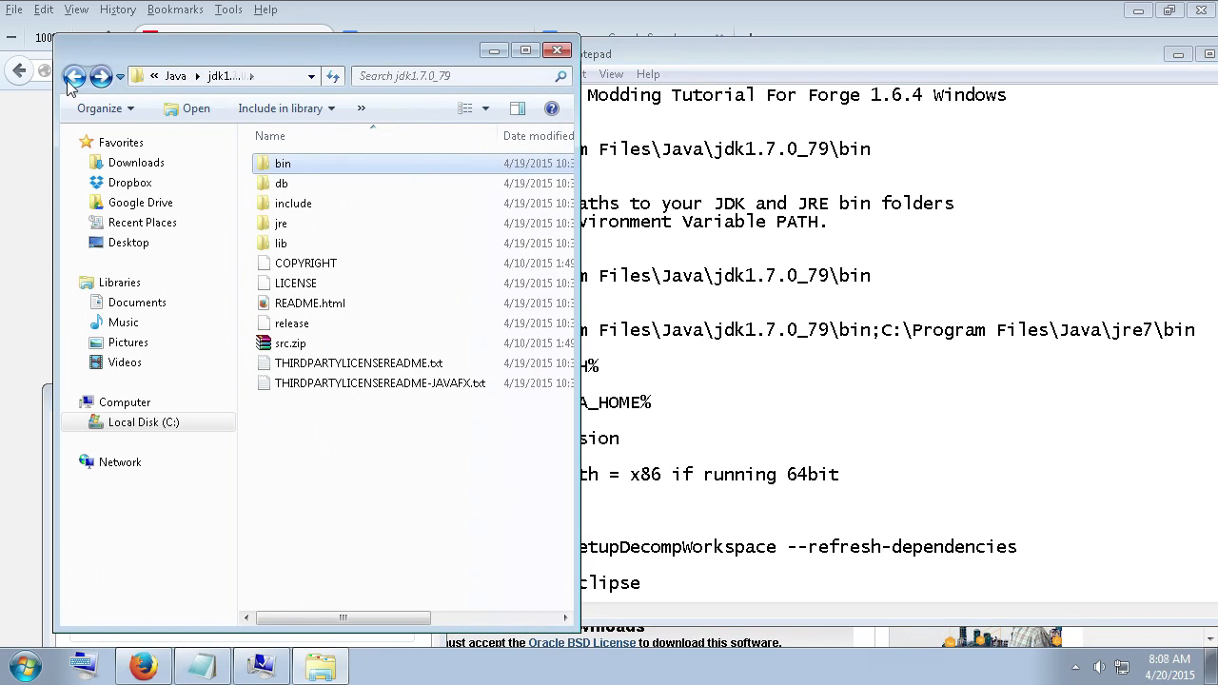
Open the jre7 bin folder and select the combined JDK;JRE bin path line in the notes.
left_click(75, 77)
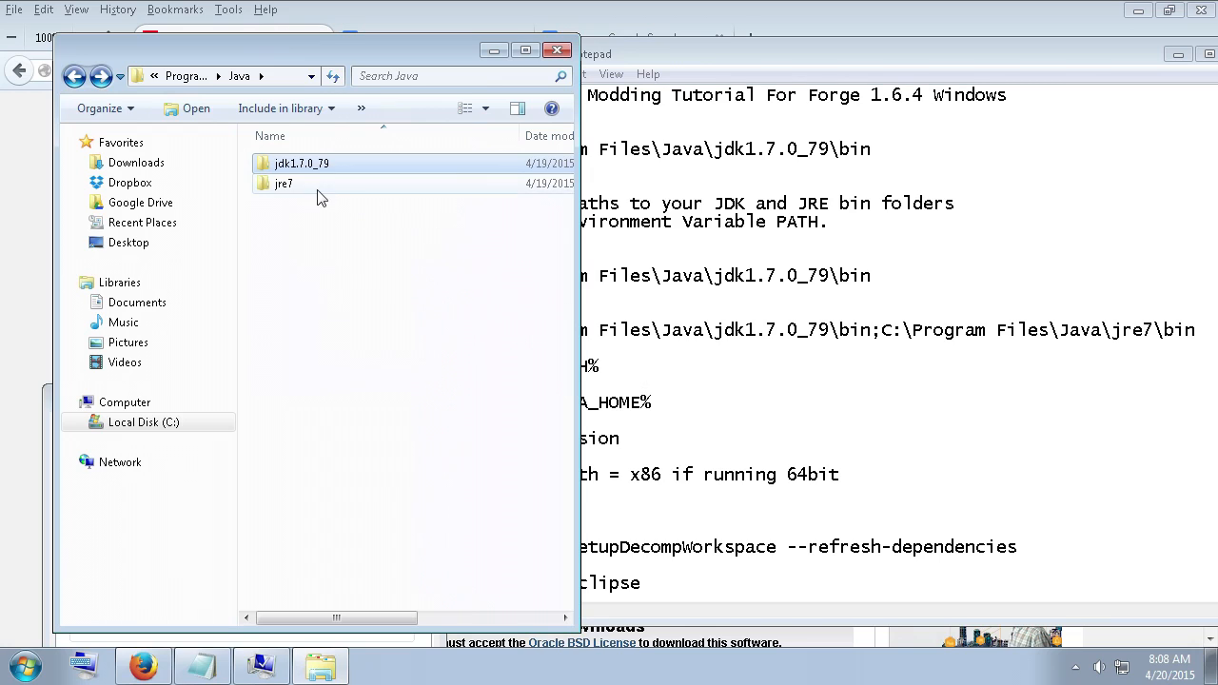
left_click(284, 182)
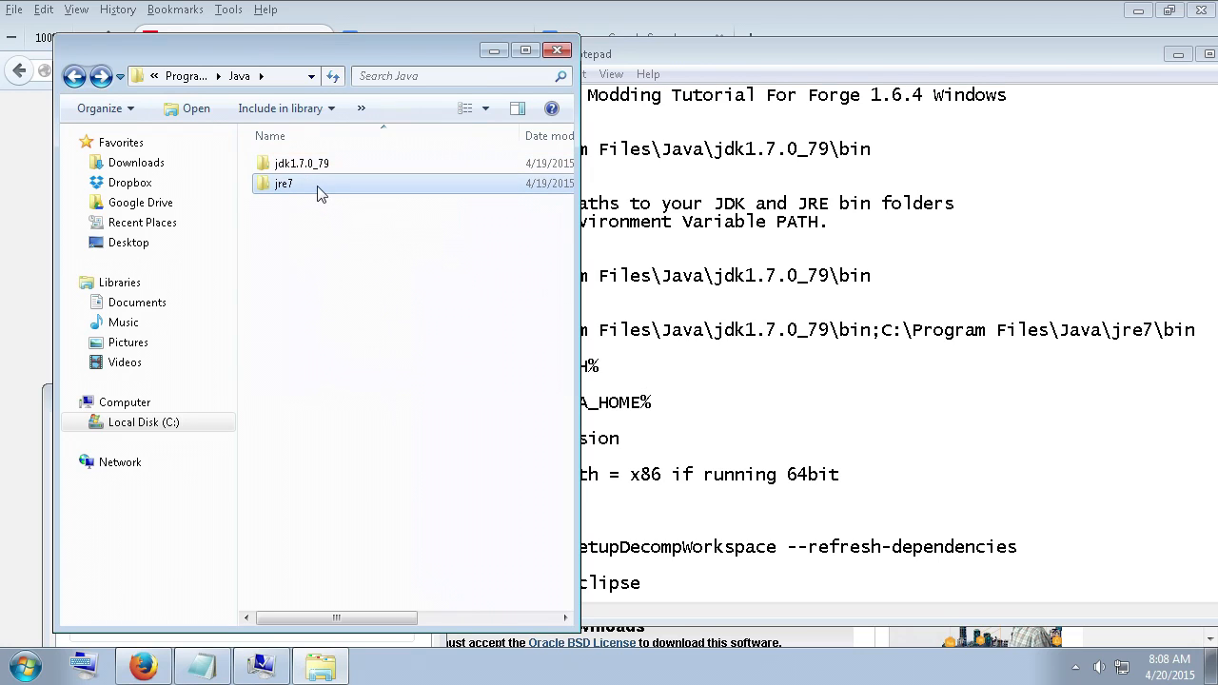
double_click(283, 183)
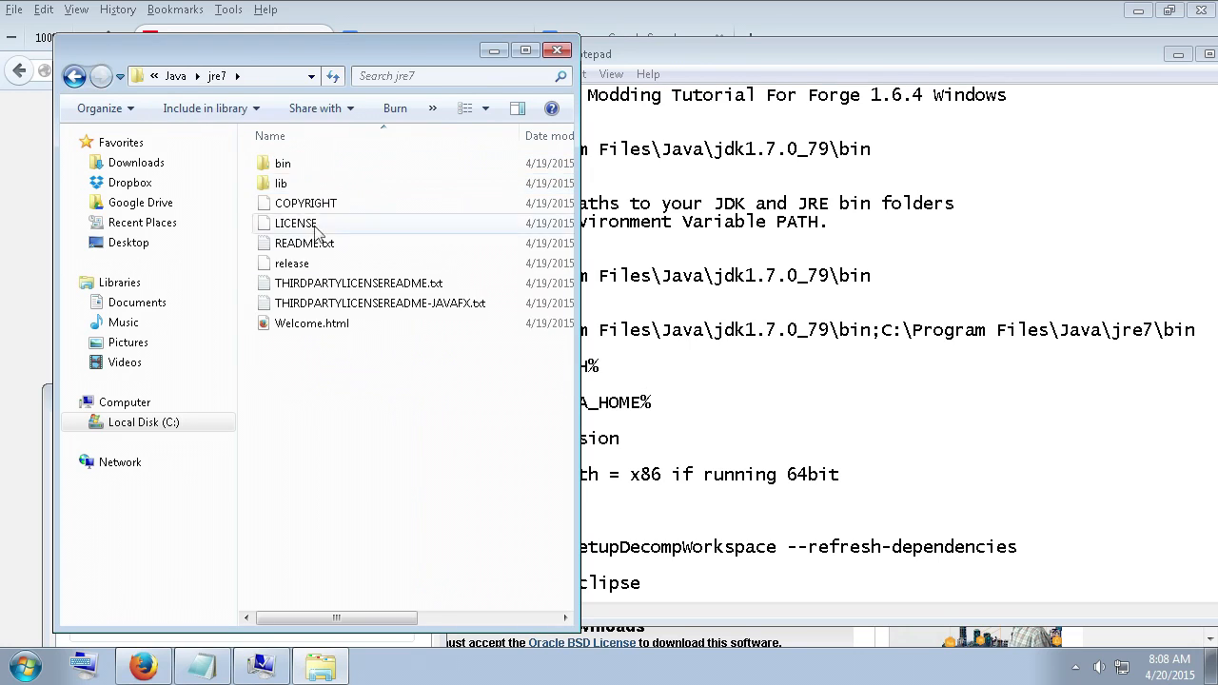
double_click(282, 163)
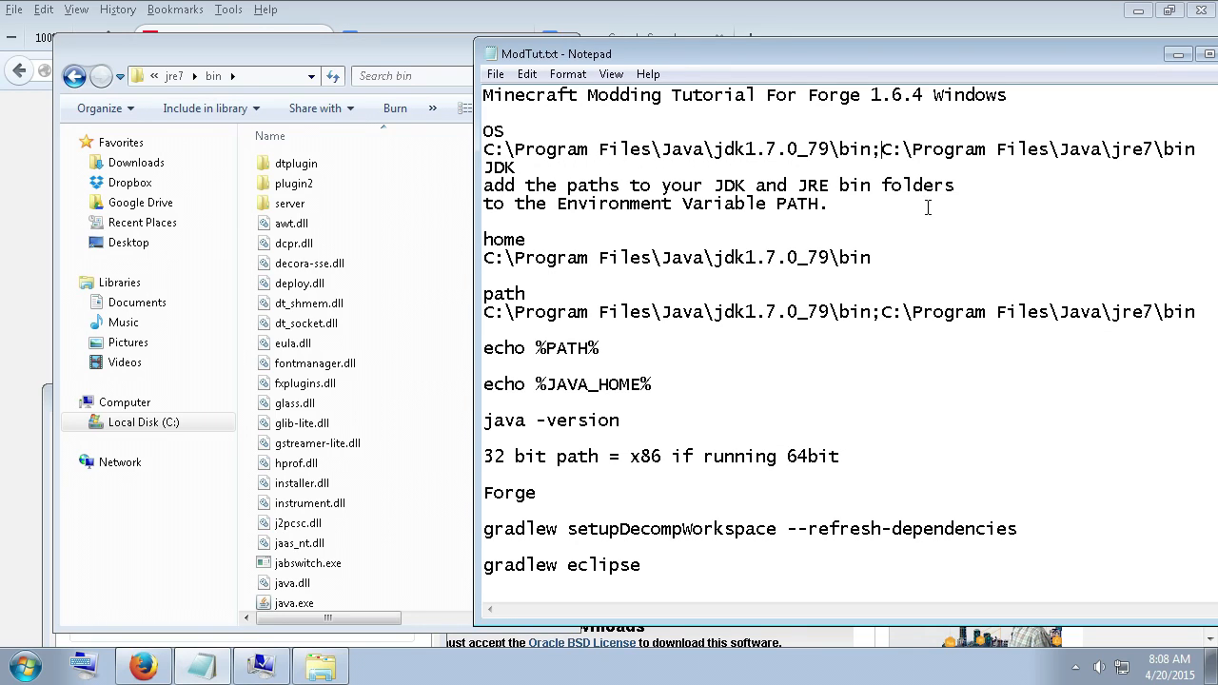
left_click(1197, 151)
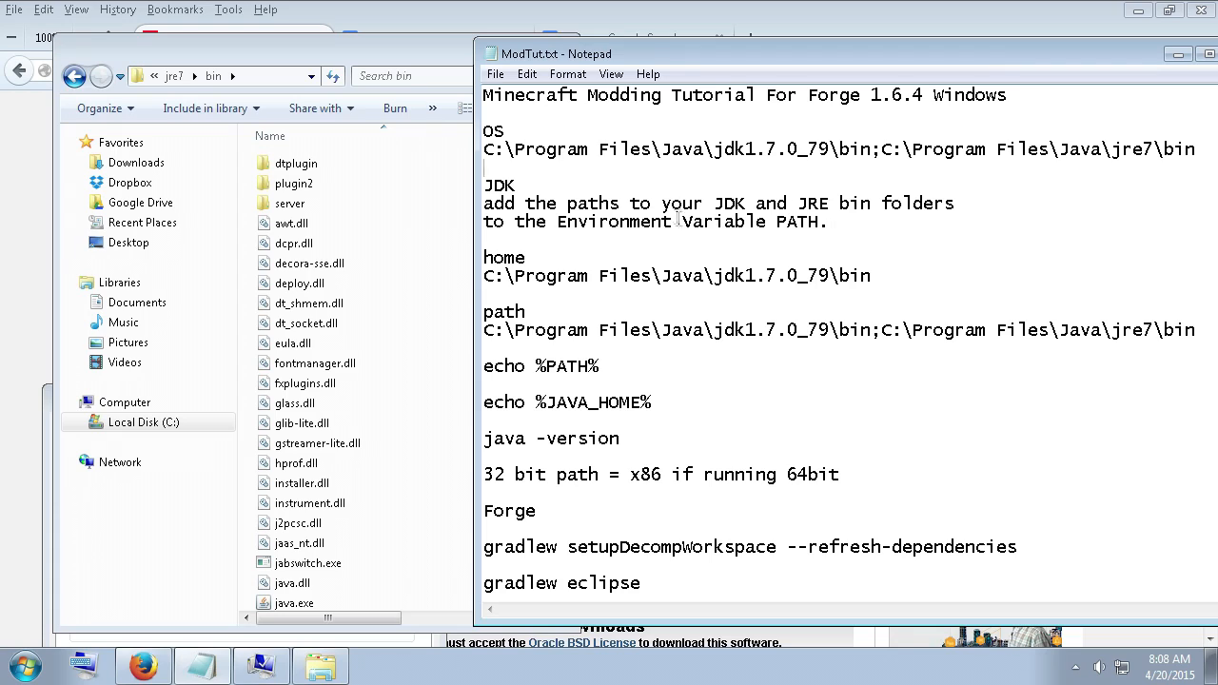
mouse_move(841, 240)
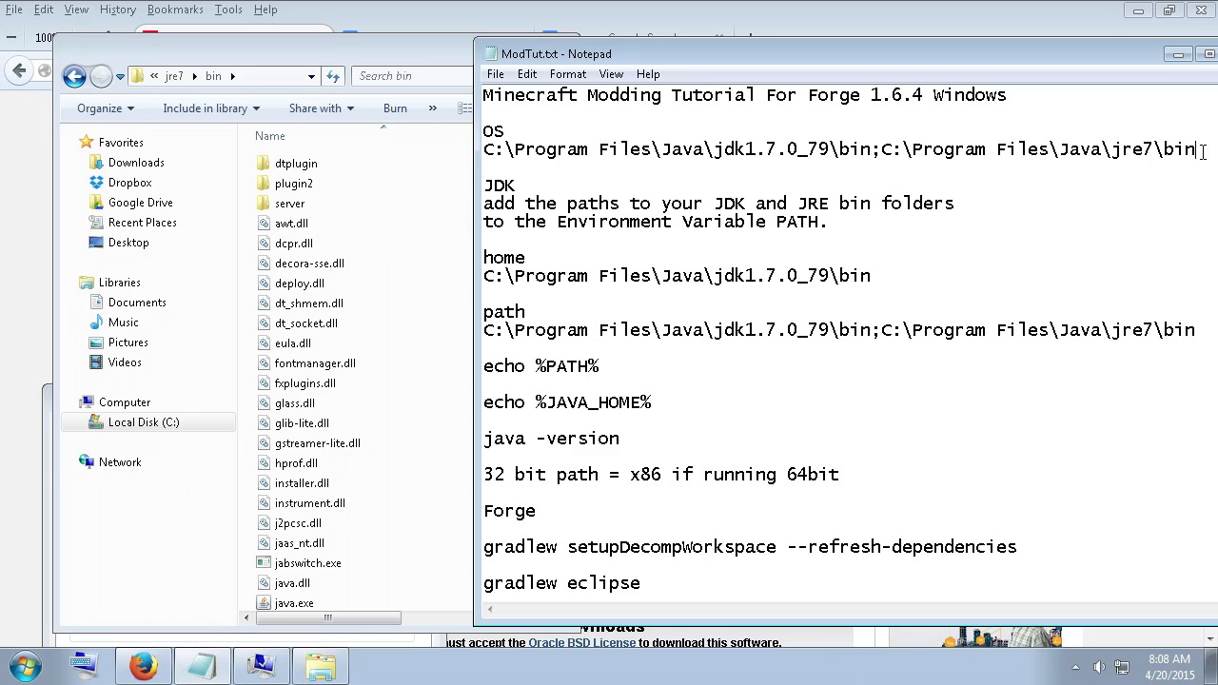
left_click_drag(1194, 149, 483, 150)
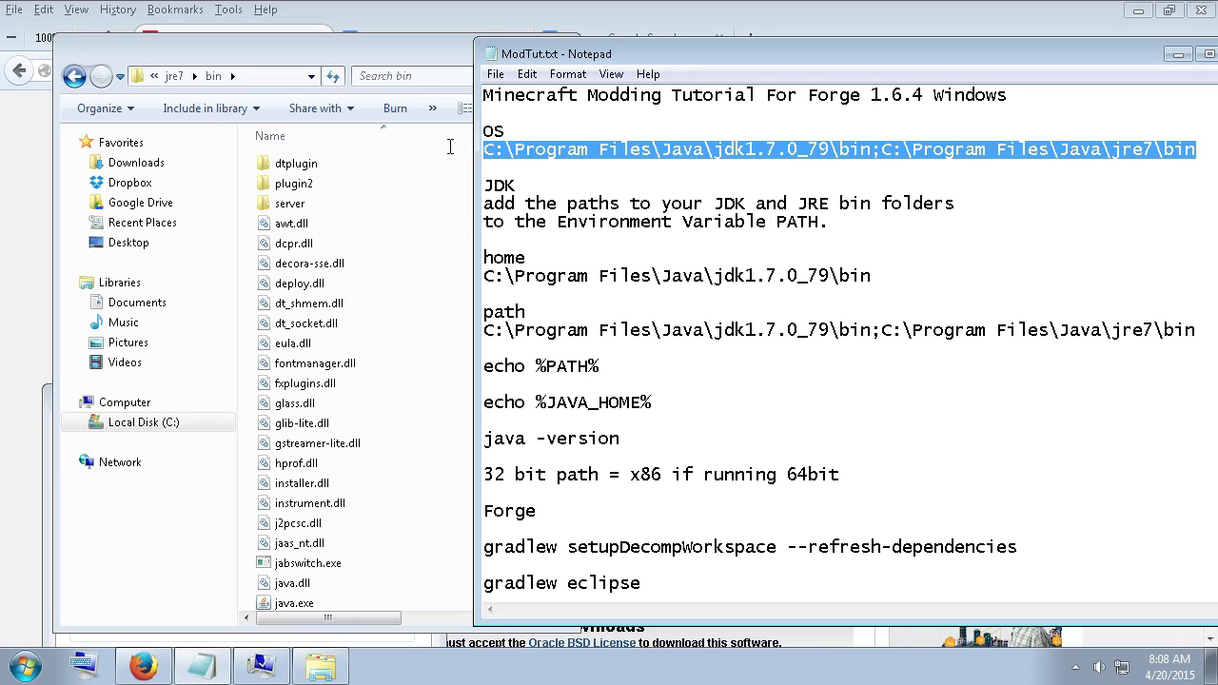
mouse_move(295, 61)
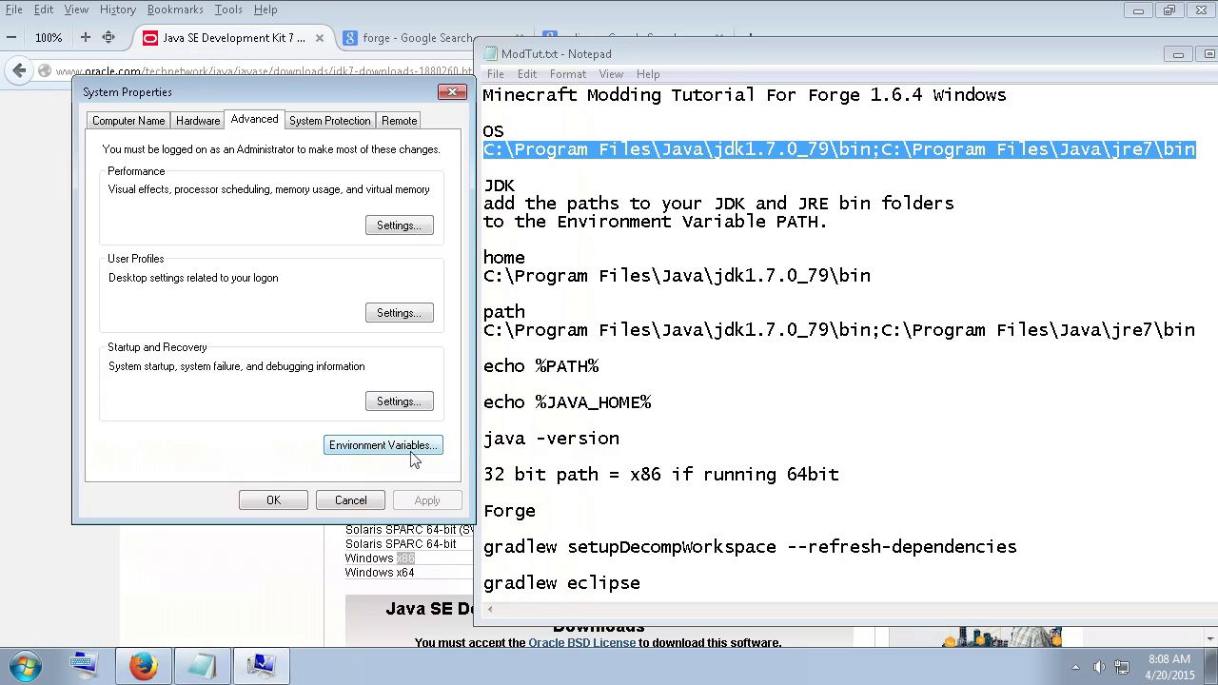
left_click(383, 445)
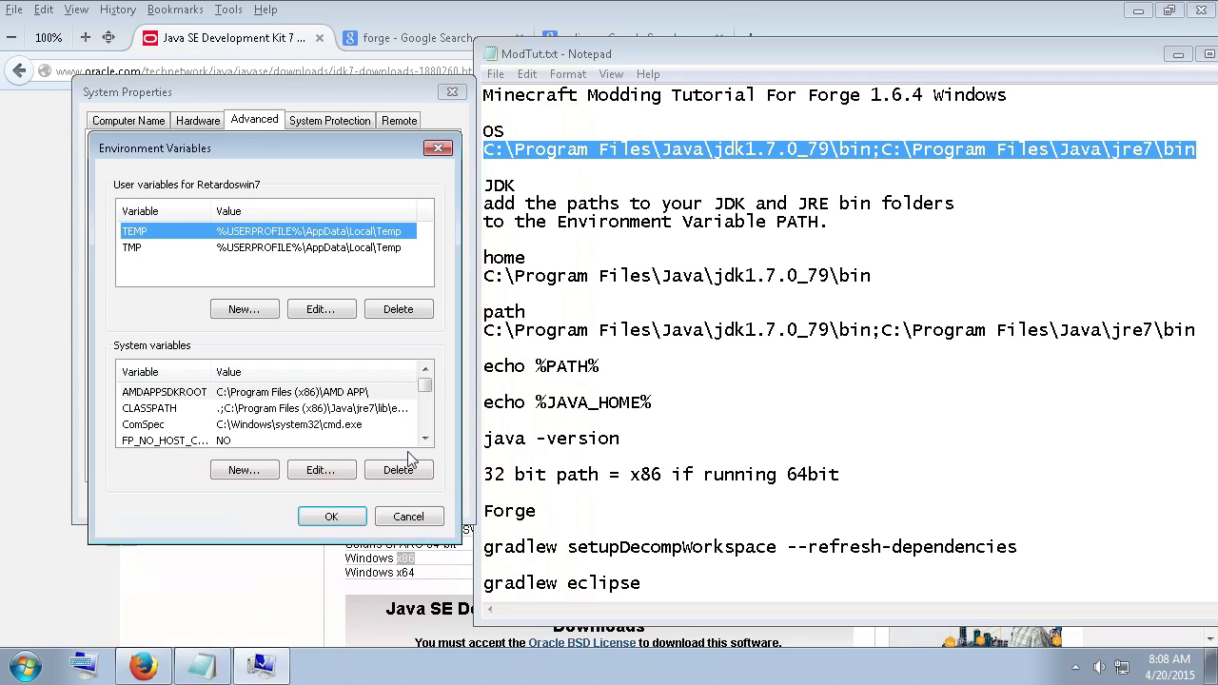
mouse_move(176, 428)
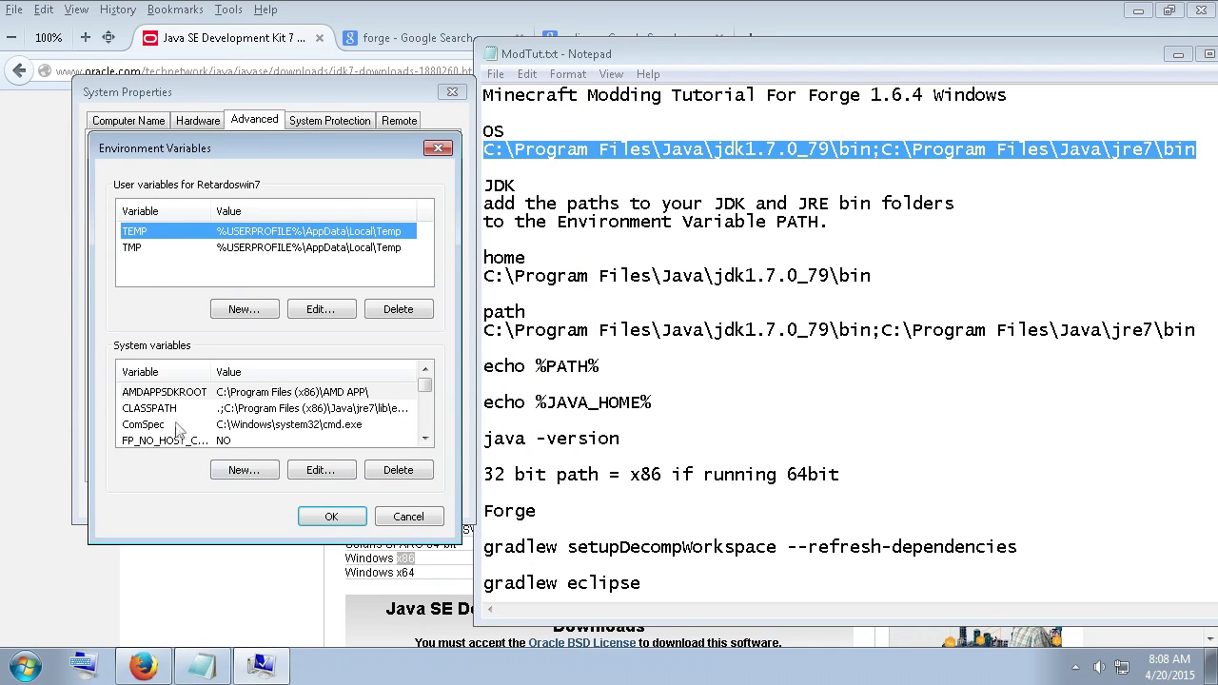
mouse_move(291, 407)
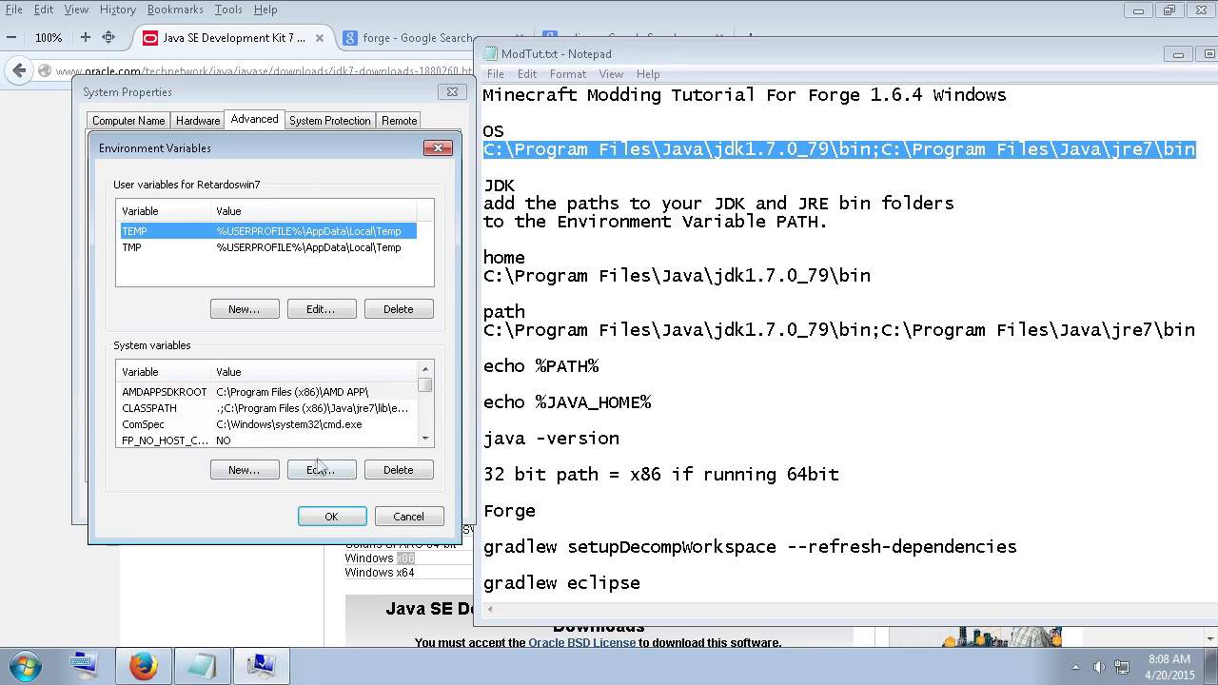
left_click(320, 470)
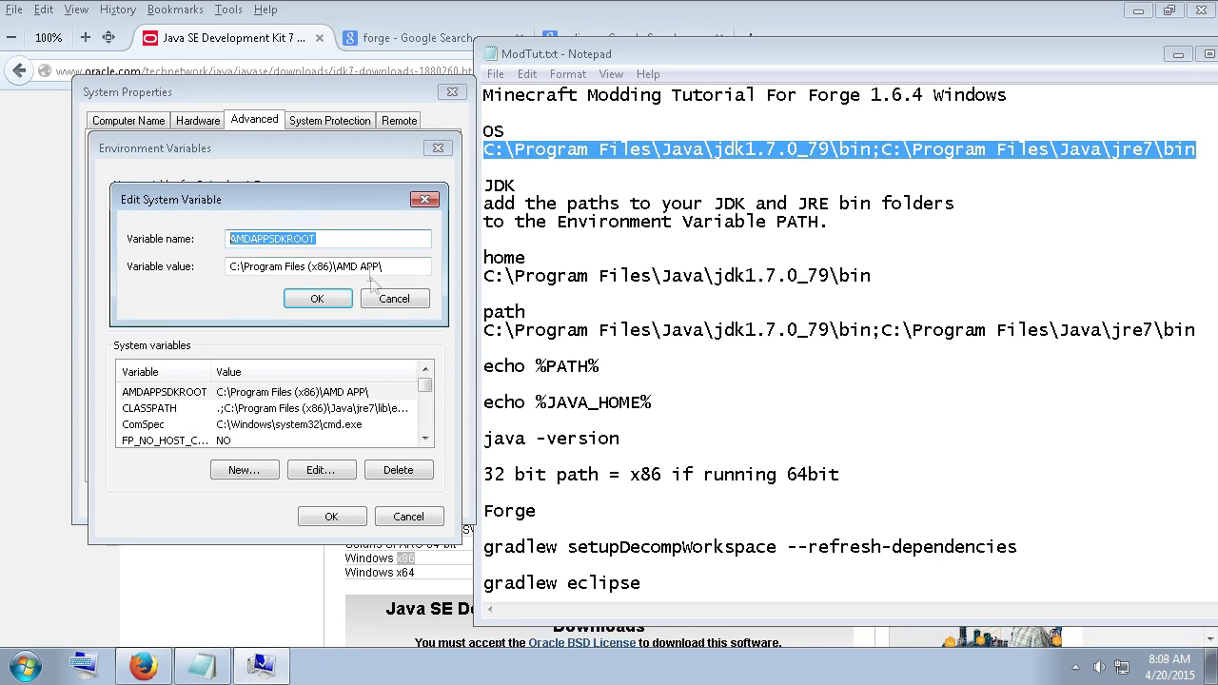
left_click(394, 298)
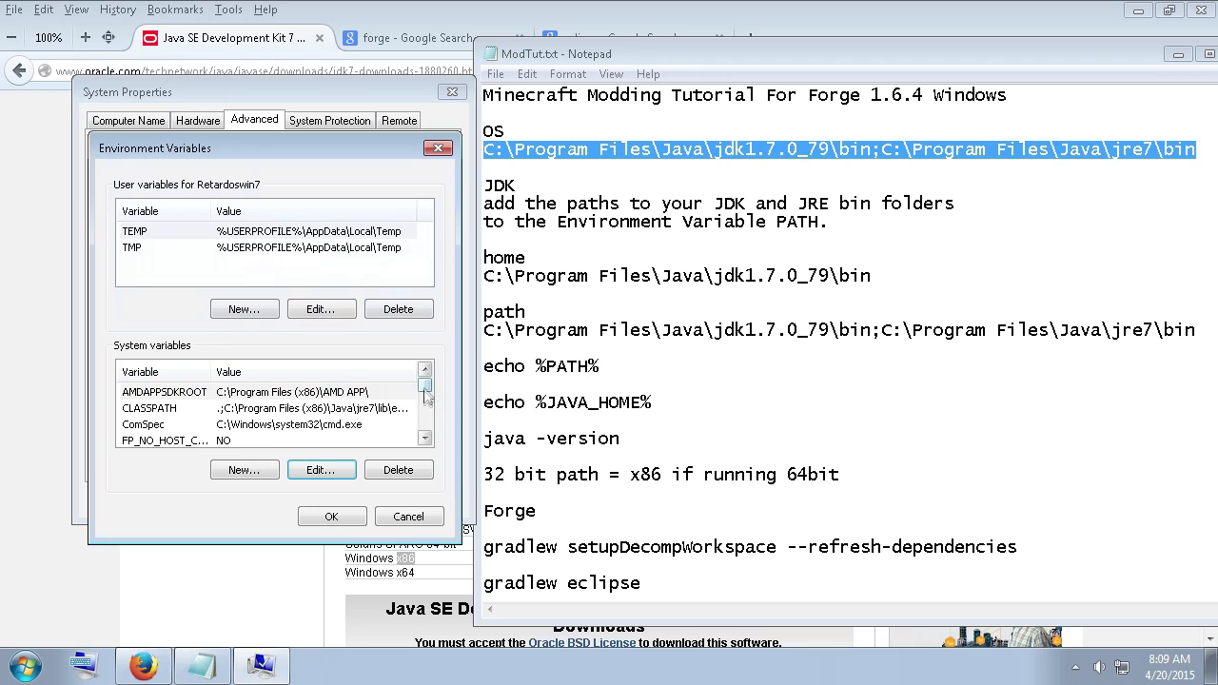
scroll("down", 3)
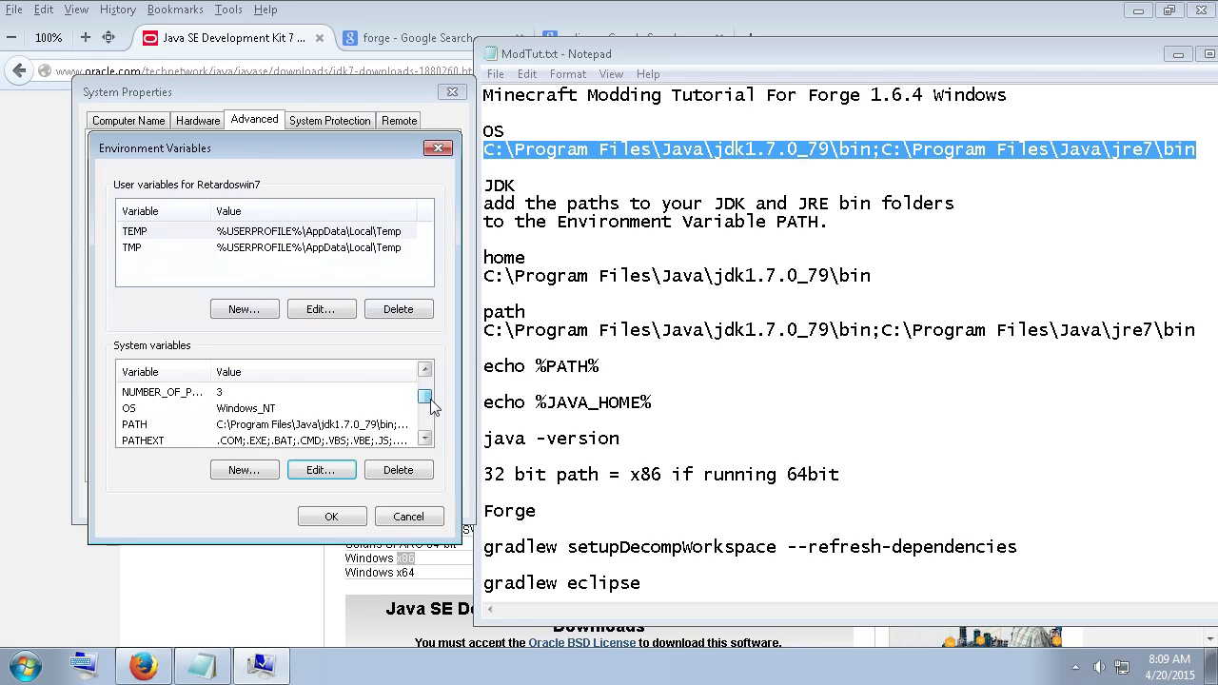
left_click(424, 370)
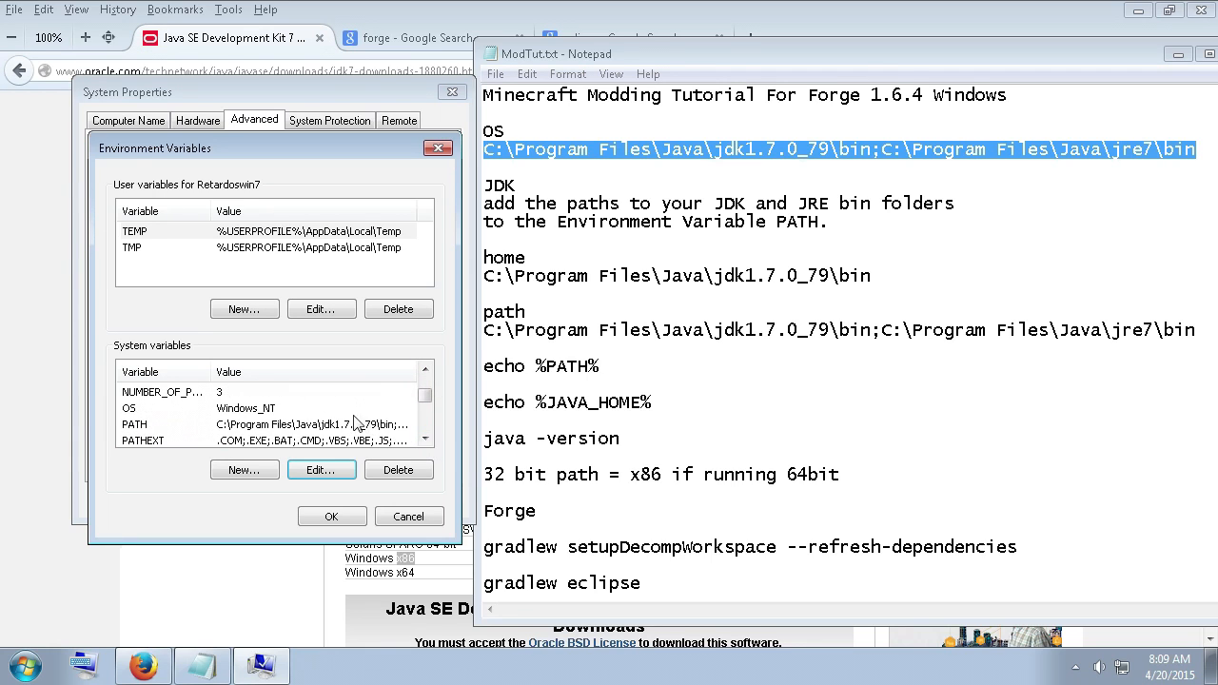
left_click(321, 469)
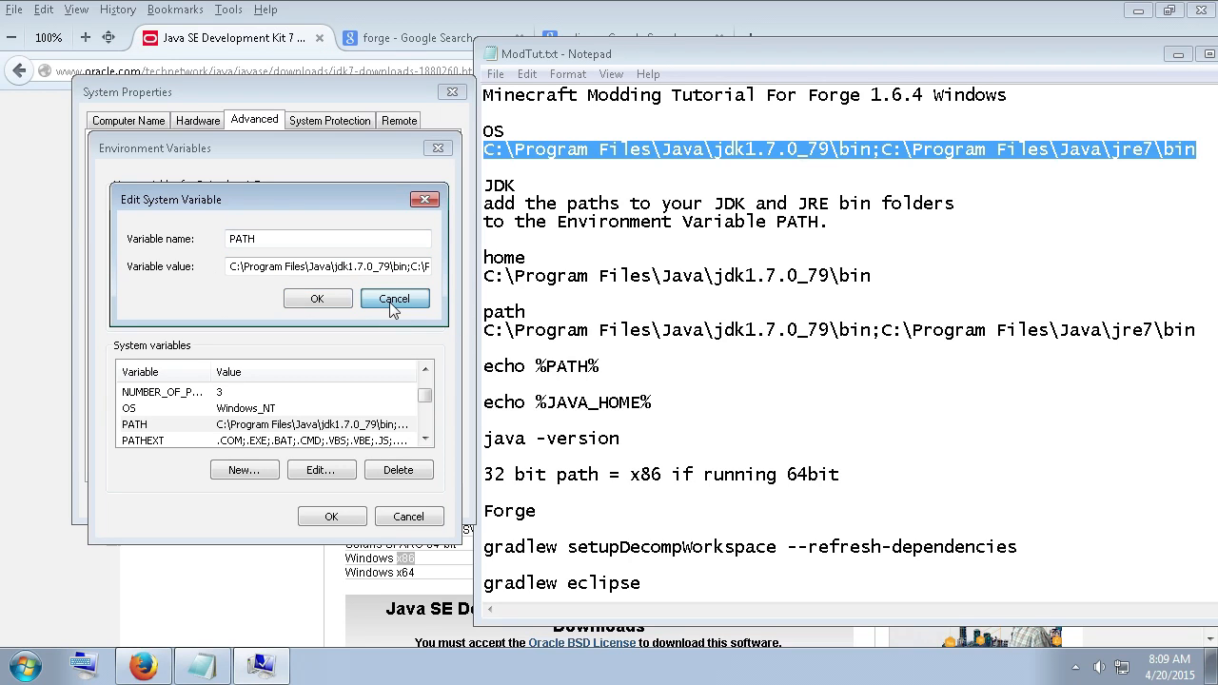
left_click(393, 298)
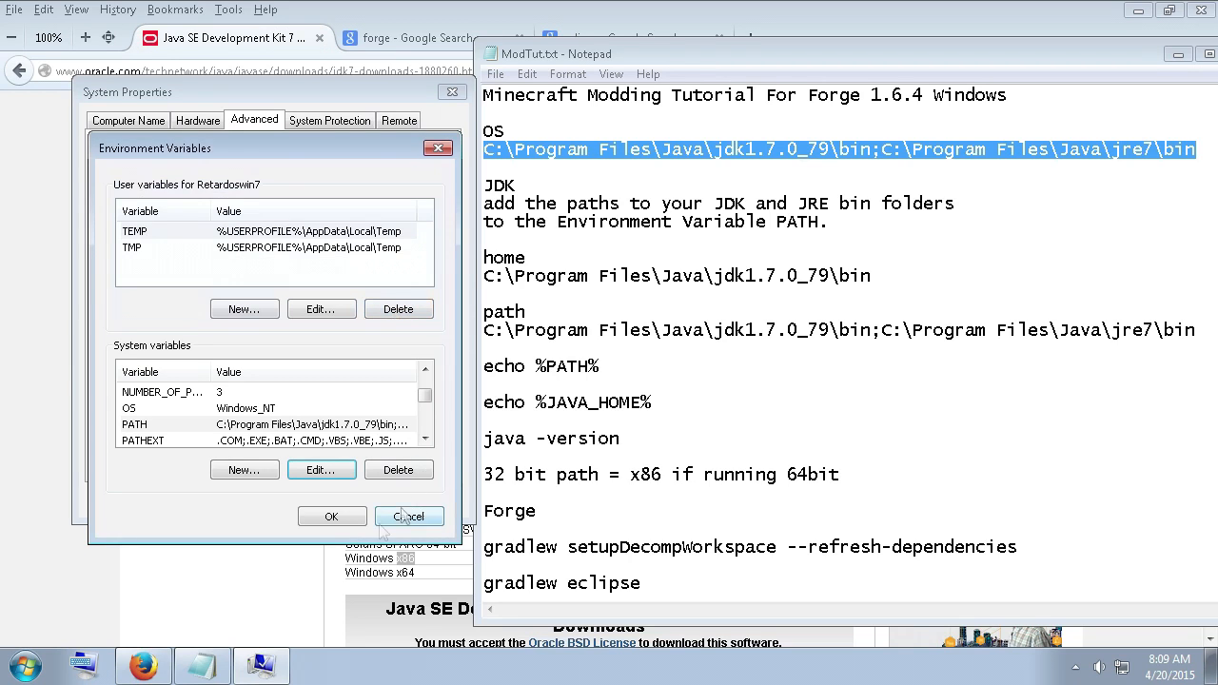
mouse_move(390, 533)
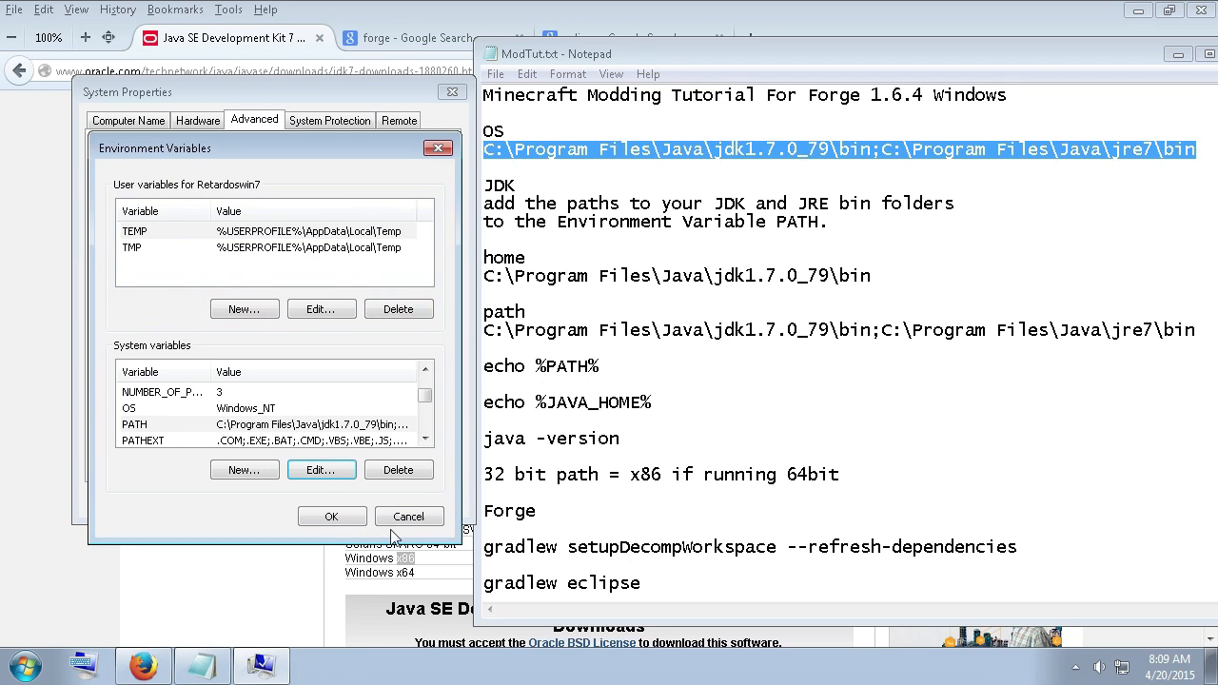
left_click(438, 147)
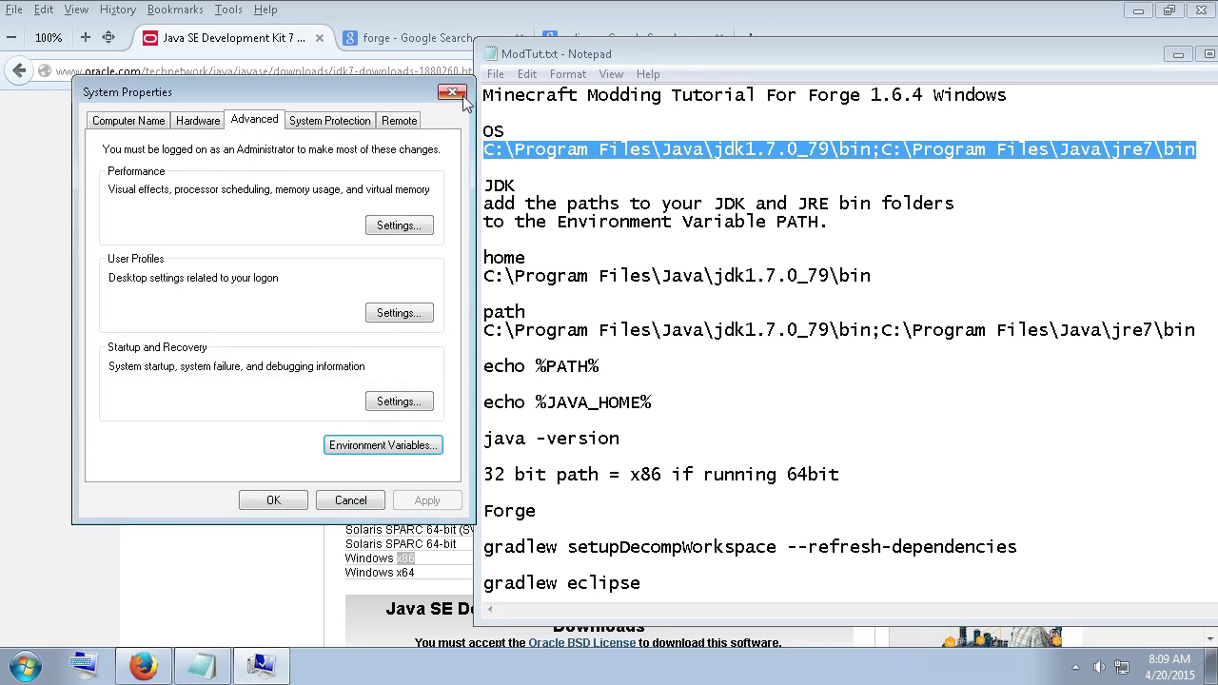
Launch Command Prompt by searching 'cmd' in the Start menu.
left_click(19, 664)
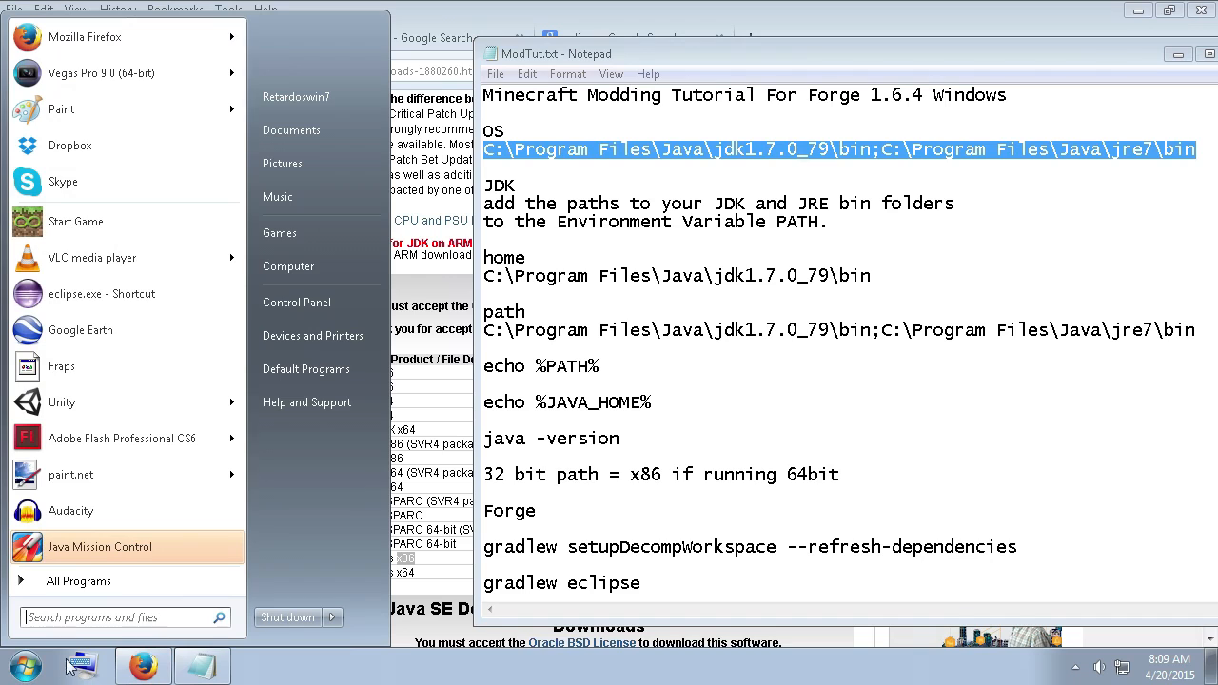
type("c")
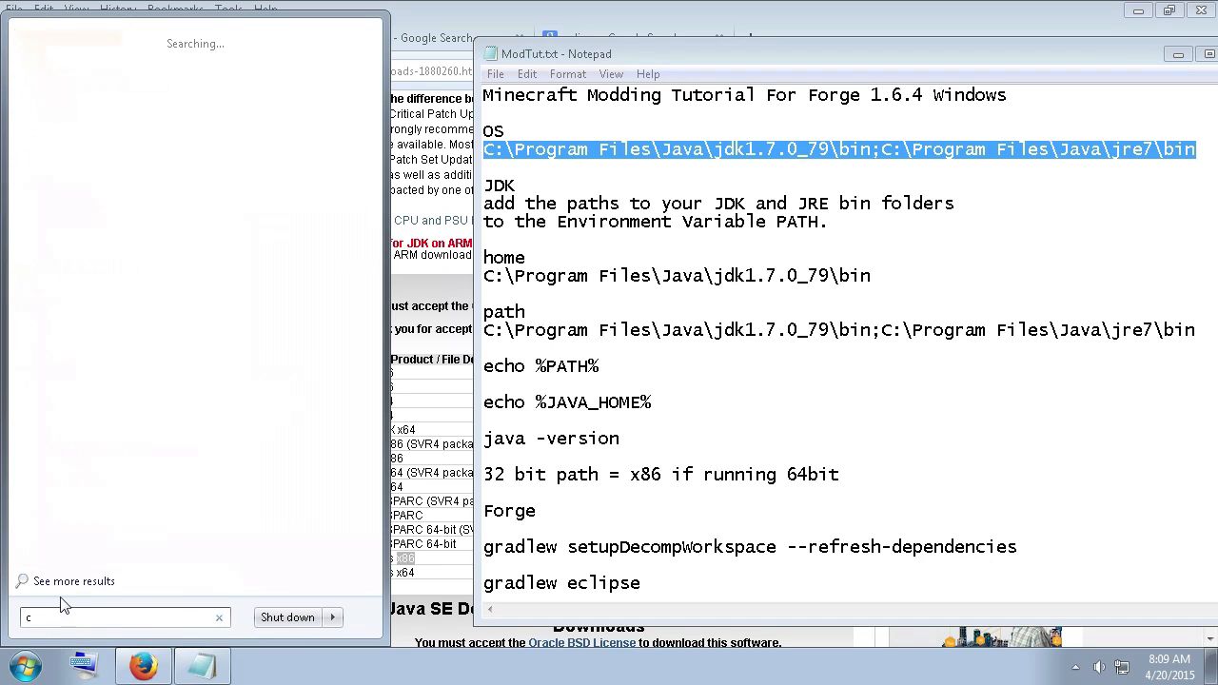
type("md")
type("echo %PATH%")
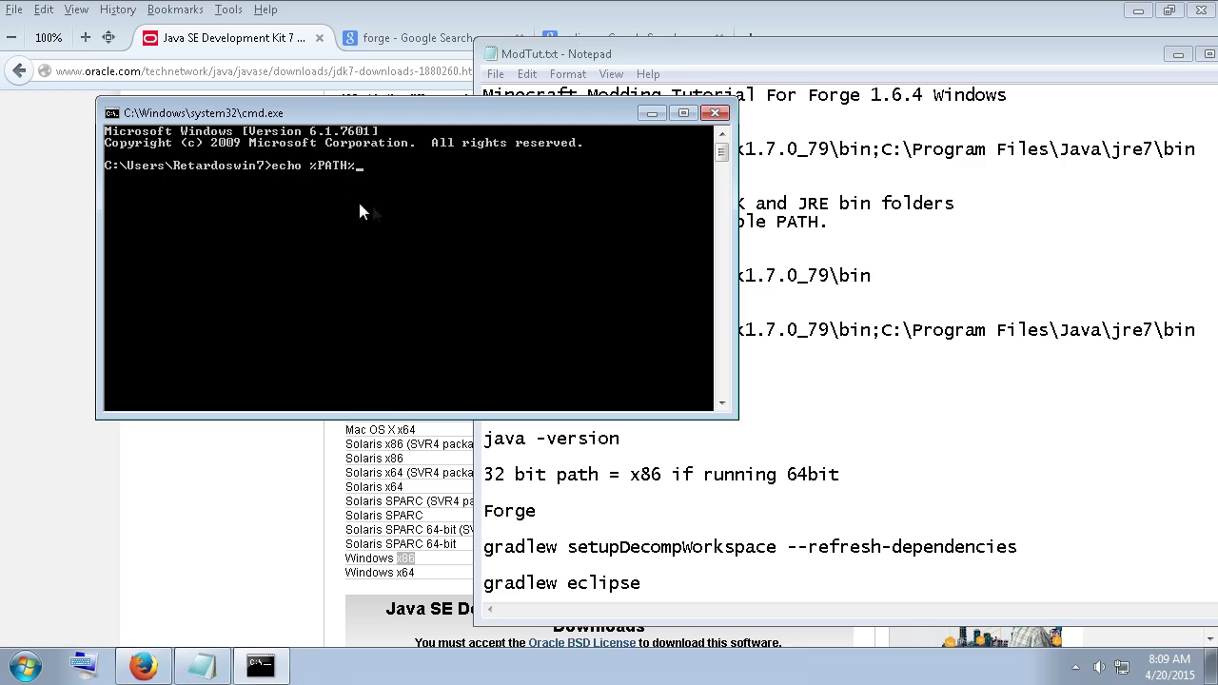
mouse_move(381, 185)
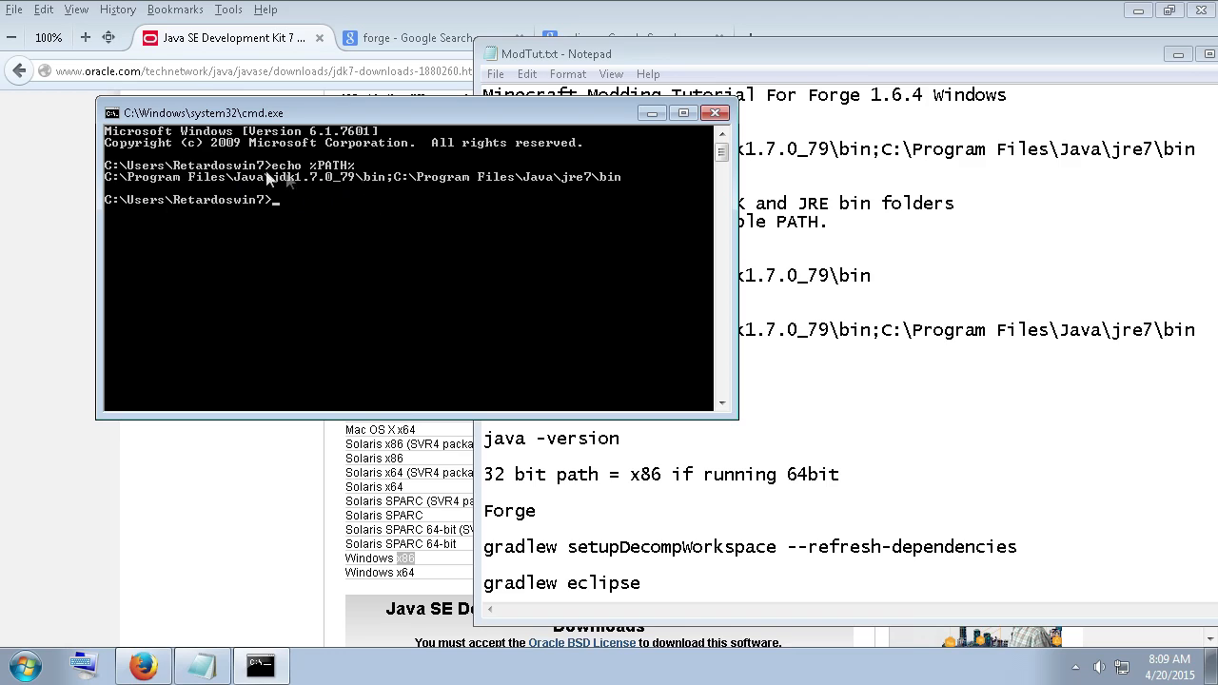
mouse_move(255, 180)
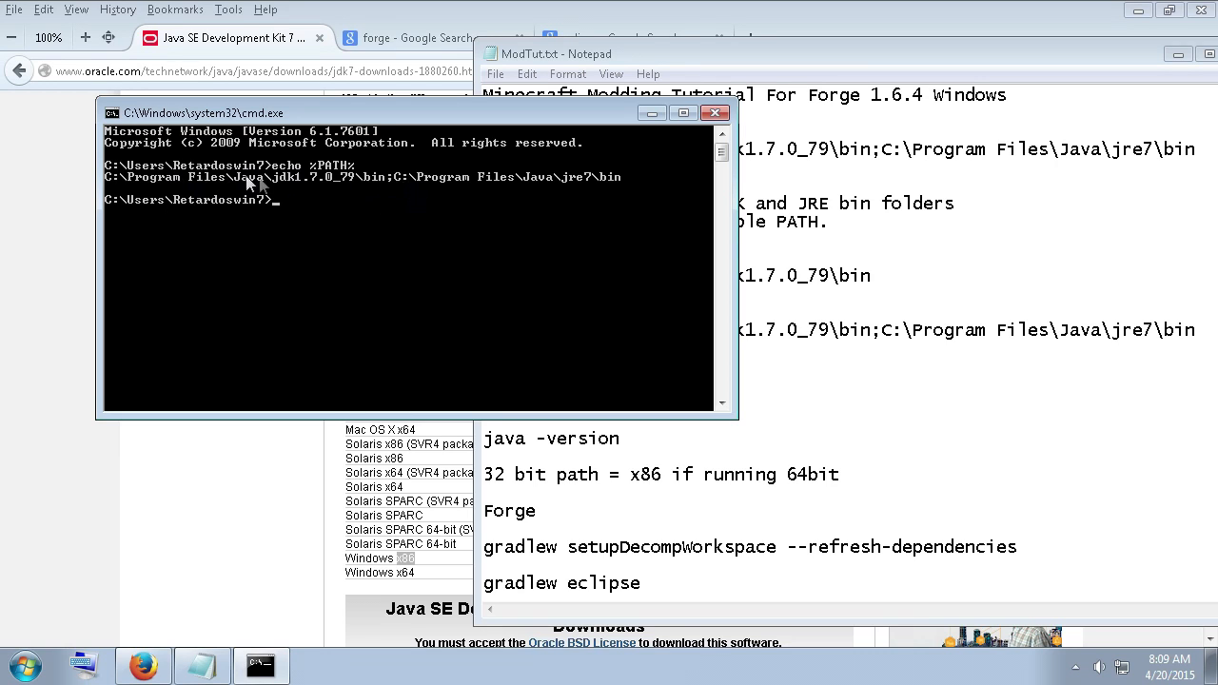
mouse_move(590, 210)
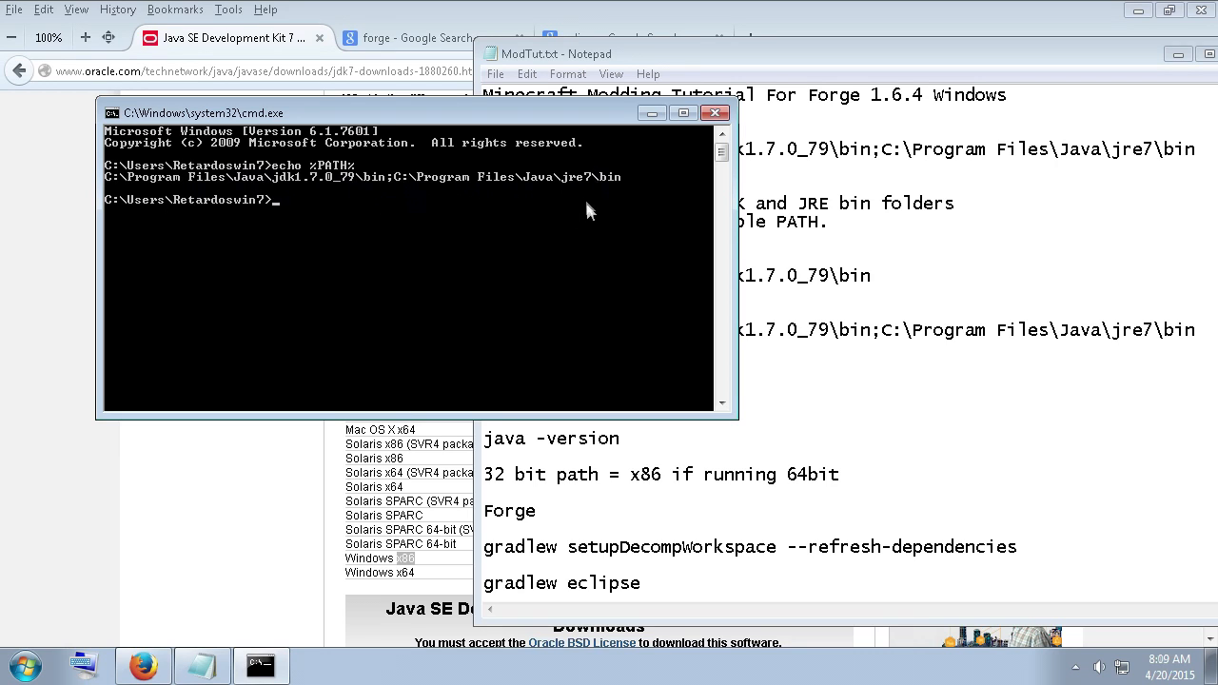
mouse_move(571, 200)
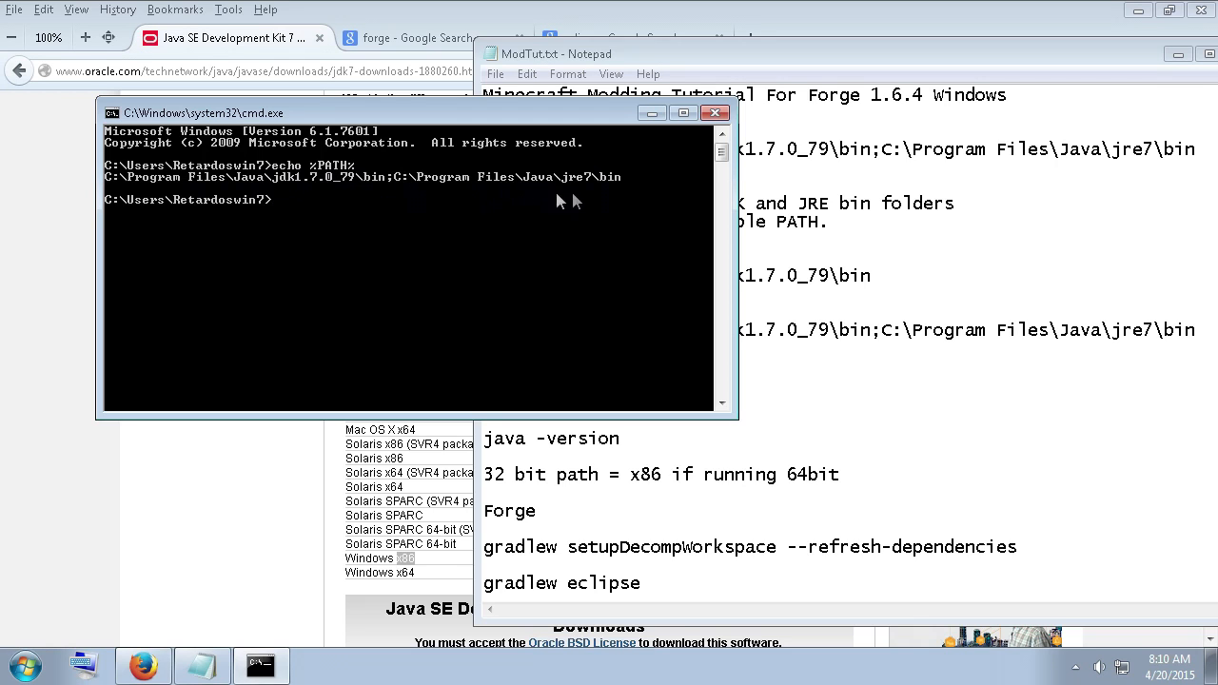
mouse_move(778, 396)
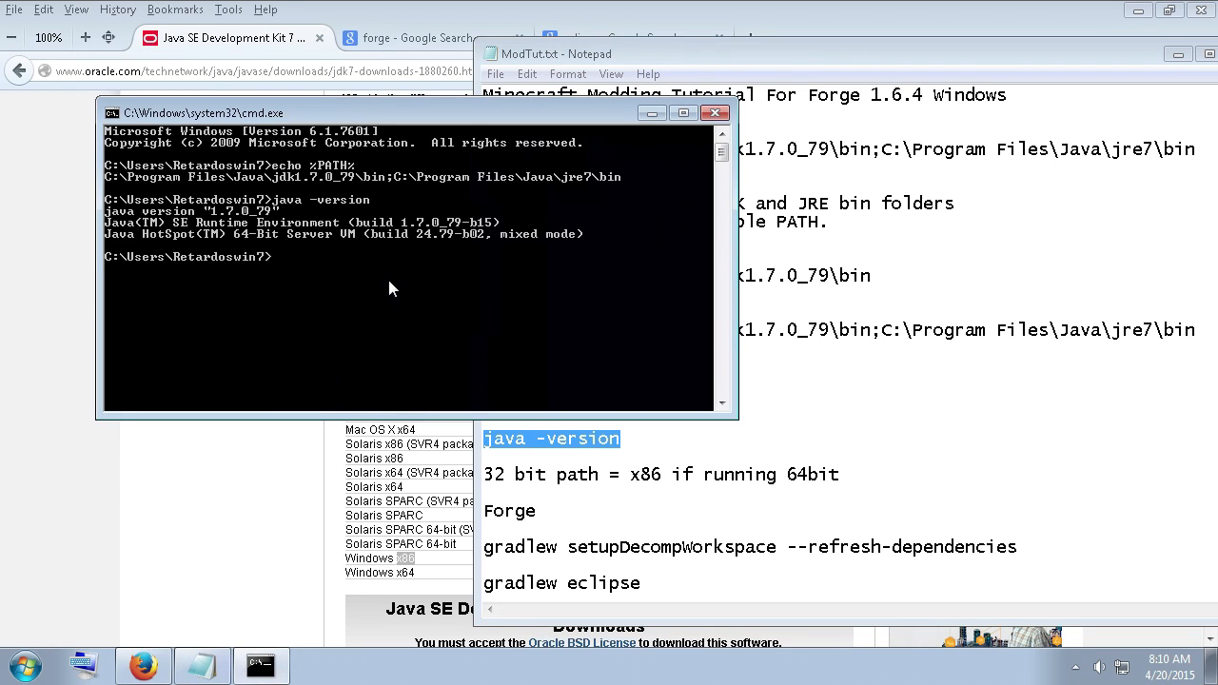
mouse_move(295, 258)
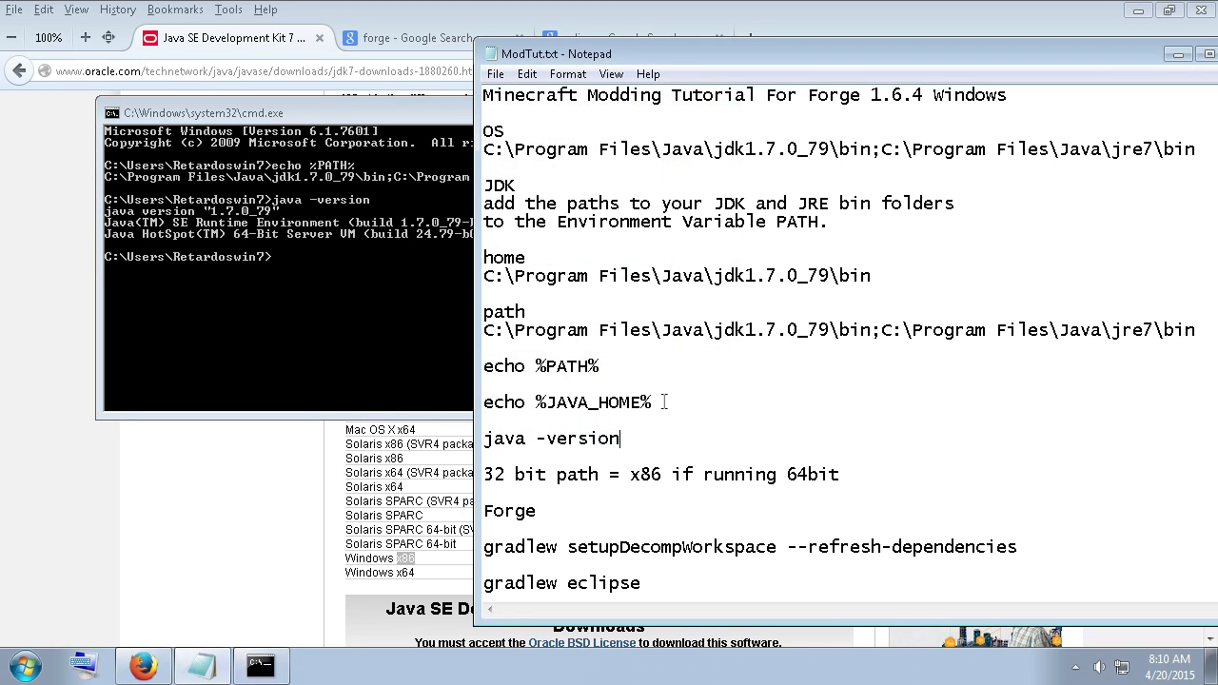
Select the echo %JAVA_HOME% command line, then close the Command Prompt window.
triple_click(566, 402)
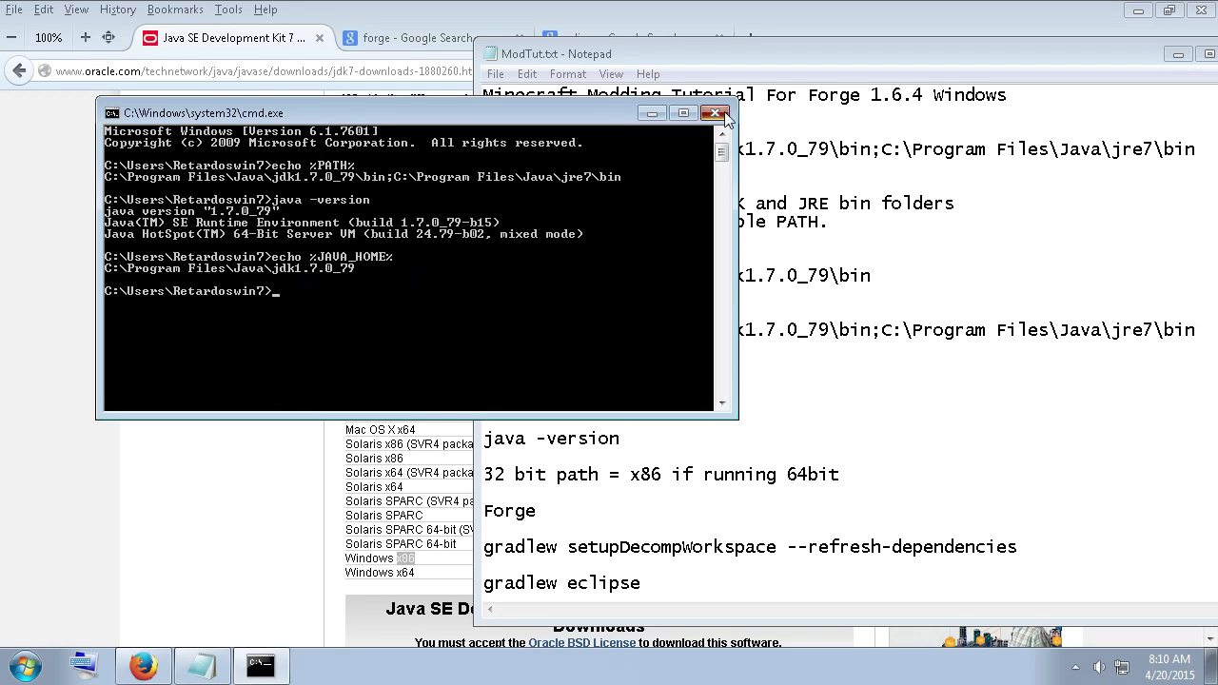
left_click(715, 112)
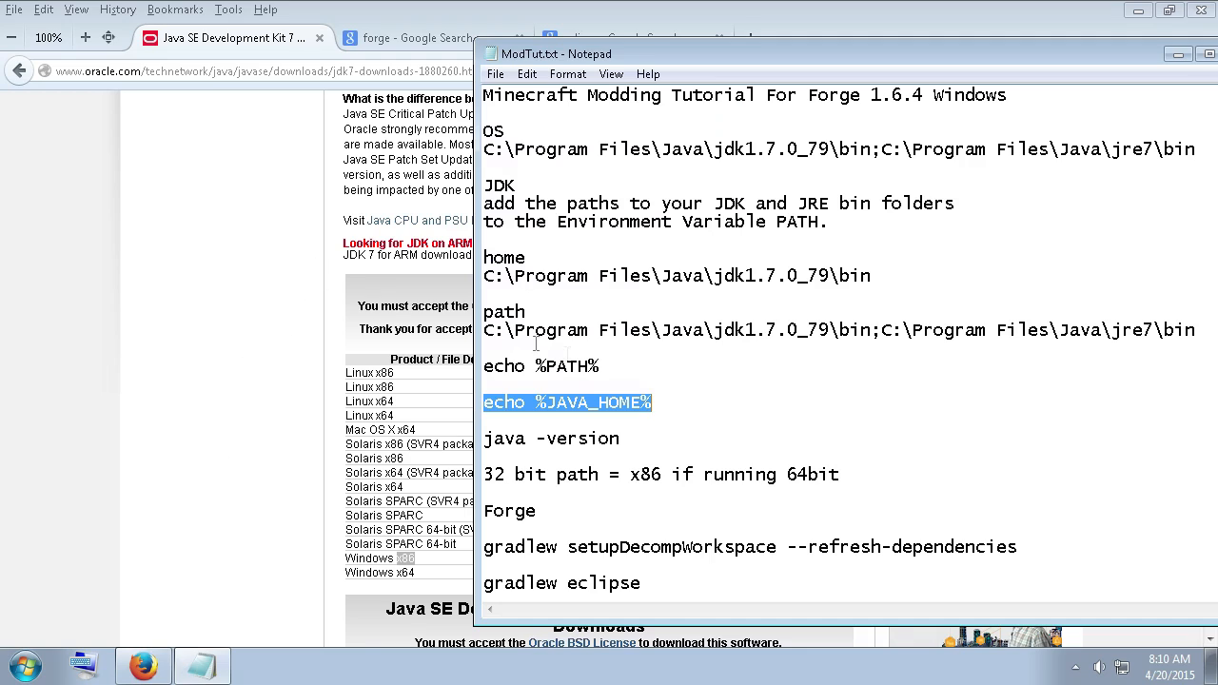
mouse_move(366, 354)
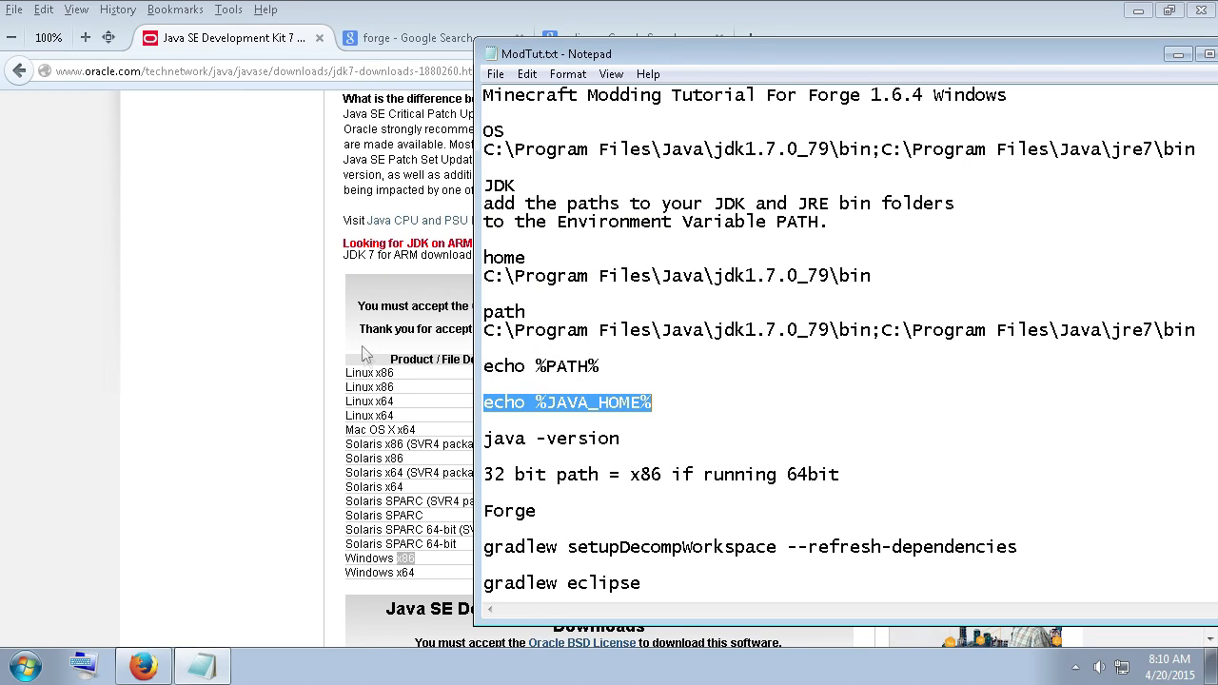
mouse_move(675, 321)
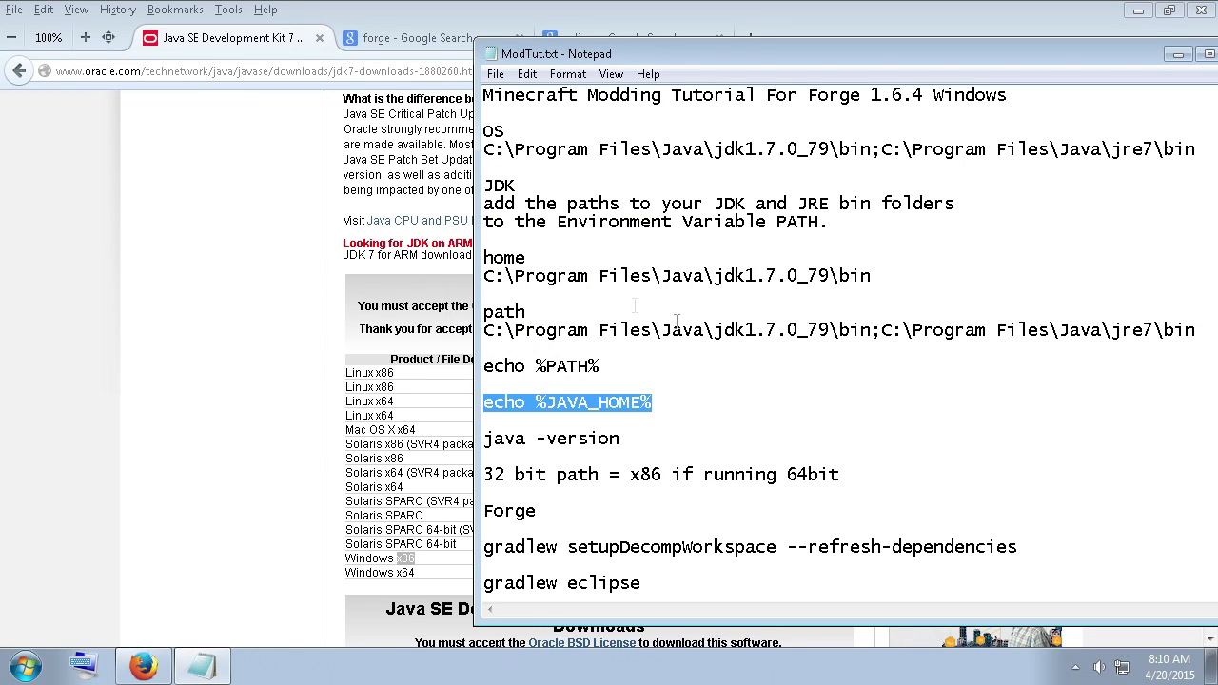
Reopen Environment Variables through Advanced system settings and close it unchanged.
left_click(14, 664)
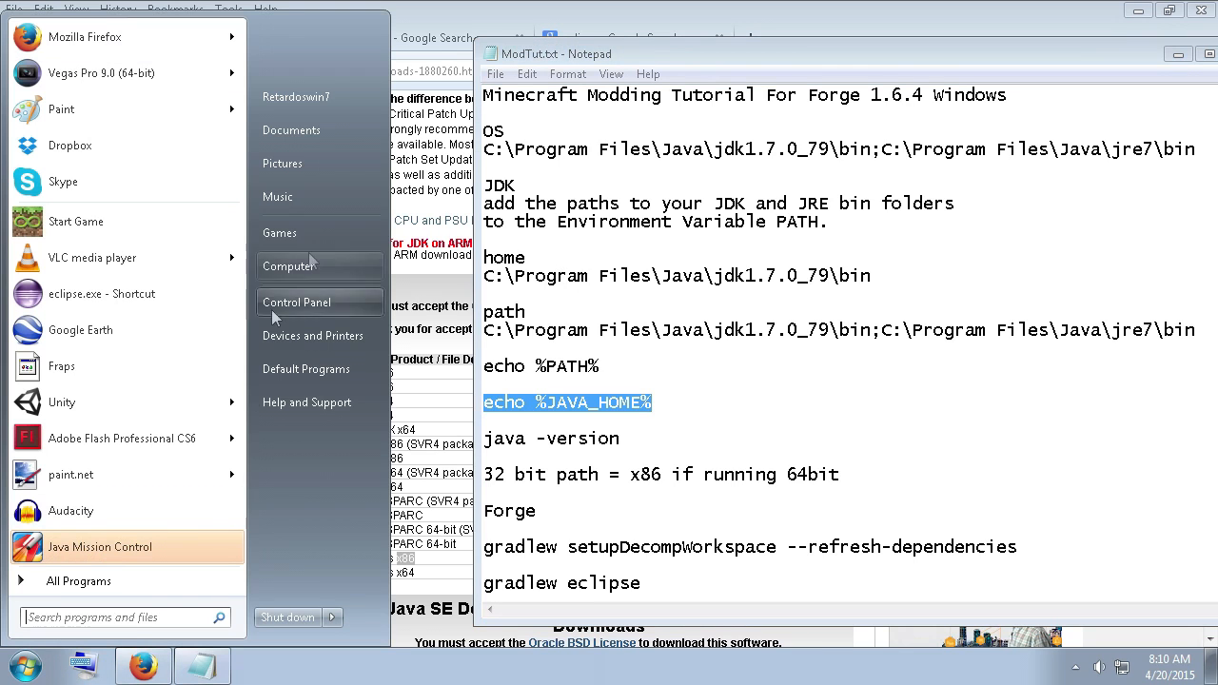
mouse_move(309, 276)
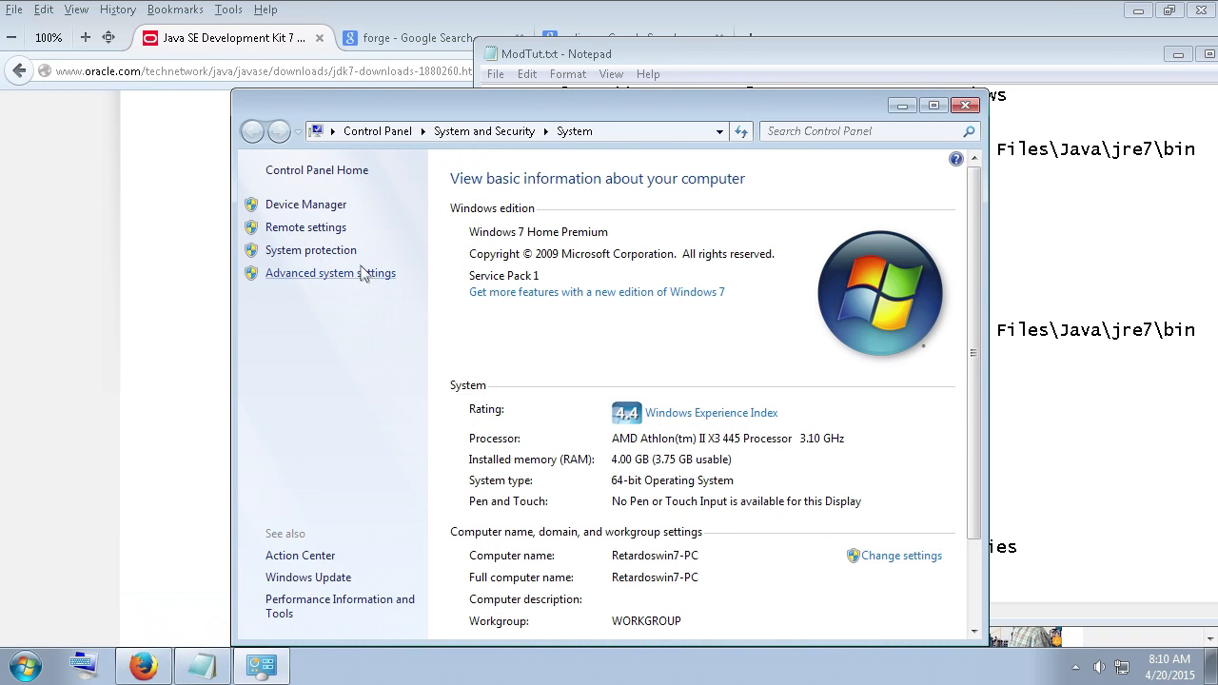
left_click(330, 273)
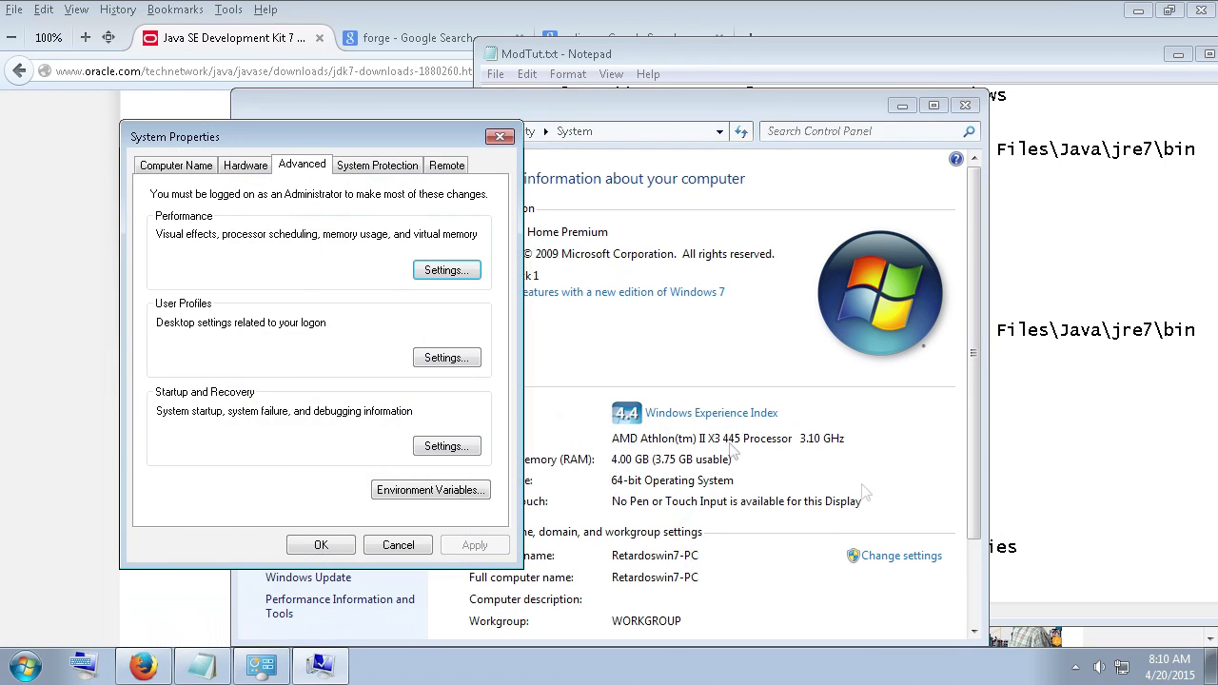
left_click(430, 489)
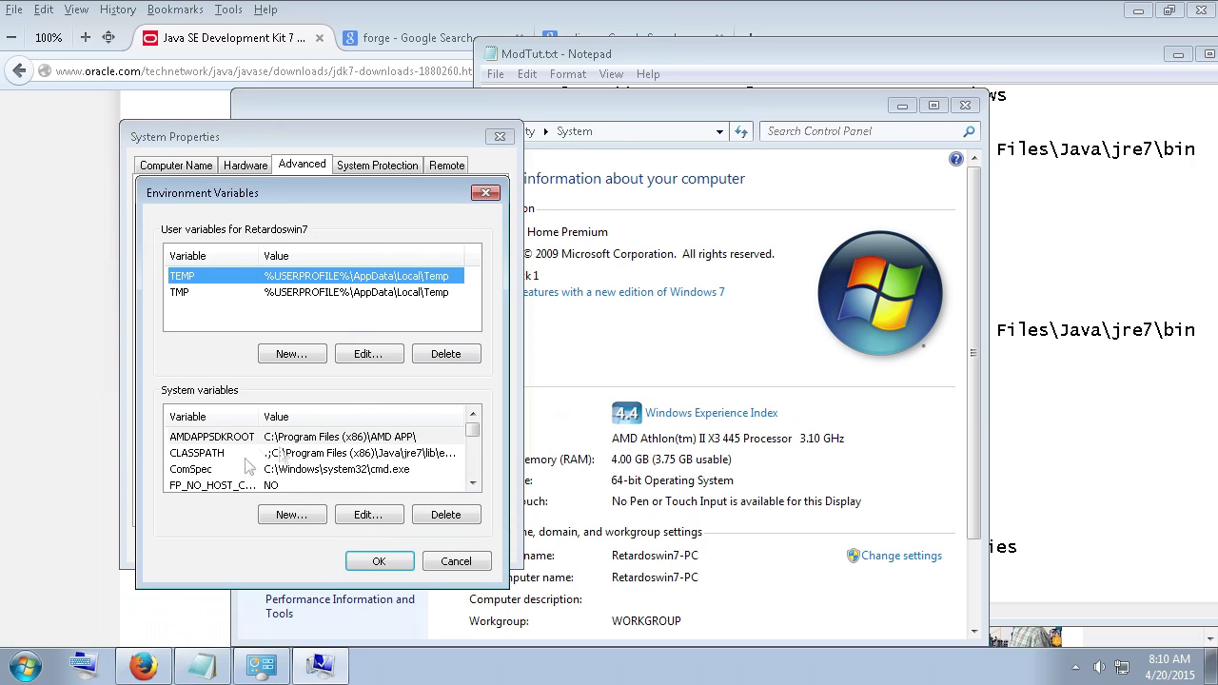
left_click(485, 194)
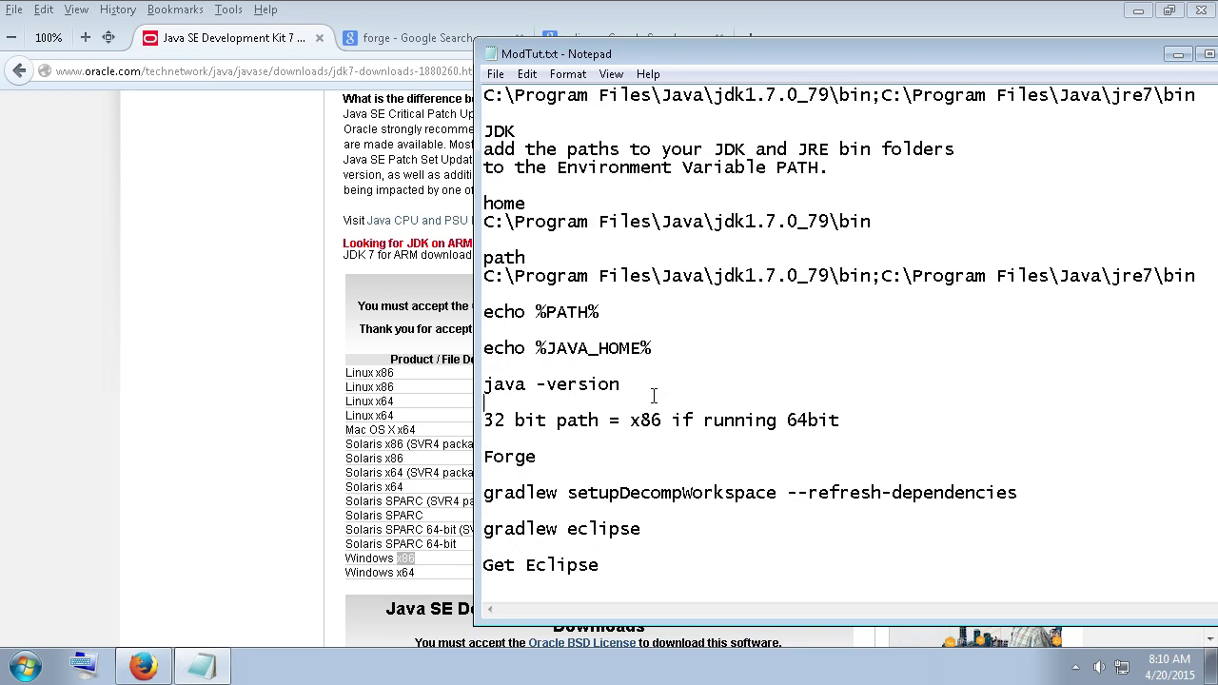
mouse_move(859, 435)
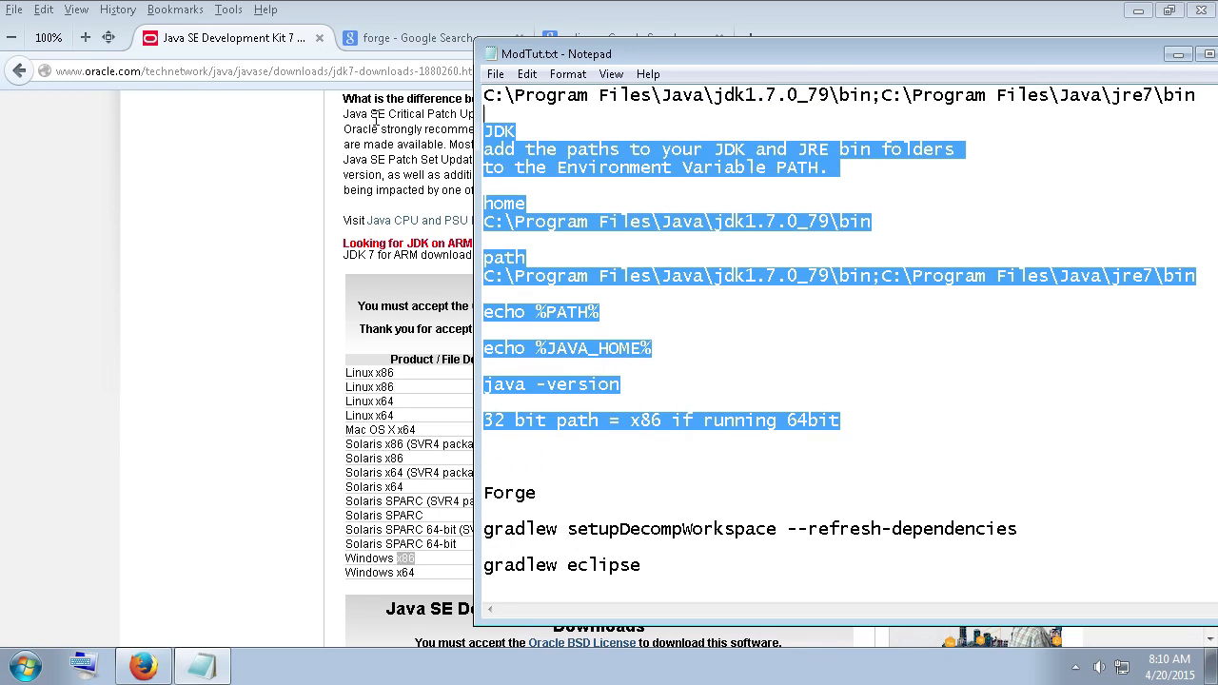
Bring the Firefox JDK 7u79 download page back to the front.
left_click(661, 348)
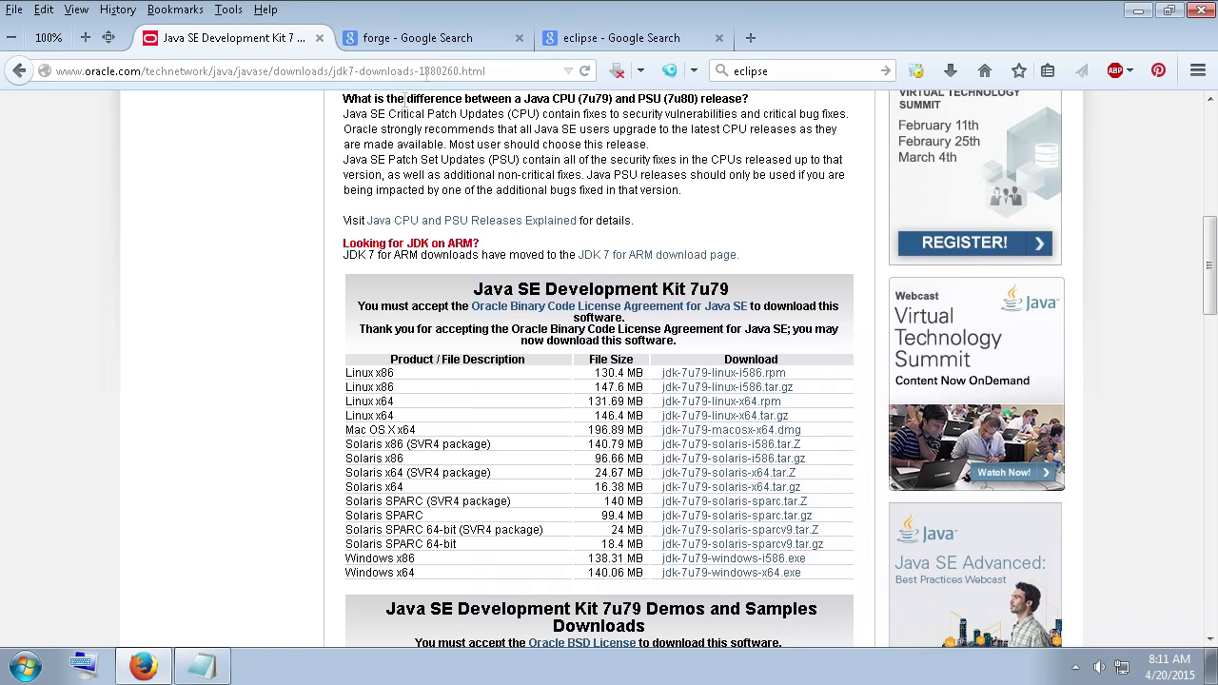
Open the Minecraft Forge site from the search results and go to the Minecraft 1.6.4 builds.
left_click(433, 37)
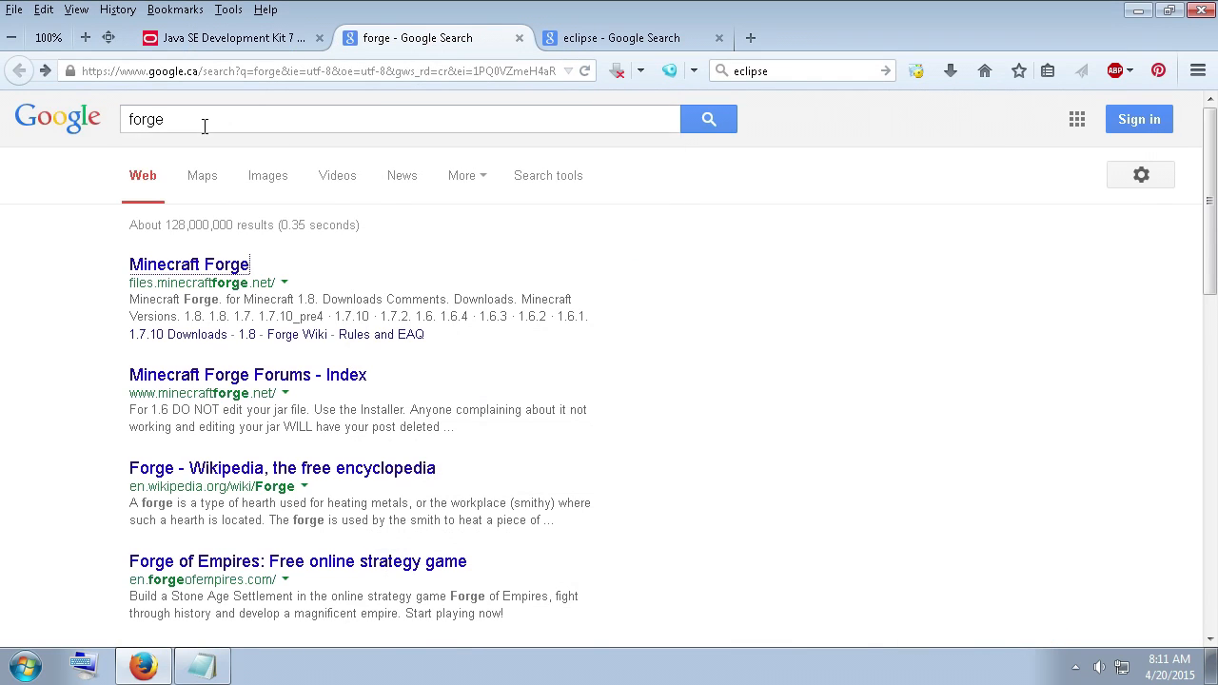
left_click(399, 119)
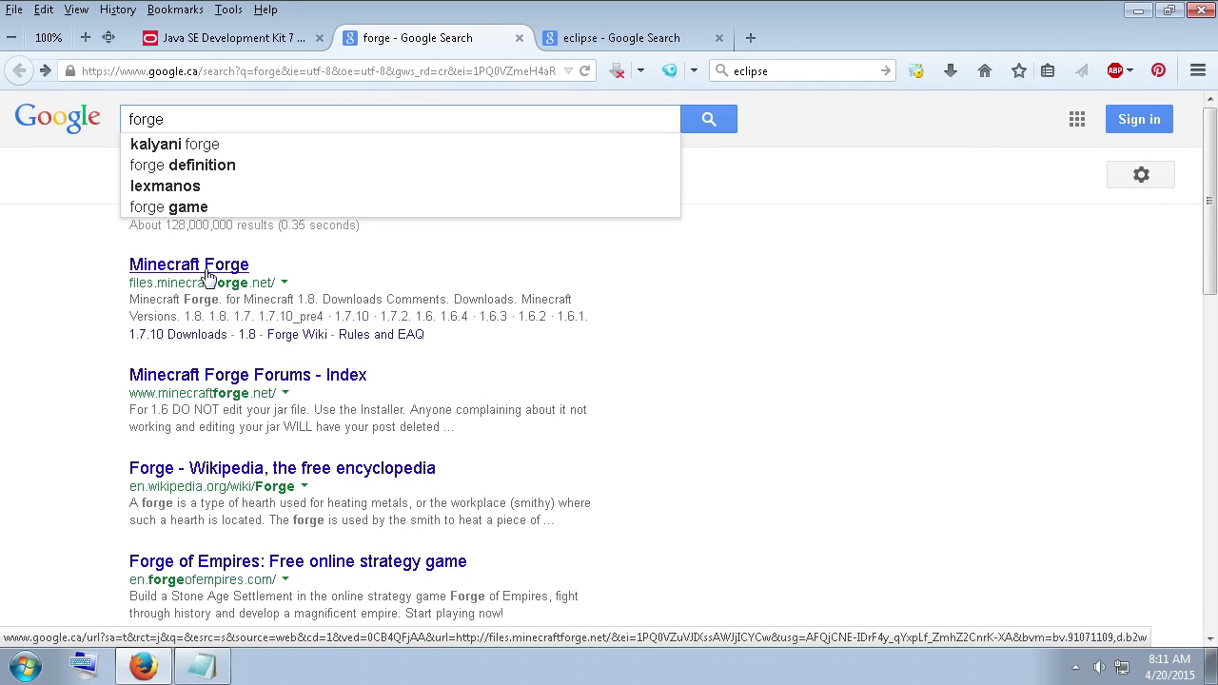
left_click(189, 265)
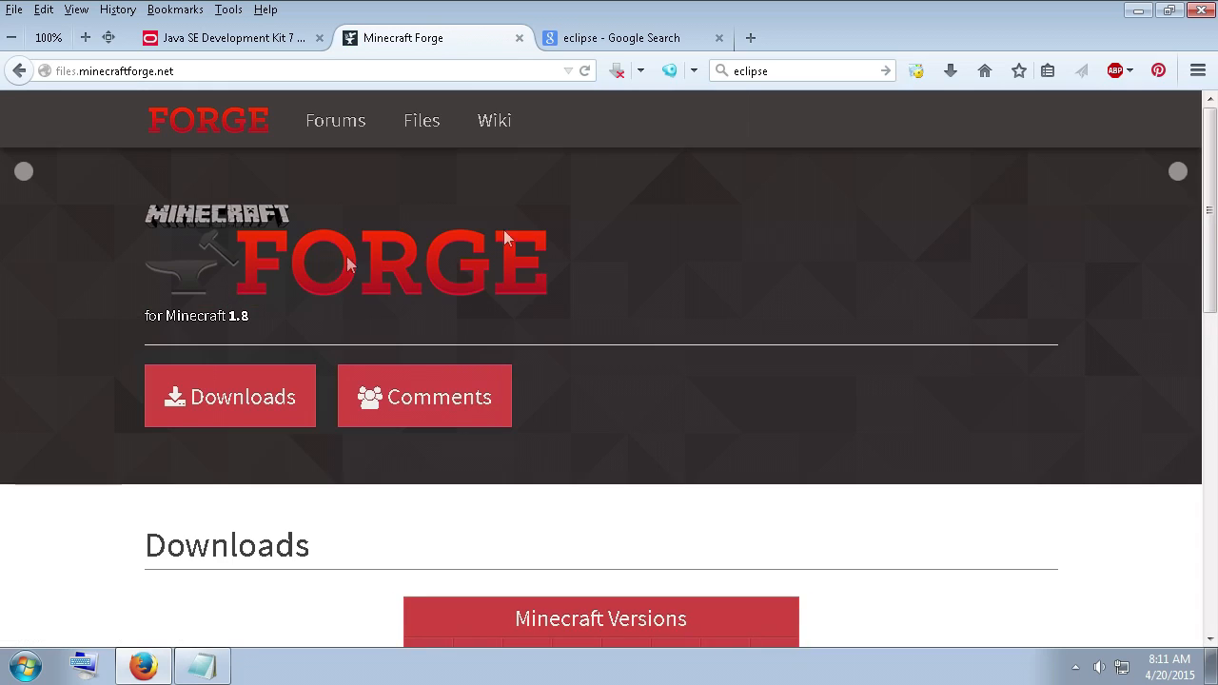
scroll("down", 3)
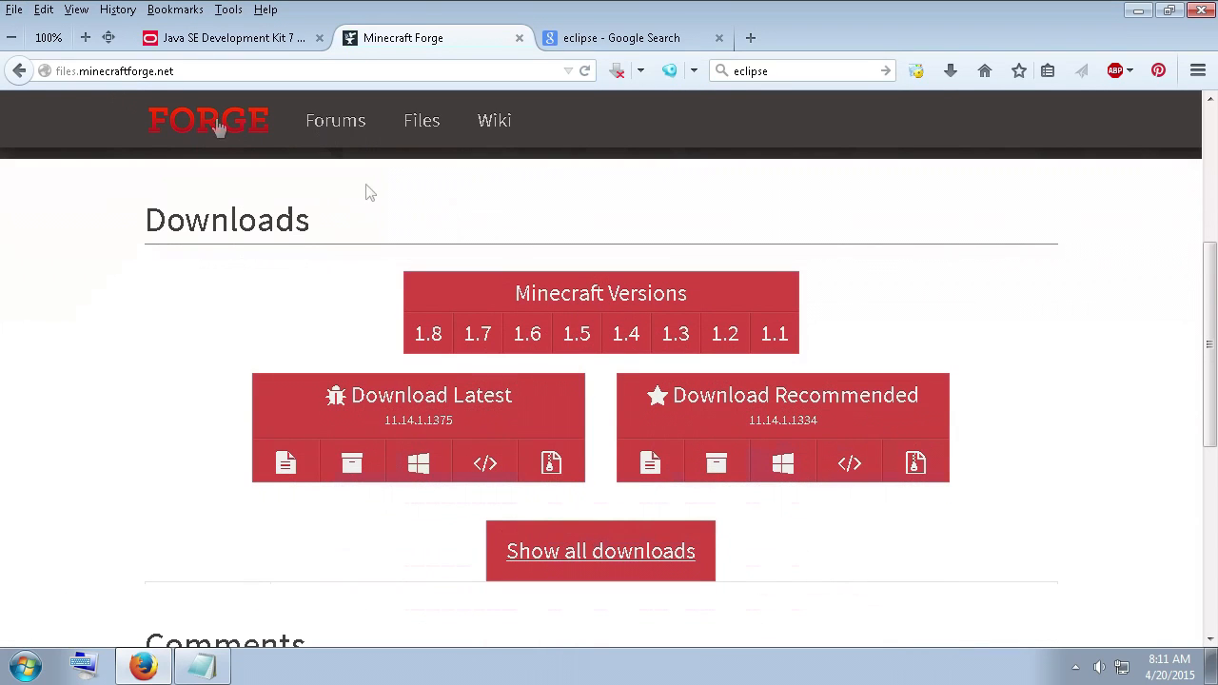
left_click(527, 333)
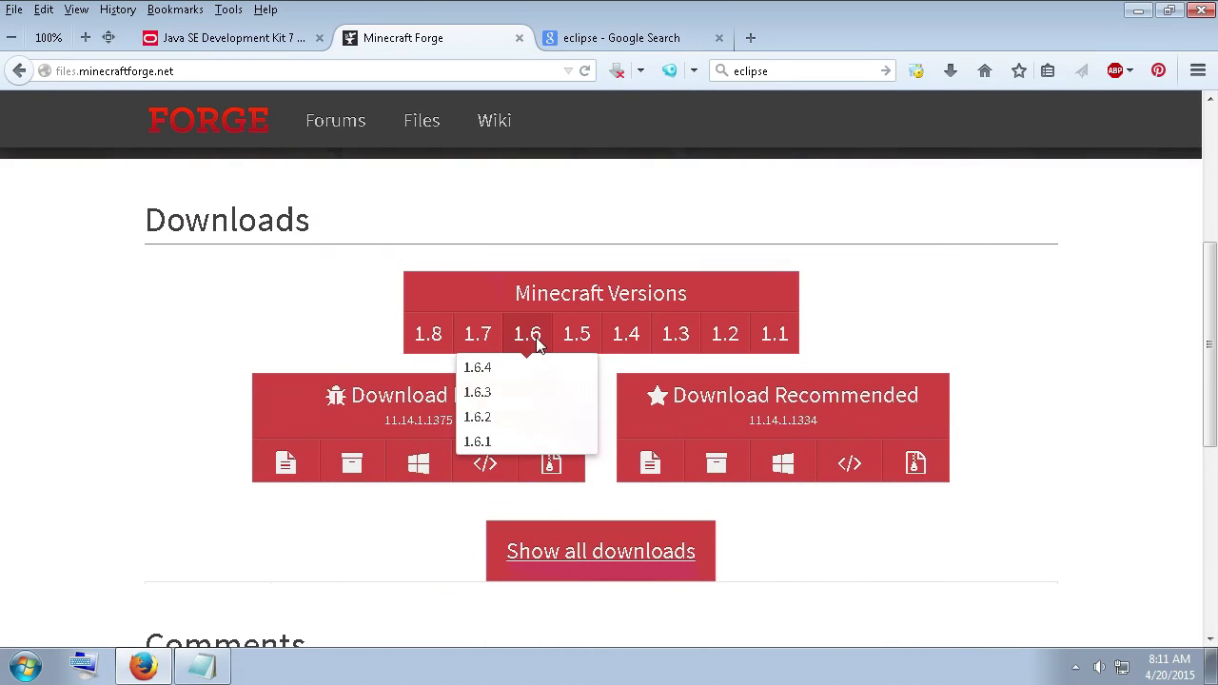
left_click(476, 368)
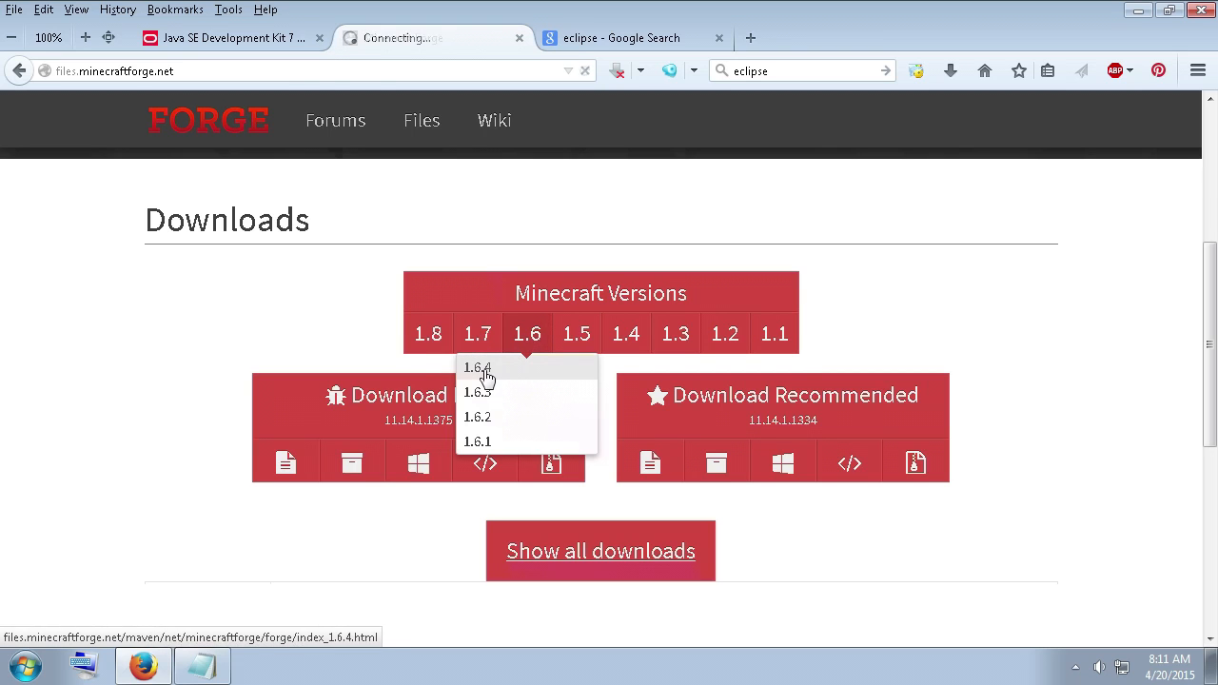
left_click(476, 369)
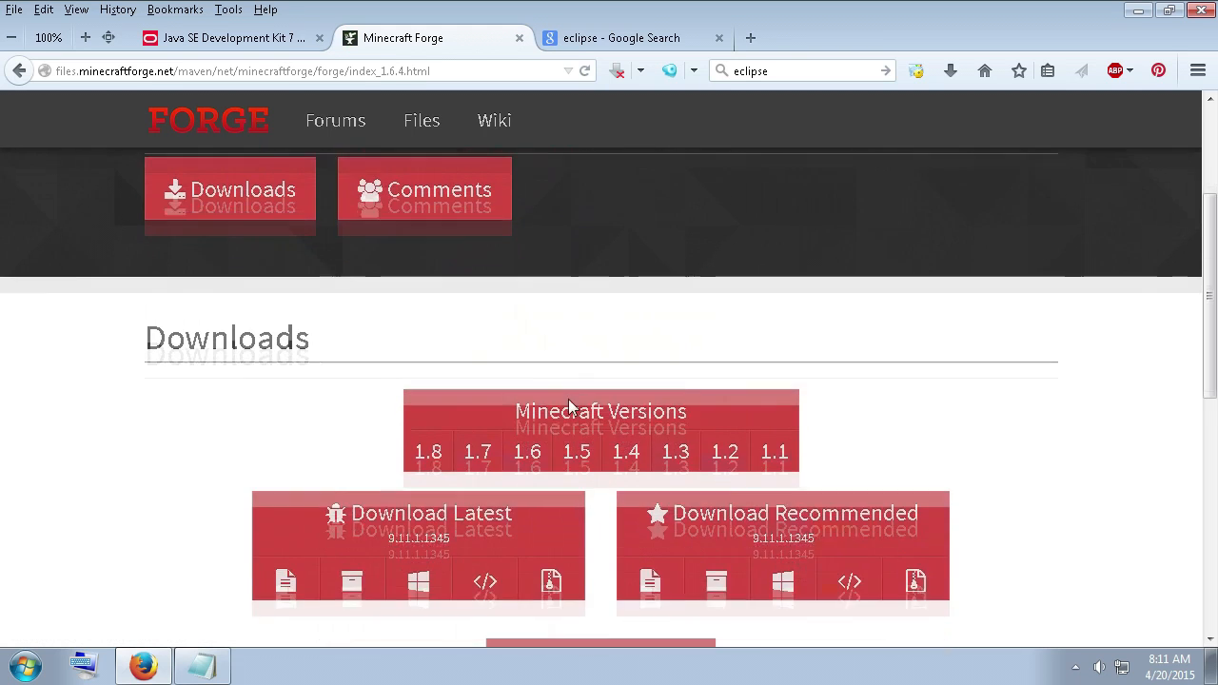
Show all 1.6.4 downloads and highlight build number 9.11.1.964.
scroll("down", 3)
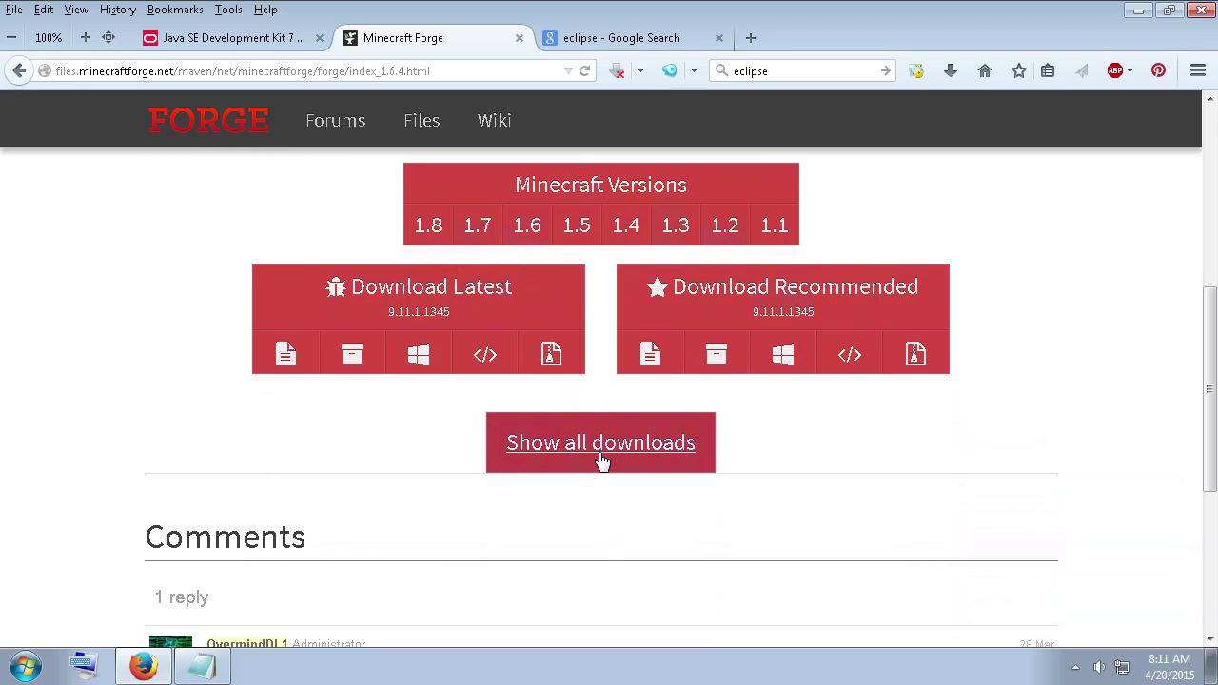
left_click(600, 442)
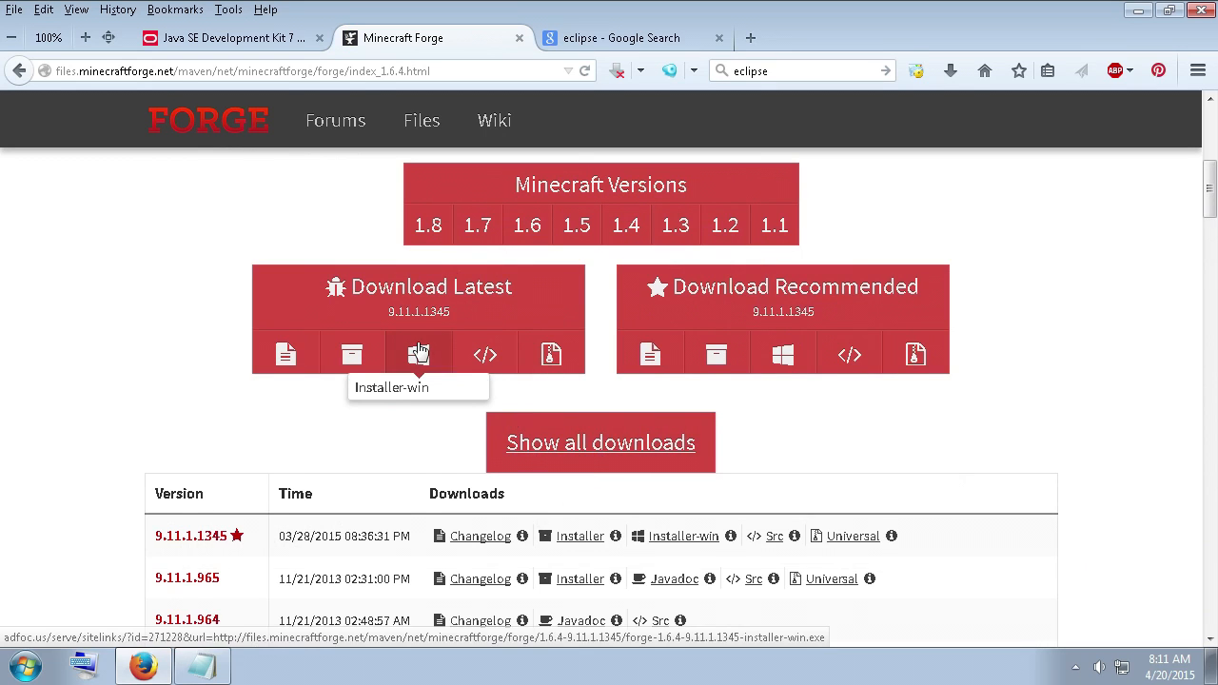
scroll("down", 3)
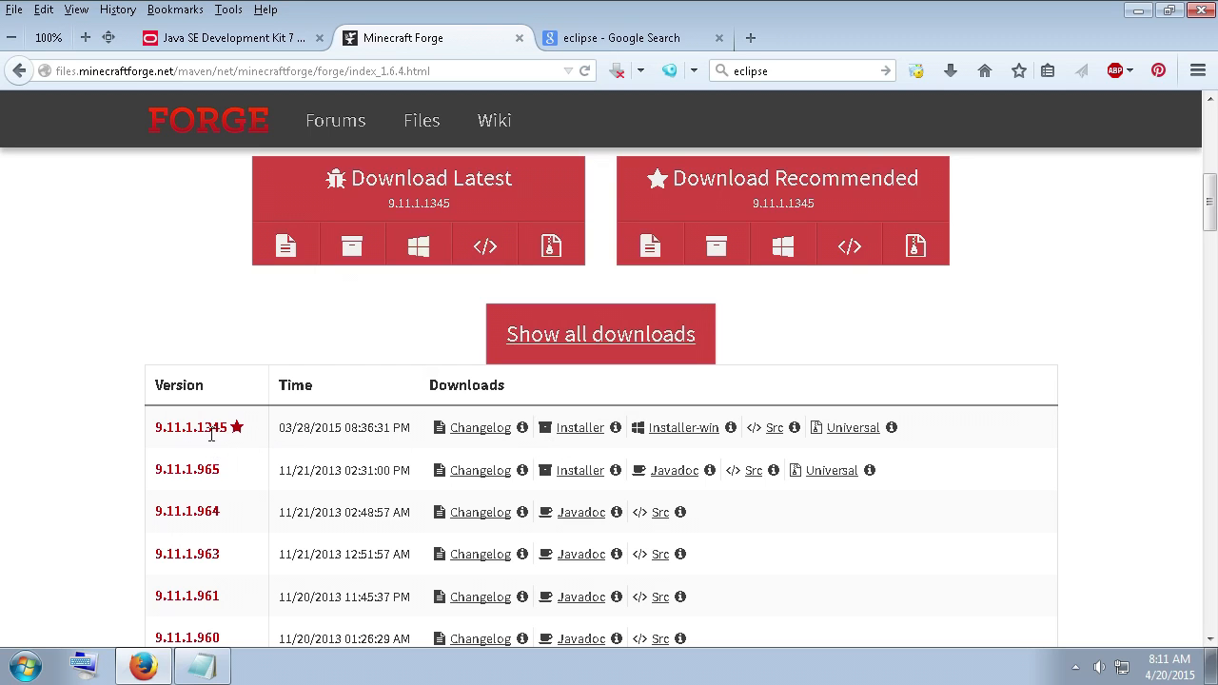
scroll("down", 3)
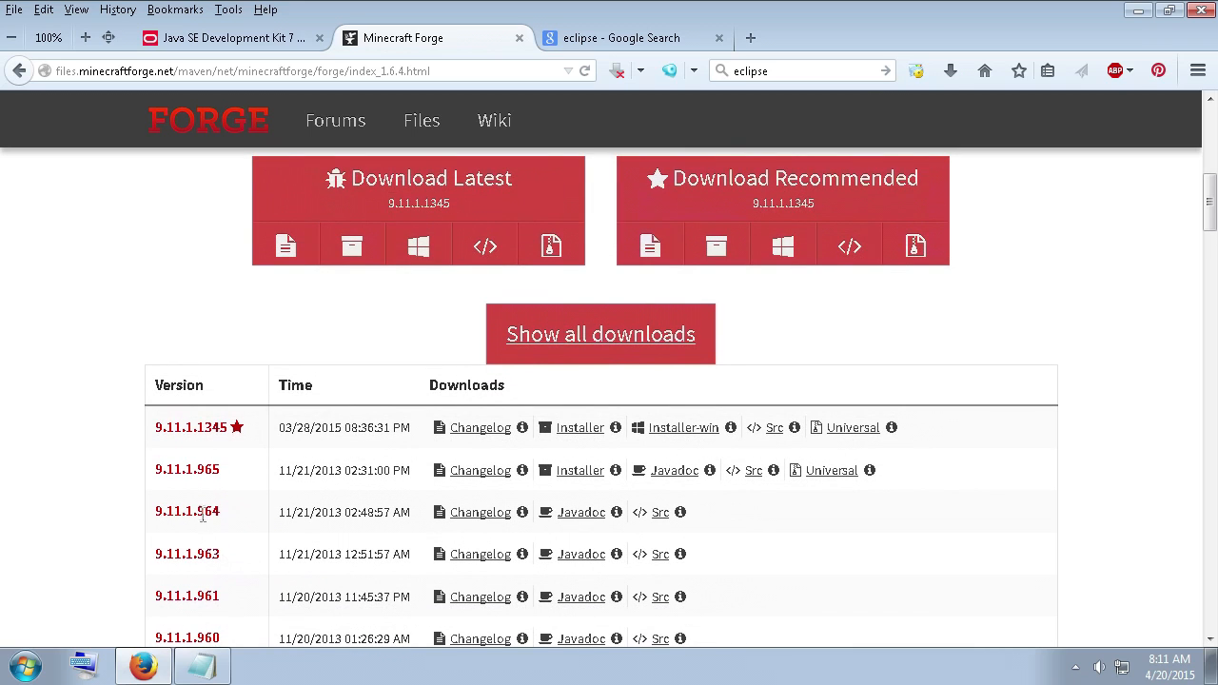
double_click(207, 512)
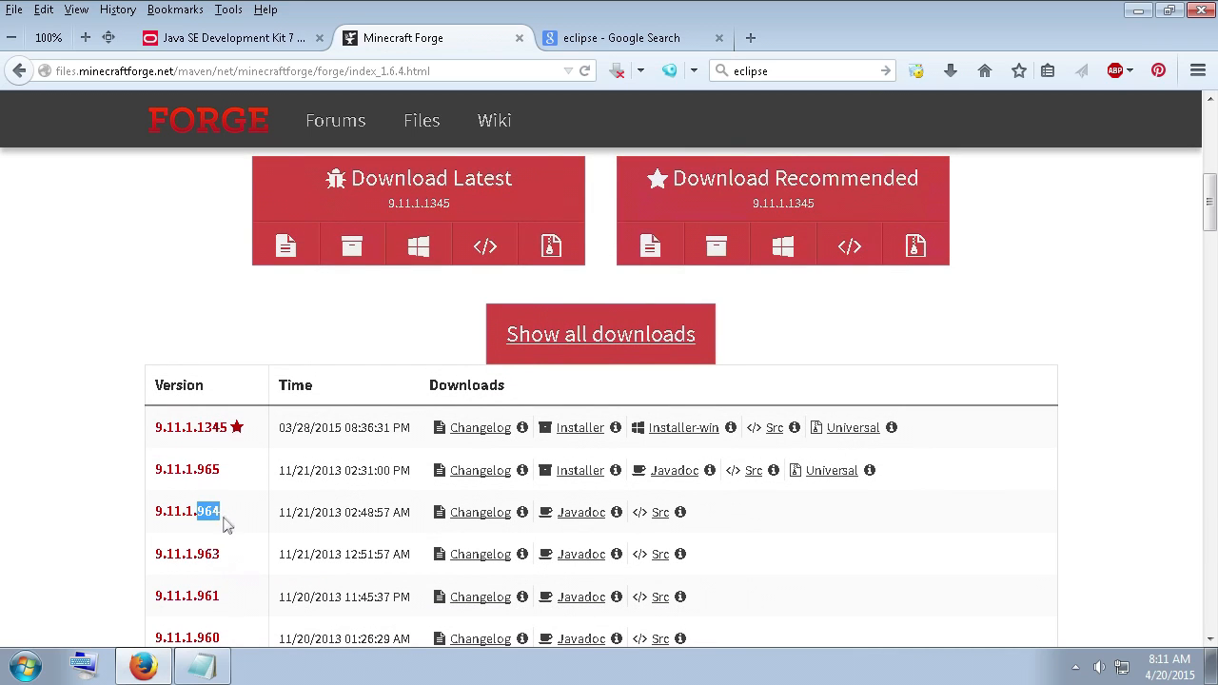
triple_click(186, 512)
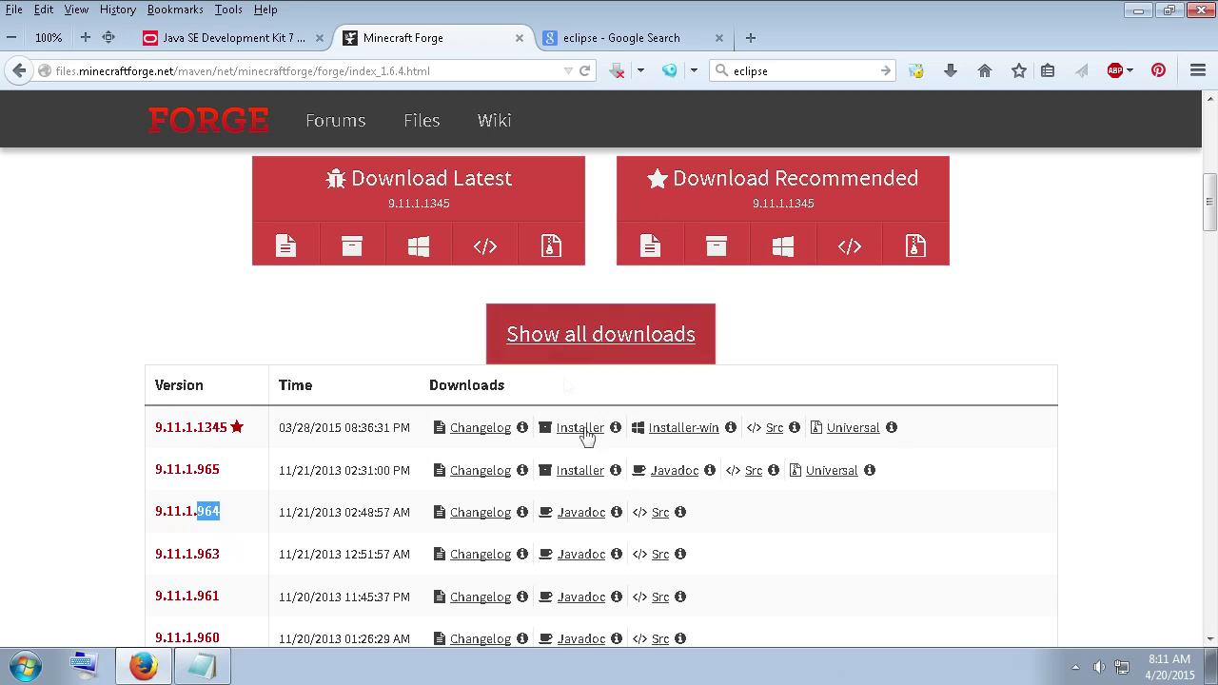
mouse_move(661, 512)
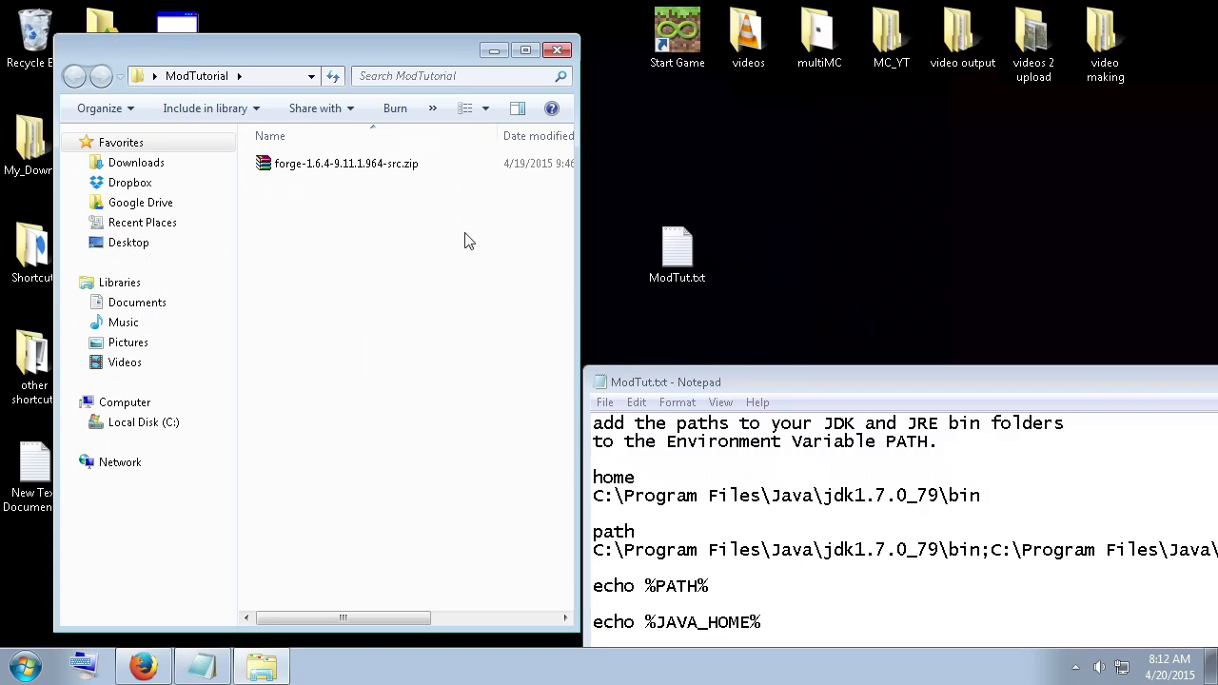
Extract forge-1.6.4-9.11.1.964-src.zip inside ModTutorial and select gradlew.bat.
left_click(346, 163)
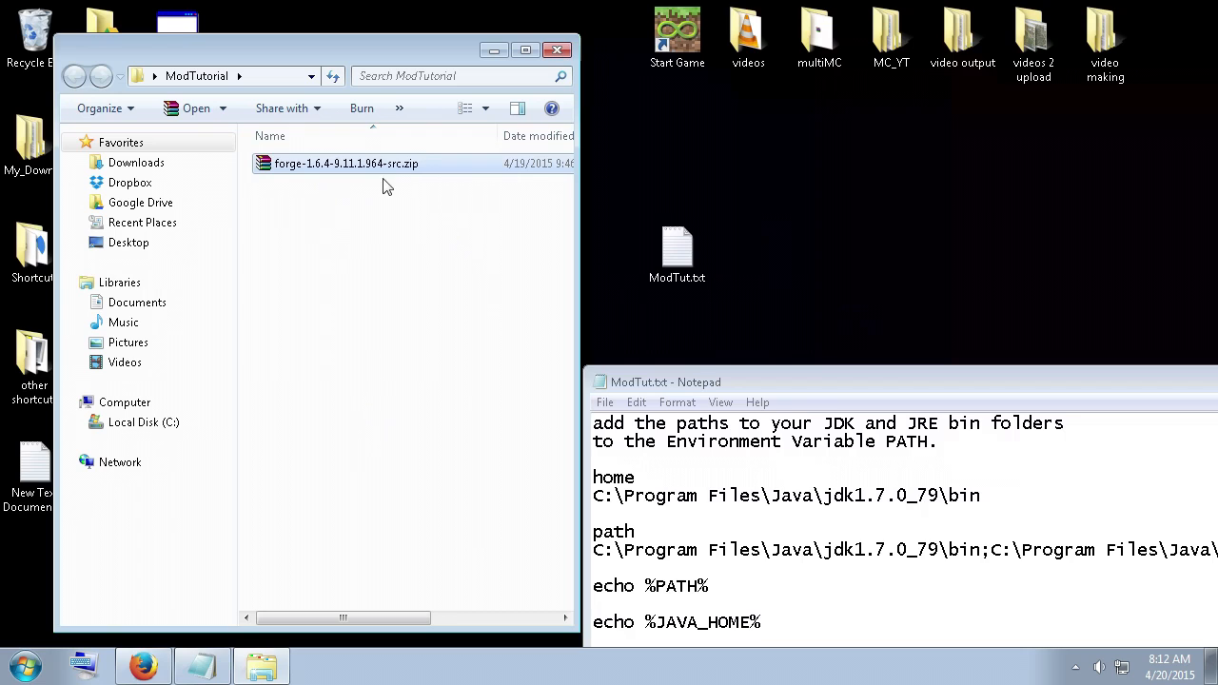
mouse_move(346, 176)
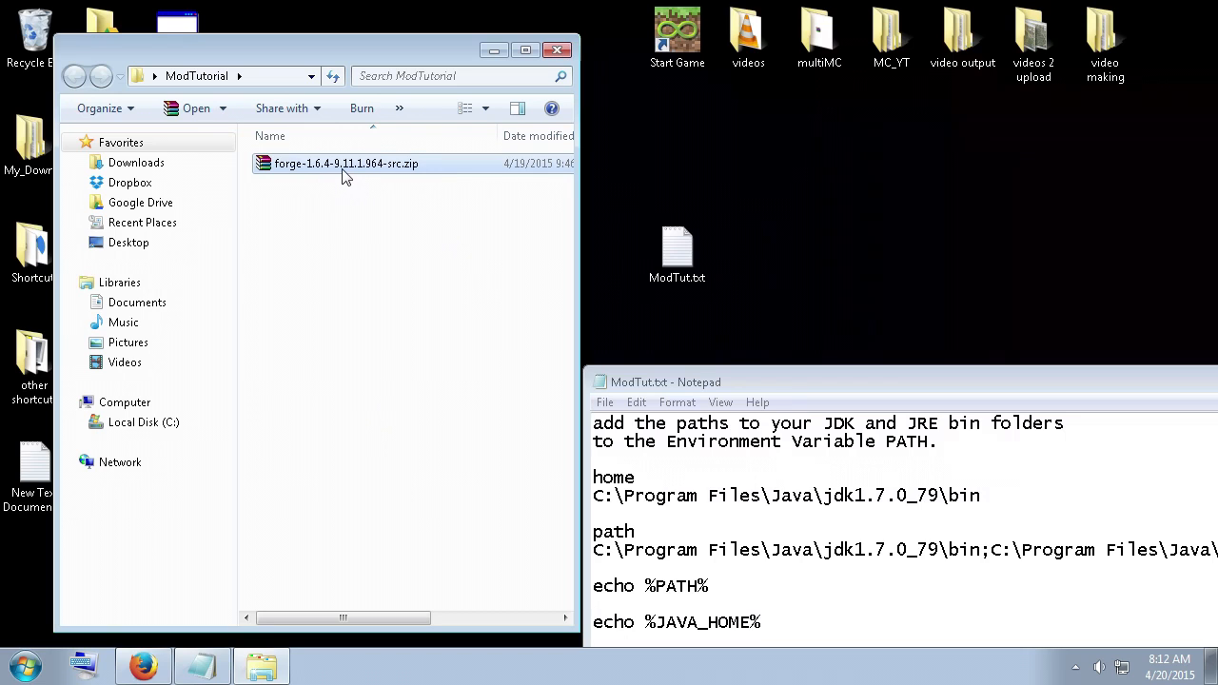
mouse_move(609, 66)
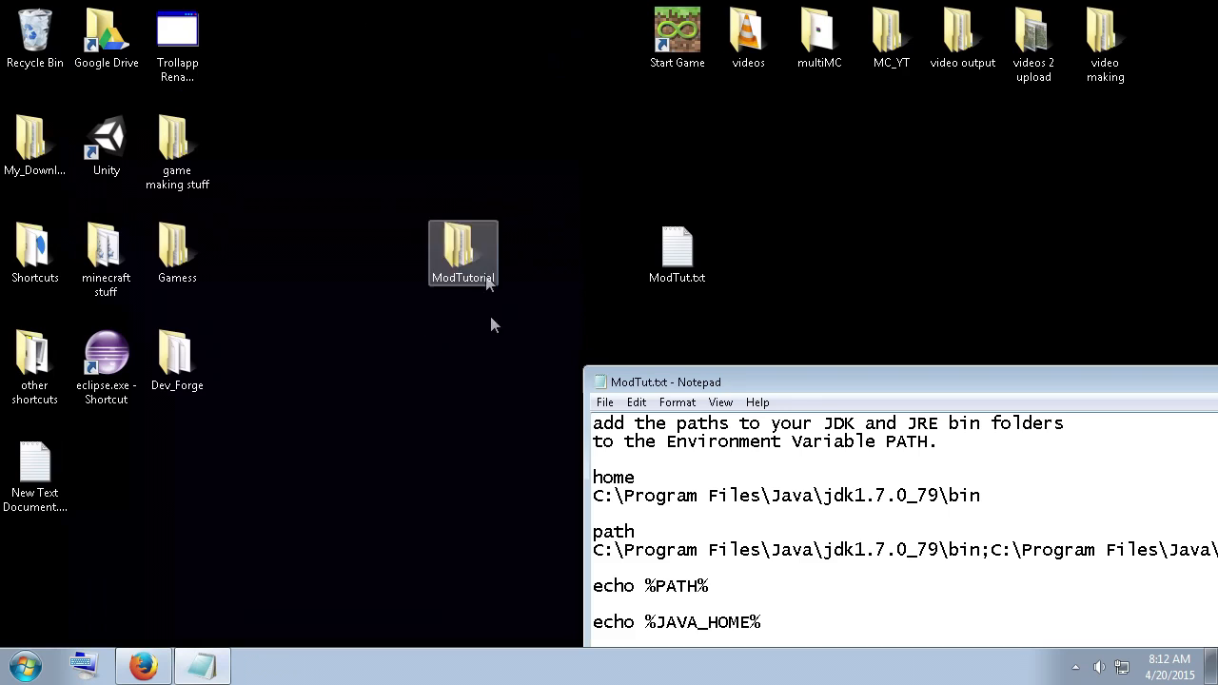
mouse_move(466, 228)
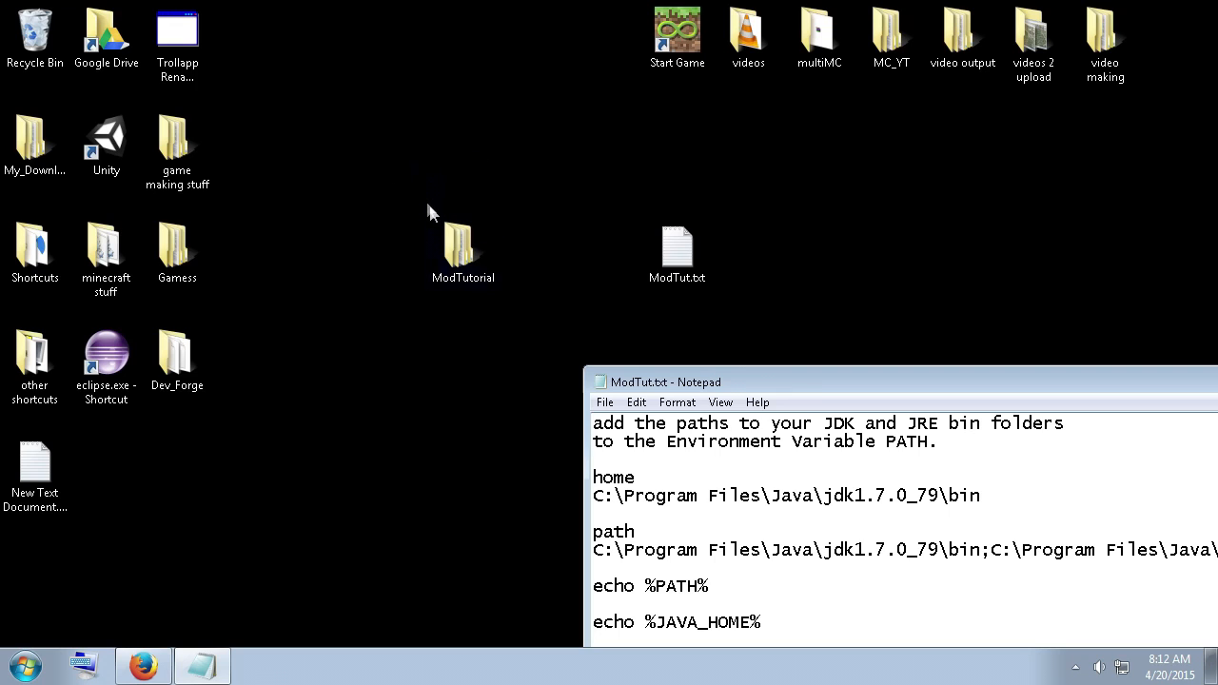
left_click(463, 252)
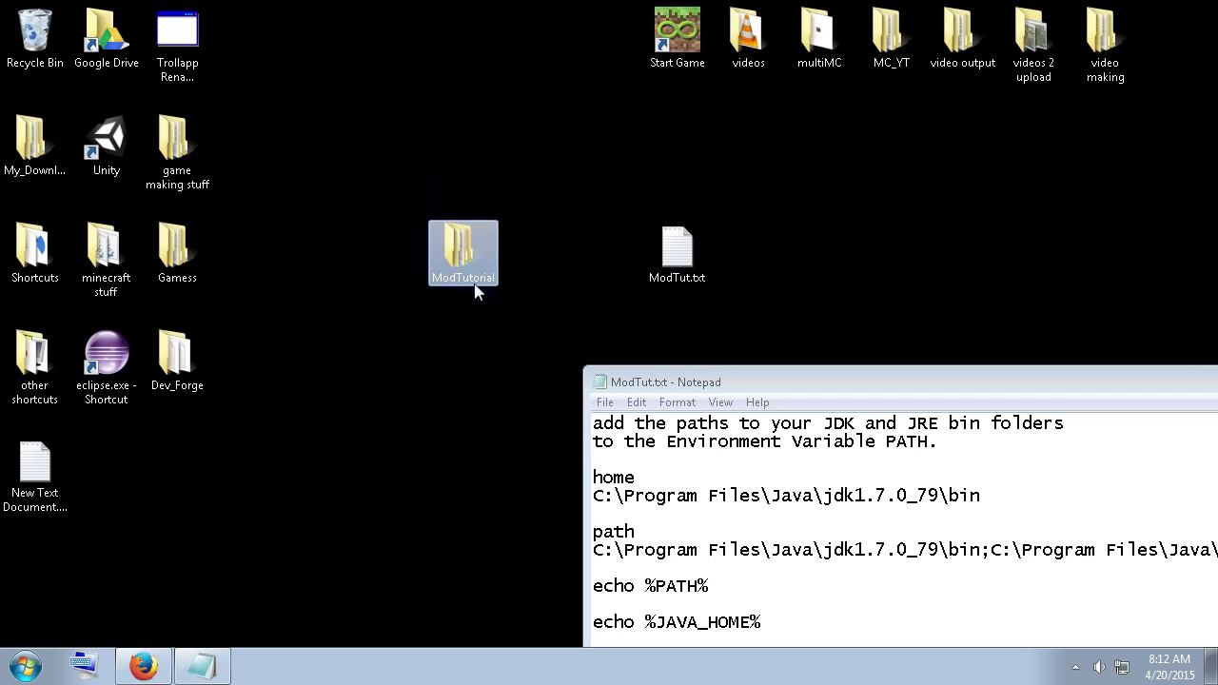
double_click(462, 252)
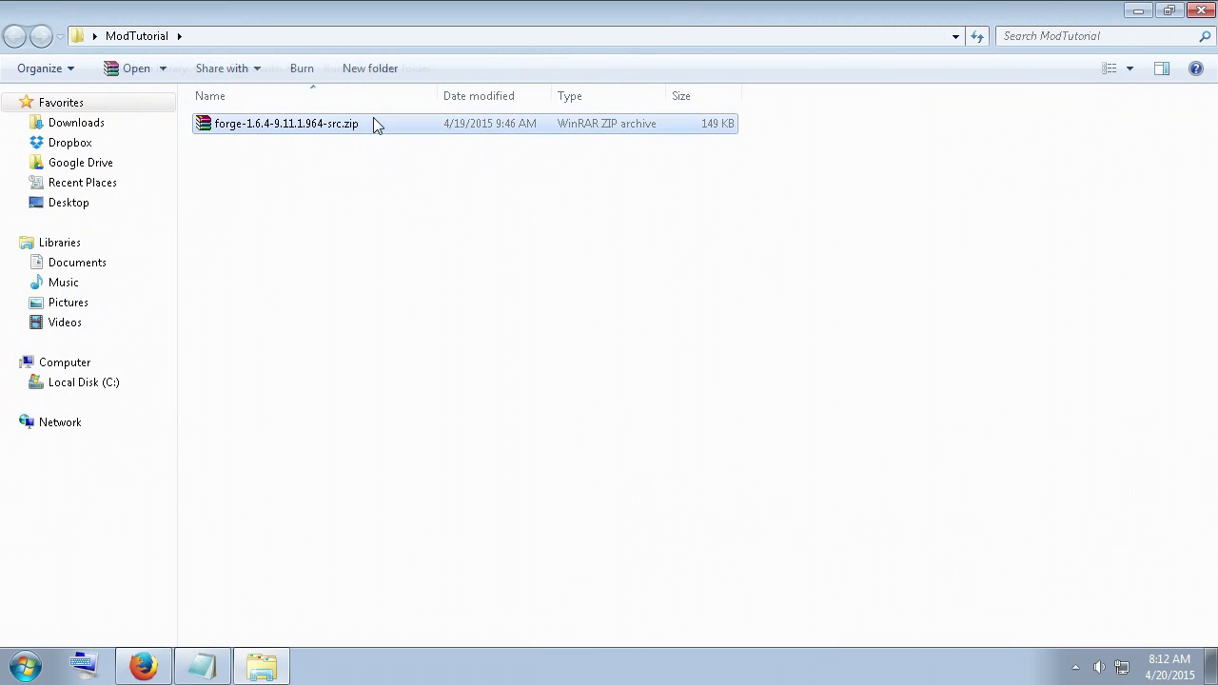
right_click(286, 122)
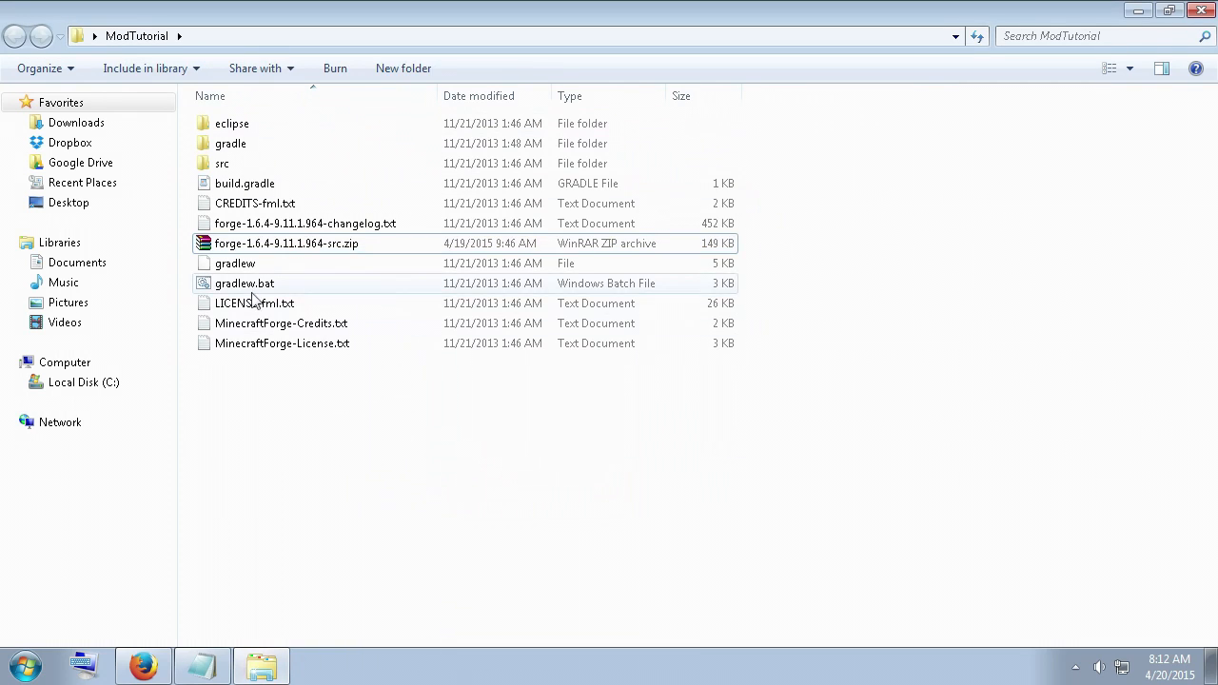
left_click(244, 283)
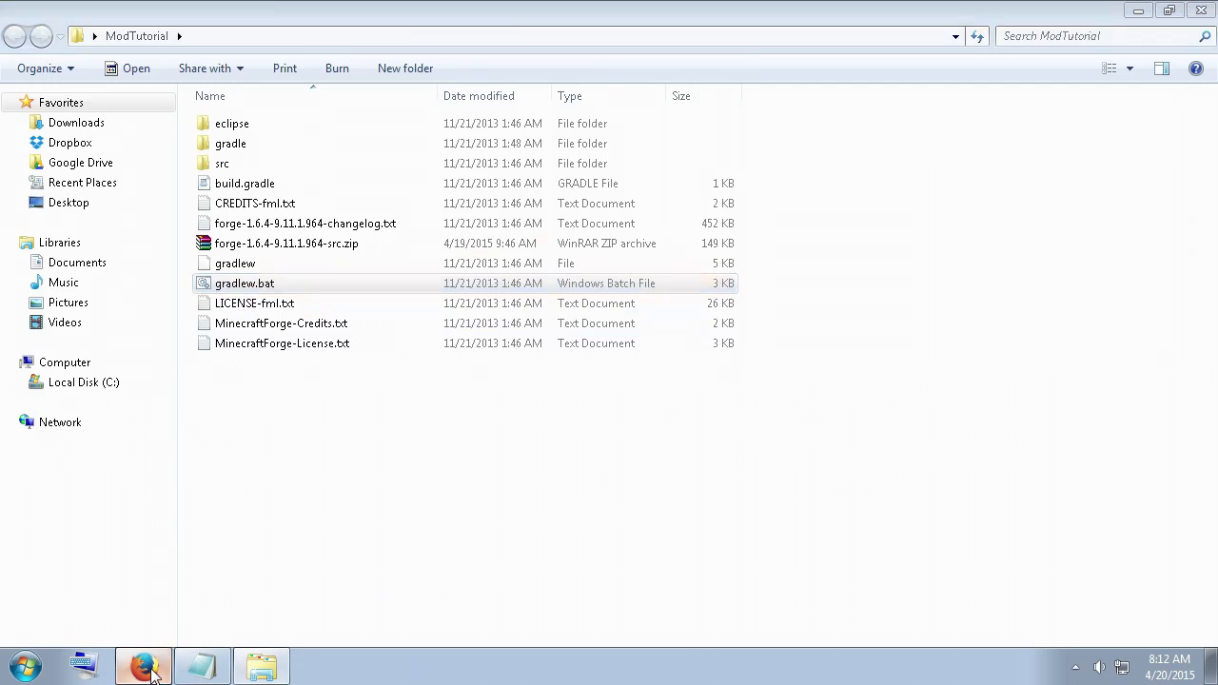
Return to Firefox and highlight build 9.11.1.964 in the downloads table.
left_click(143, 664)
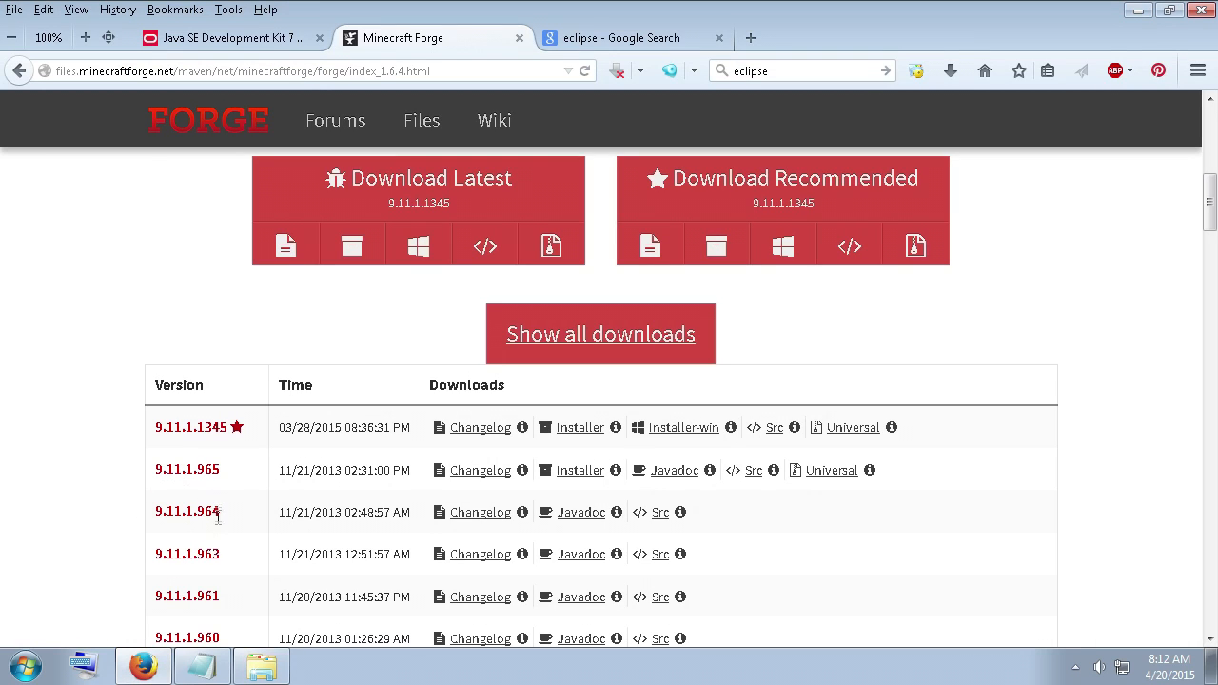
double_click(186, 512)
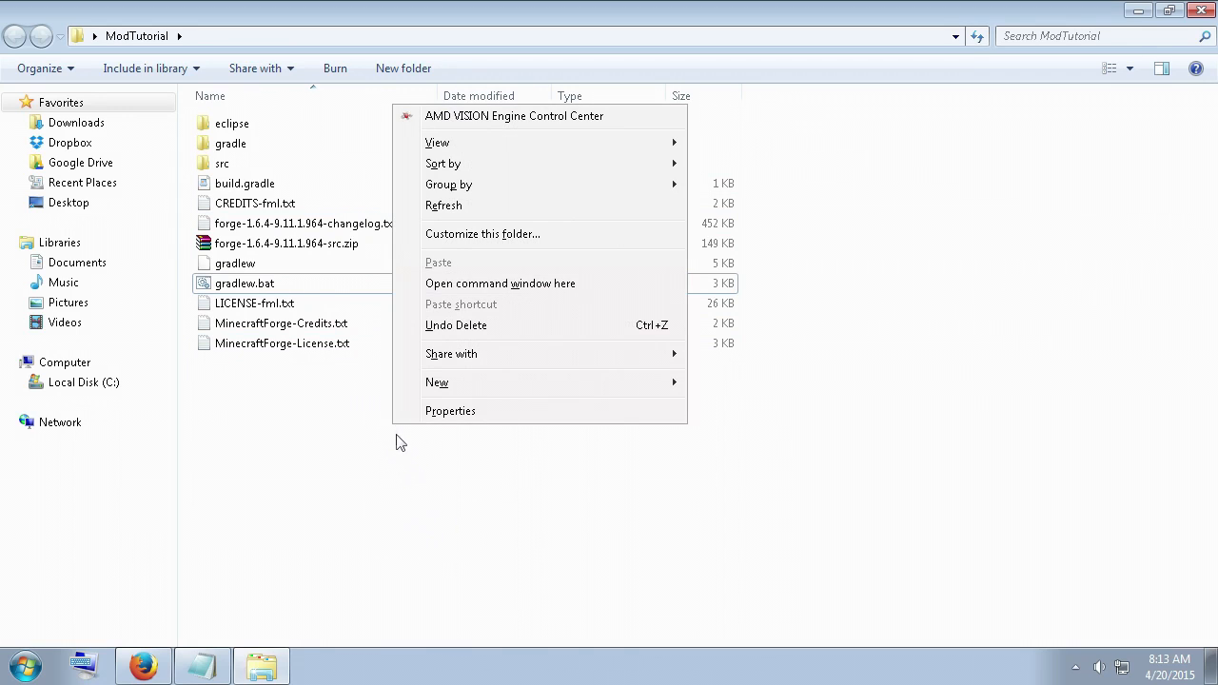
mouse_move(473, 293)
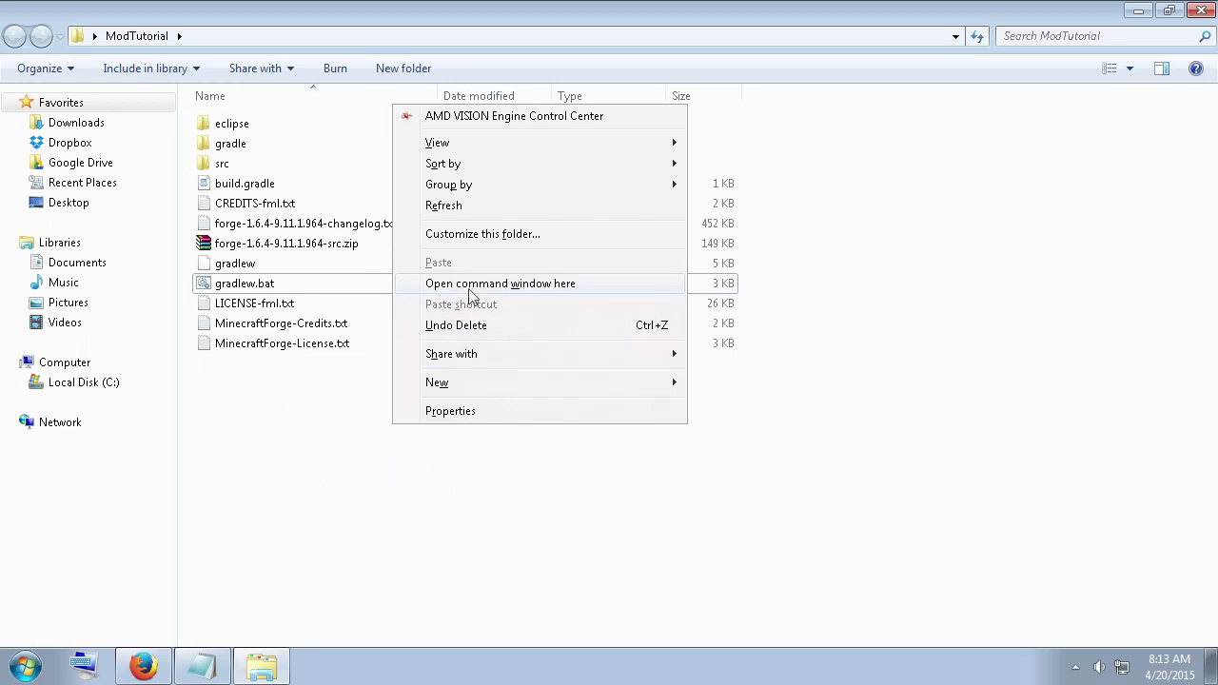
mouse_move(561, 295)
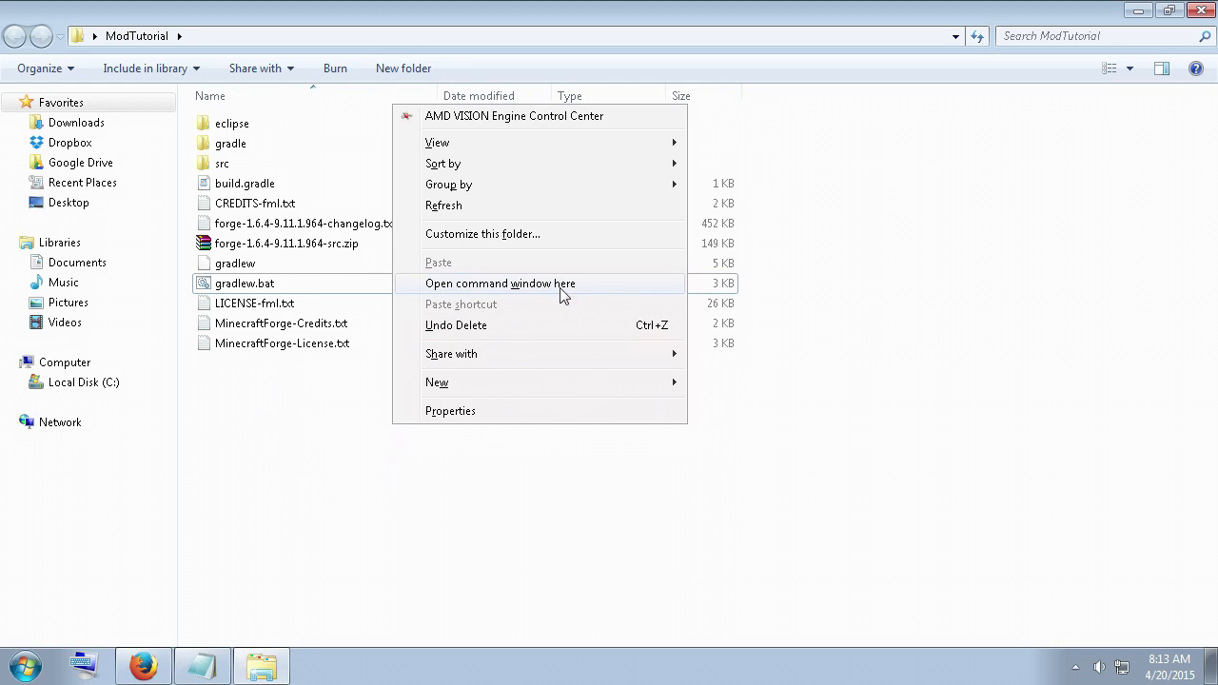
mouse_move(568, 296)
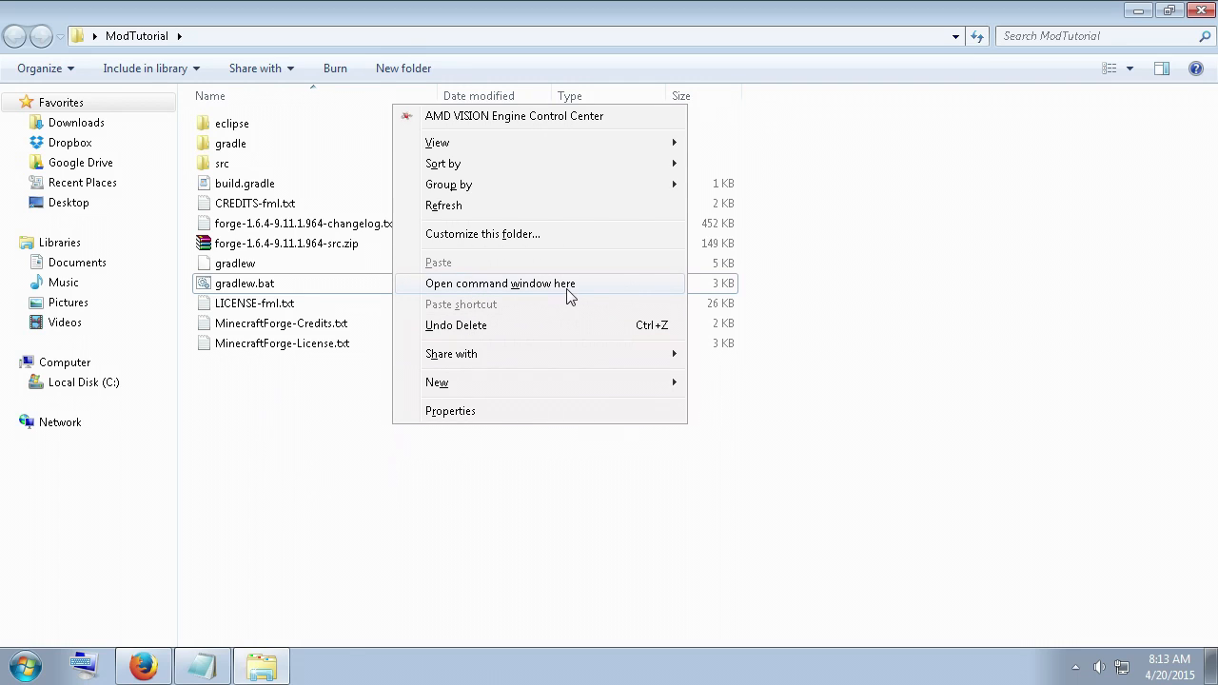
Open a command window in ModTutorial and paste the gradlew setupDecompWorkspace command.
left_click(501, 282)
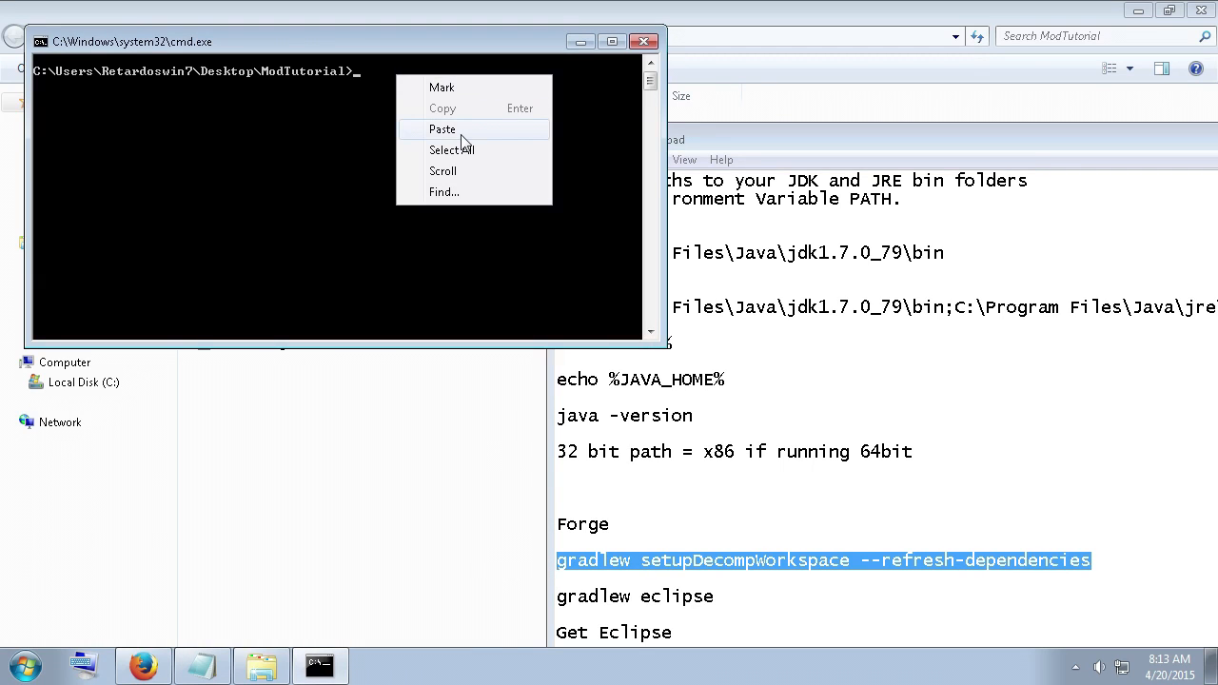
left_click(441, 129)
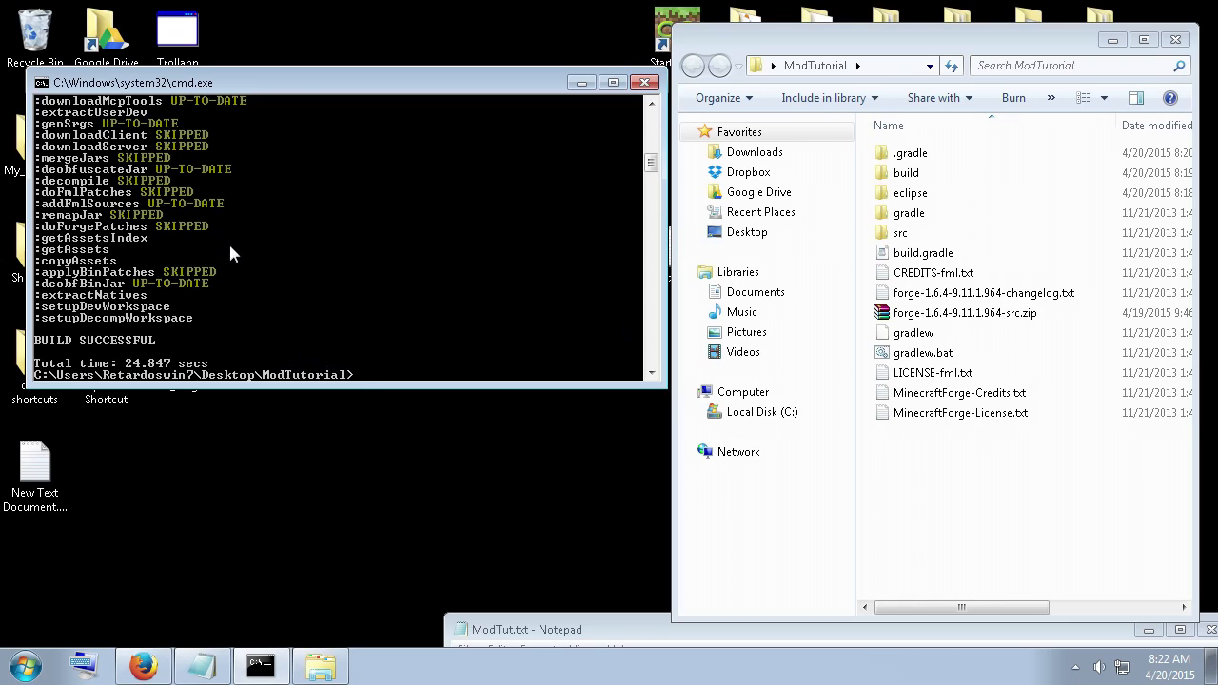
mouse_move(183, 343)
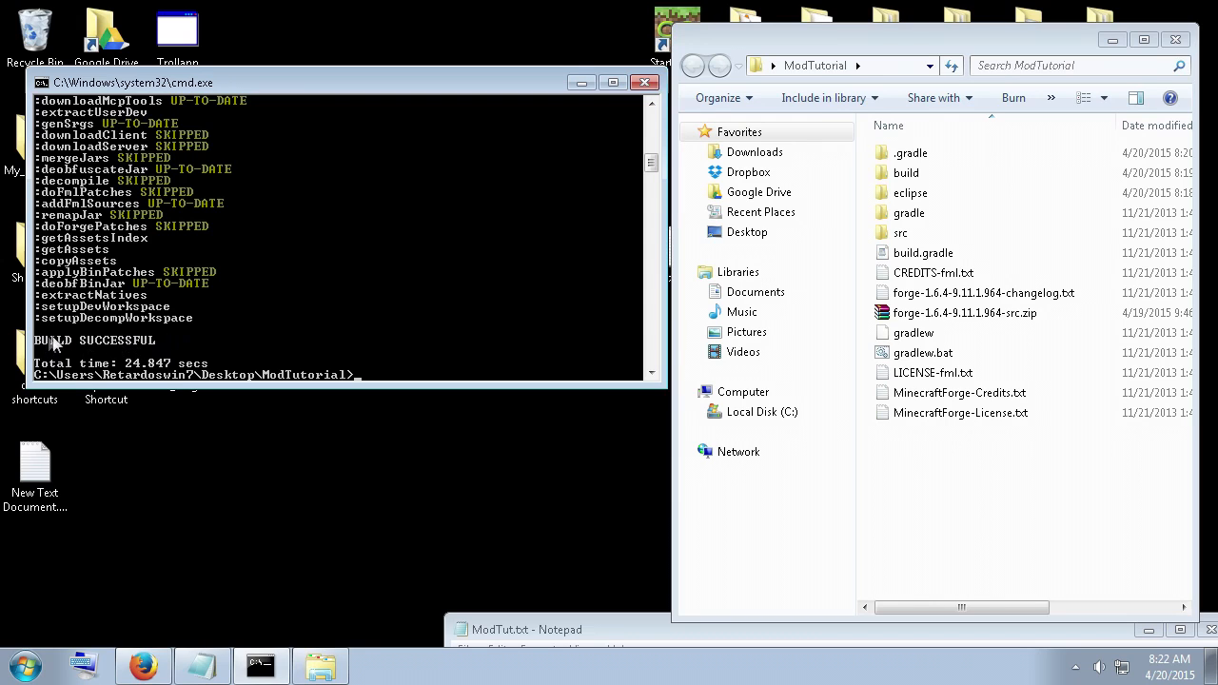
mouse_move(81, 376)
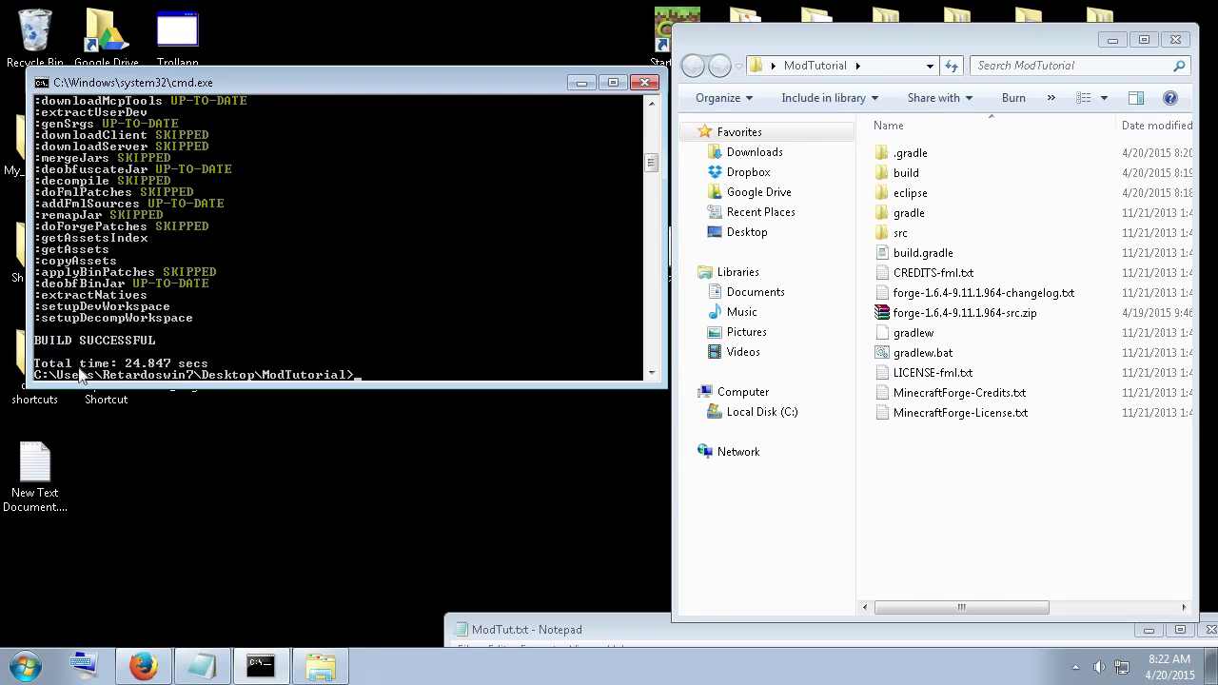
mouse_move(371, 373)
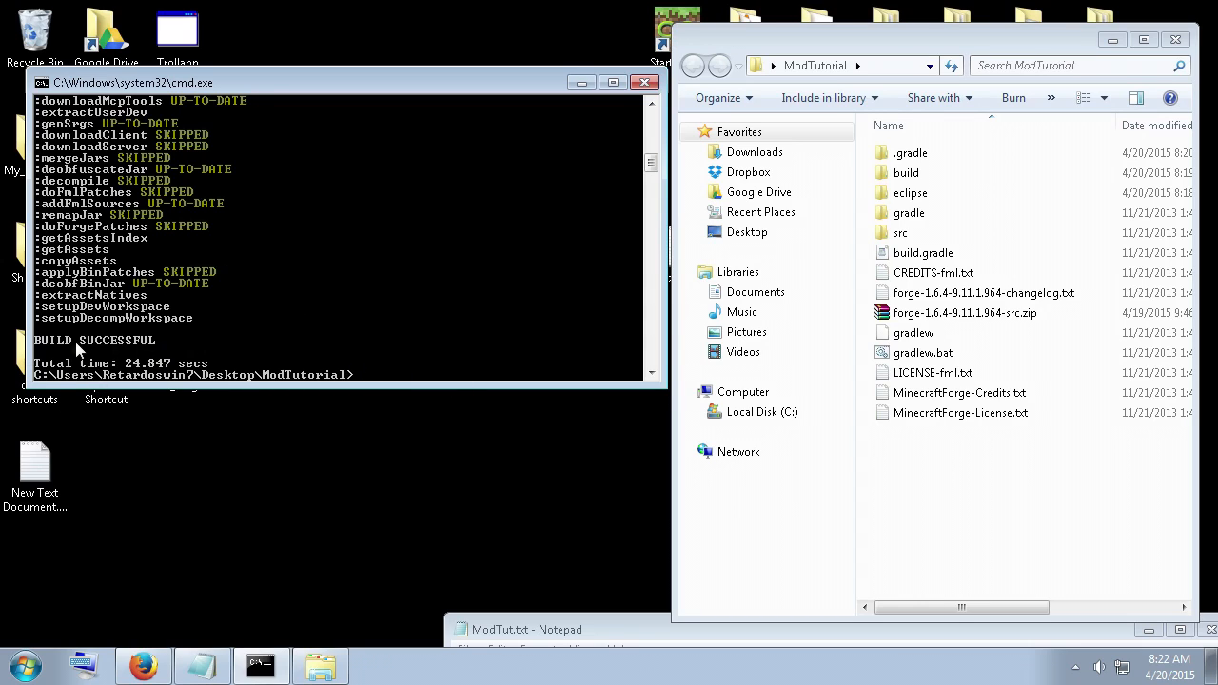
mouse_move(543, 359)
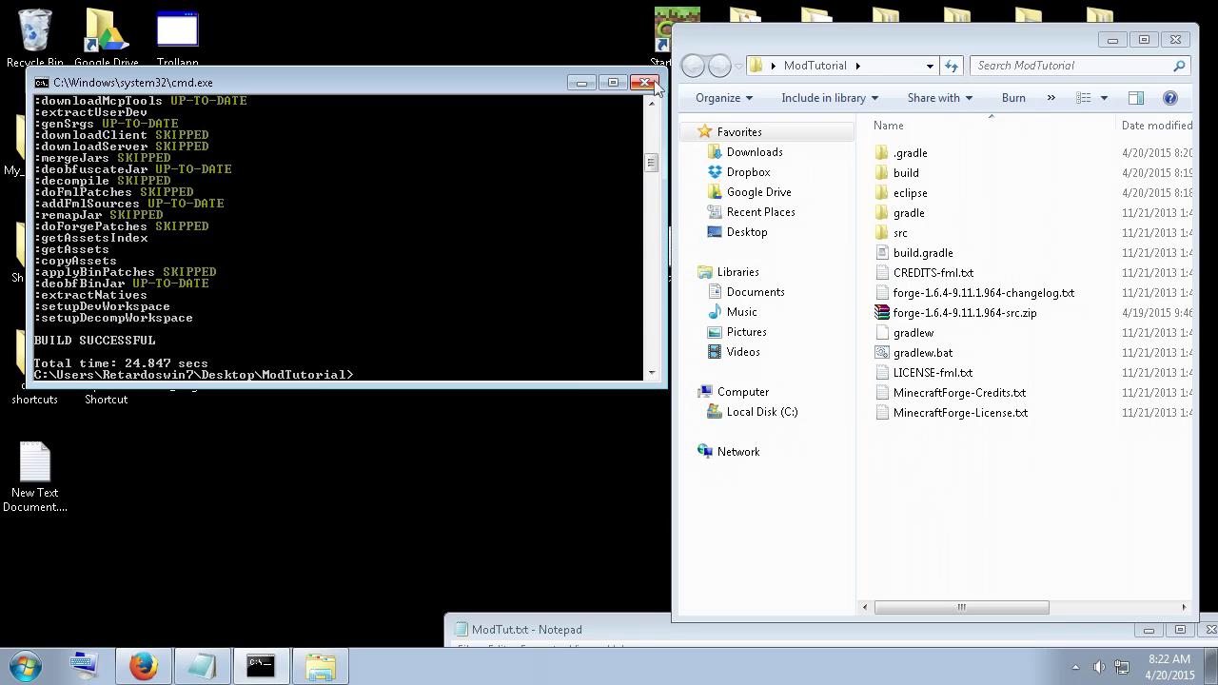
Close the Command Prompt window showing BUILD SUCCESSFUL.
left_click(645, 83)
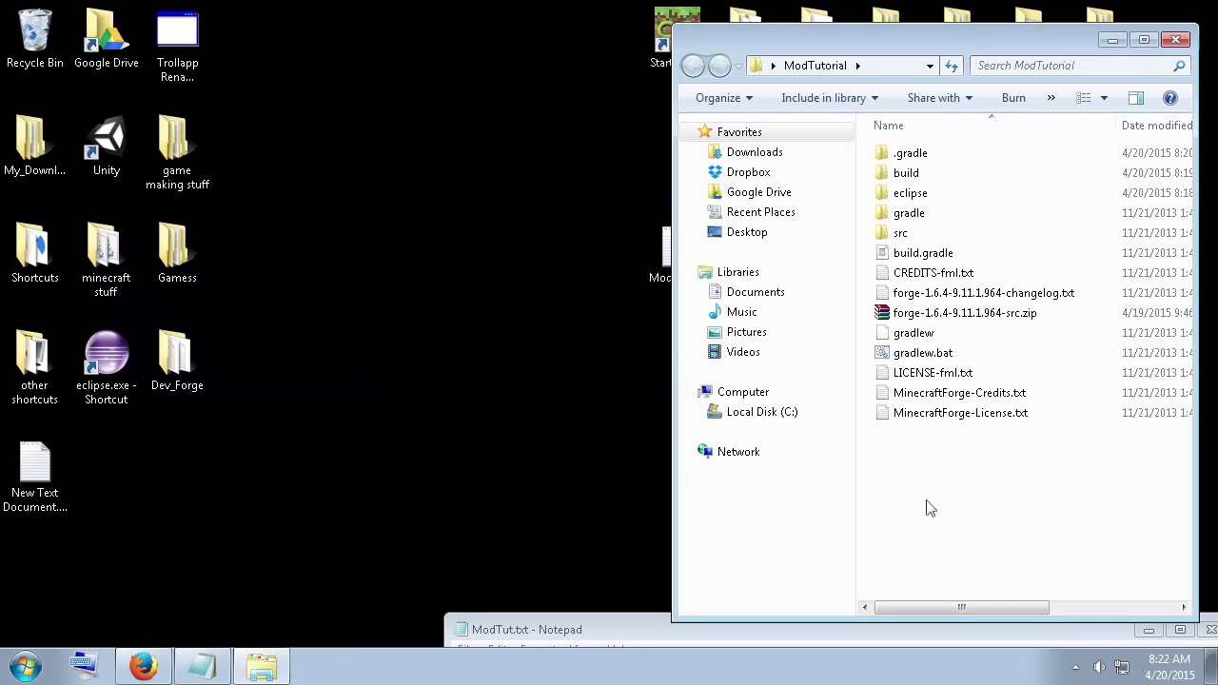
Type gradlew setupDecompWorkspace --refresh-dependencies in a new cmd, close it unrun, and select note paths.
right_click(930, 507)
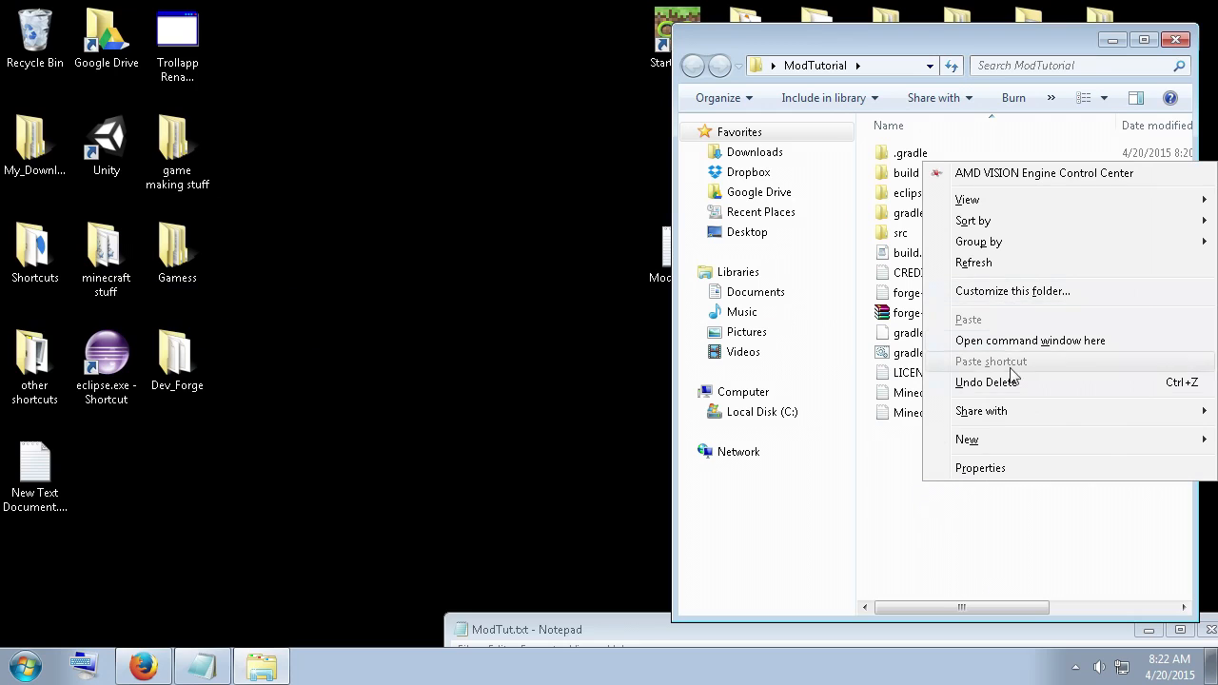
left_click(1029, 340)
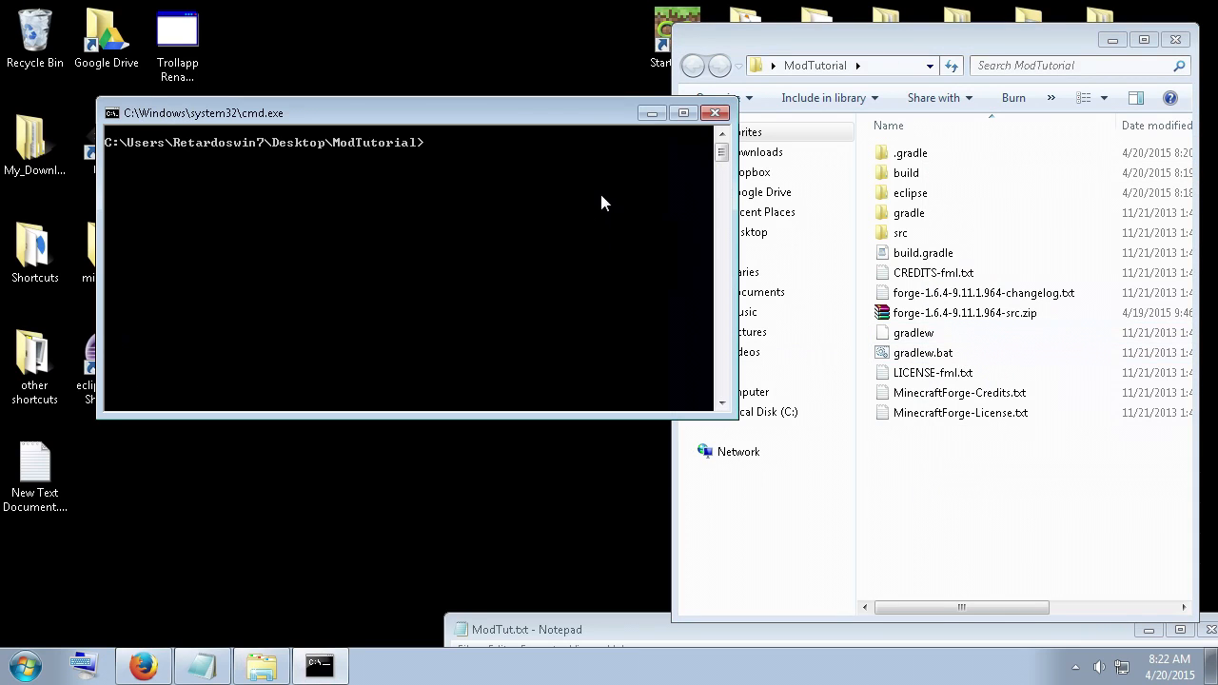
type("gradlew setupDecompWorkspace --refresh-dependencies")
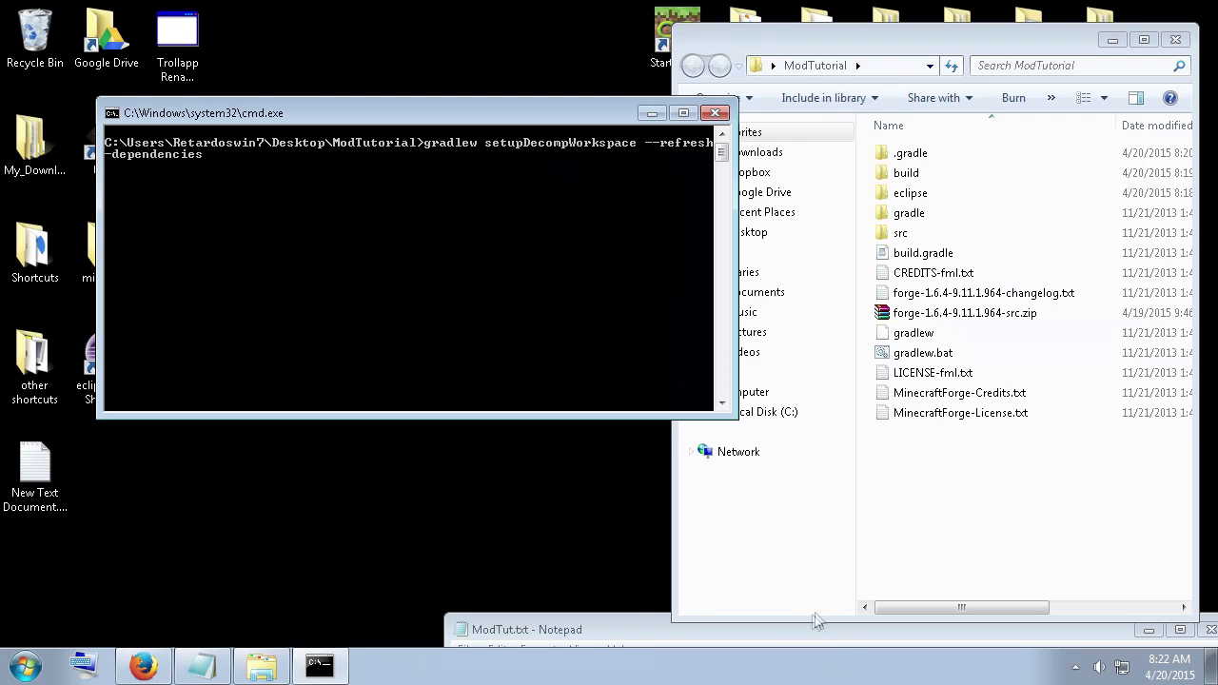
mouse_move(766, 176)
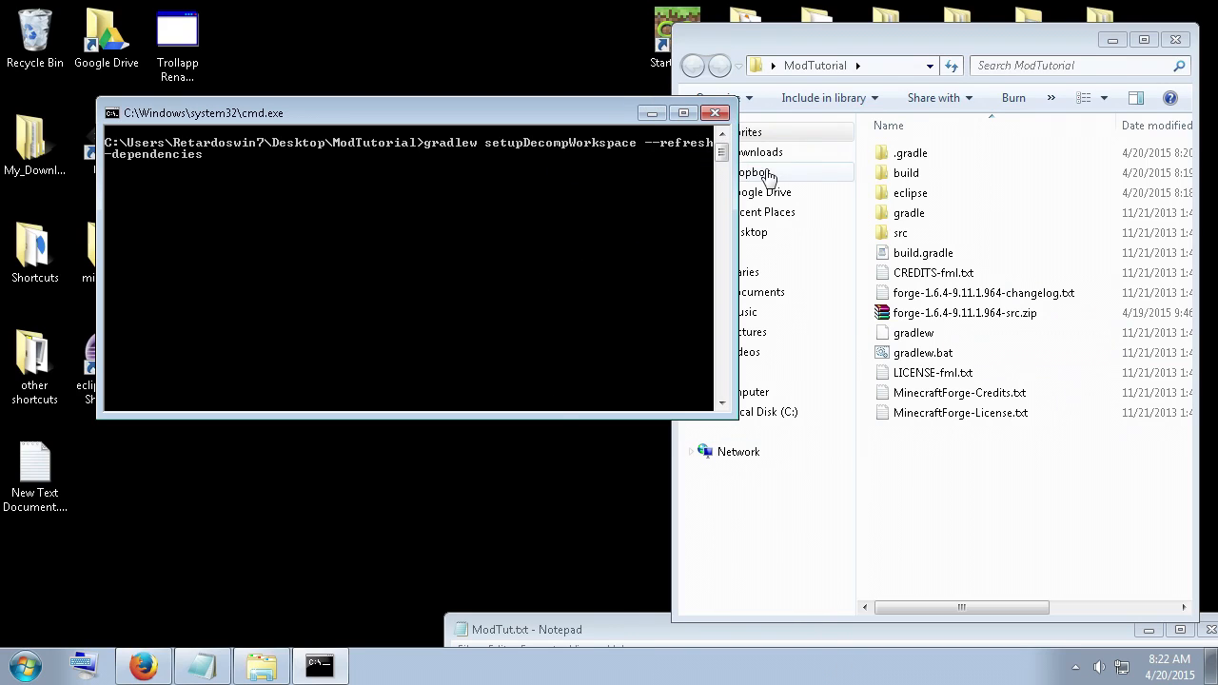
mouse_move(716, 114)
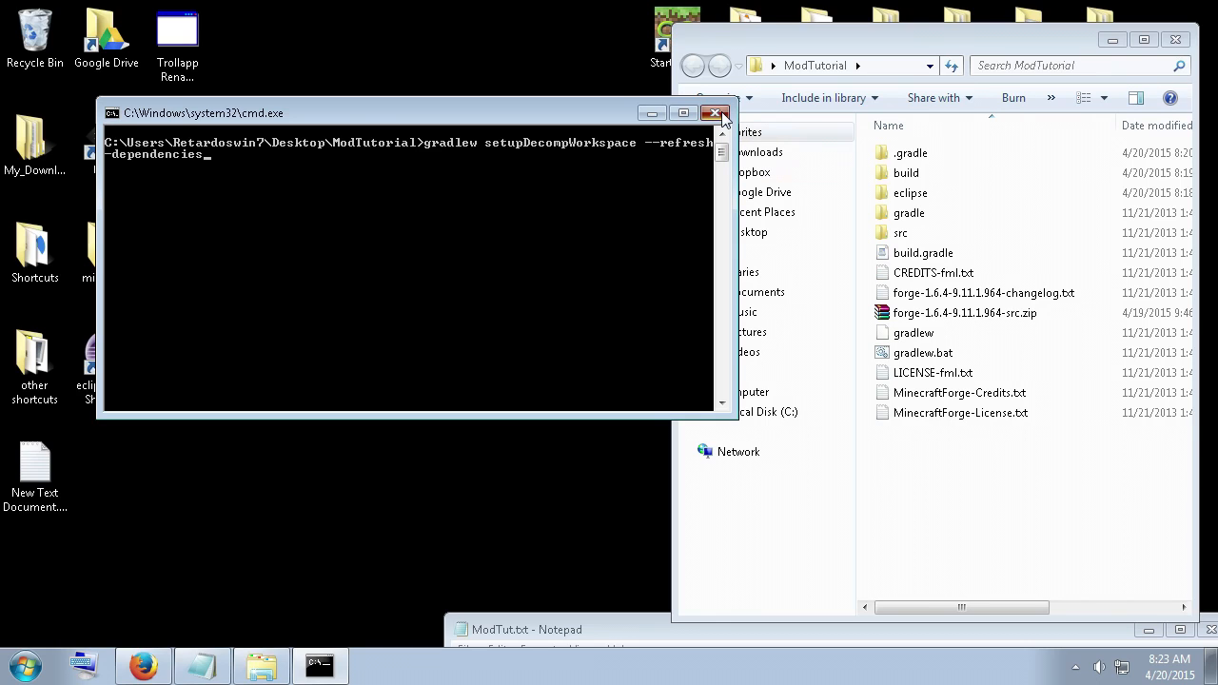
left_click(715, 113)
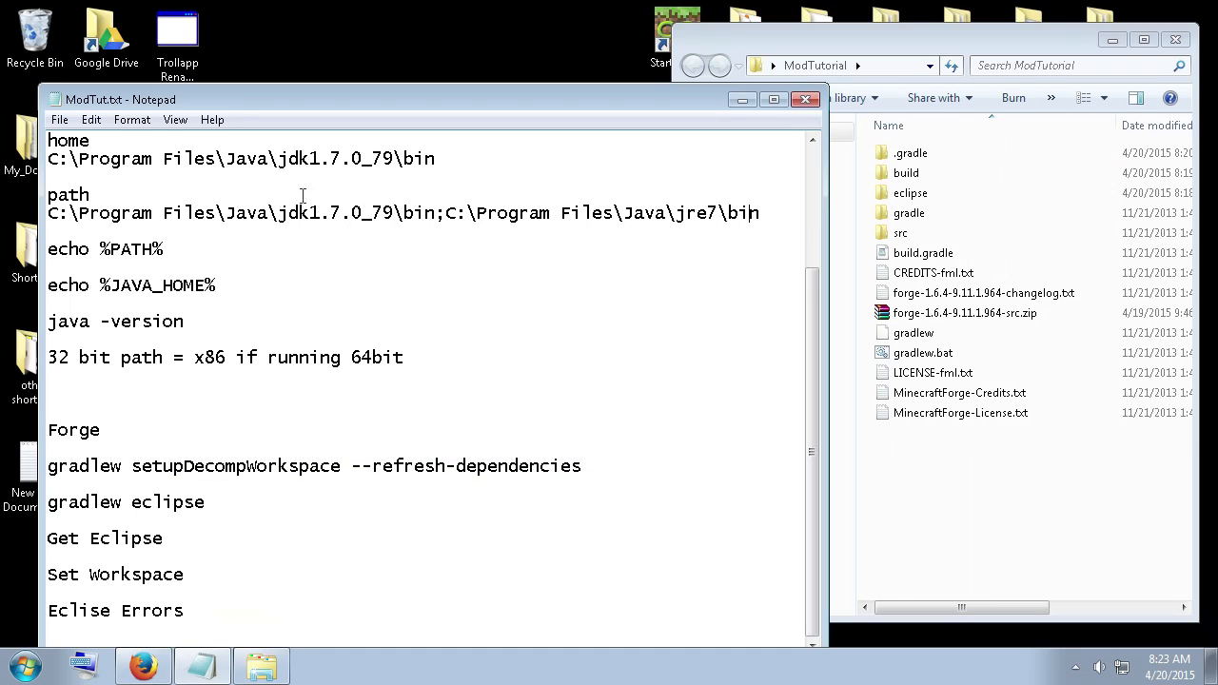
left_click_drag(47, 194, 759, 213)
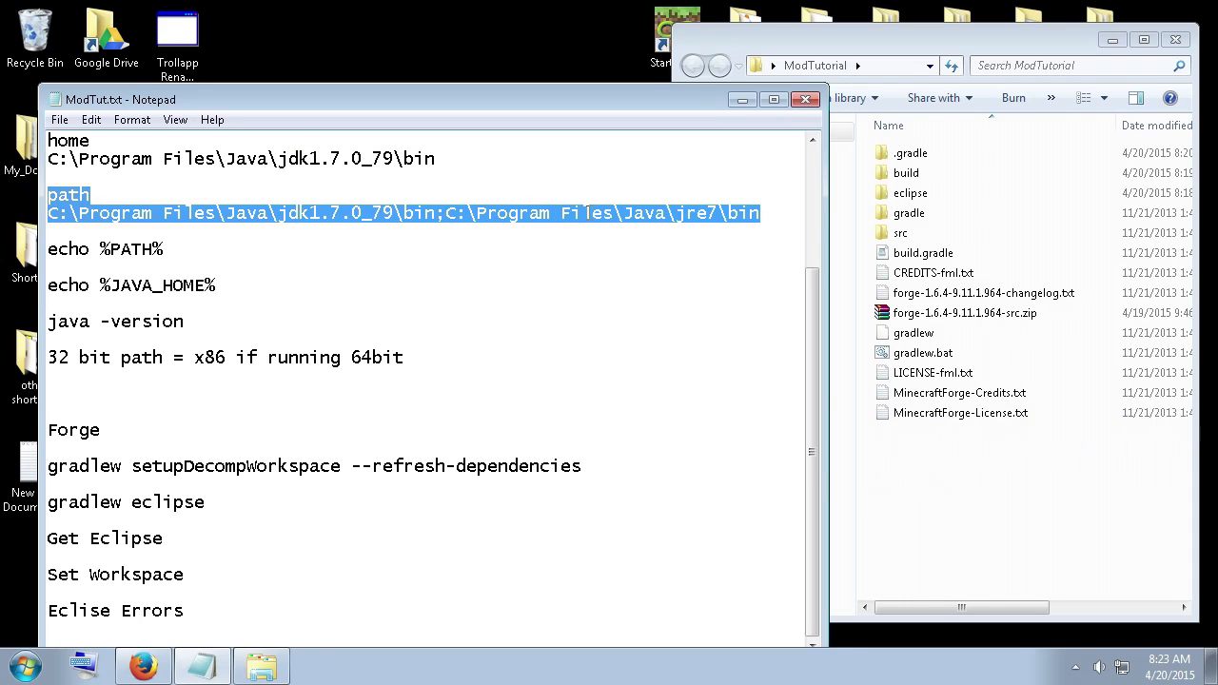
mouse_move(946, 528)
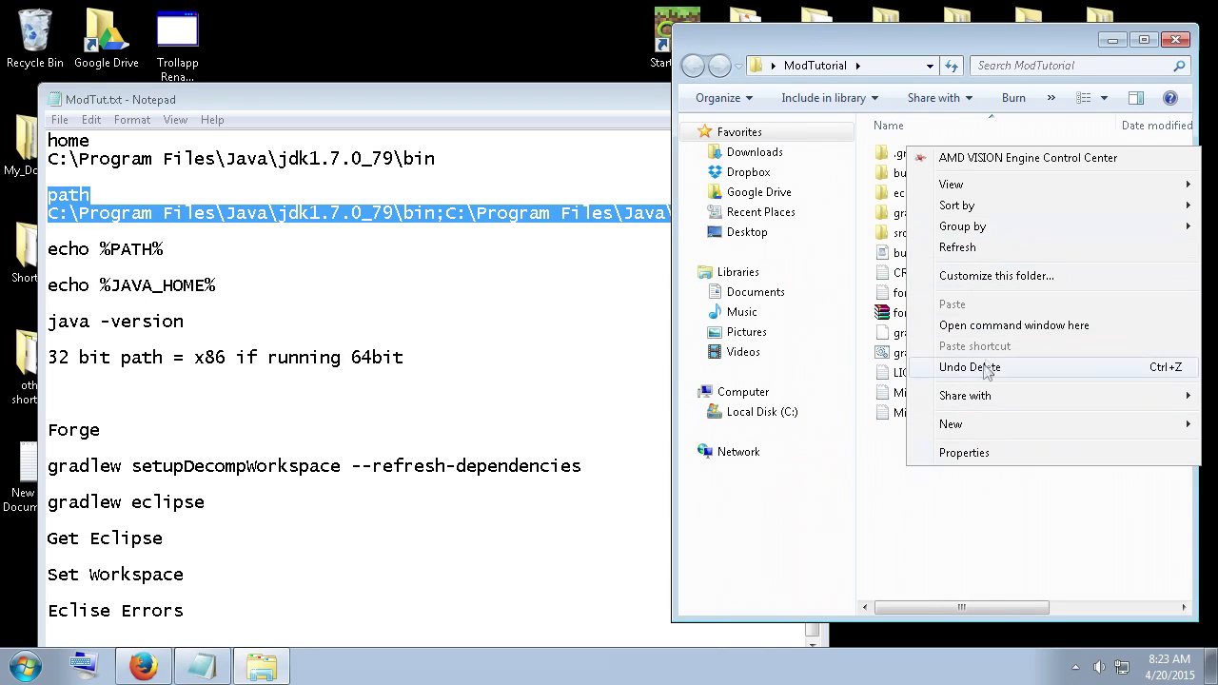
mouse_move(1013, 325)
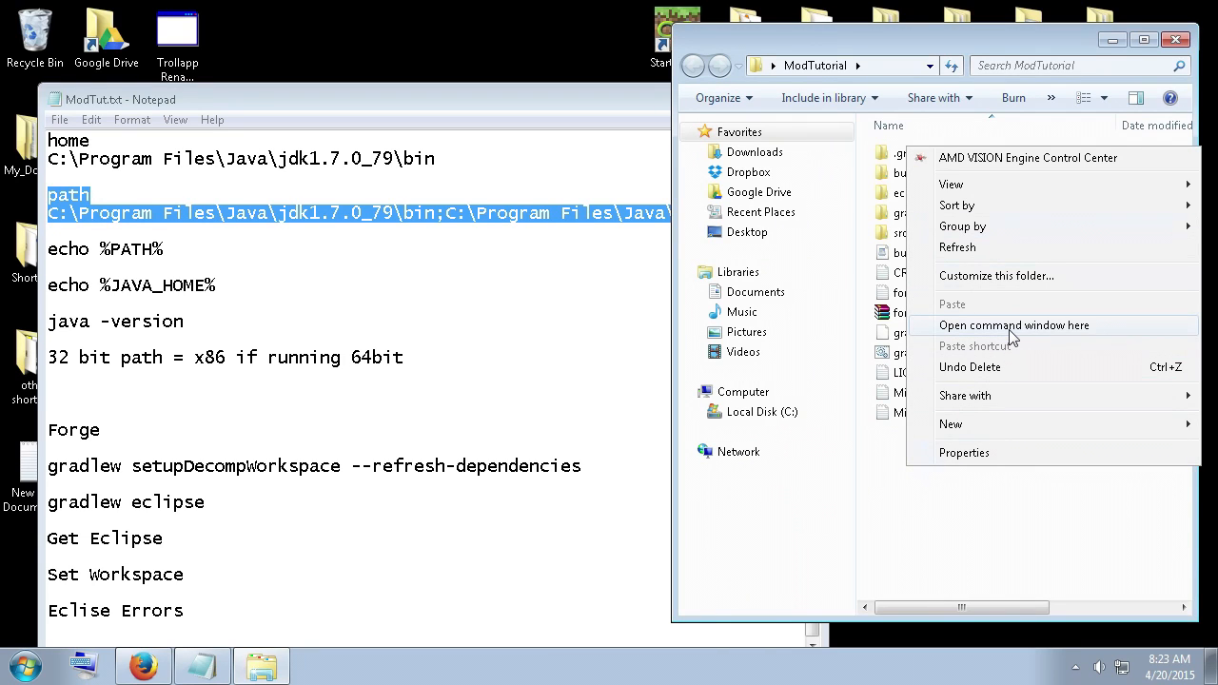
Open another command window in the ModTutorial folder.
left_click(1013, 325)
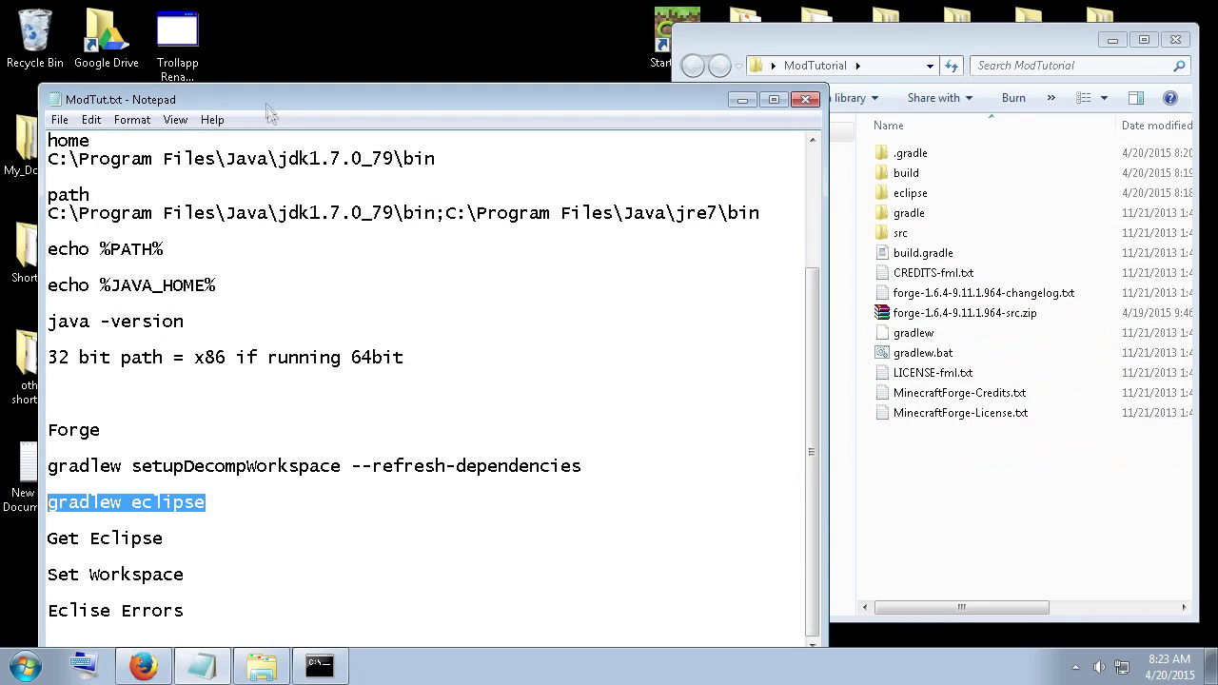
mouse_move(633, 359)
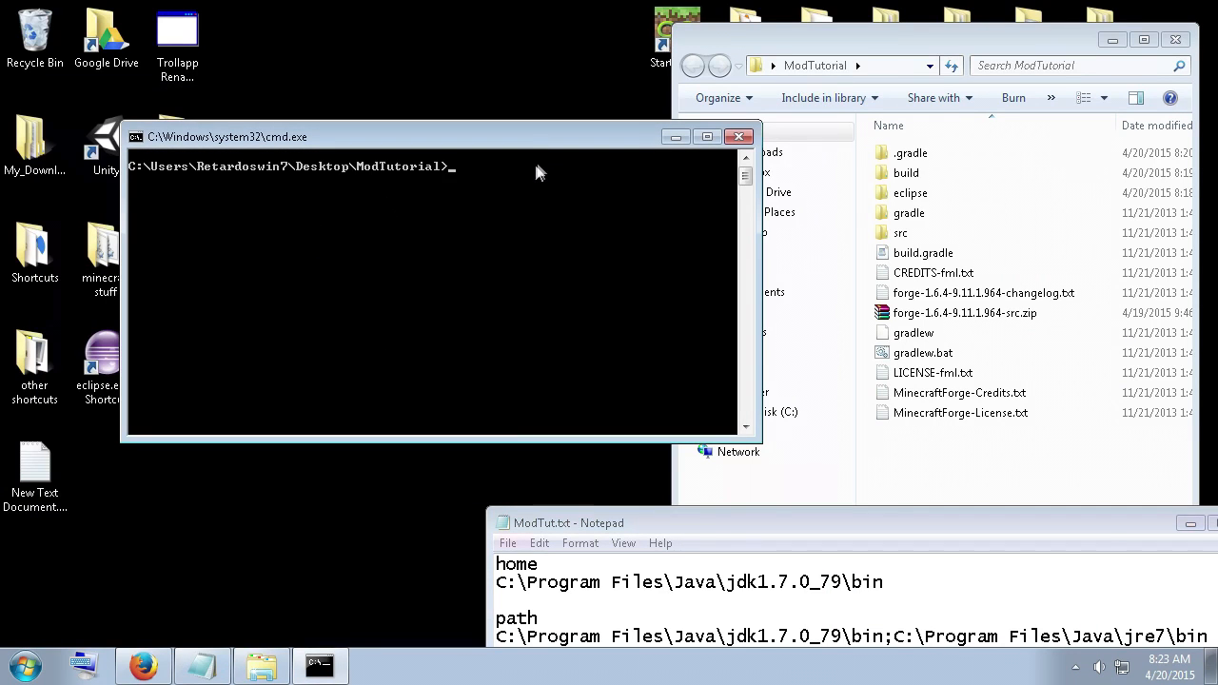
Run gradlew eclipse and close the window after BUILD SUCCESSFUL.
type("gradlew eclipse")
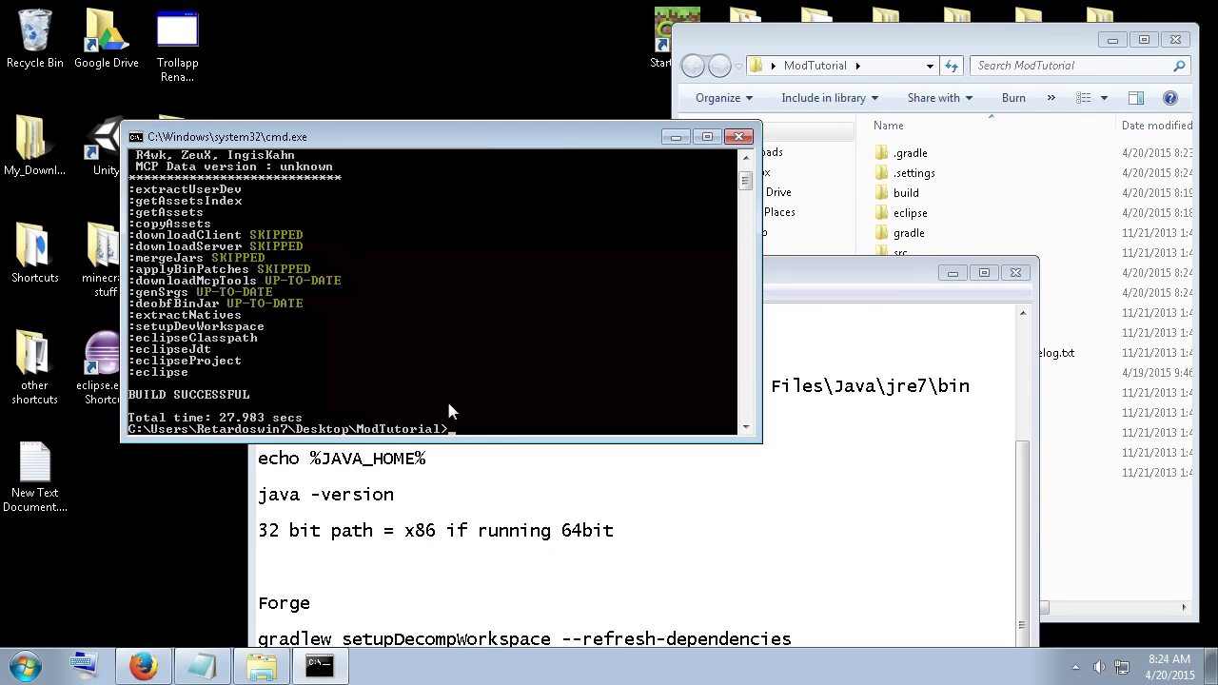
mouse_move(370, 357)
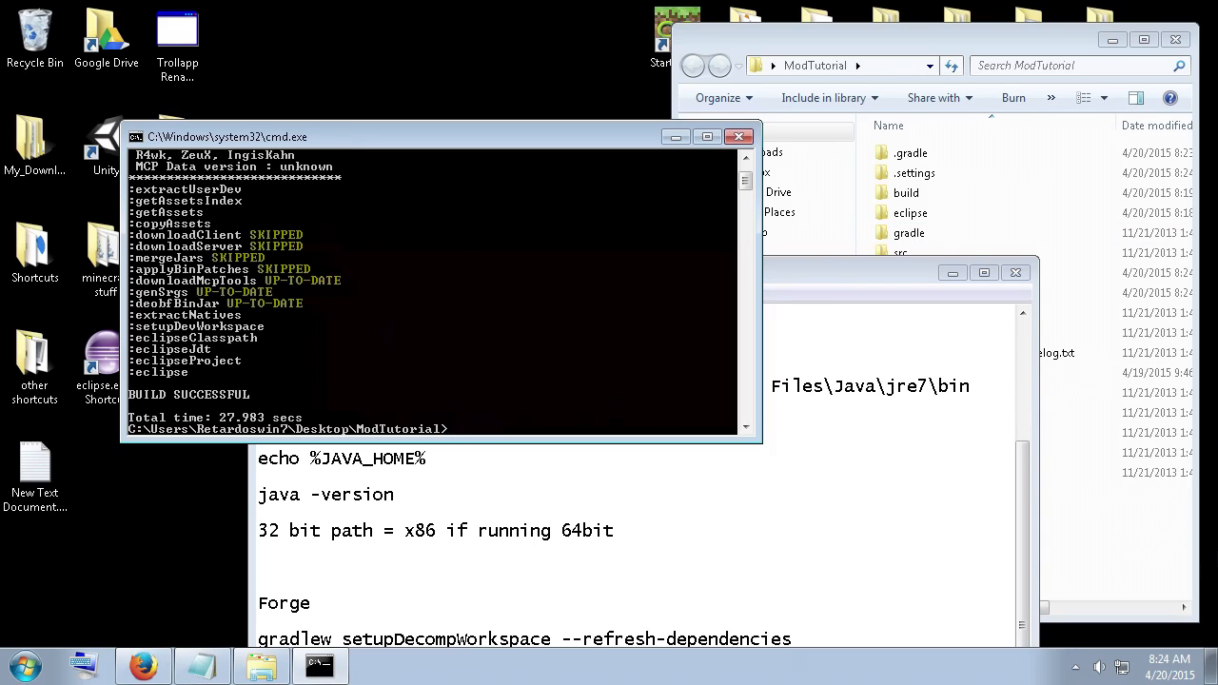
mouse_move(494, 388)
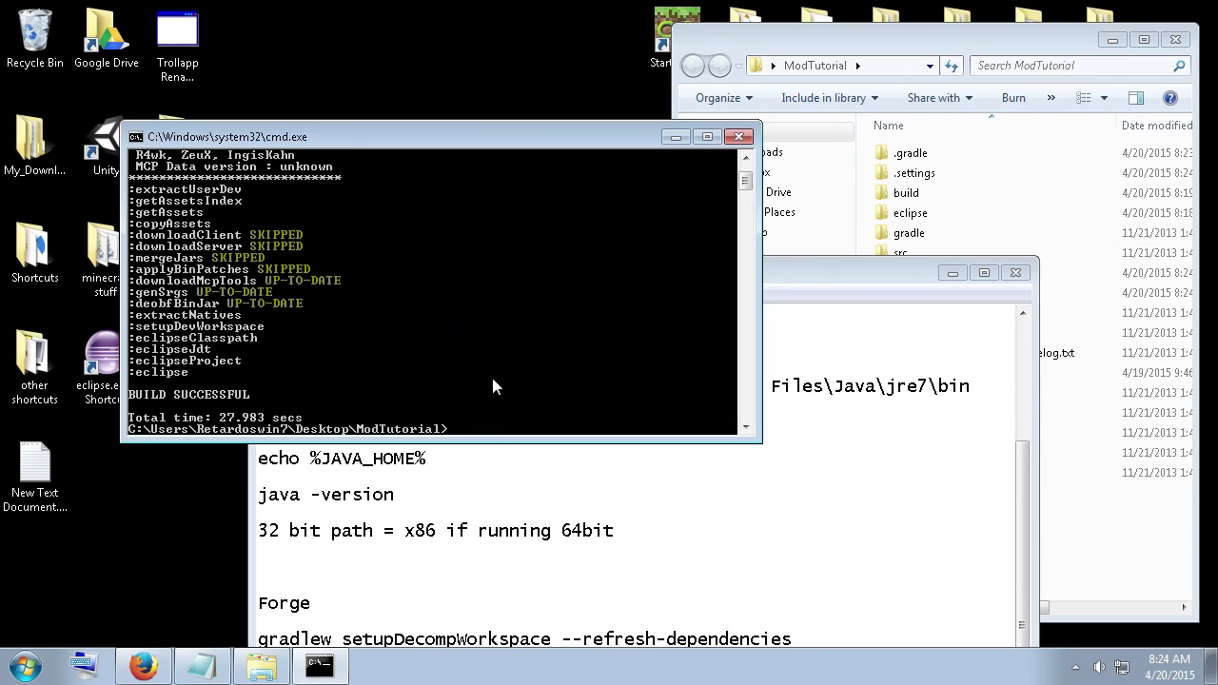
mouse_move(160, 428)
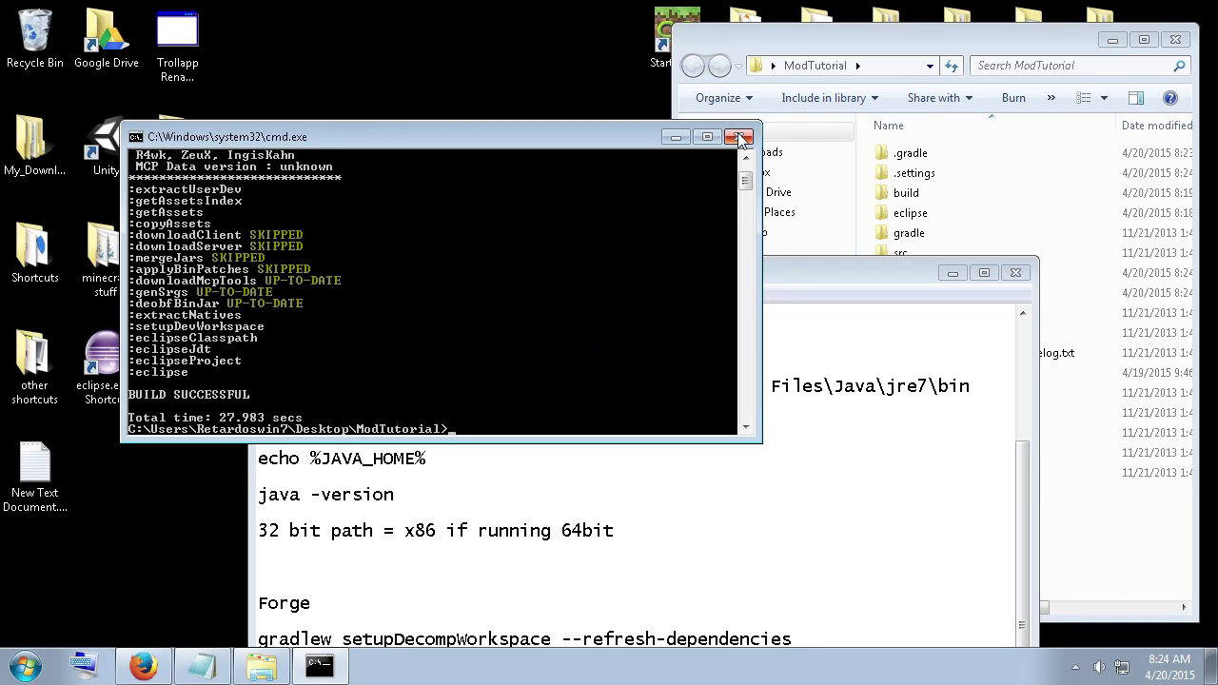
left_click(740, 136)
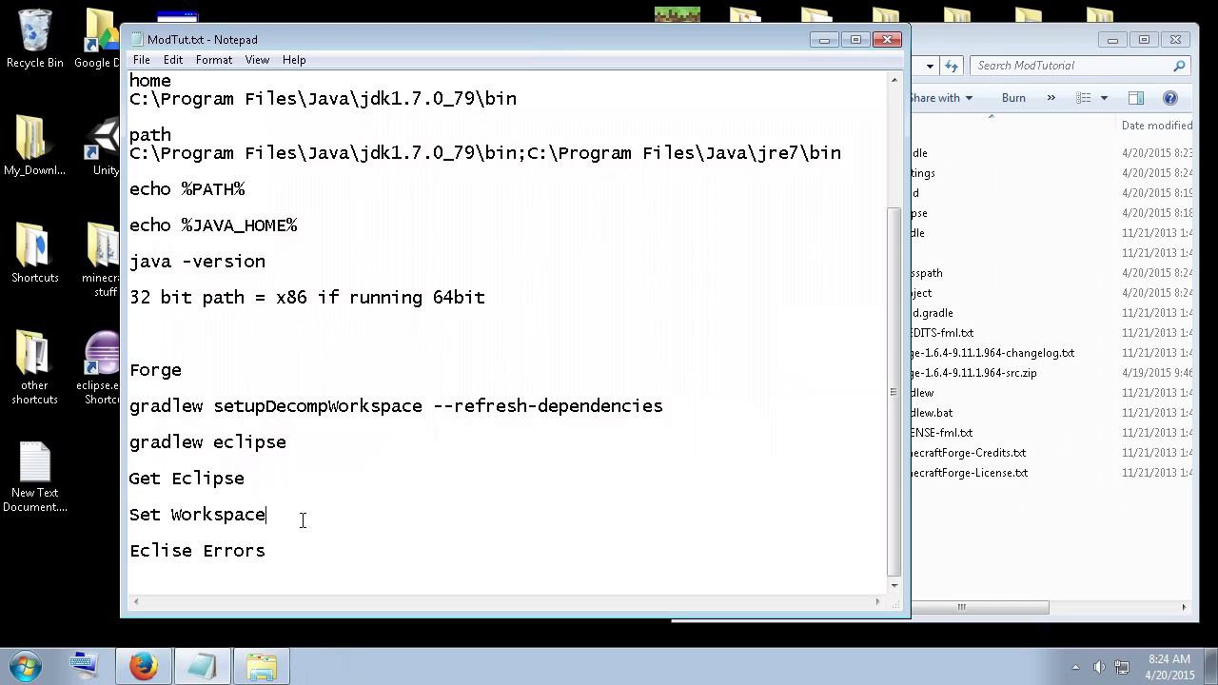
Open eclipse.org from the Google eclipse results, scroll the homepage, then go back.
left_click(247, 478)
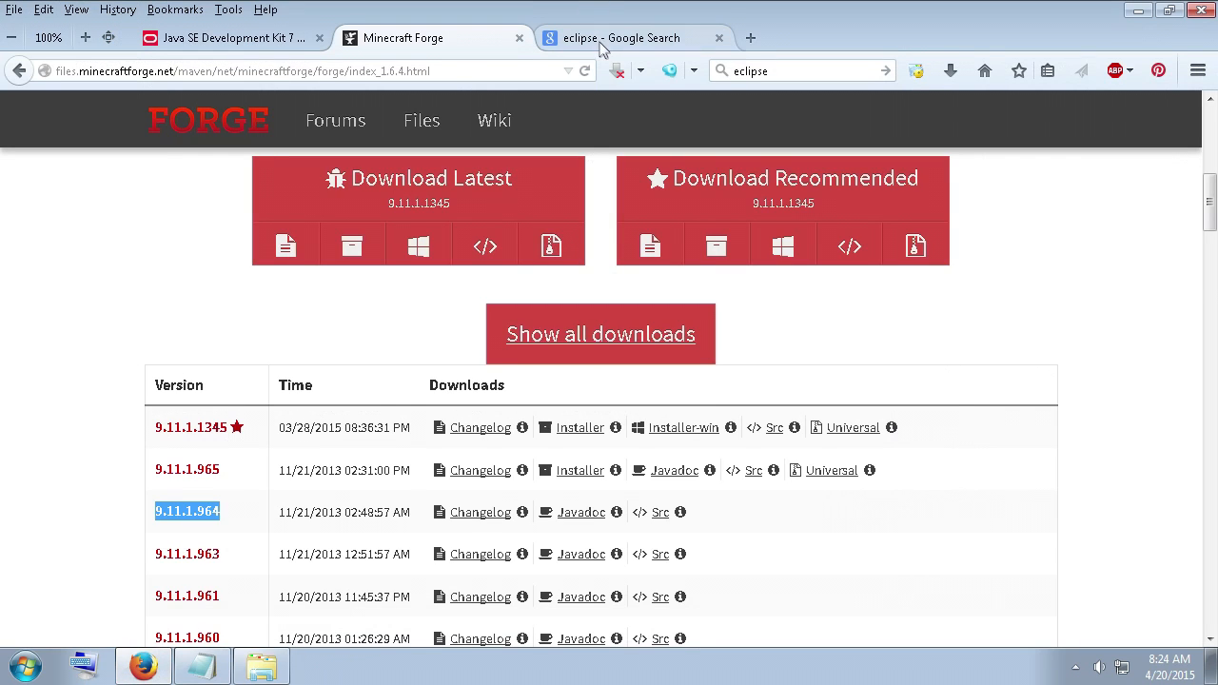
left_click(628, 38)
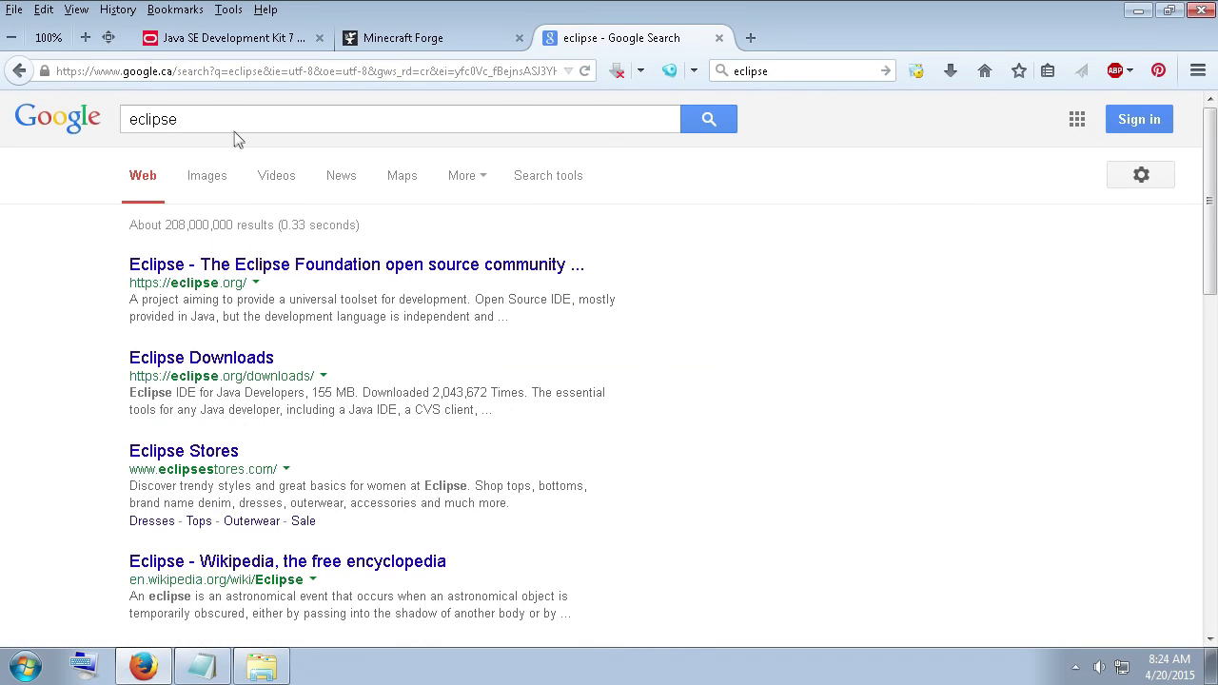
left_click(399, 118)
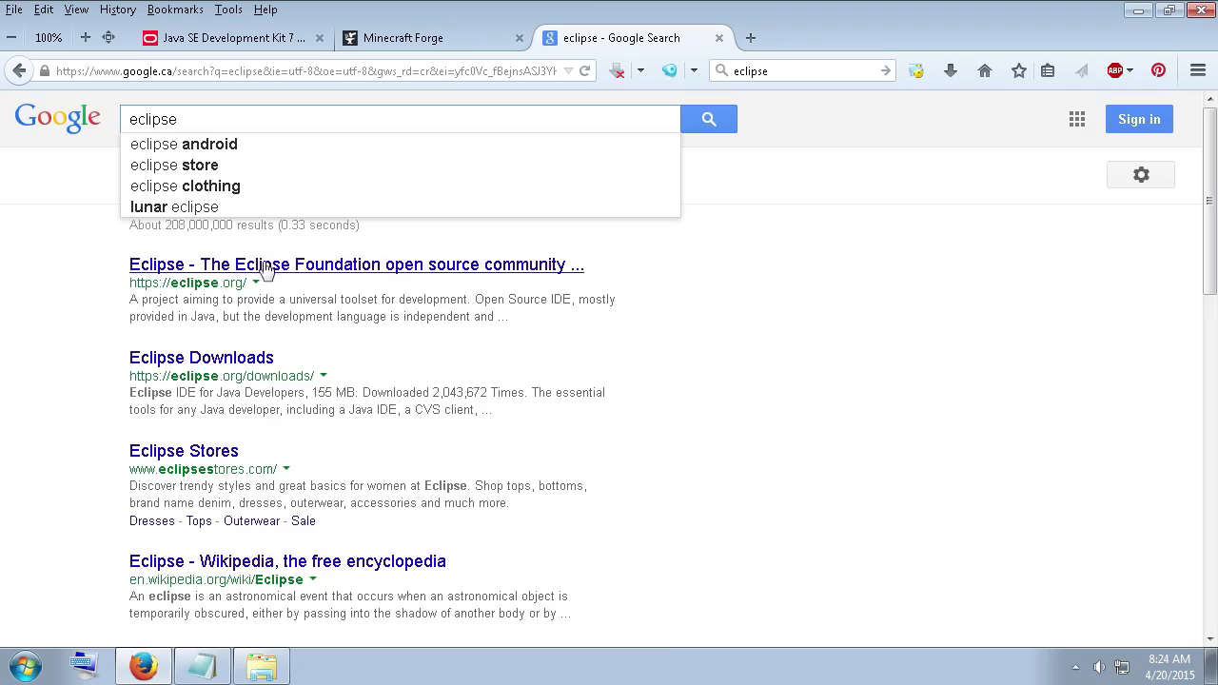
left_click(355, 265)
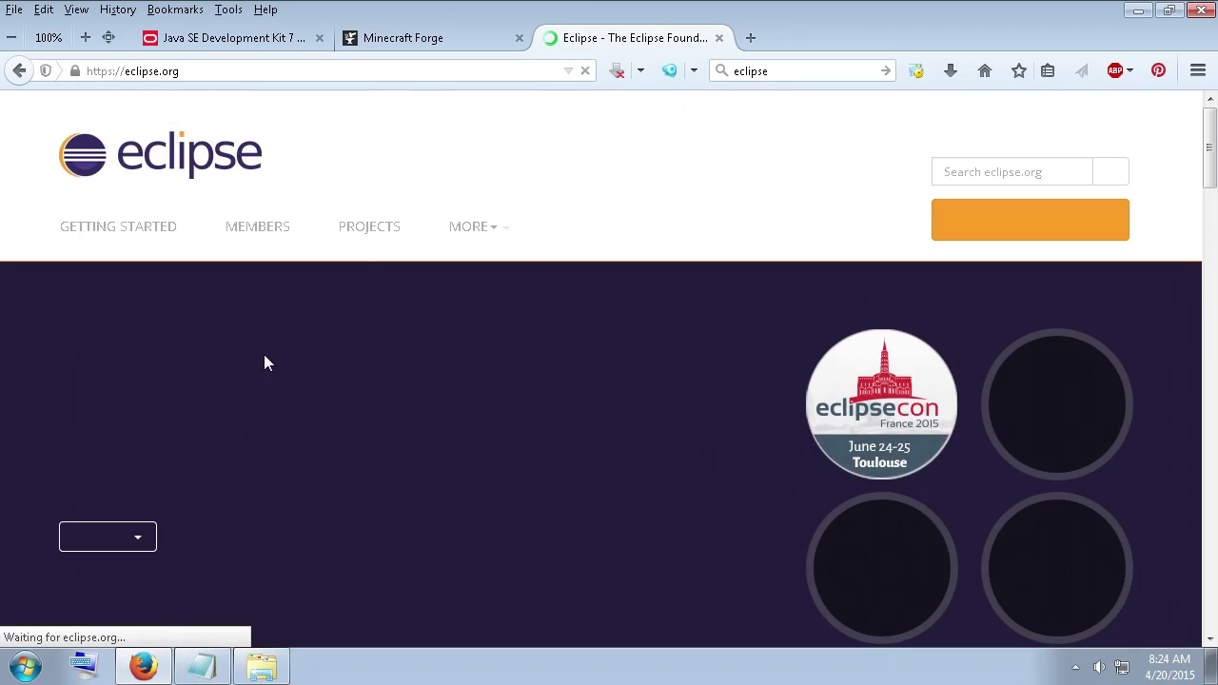
scroll("down", 3)
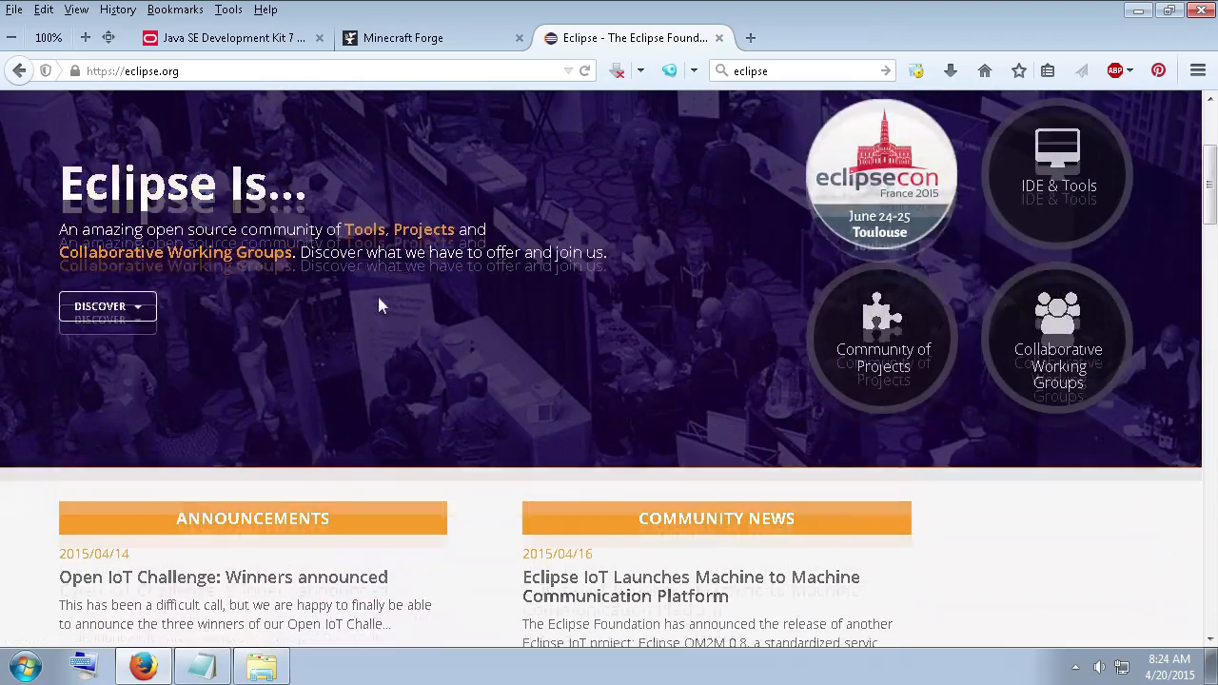
scroll("down", 3)
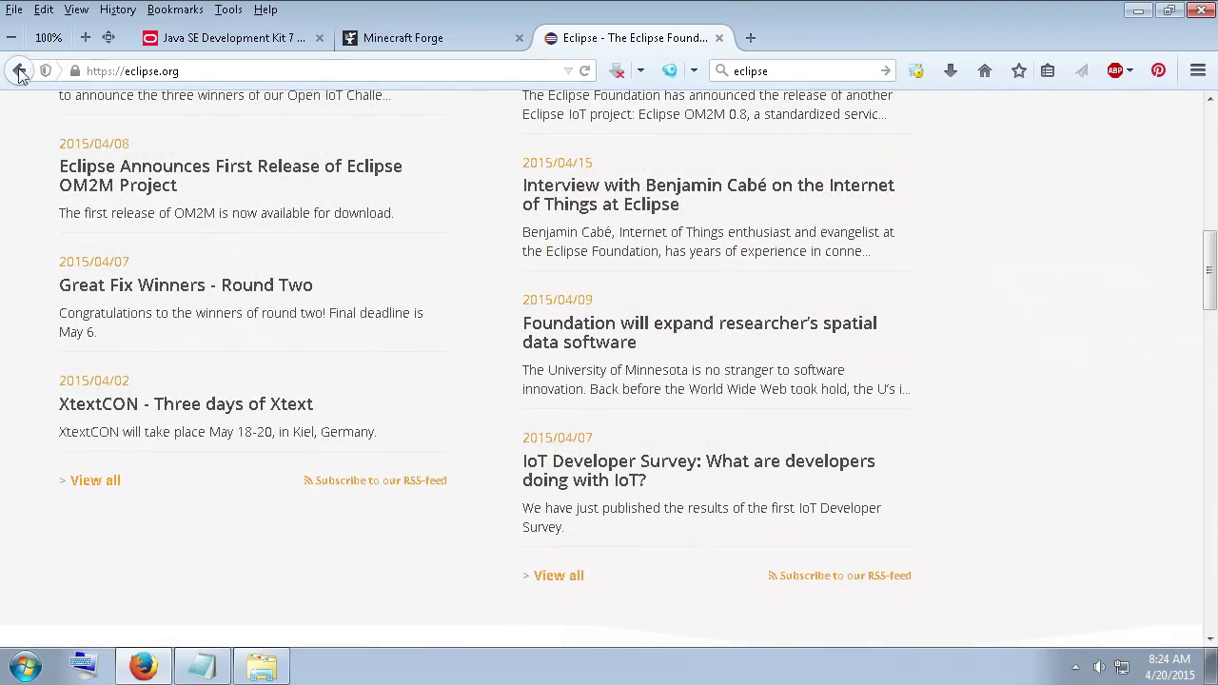
left_click(20, 70)
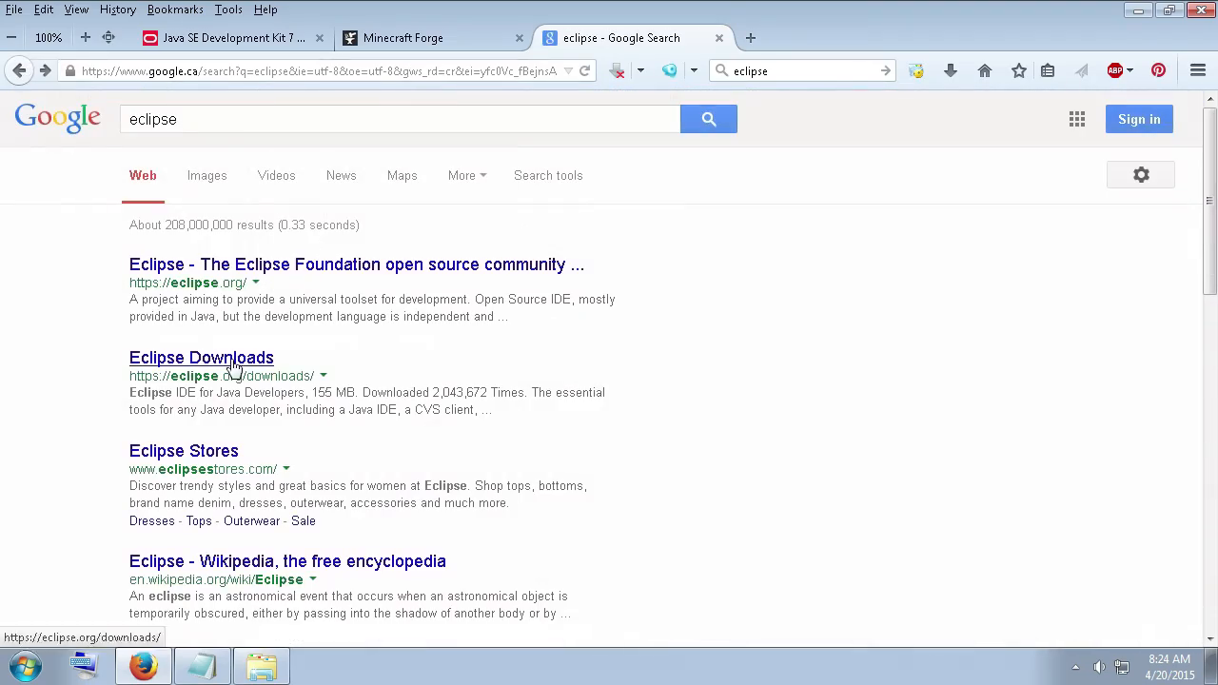
left_click(201, 357)
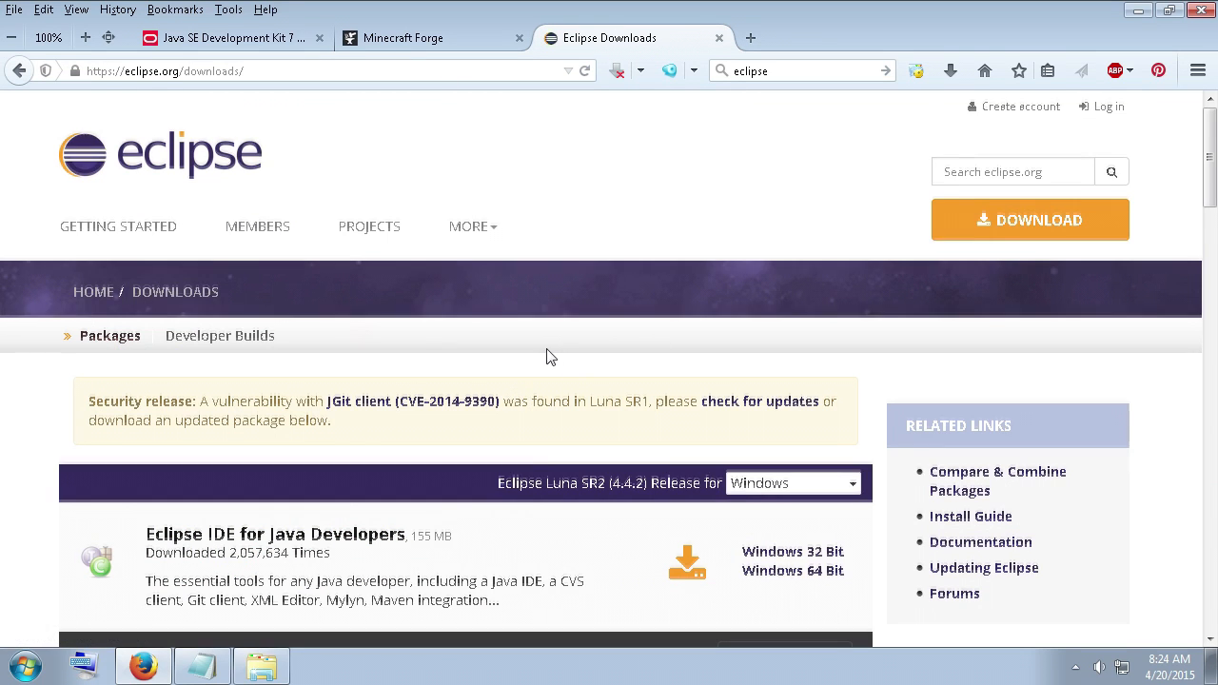
scroll("down", 3)
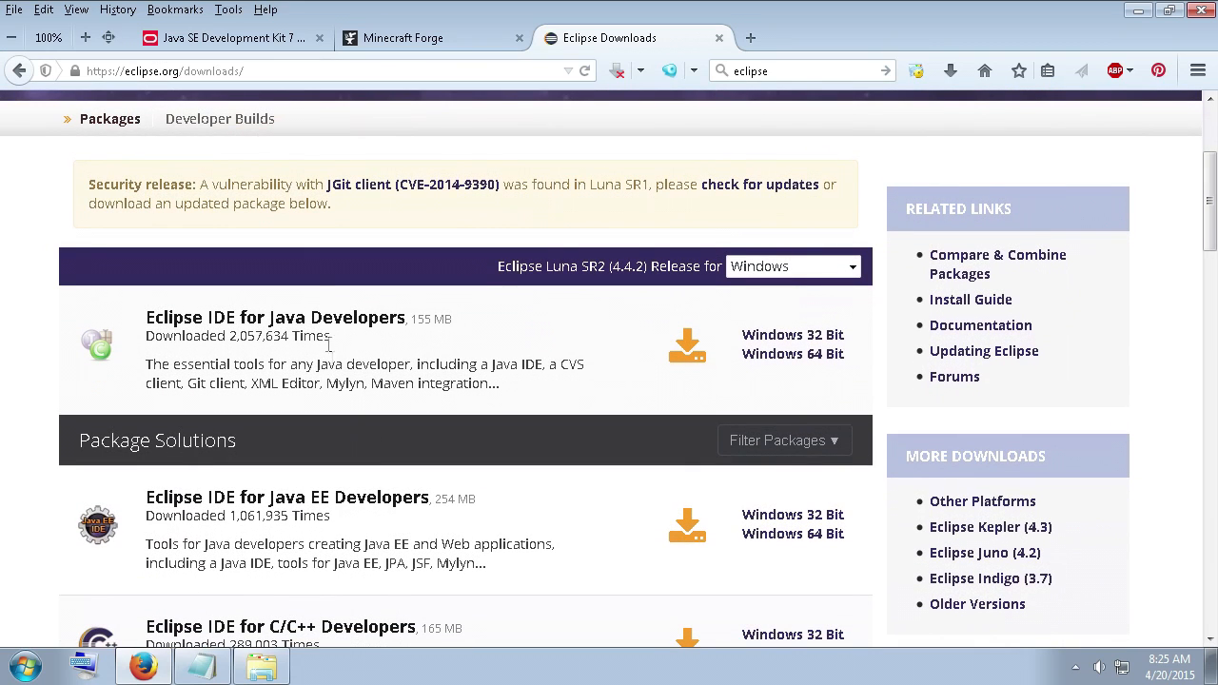
mouse_move(191, 324)
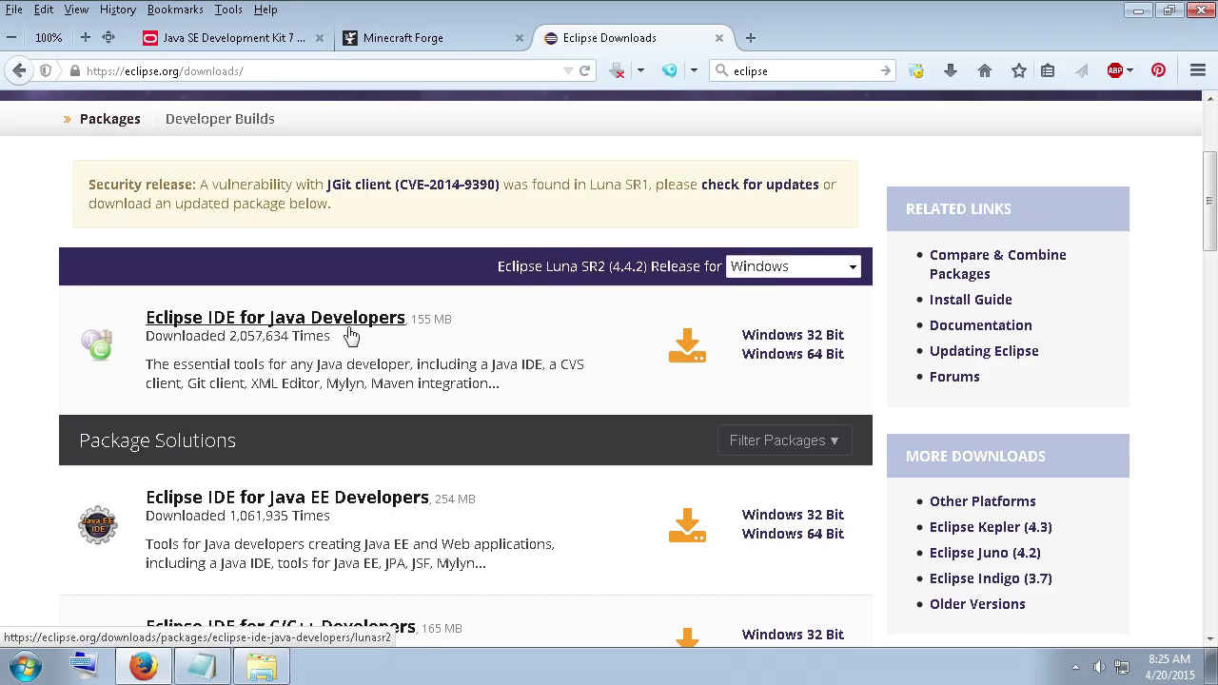
scroll("down", 3)
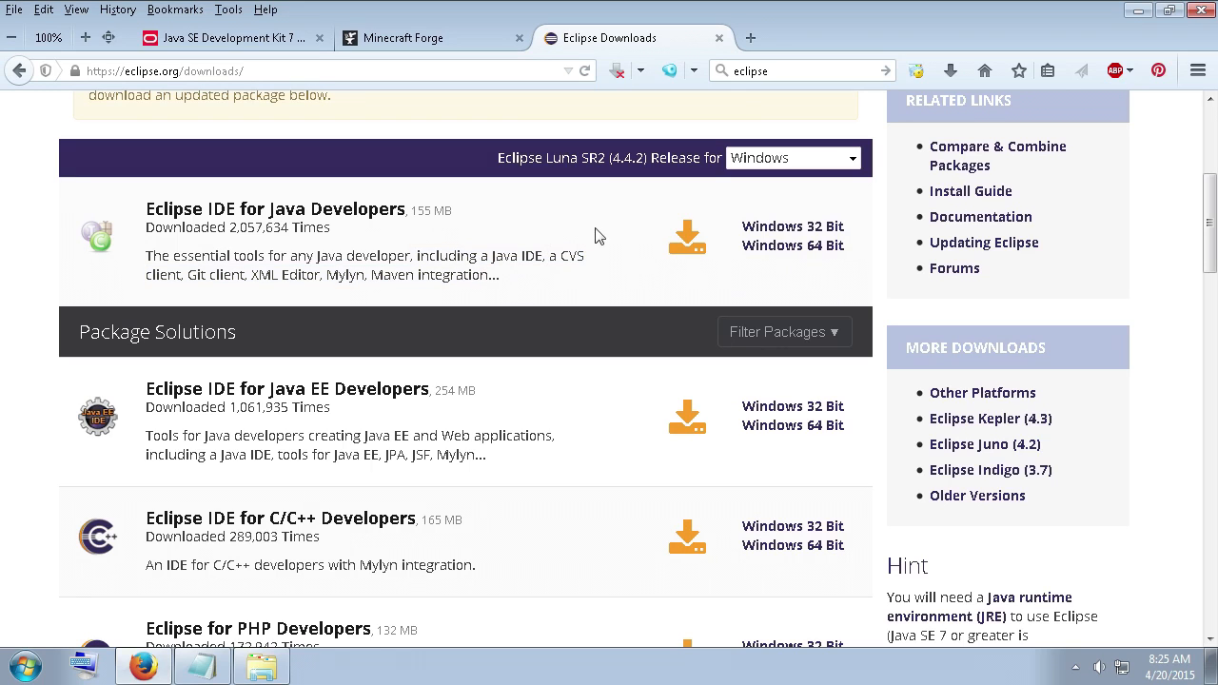
mouse_move(1062, 21)
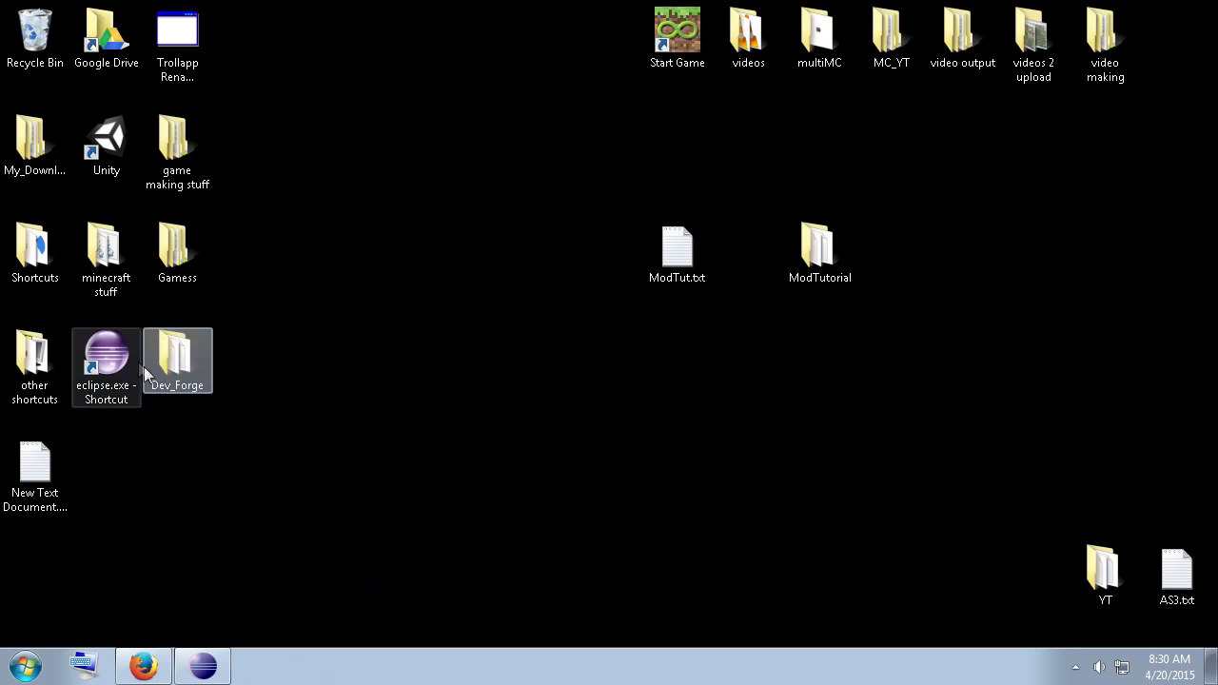
Browse the ModTutorial\eclipse folder in Explorer, then switch back to Eclipse.
left_click(237, 529)
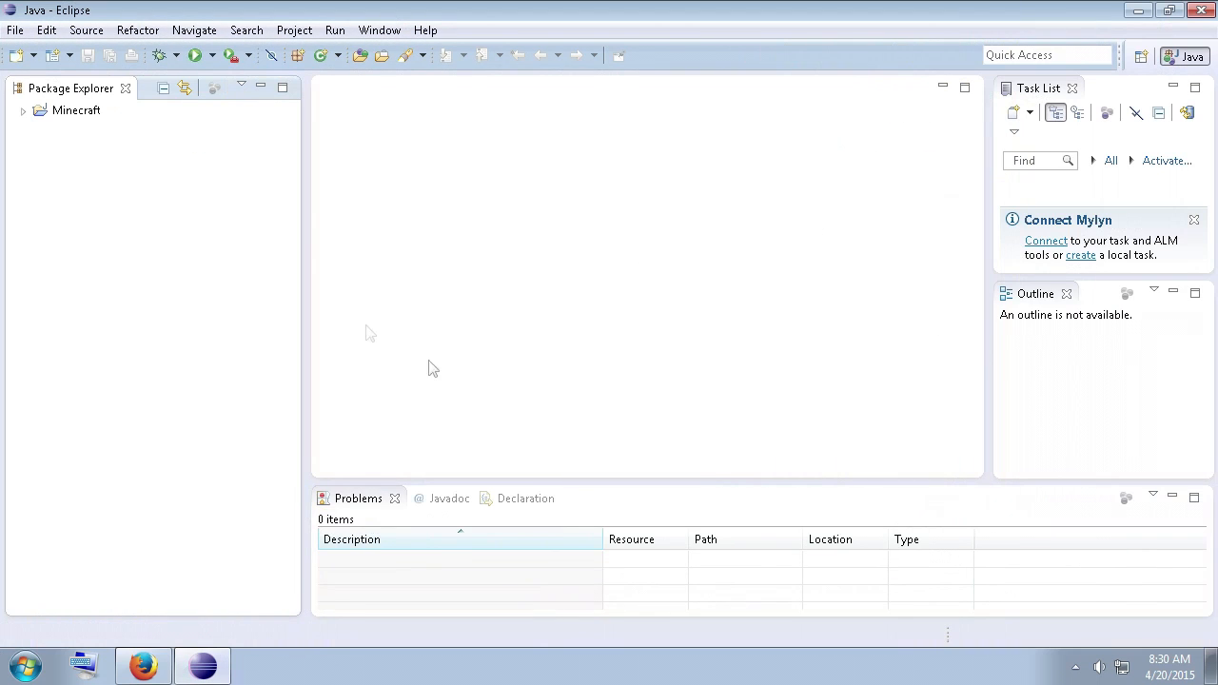
mouse_move(713, 227)
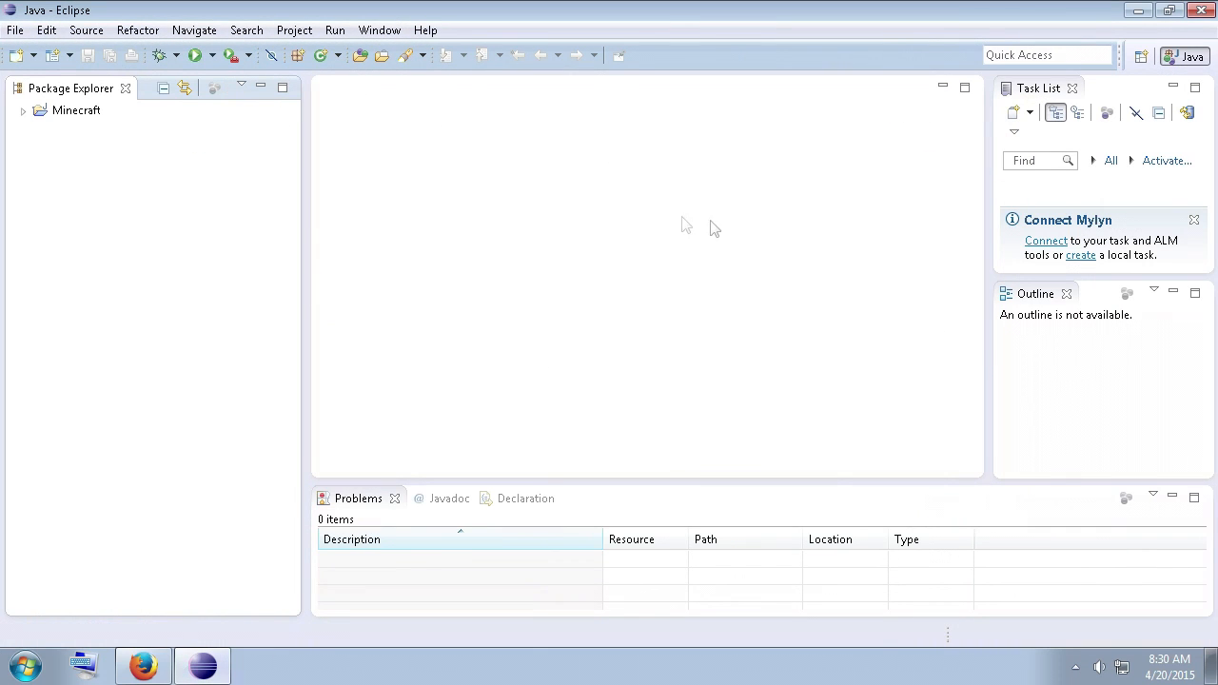
mouse_move(845, 287)
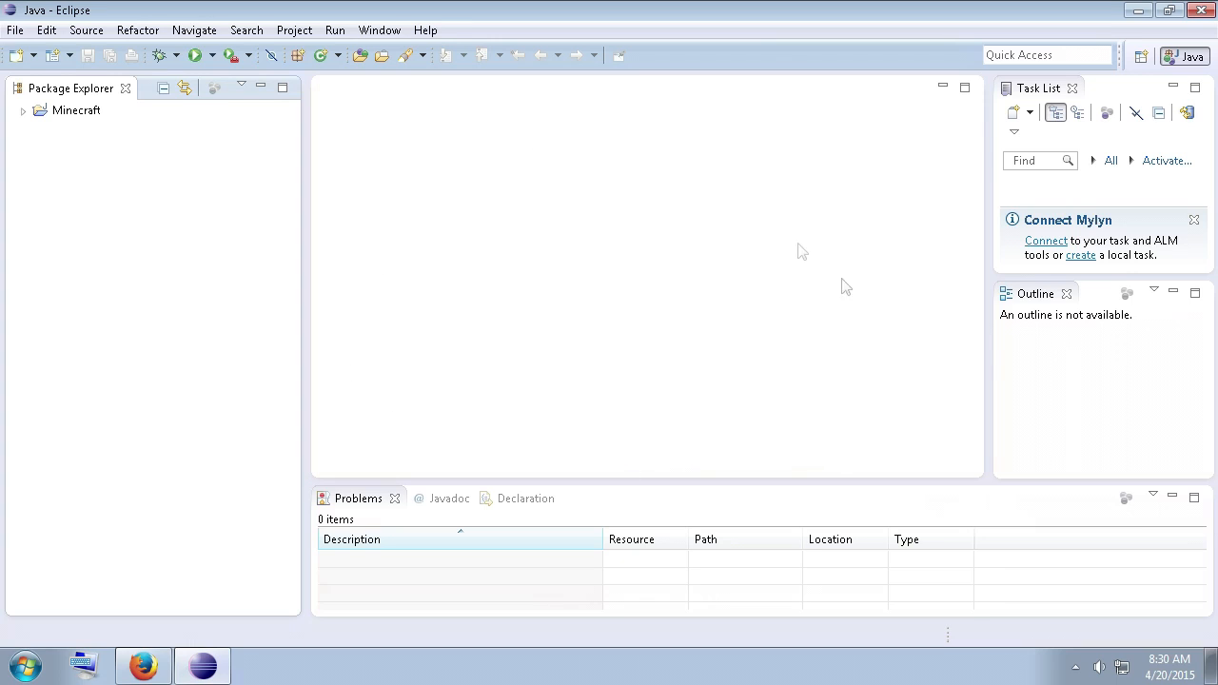
mouse_move(562, 287)
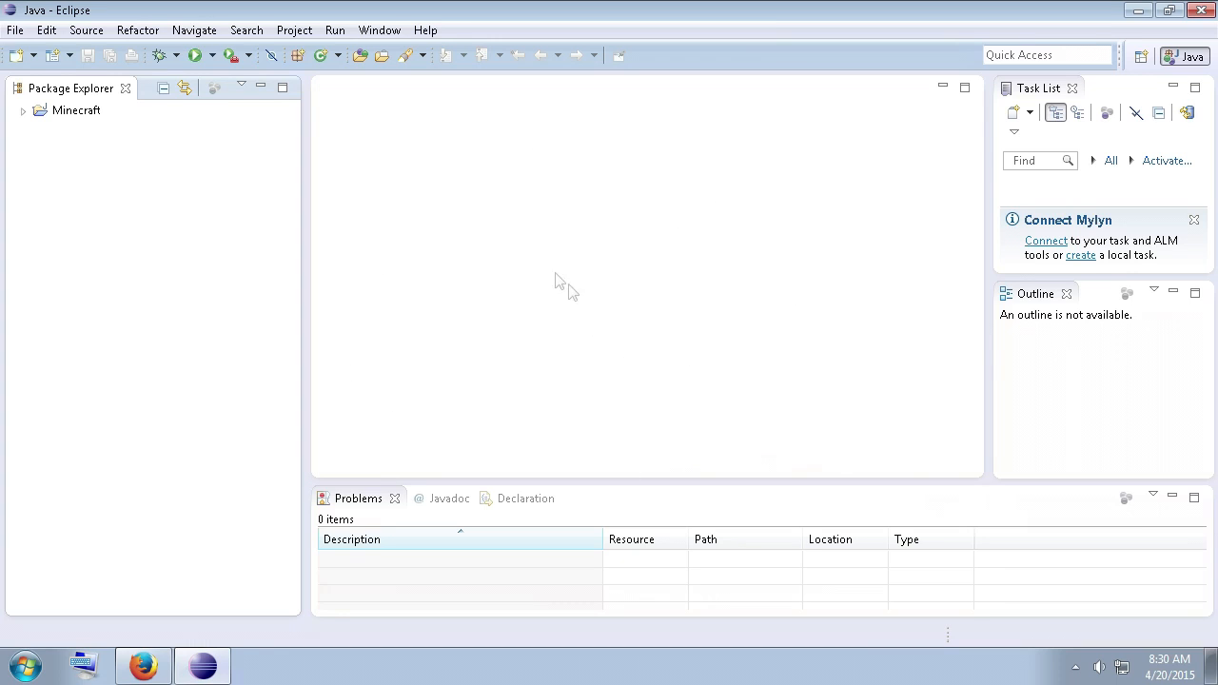
mouse_move(796, 275)
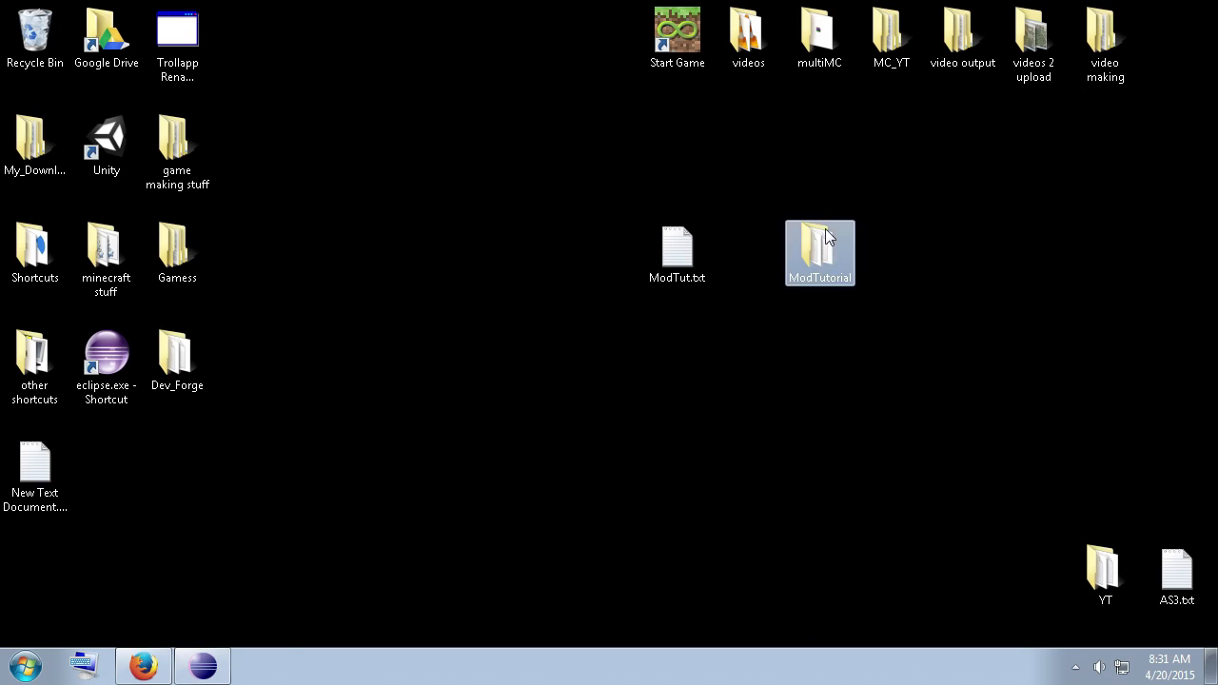
double_click(819, 242)
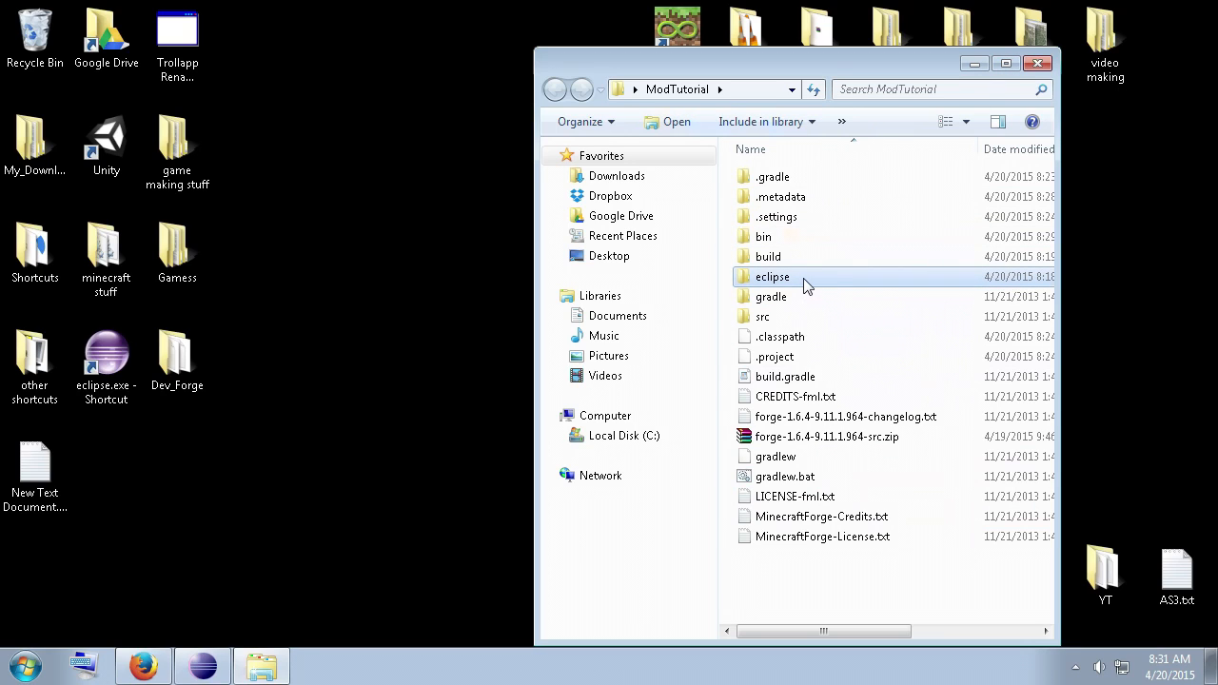
double_click(772, 277)
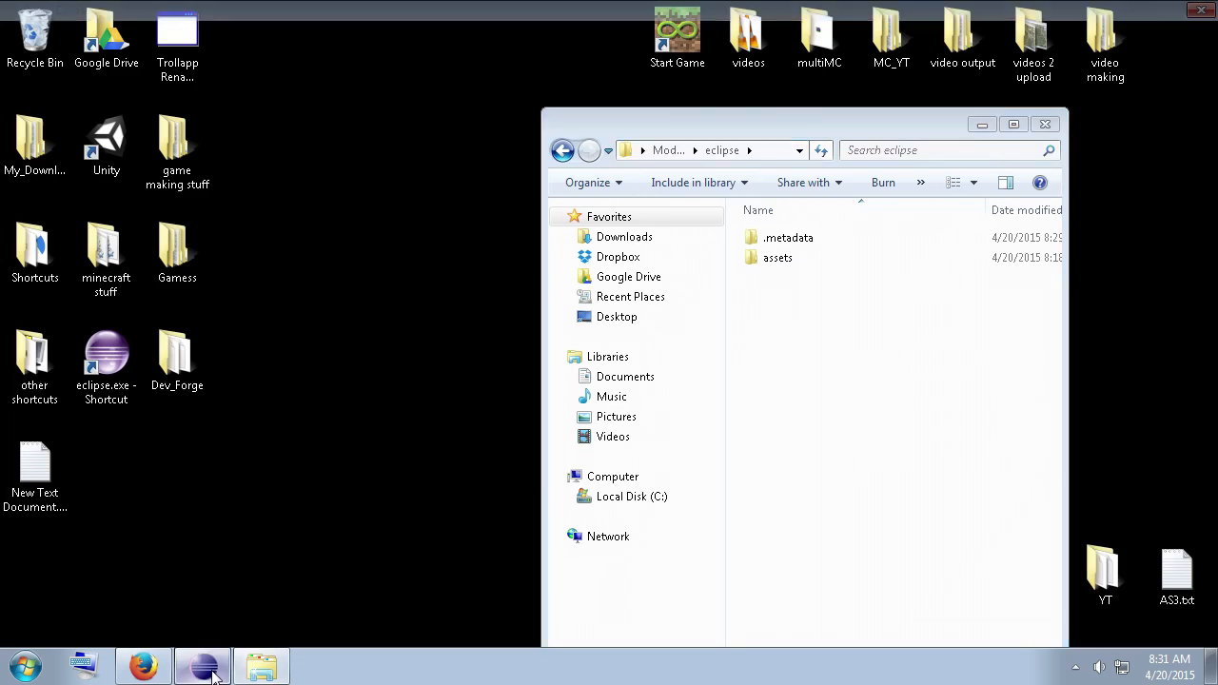
left_click(202, 663)
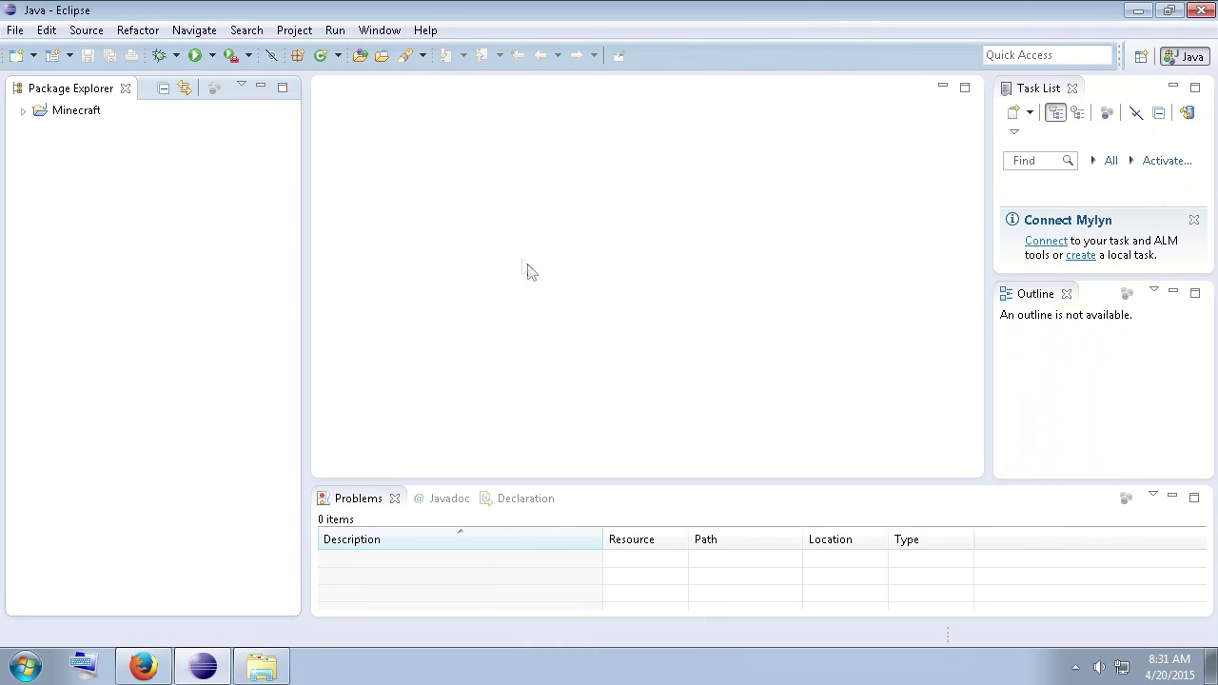
mouse_move(663, 231)
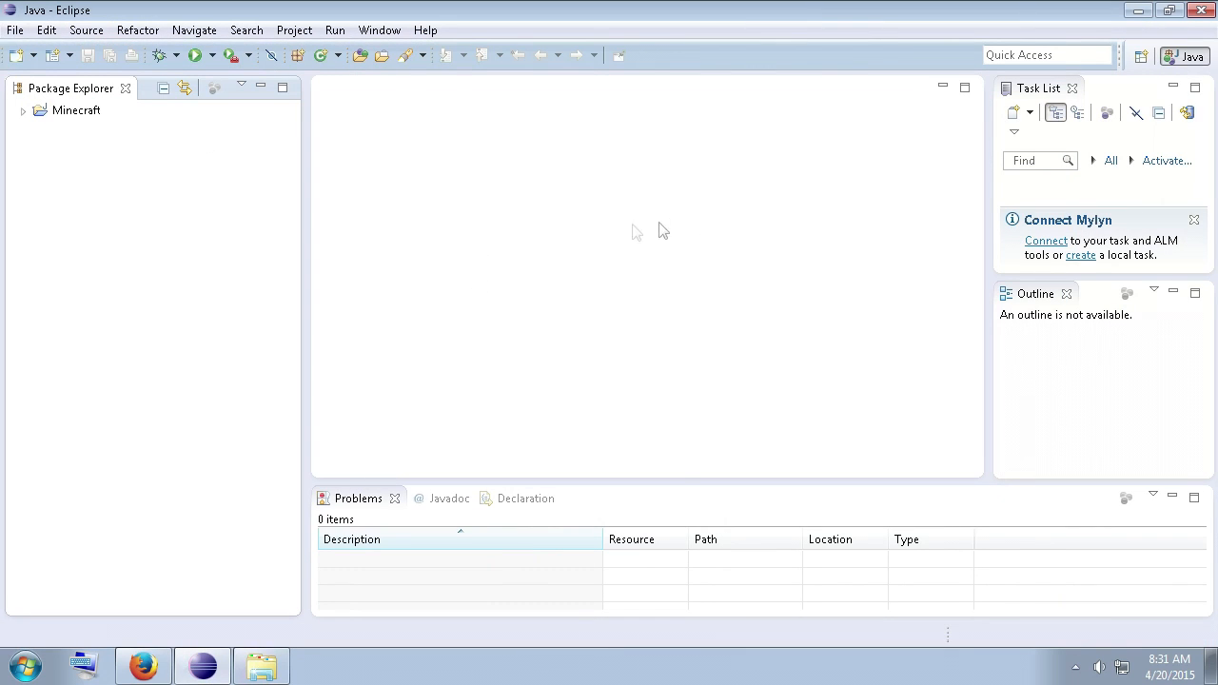
mouse_move(565, 89)
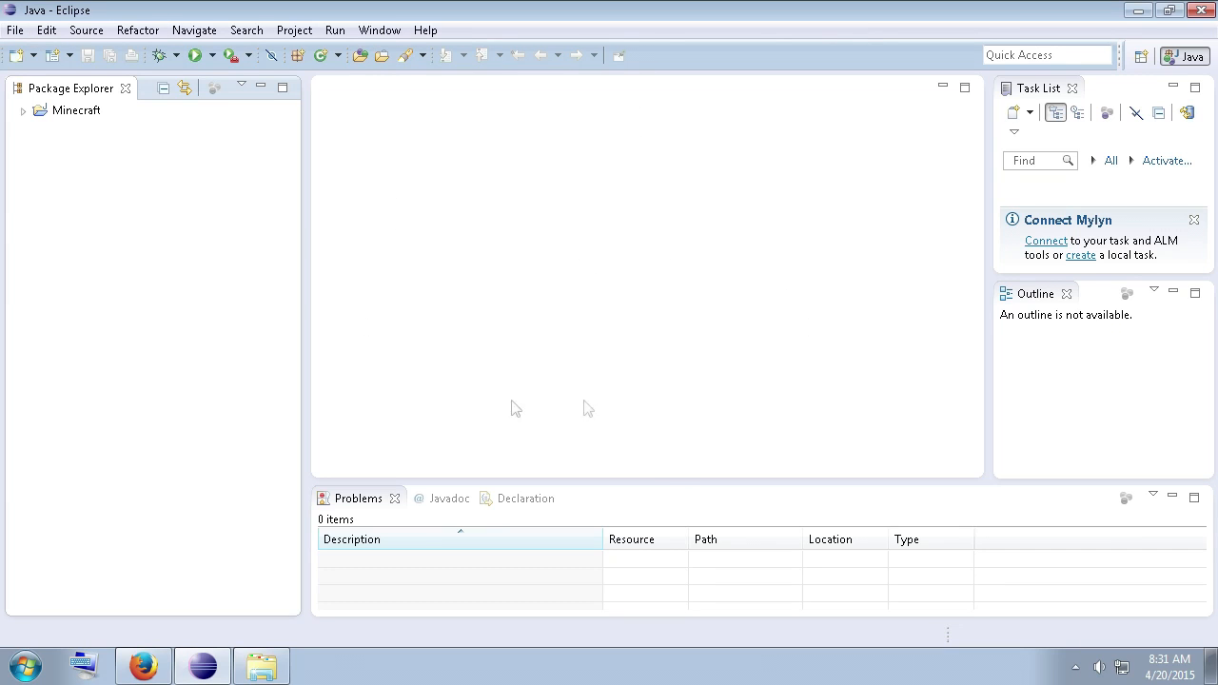
Switch the Eclipse workspace to the ModTutorial\eclipse folder and relaunch.
left_click(15, 29)
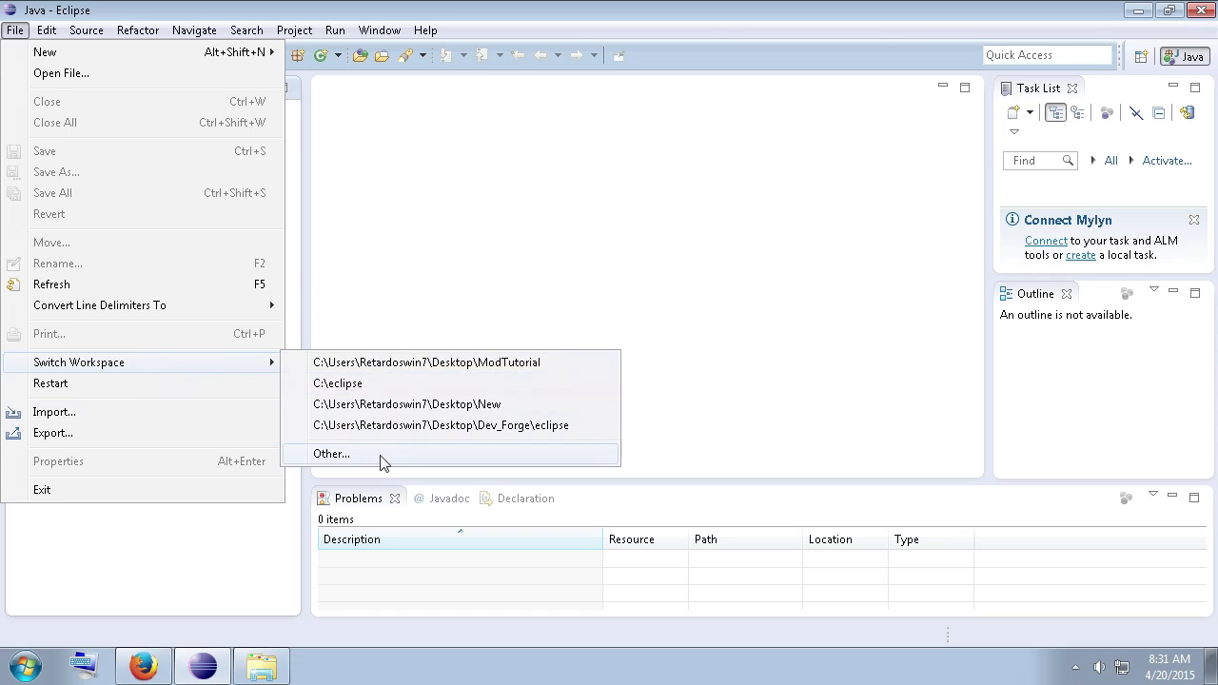
left_click(331, 453)
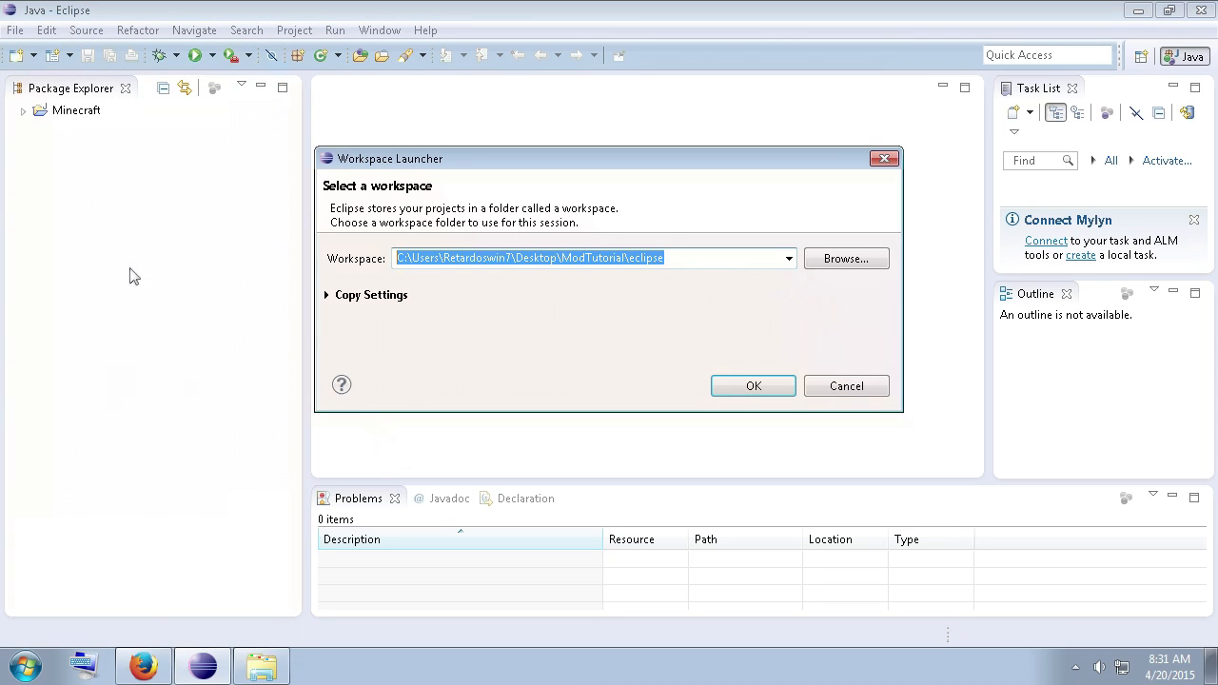
left_click(533, 257)
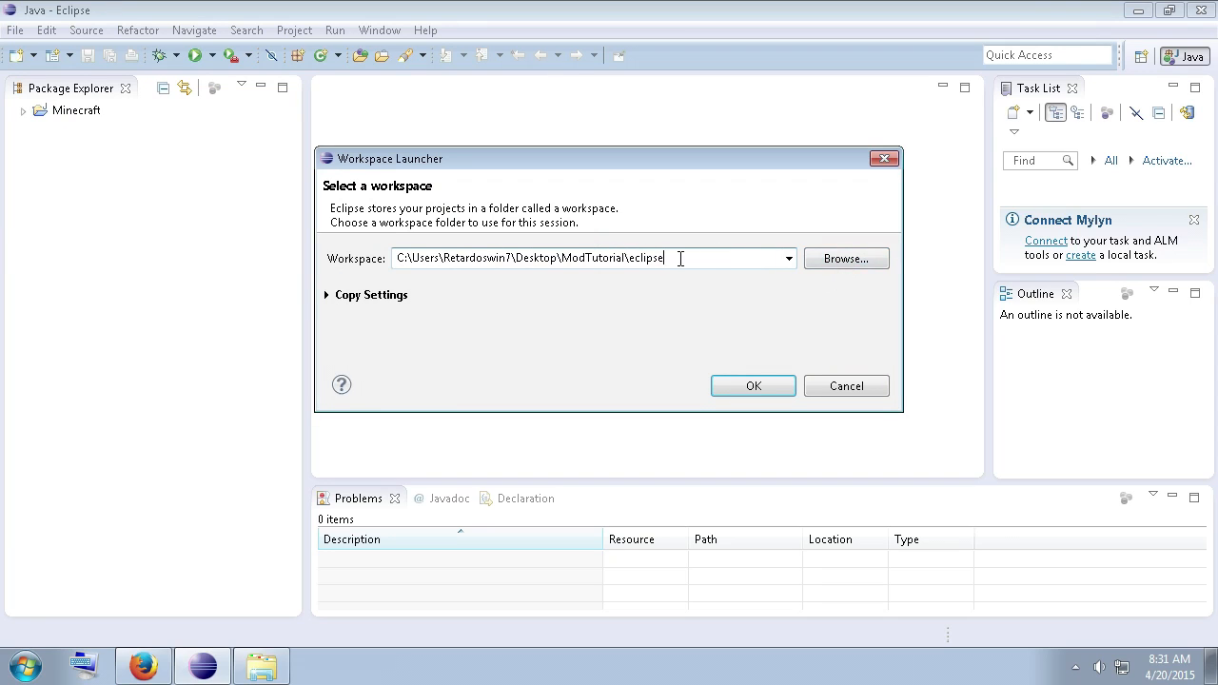
double_click(647, 258)
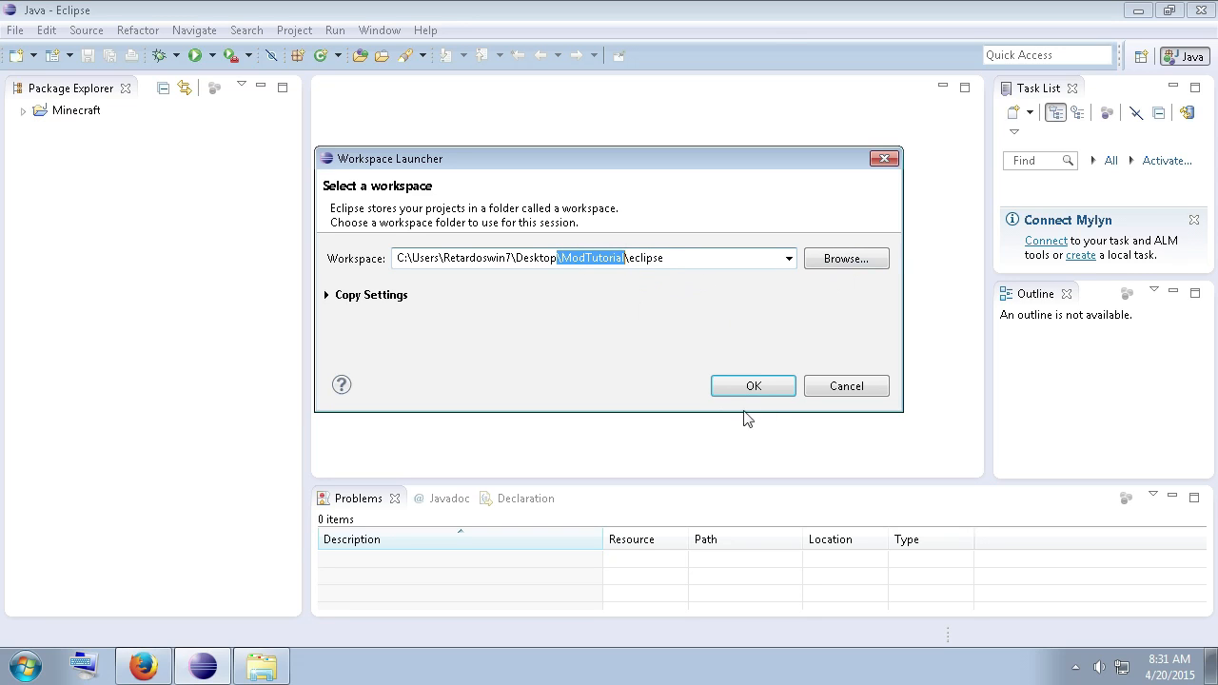
left_click(753, 385)
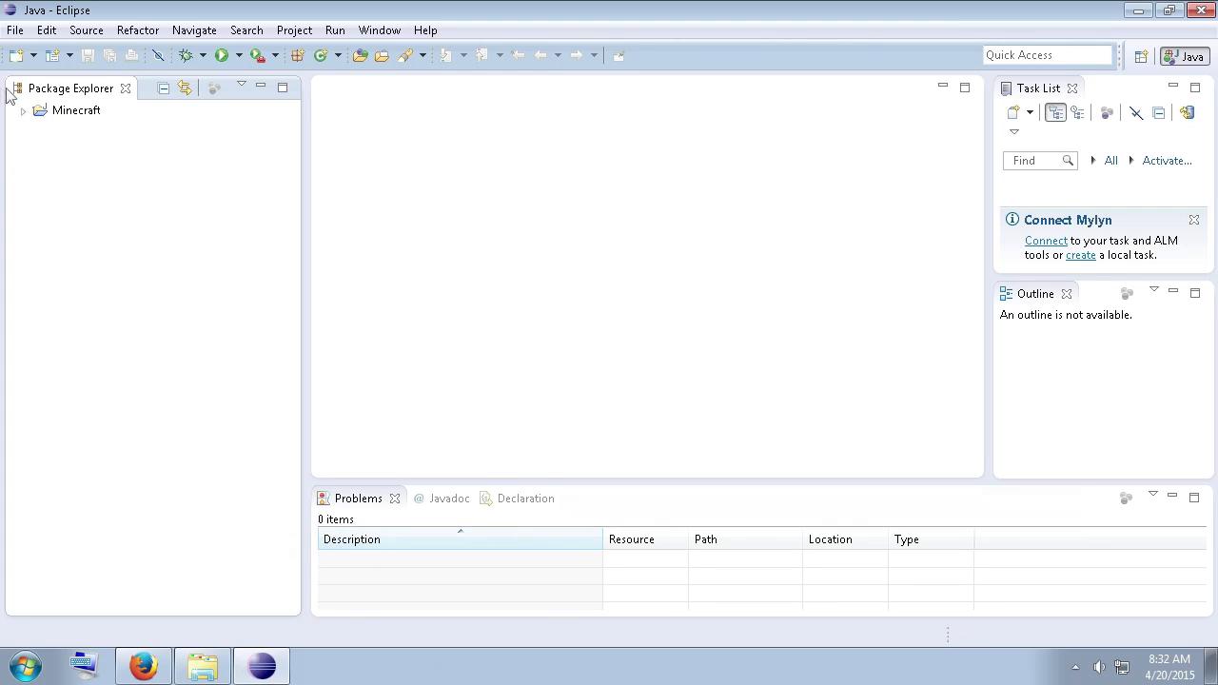
mouse_move(142, 236)
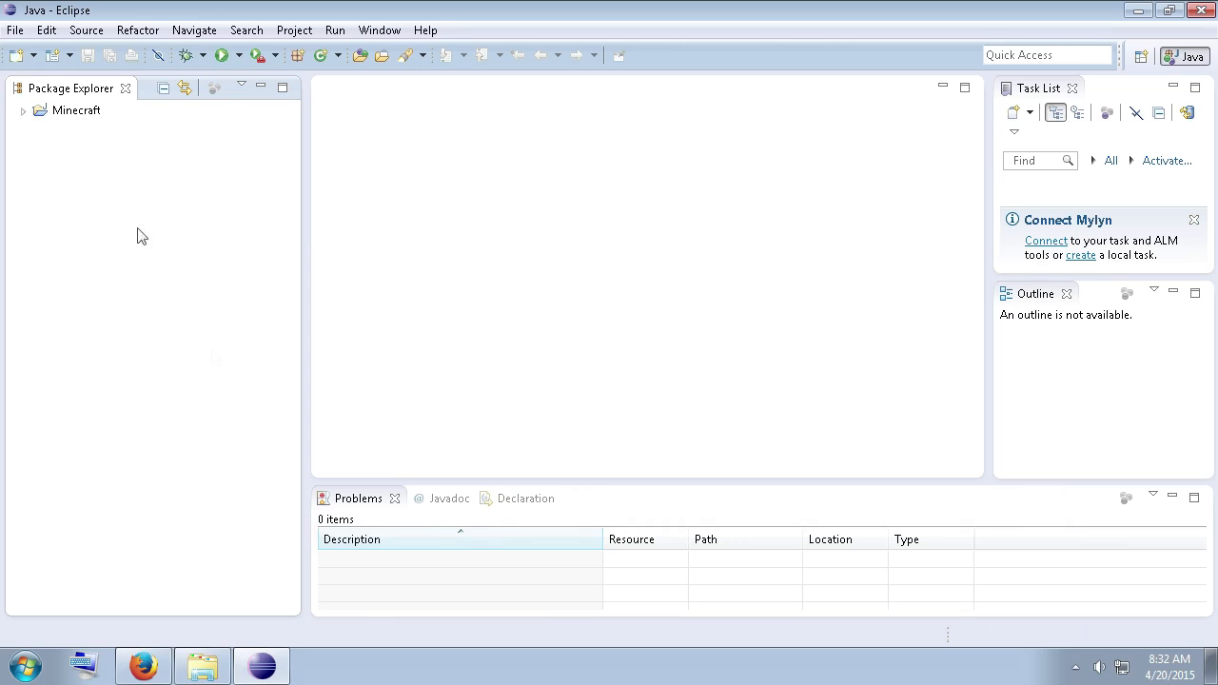
Expand Minecraft > src/main/java > com.example.examplemod to reveal ExampleMod.java.
left_click(22, 109)
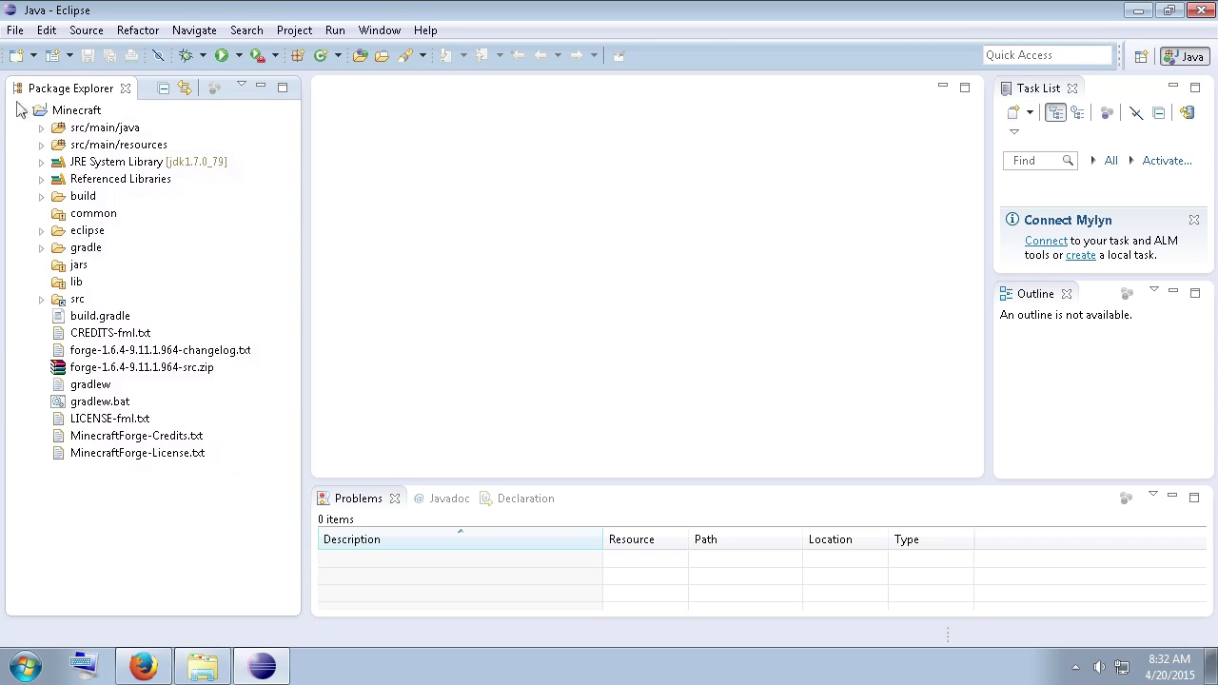
left_click(42, 126)
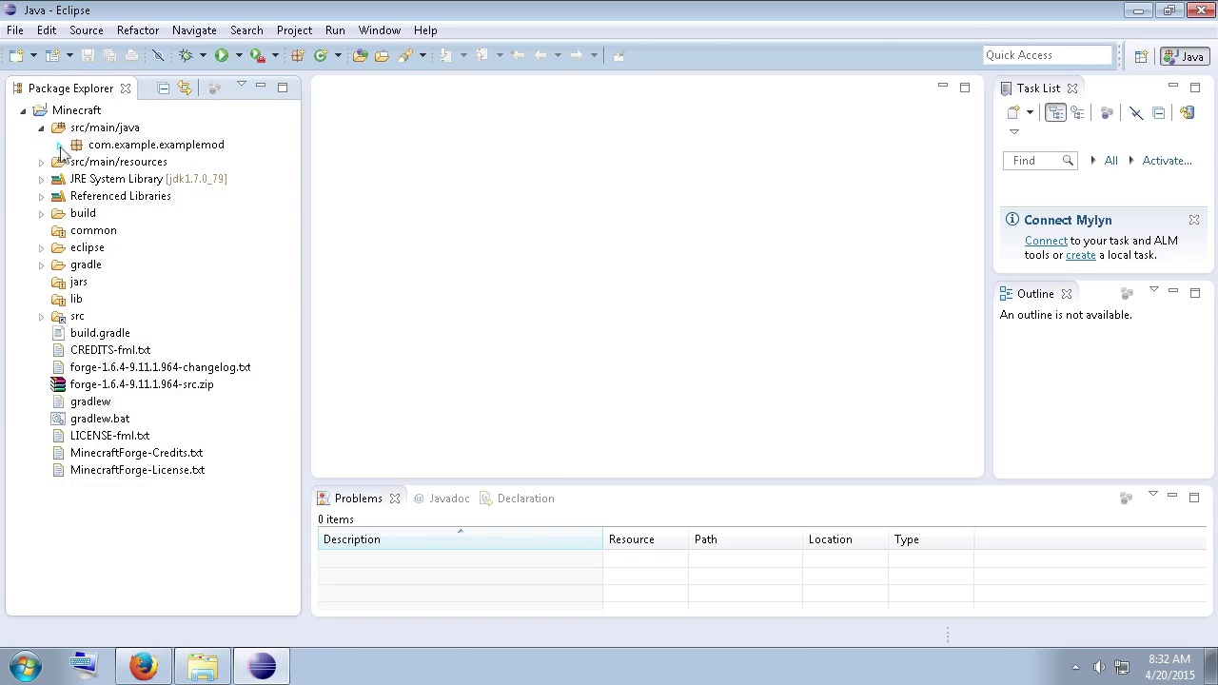
left_click(75, 144)
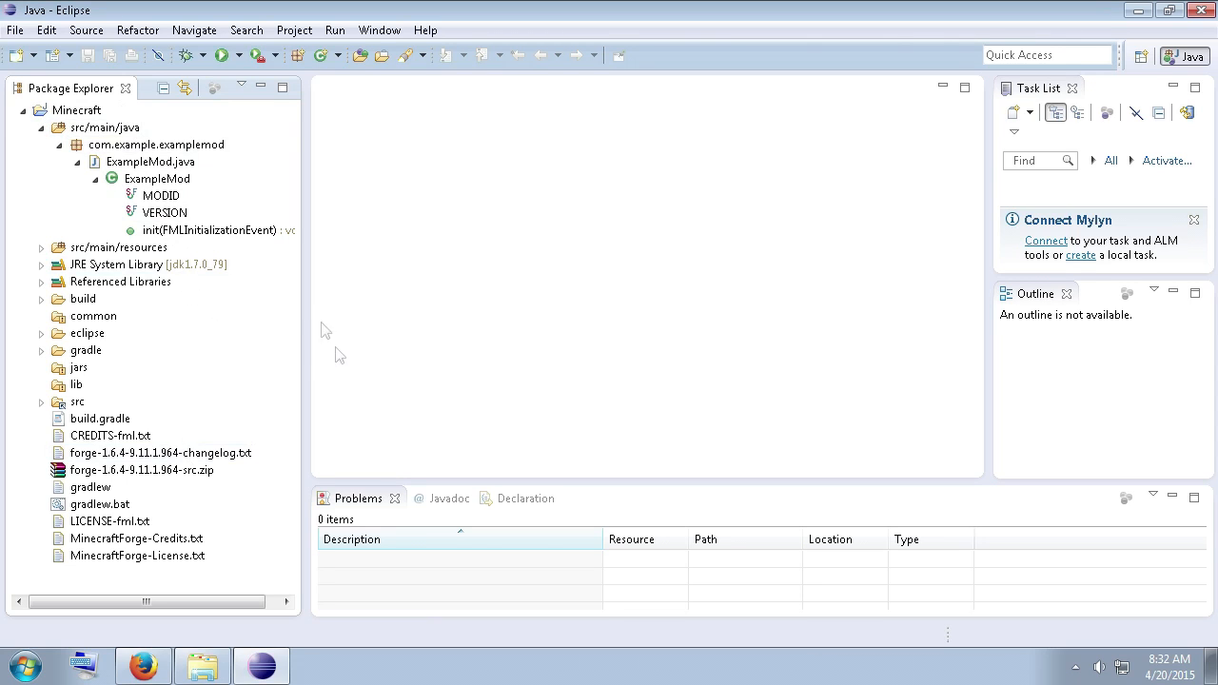
mouse_move(436, 411)
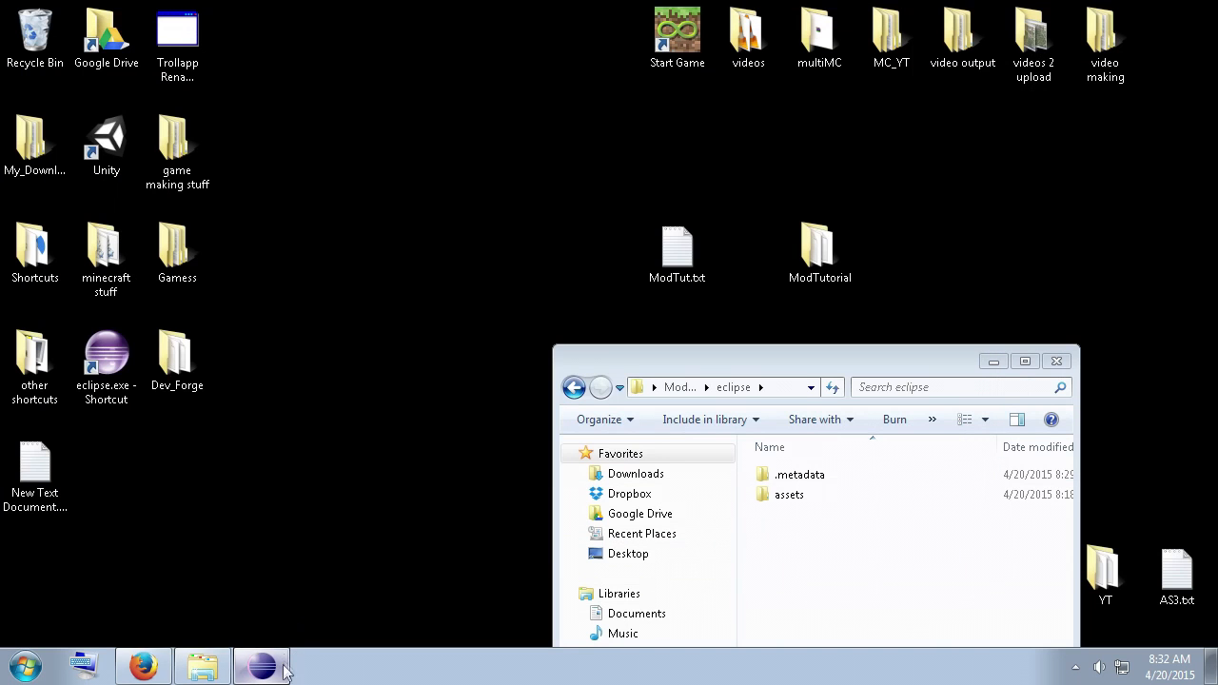
left_click(262, 665)
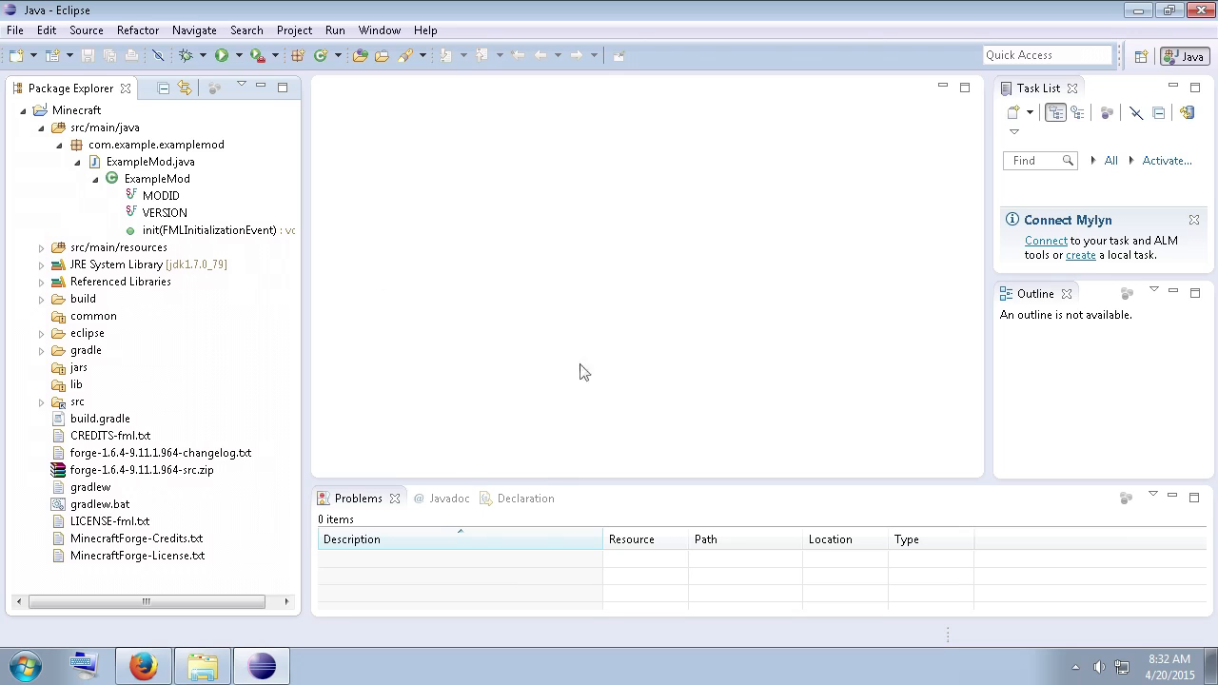
mouse_move(355, 241)
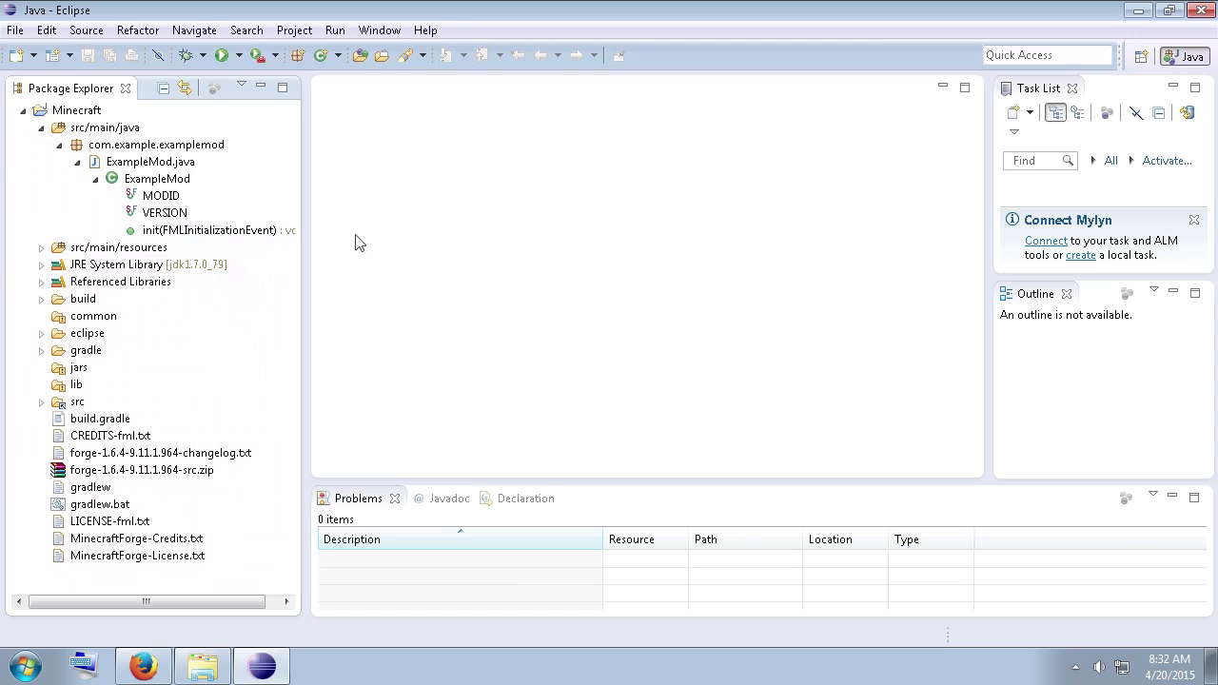